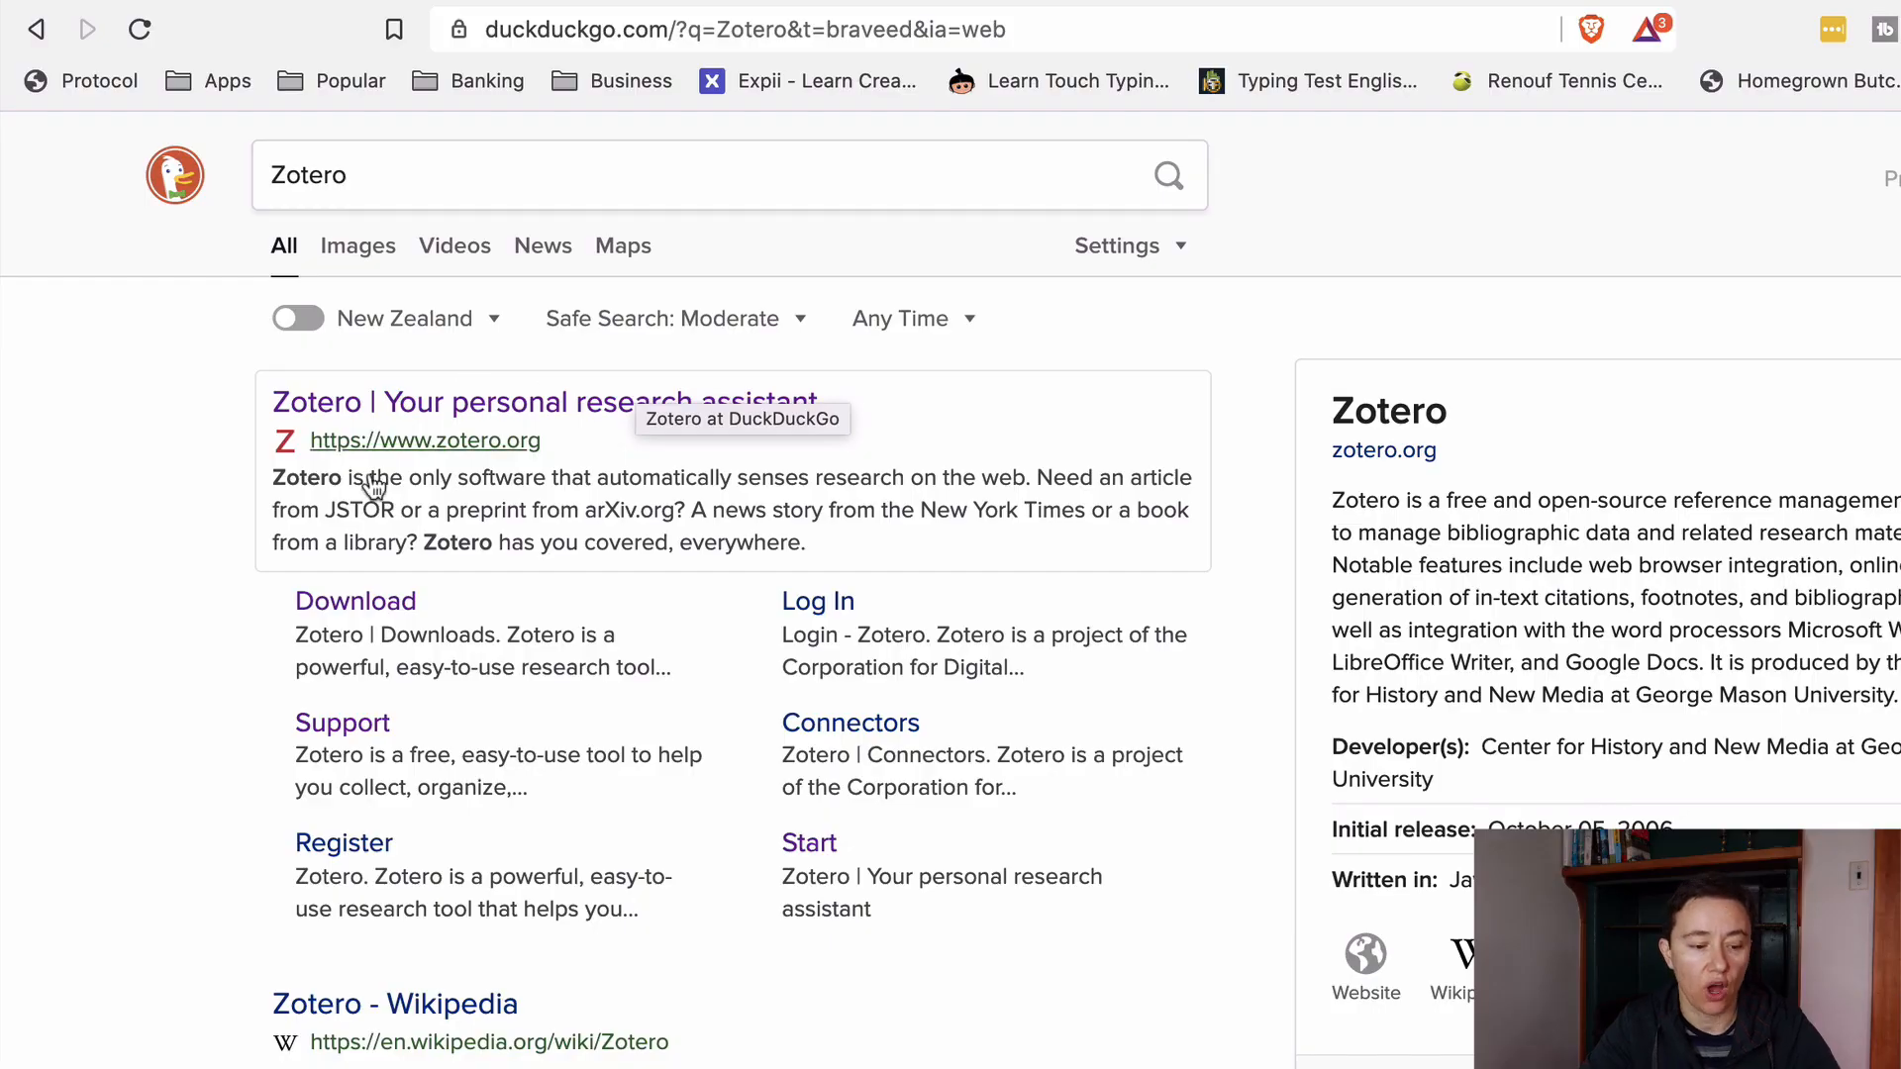
Step: From the zotero.org search result, reach the downloads page offering Zotero 5.0 for Mac and the Chrome Connector
left_click(423, 440)
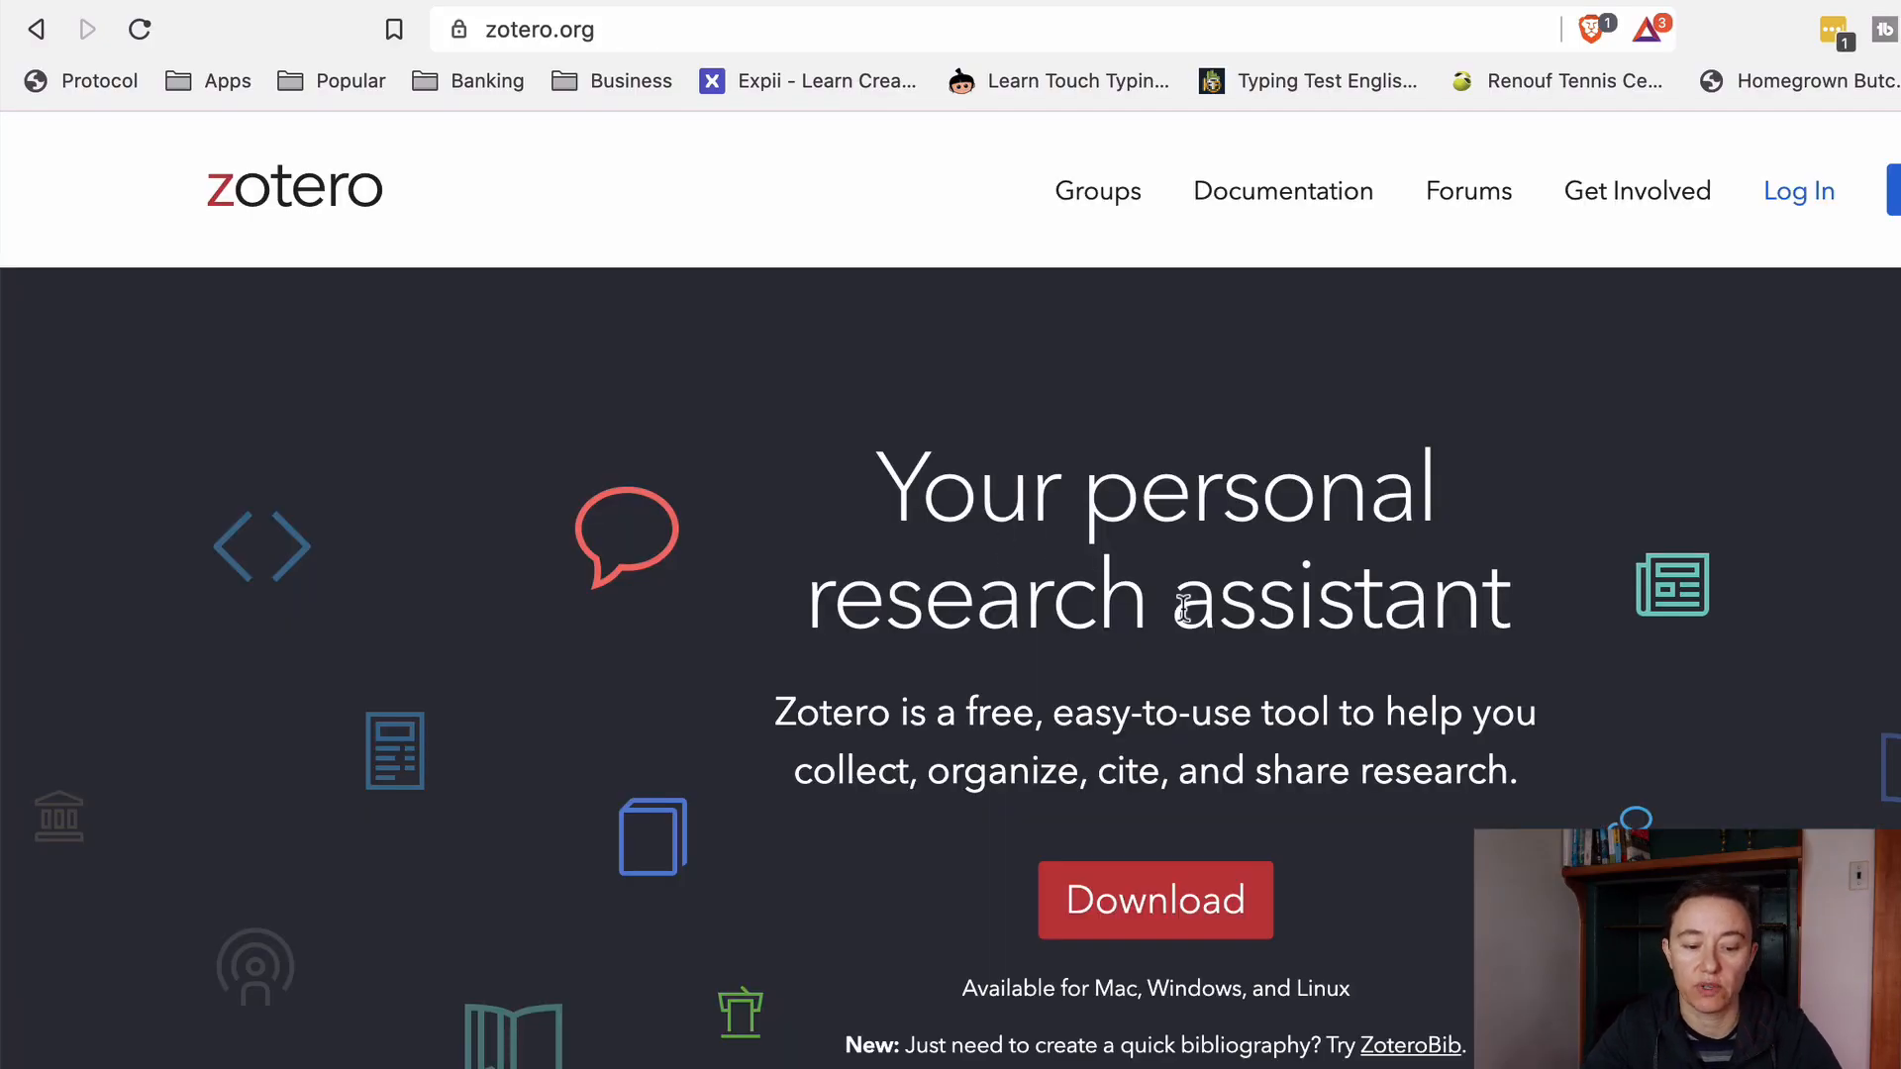
mouse_move(662, 62)
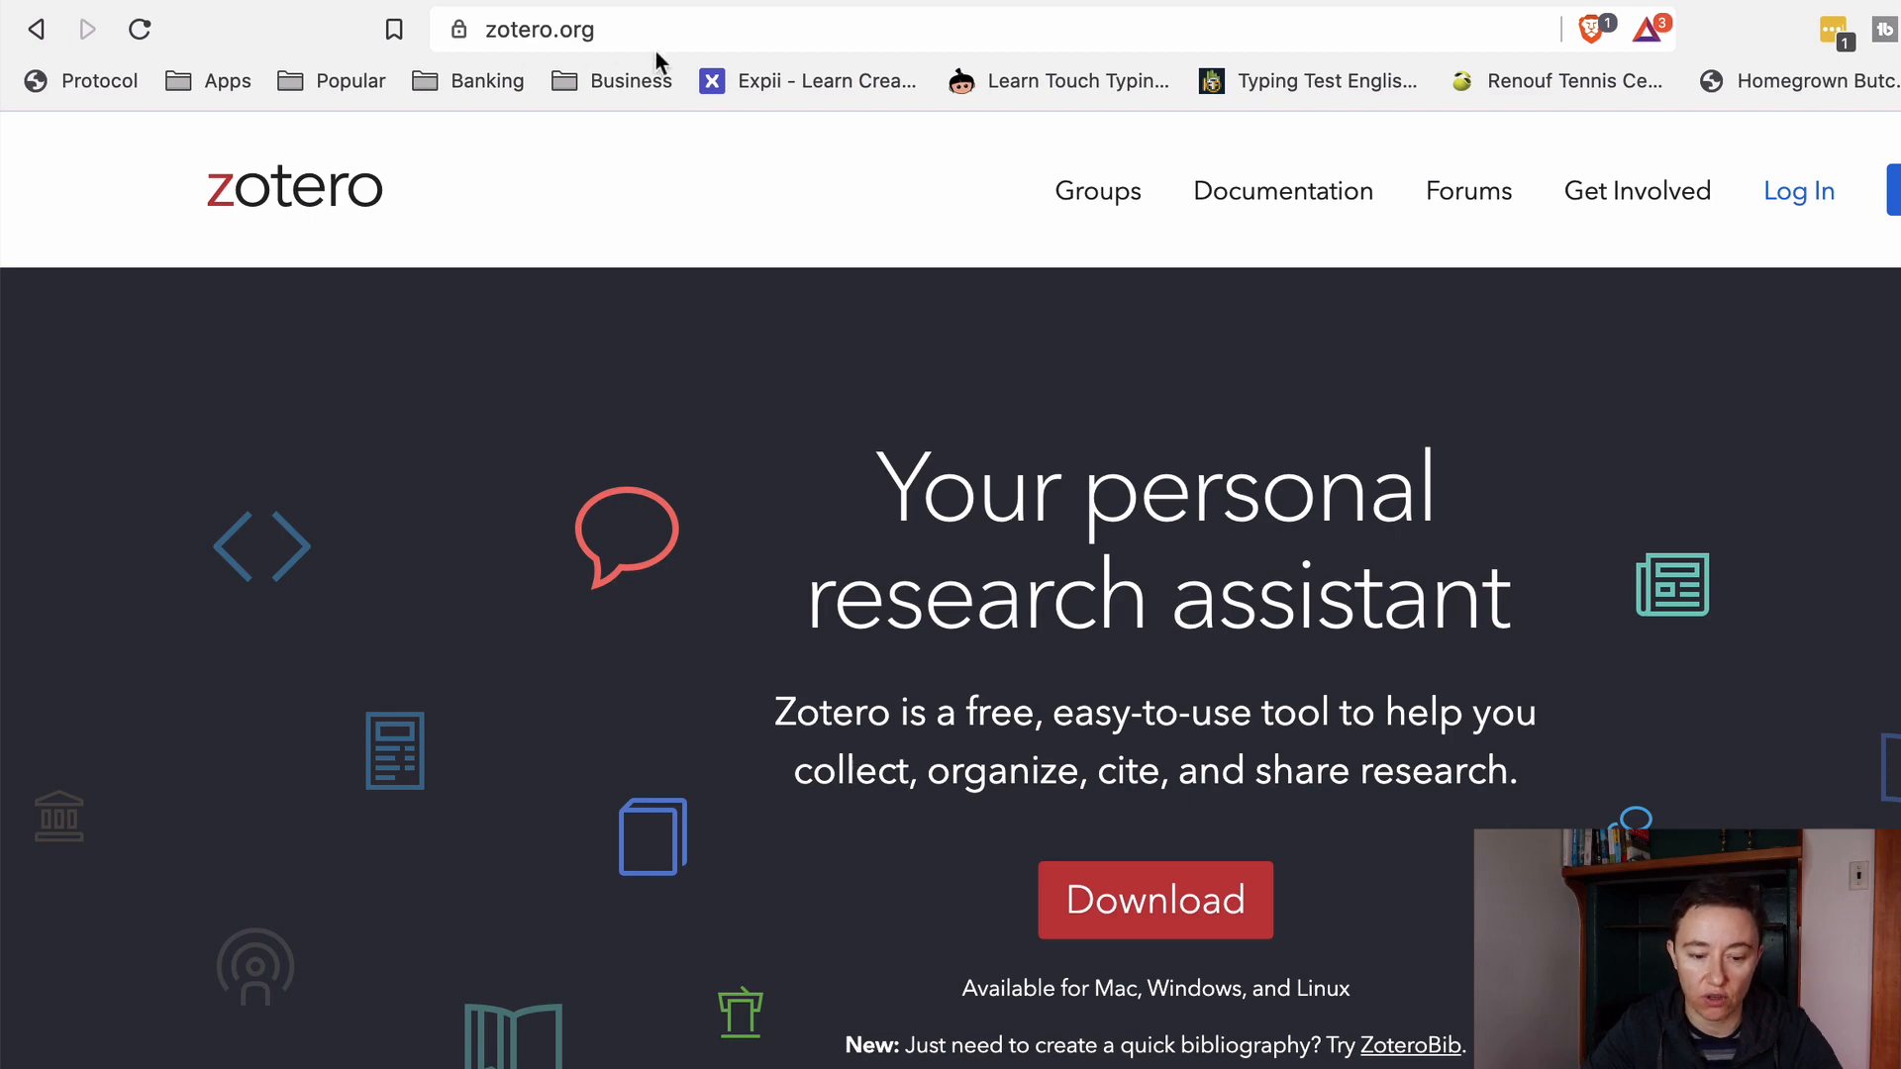
scroll("down", 3)
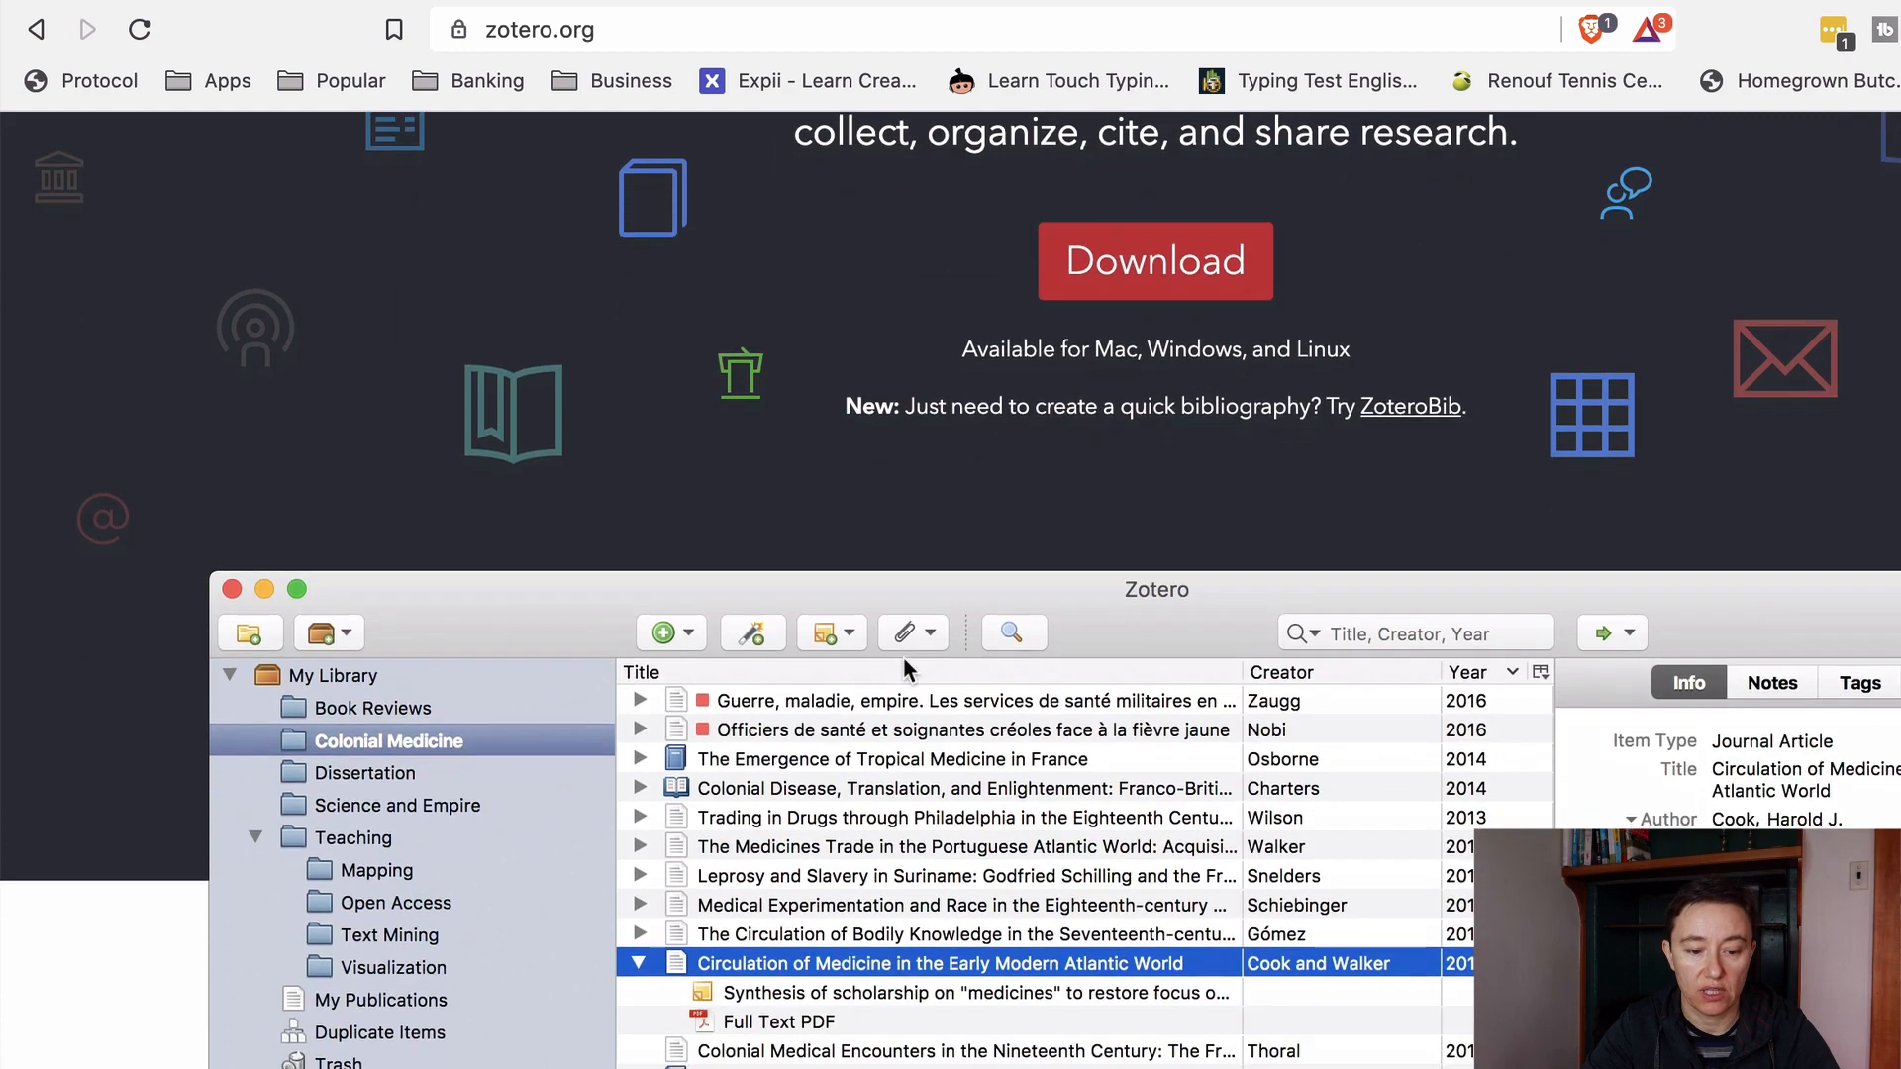
left_click(1152, 262)
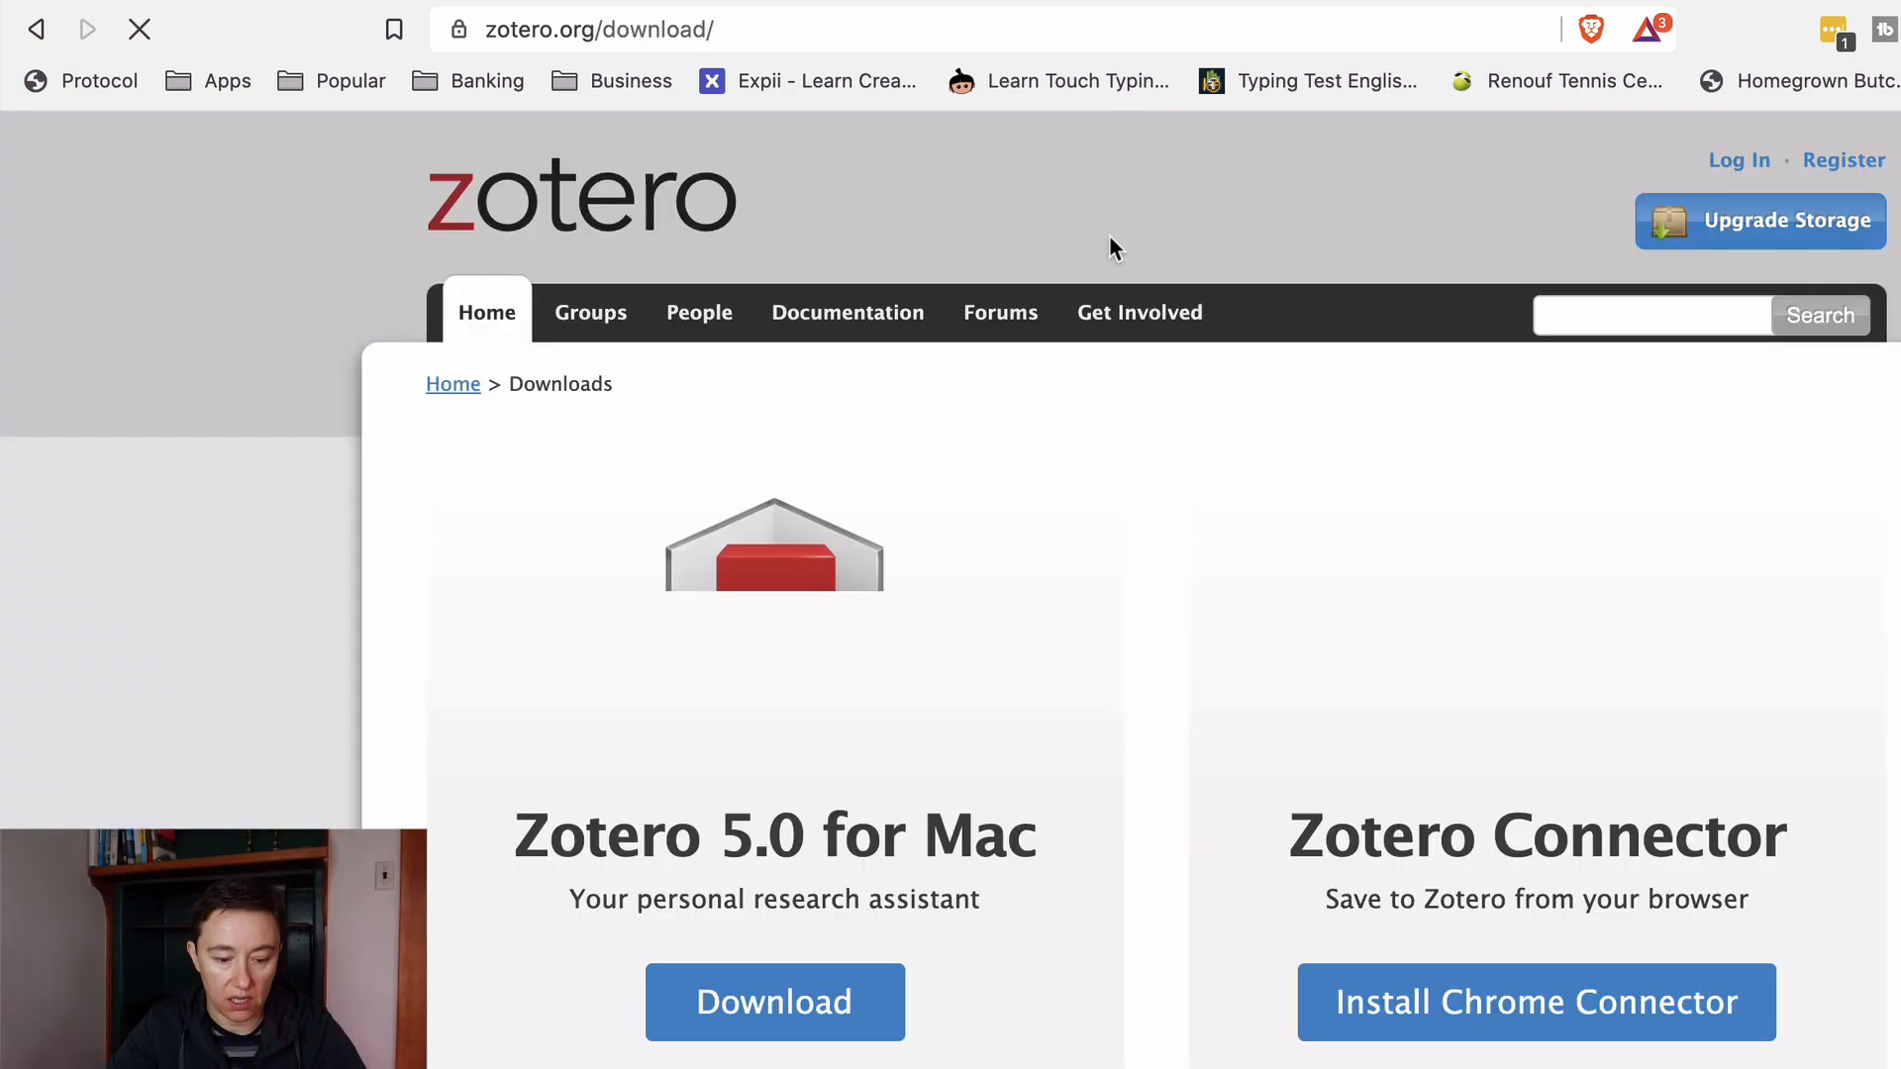
scroll("down", 3)
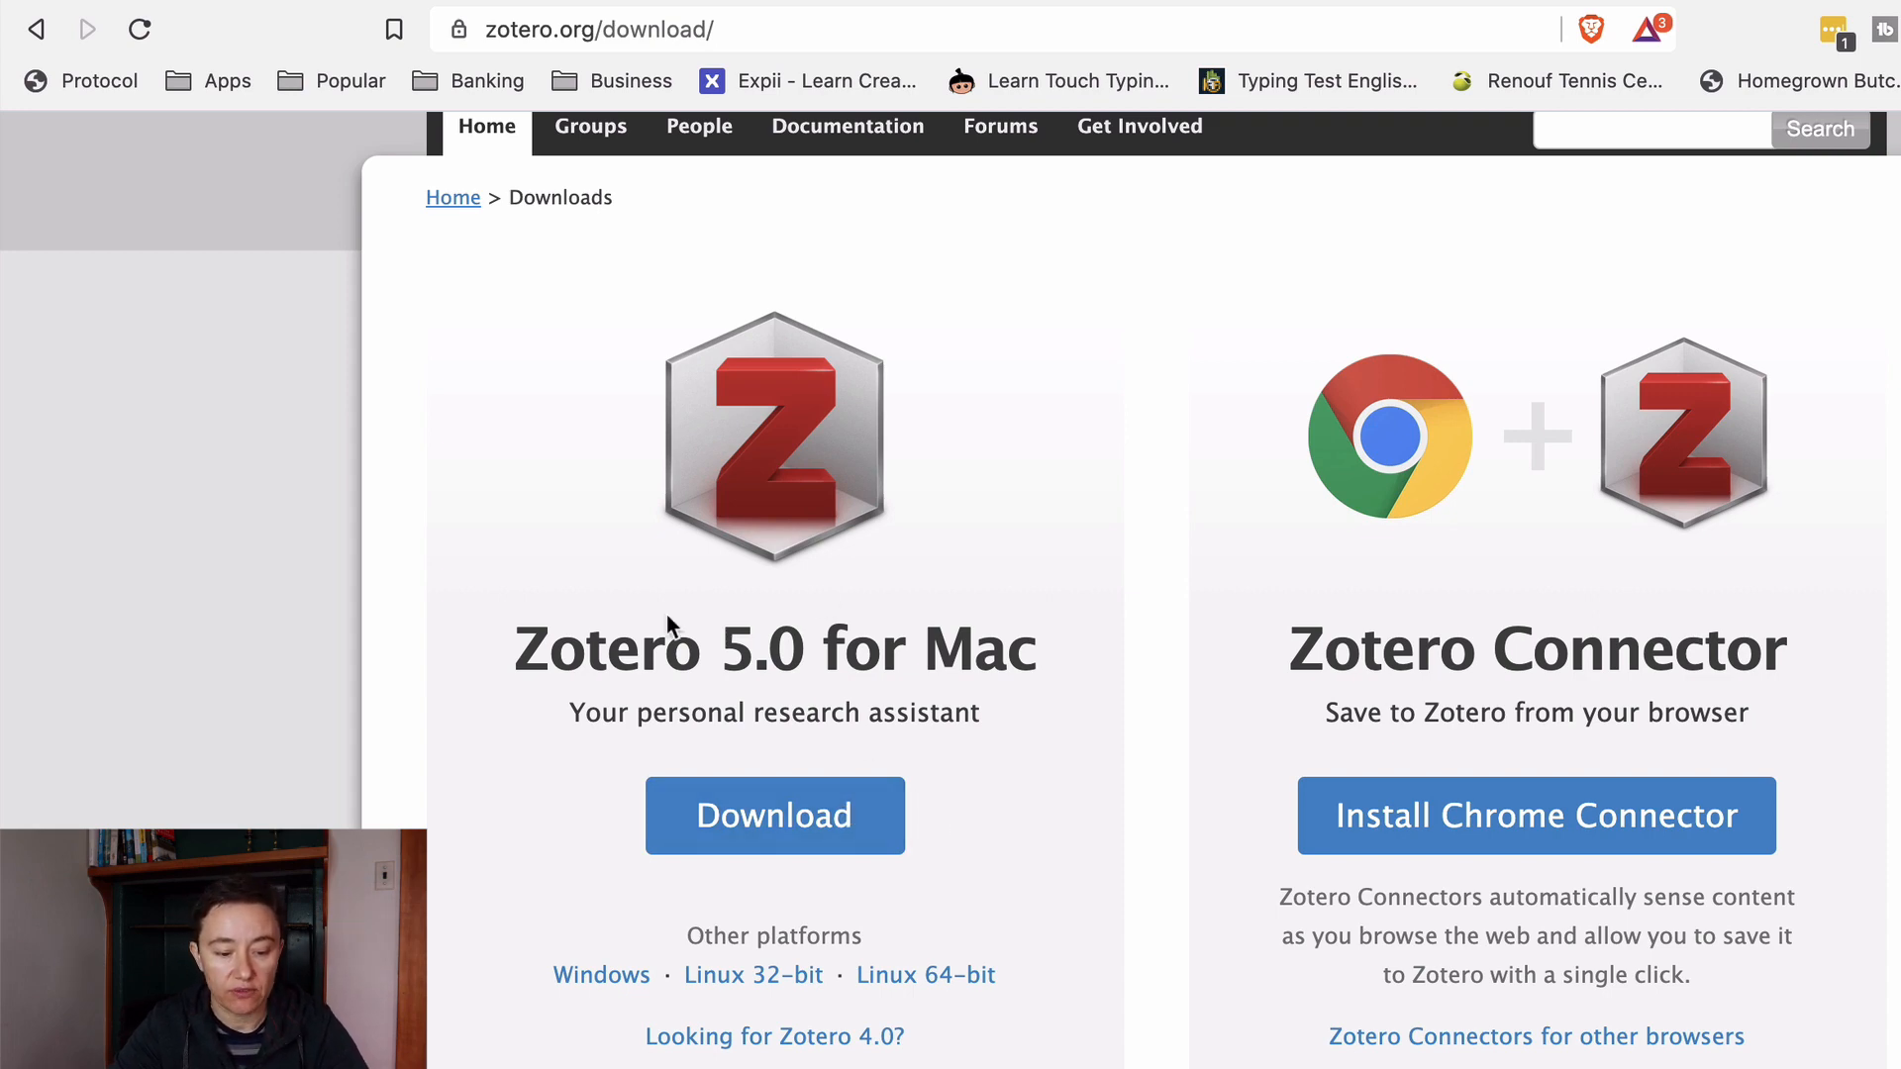
scroll("down", 3)
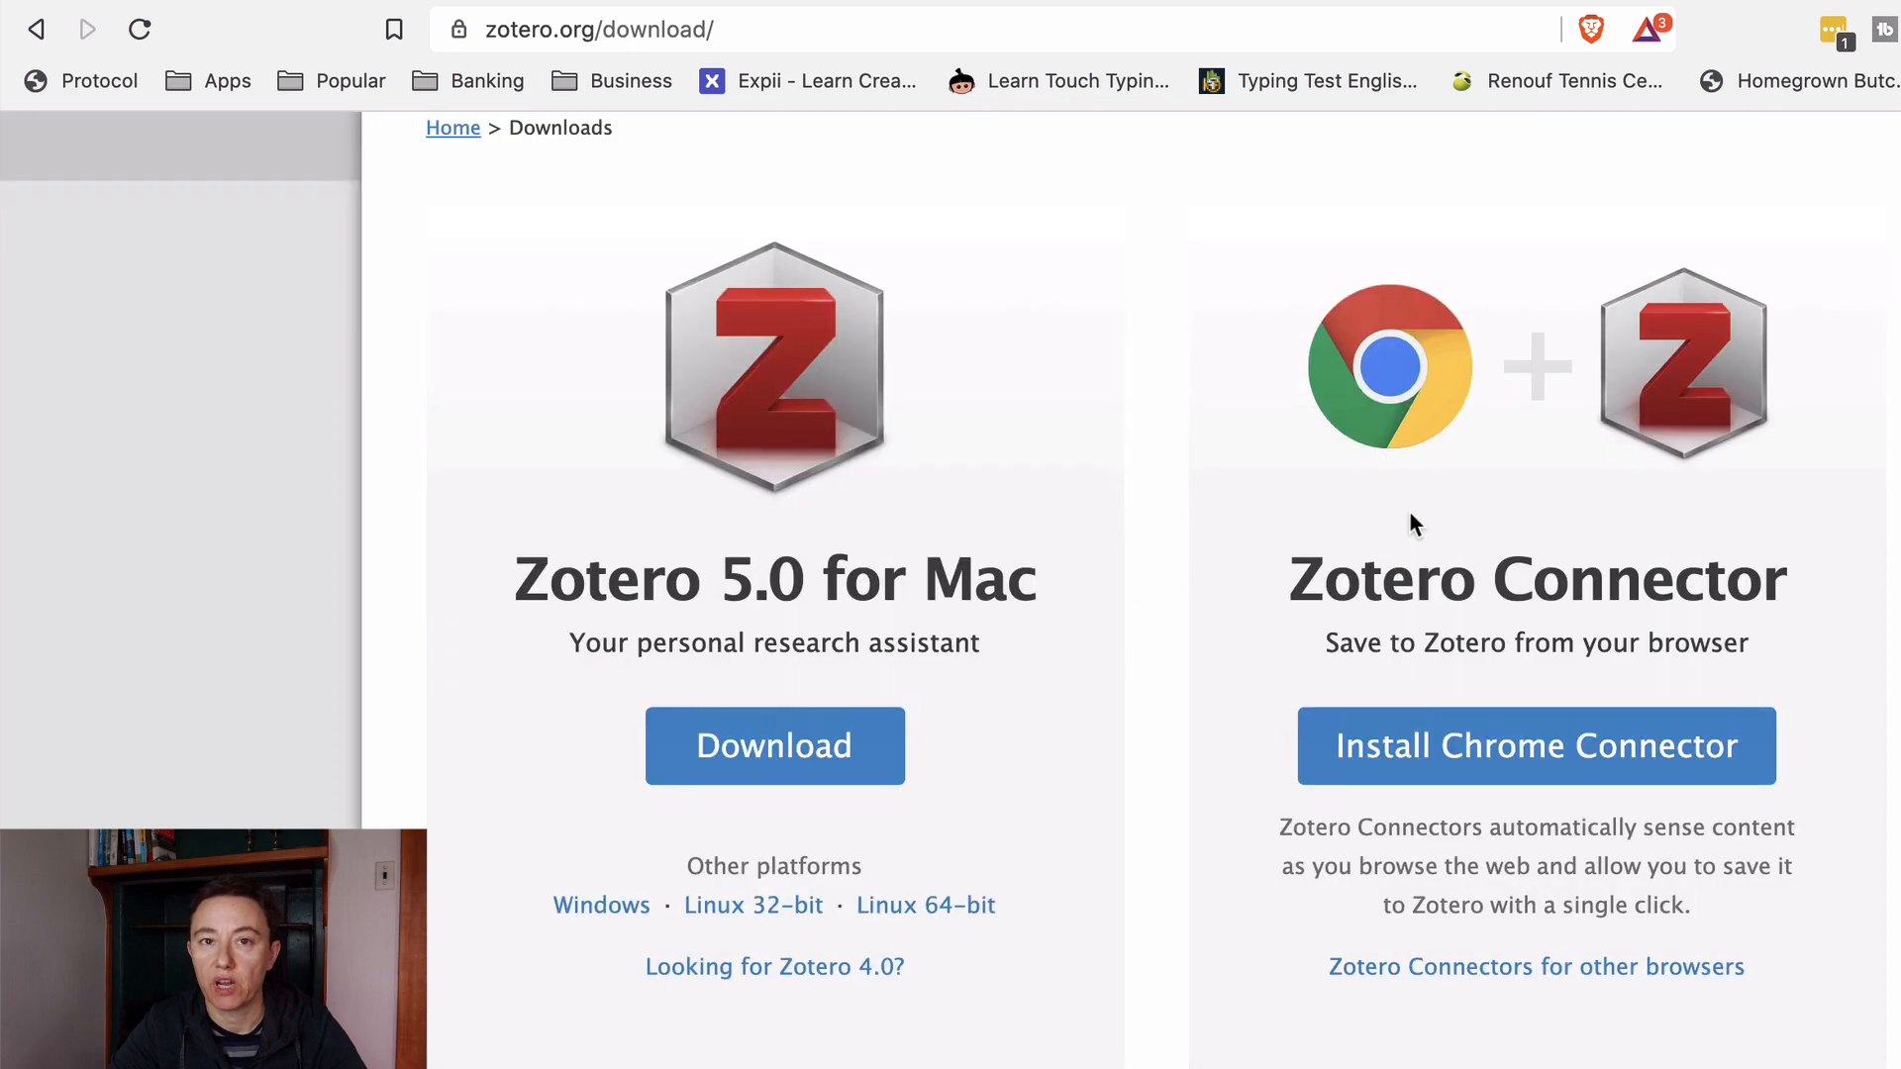
mouse_move(1622, 642)
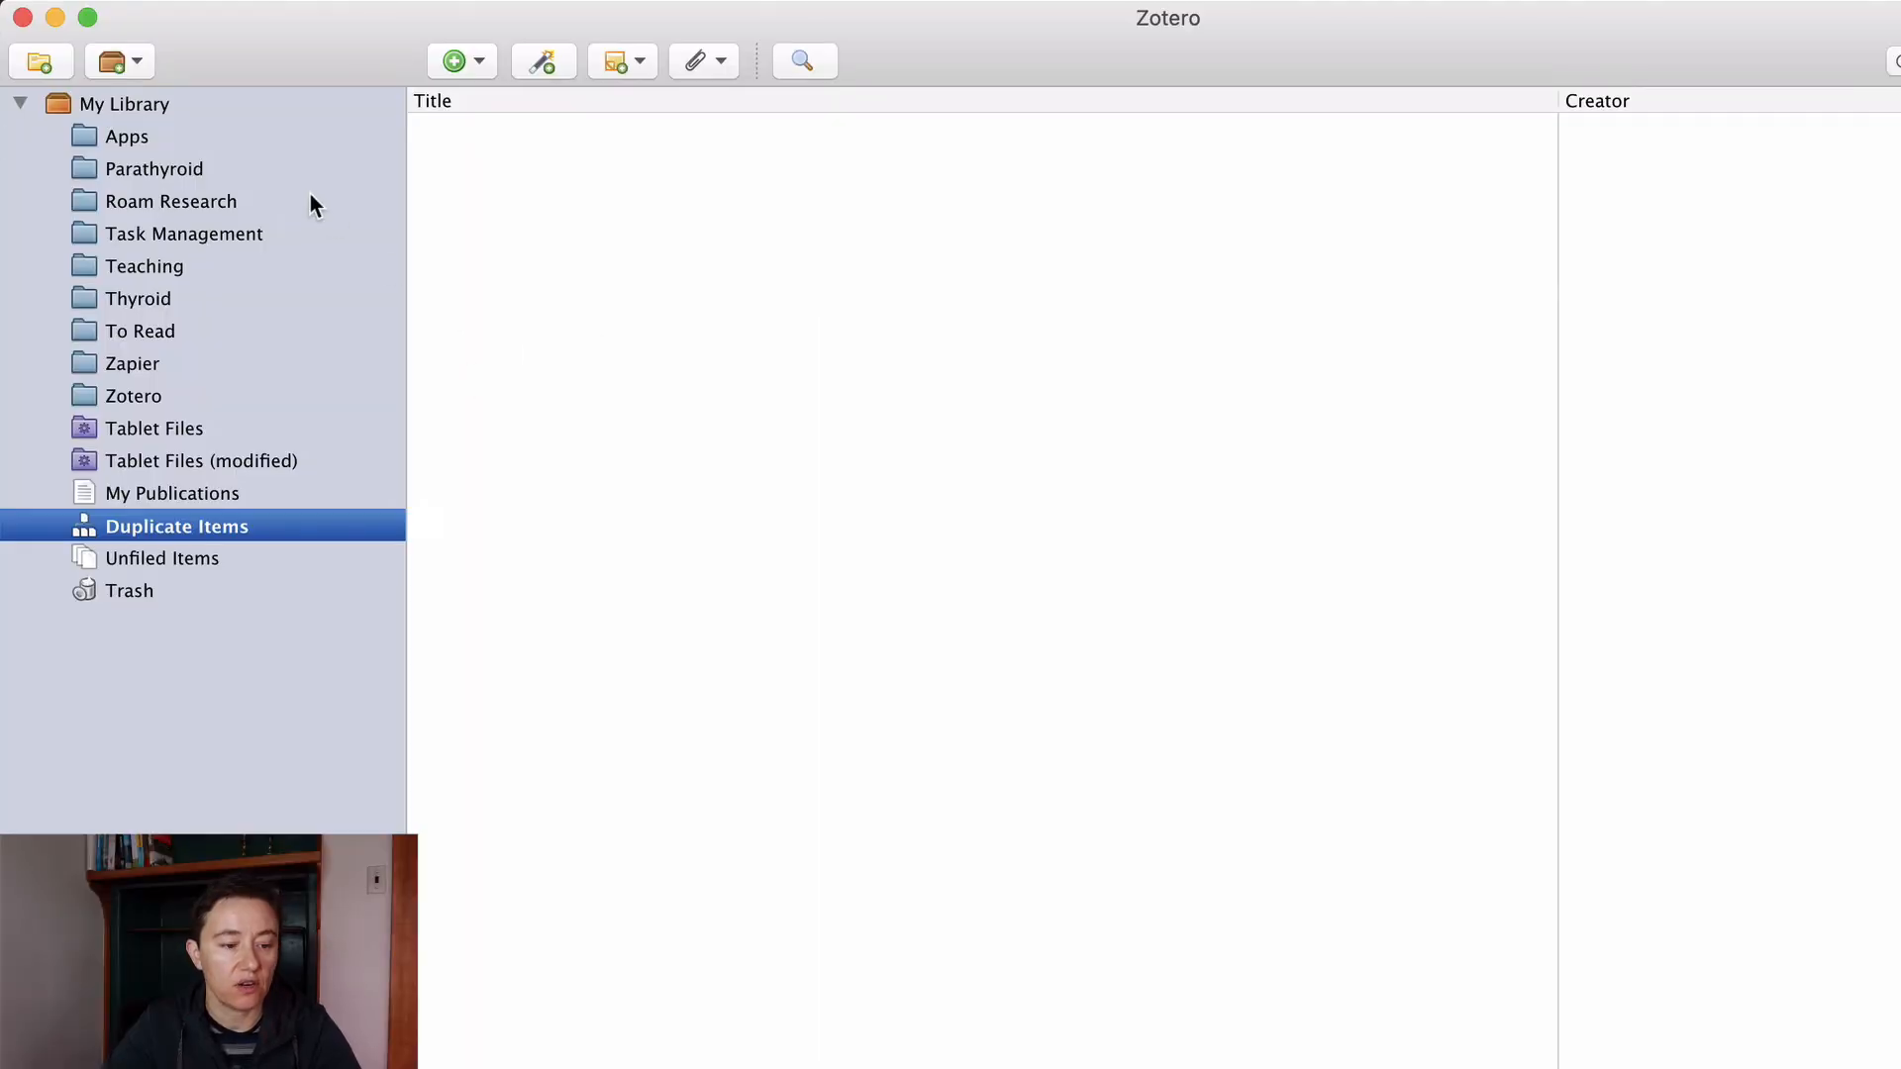
mouse_move(127, 138)
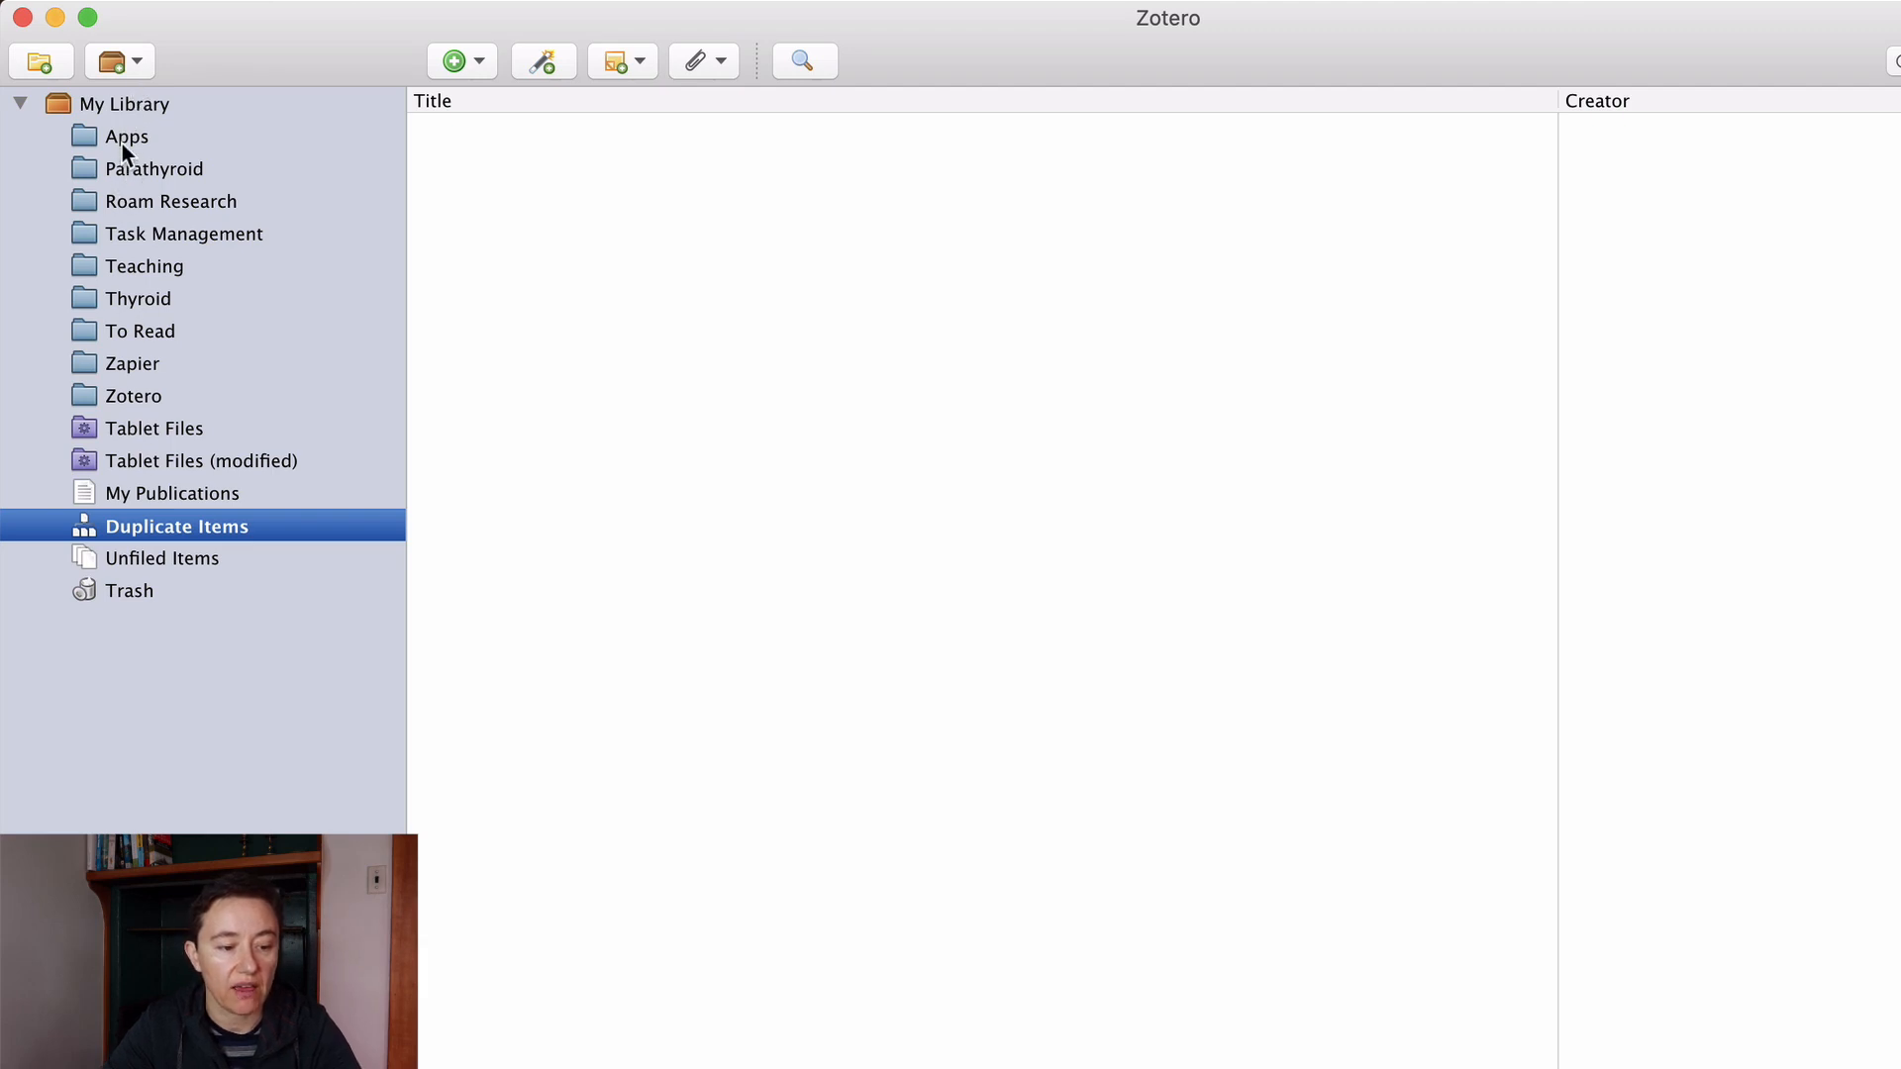
mouse_move(127, 111)
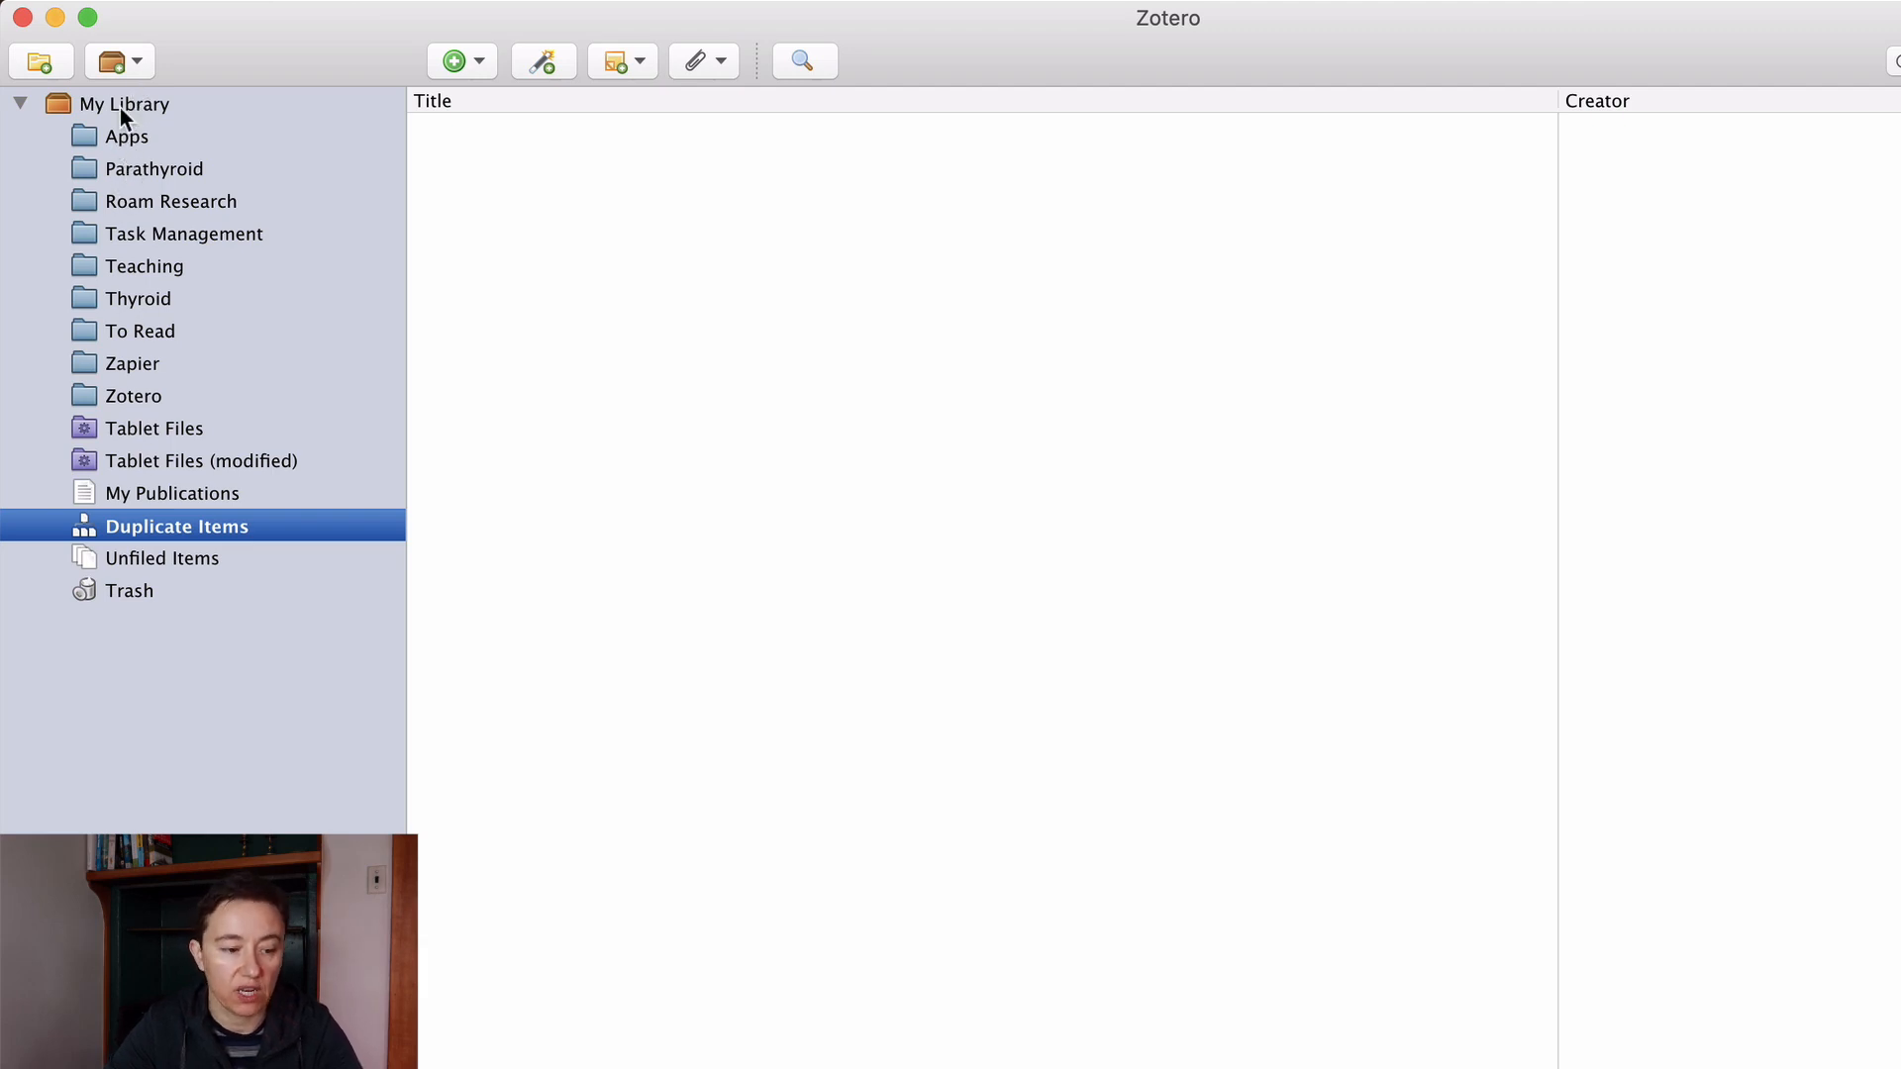
mouse_move(40, 61)
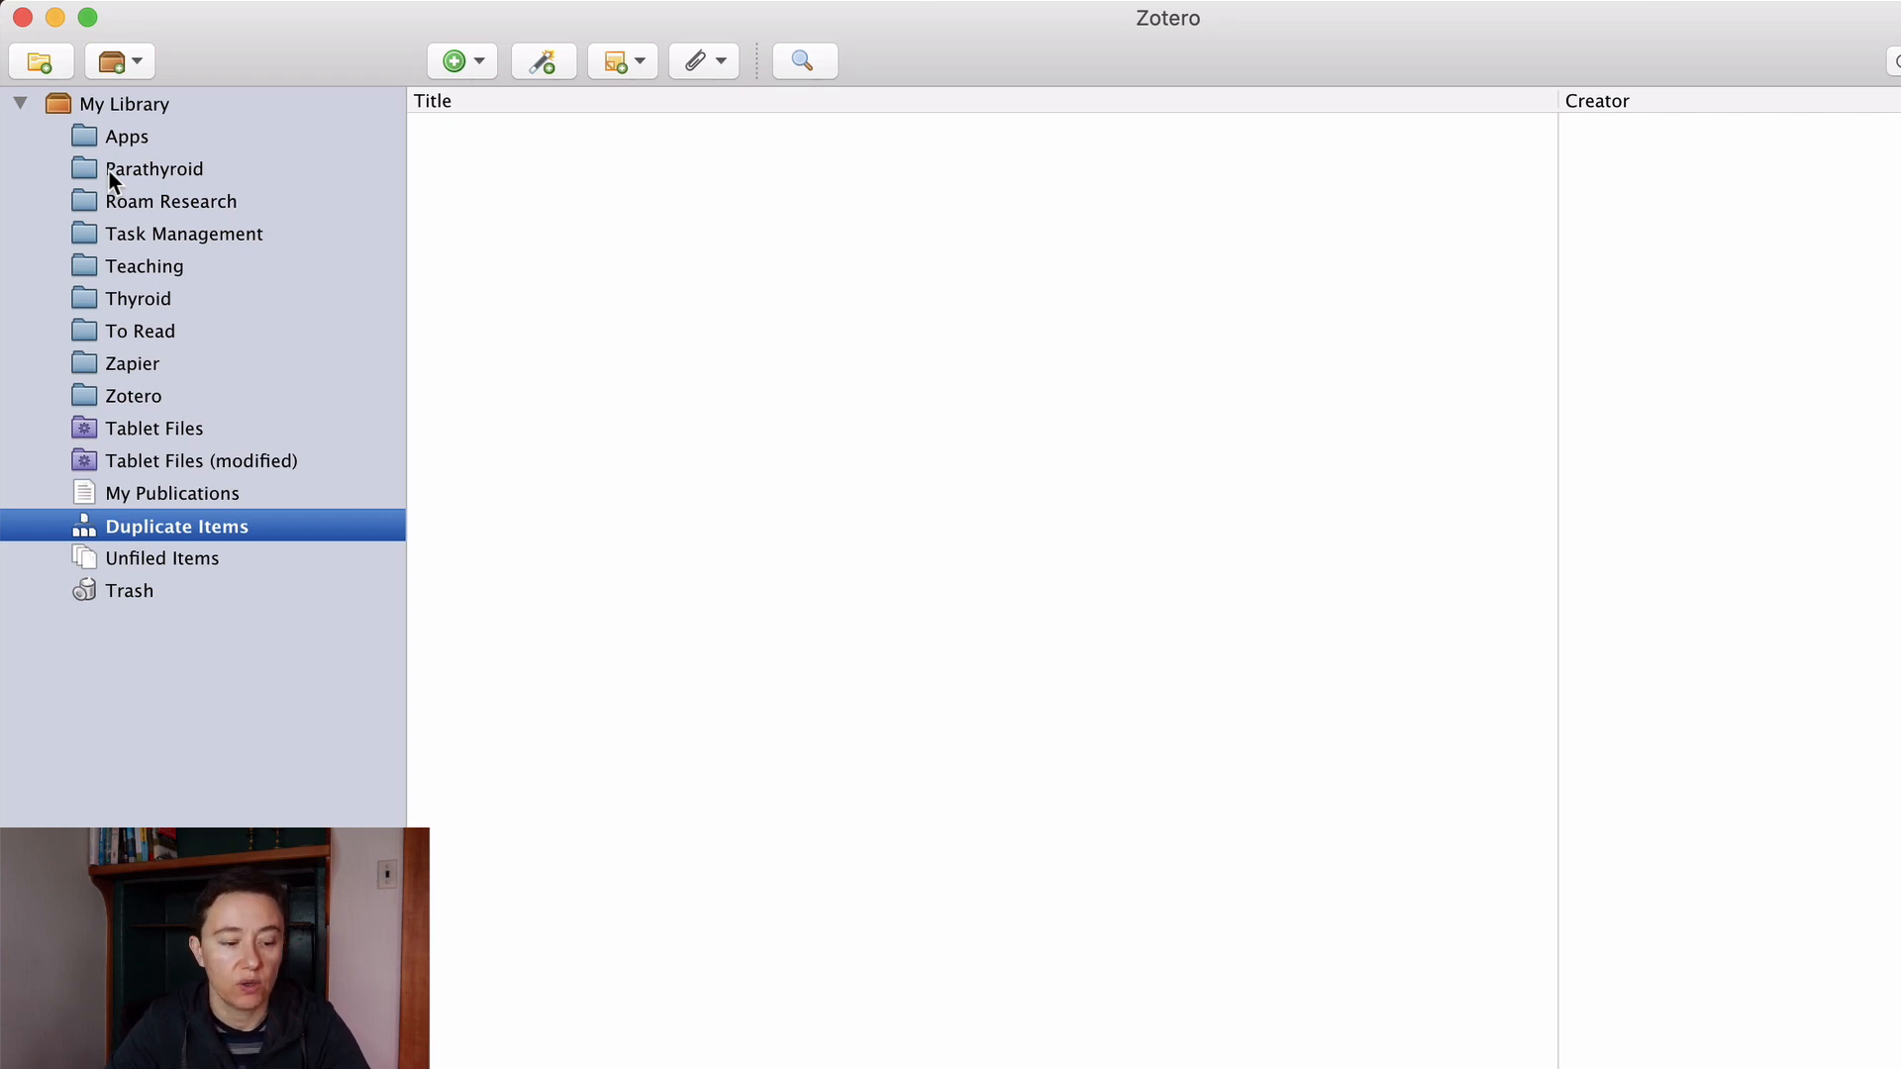
mouse_move(192, 361)
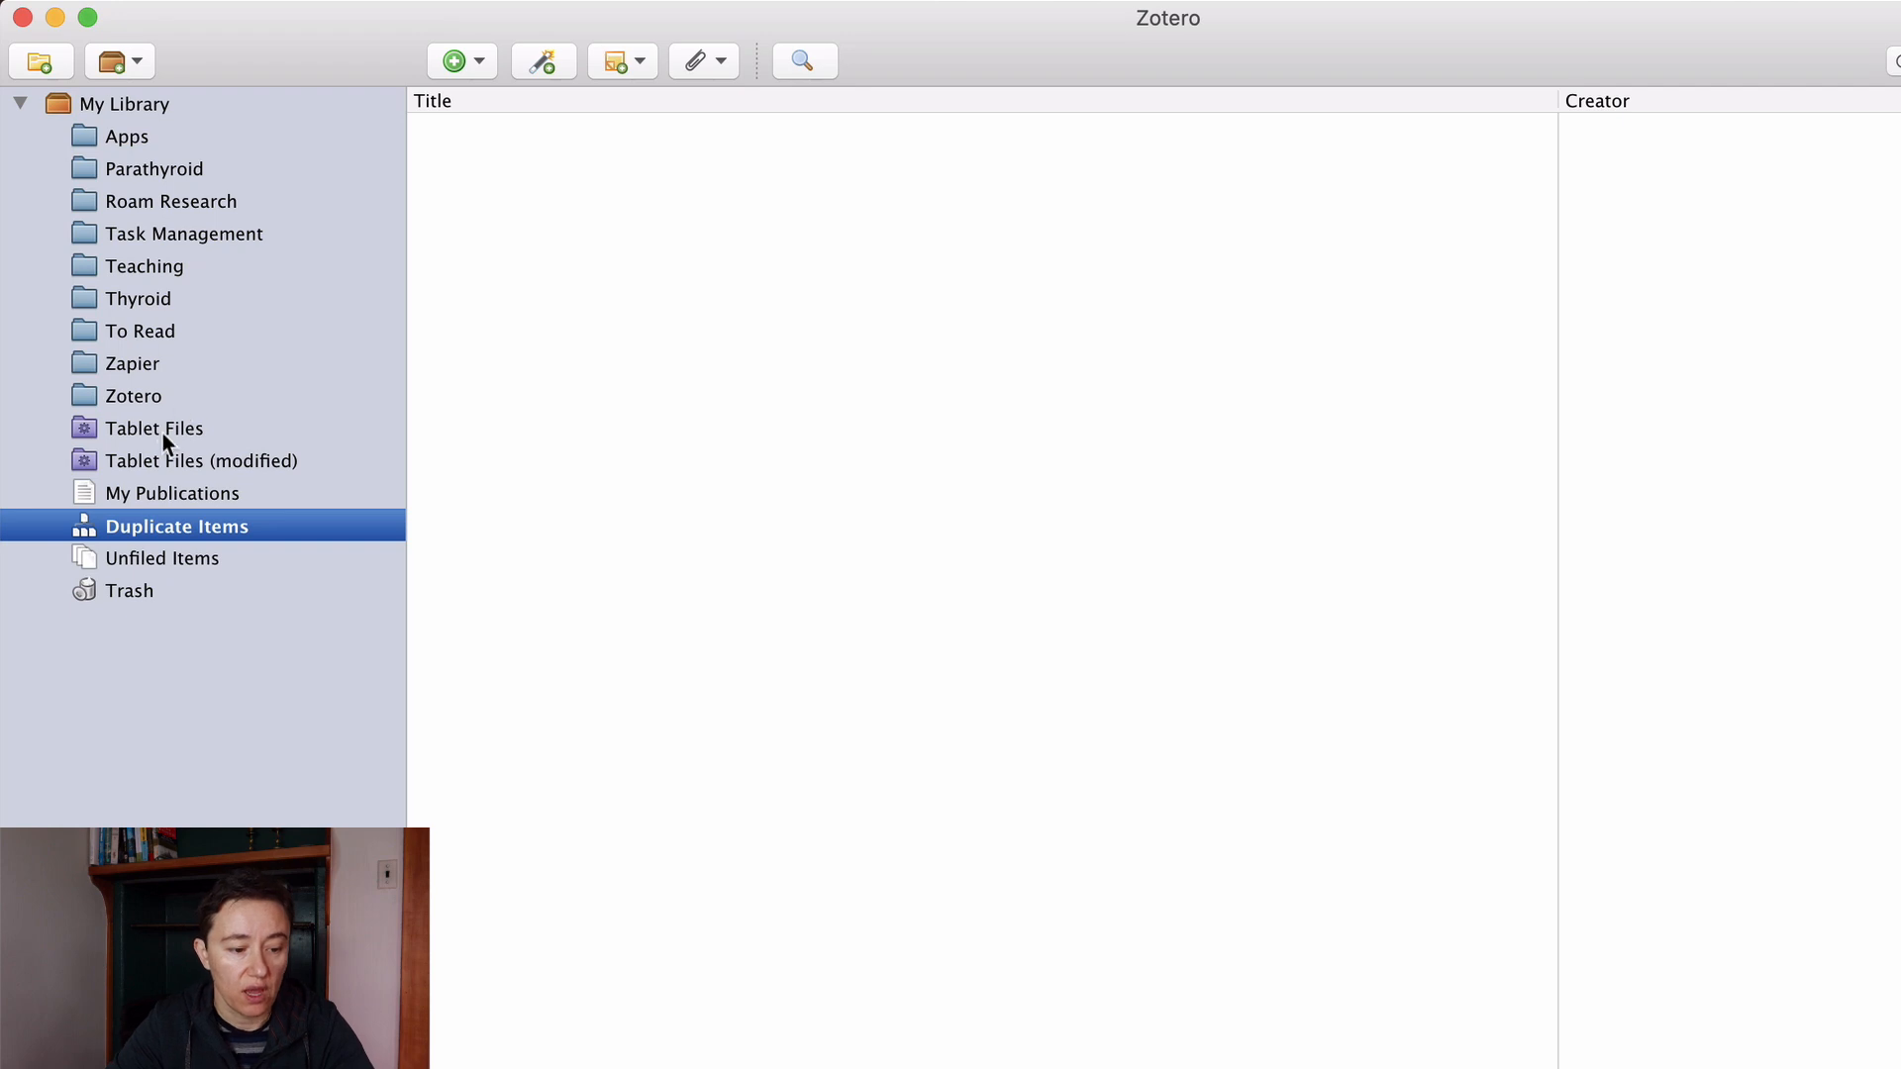
Step: Show the To Read collection's items in the Zotero library
left_click(142, 331)
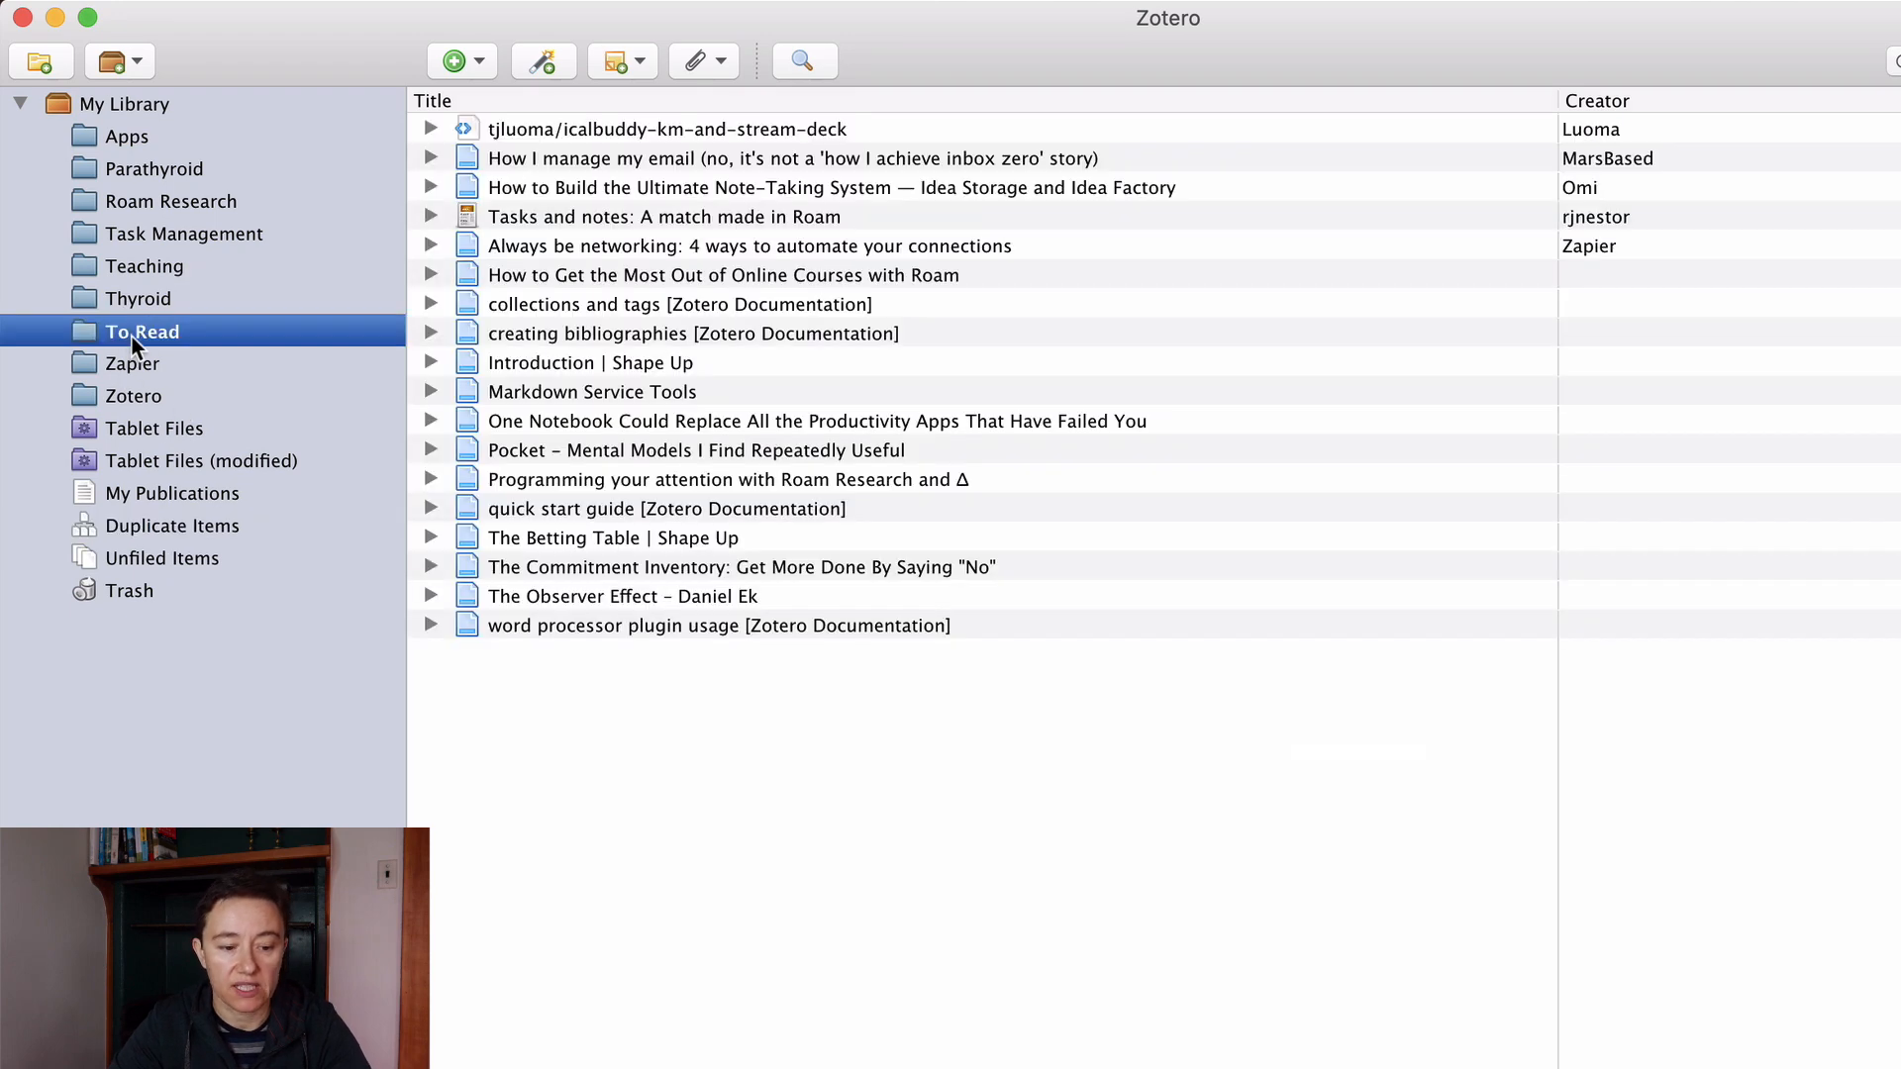
mouse_move(426, 640)
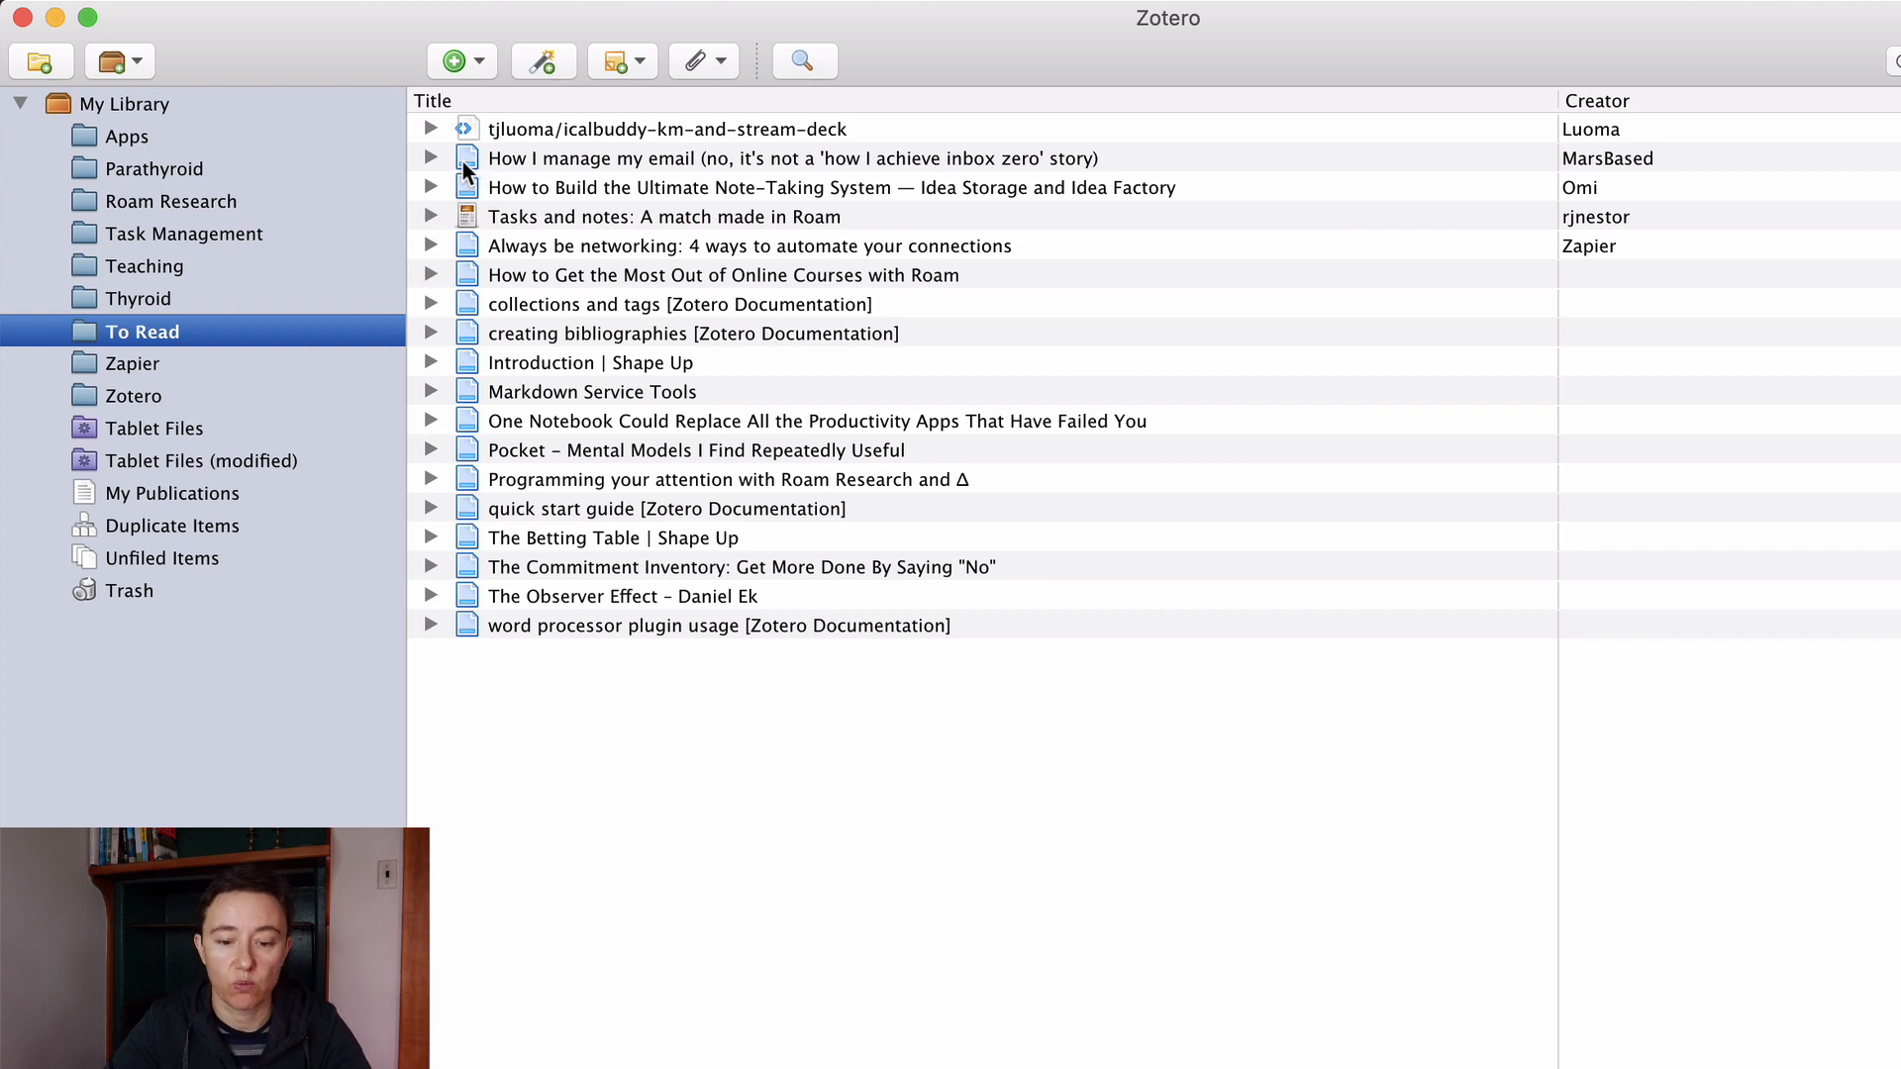
mouse_move(885, 1036)
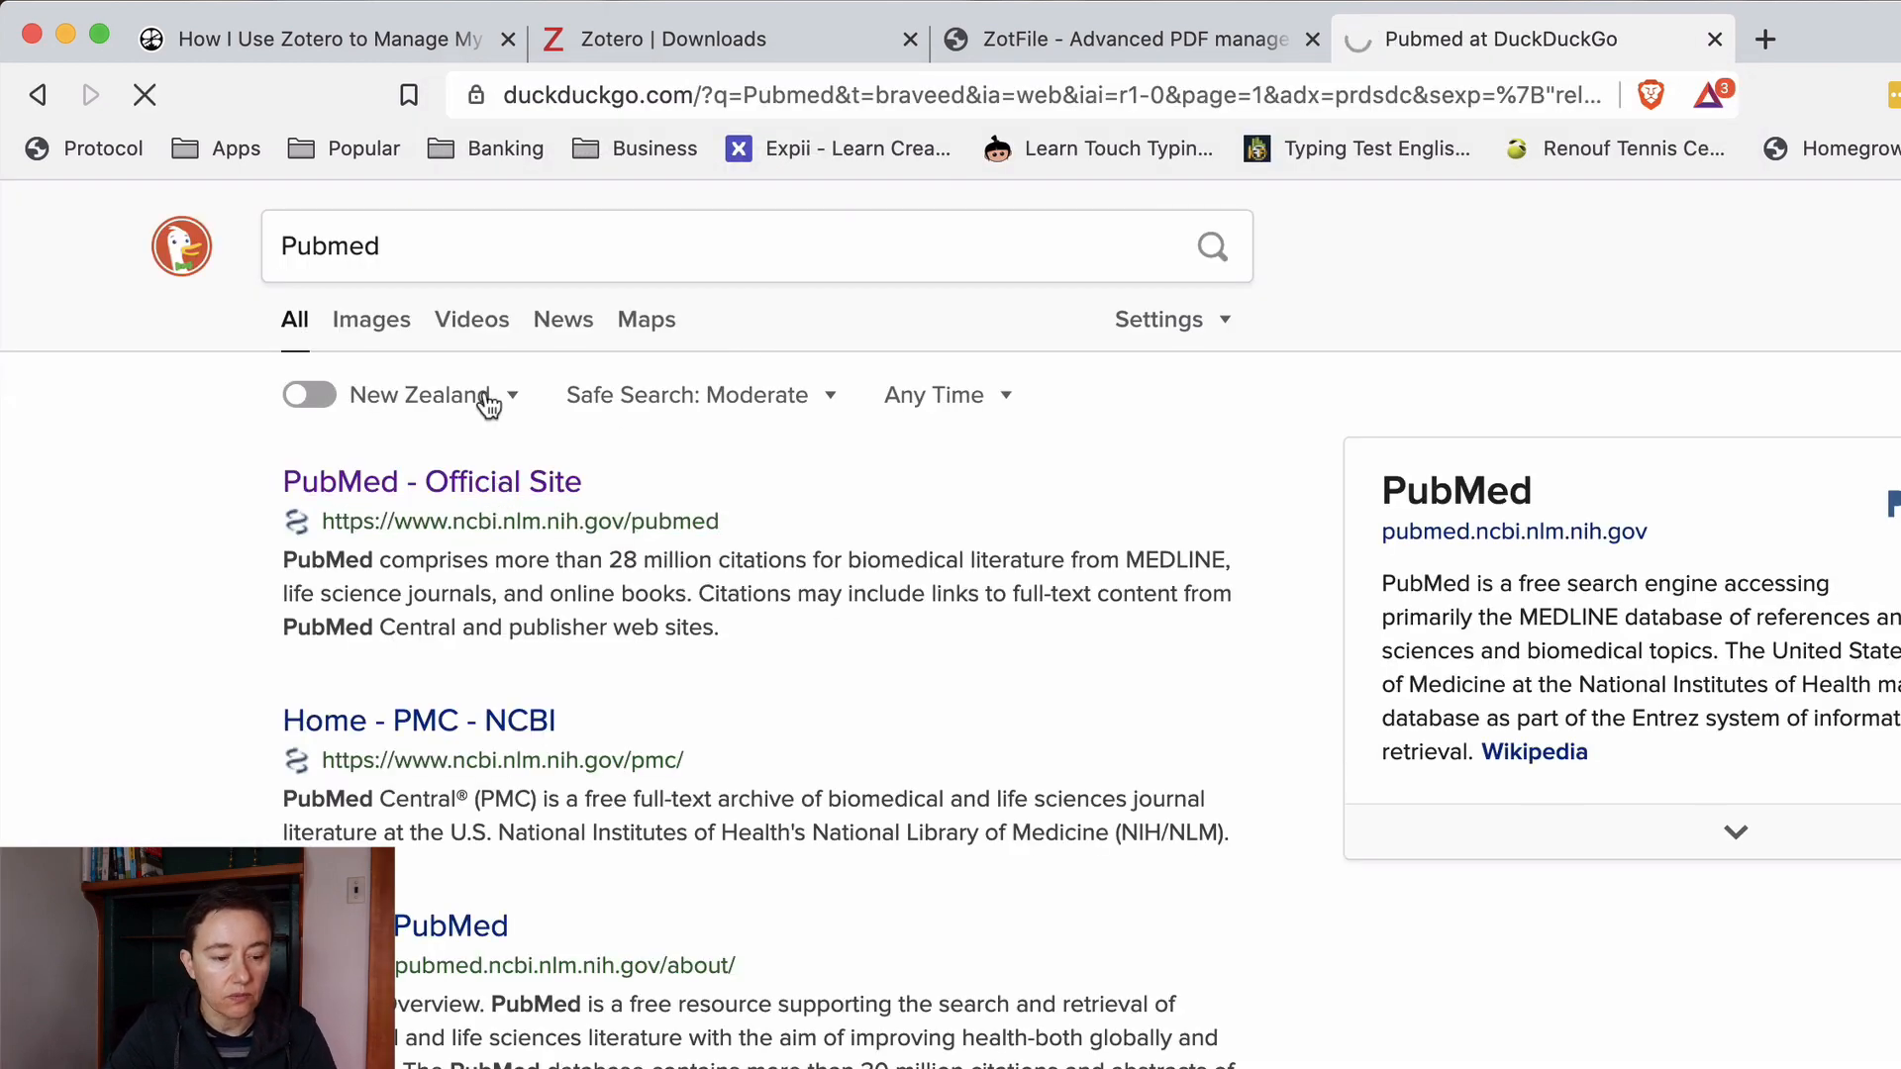
Step: On PubMed, search for 'parathyroidectomy outcomes' and browse the 2,071 results
left_click(430, 481)
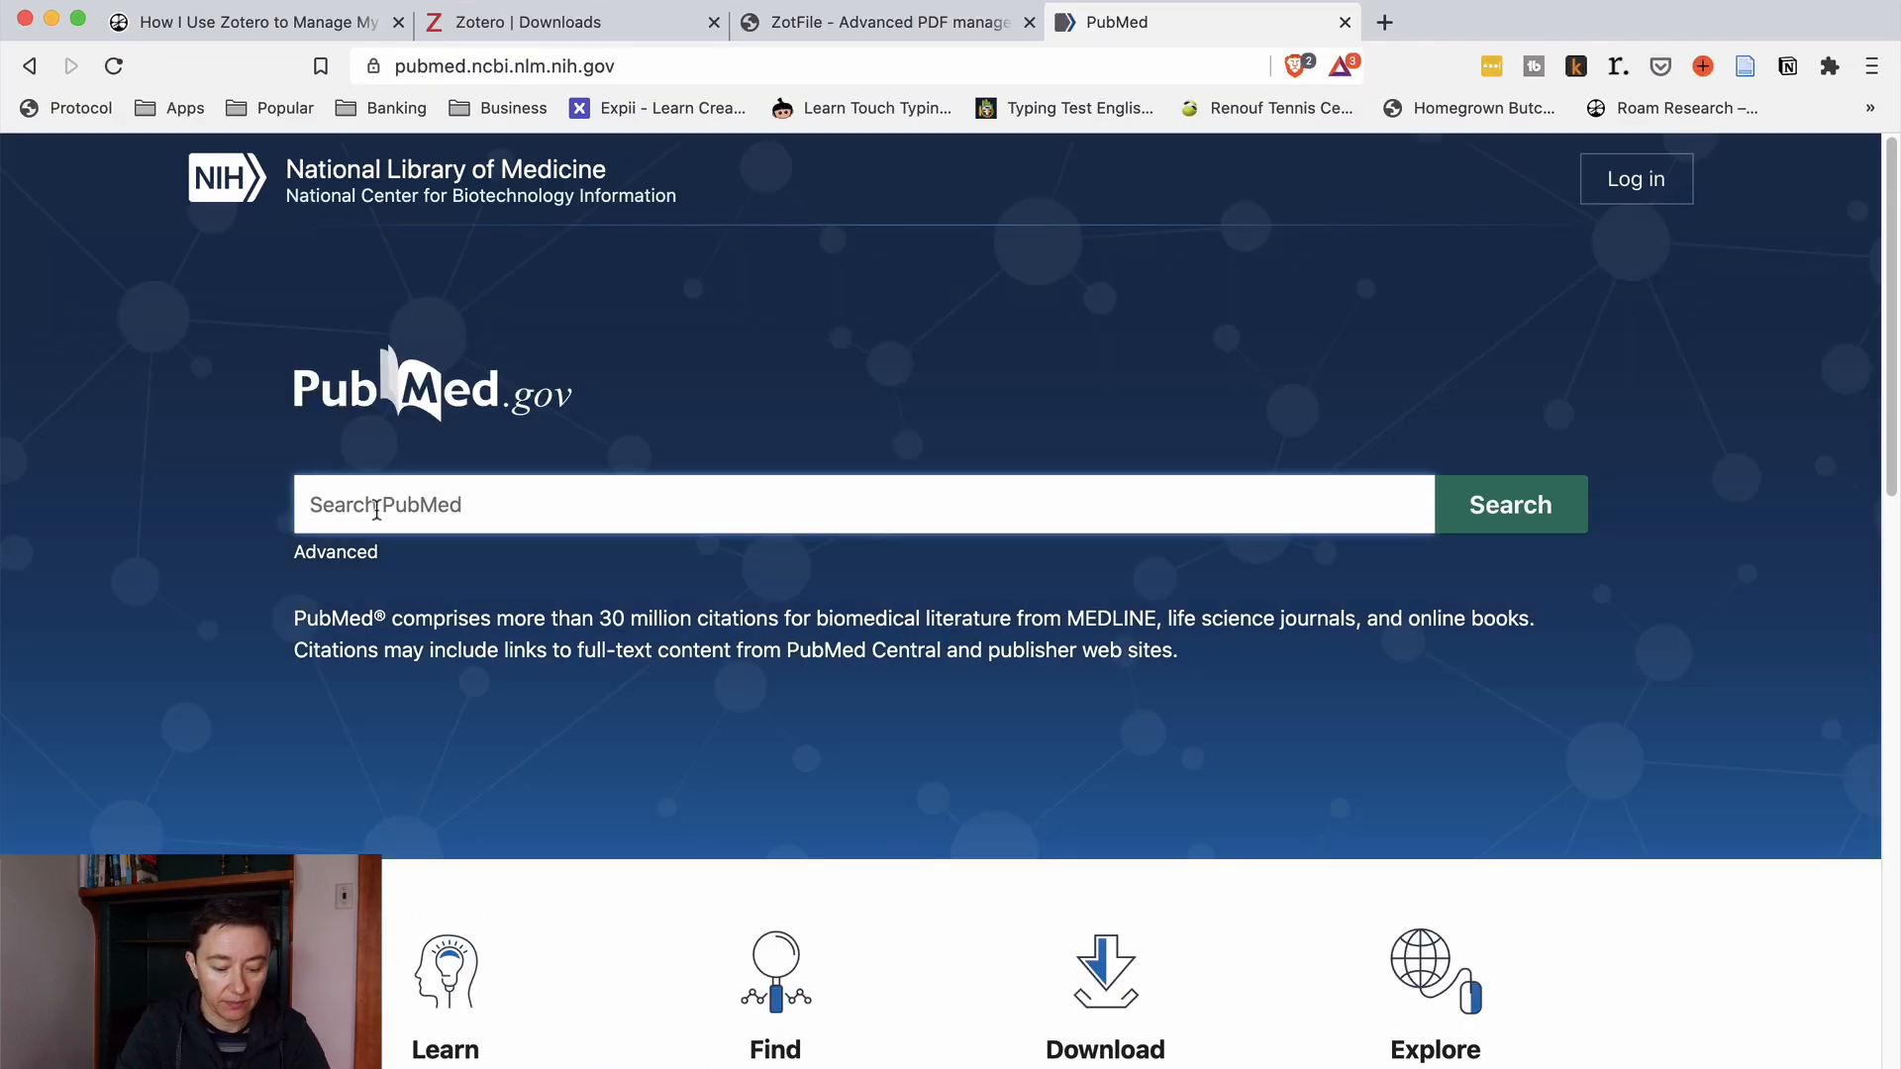
type("parathyroidectomy outcomes")
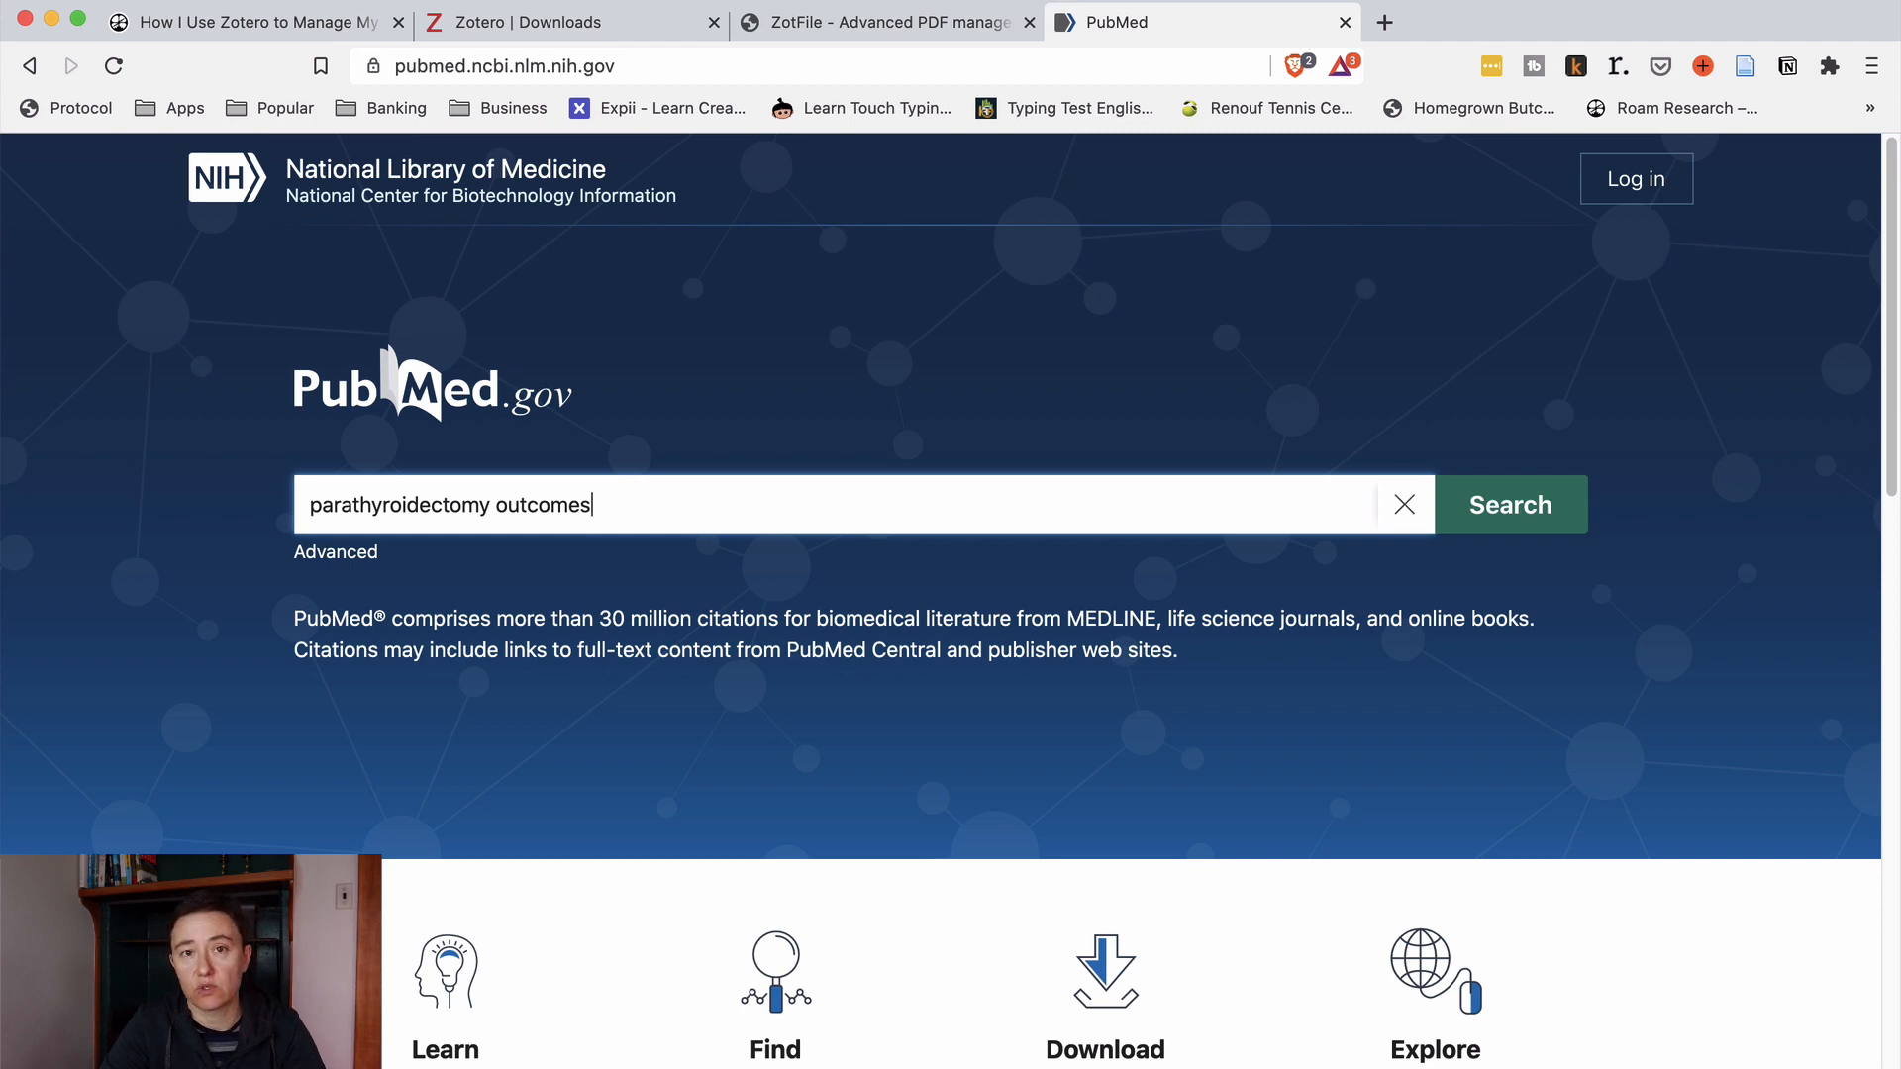
left_click(1509, 505)
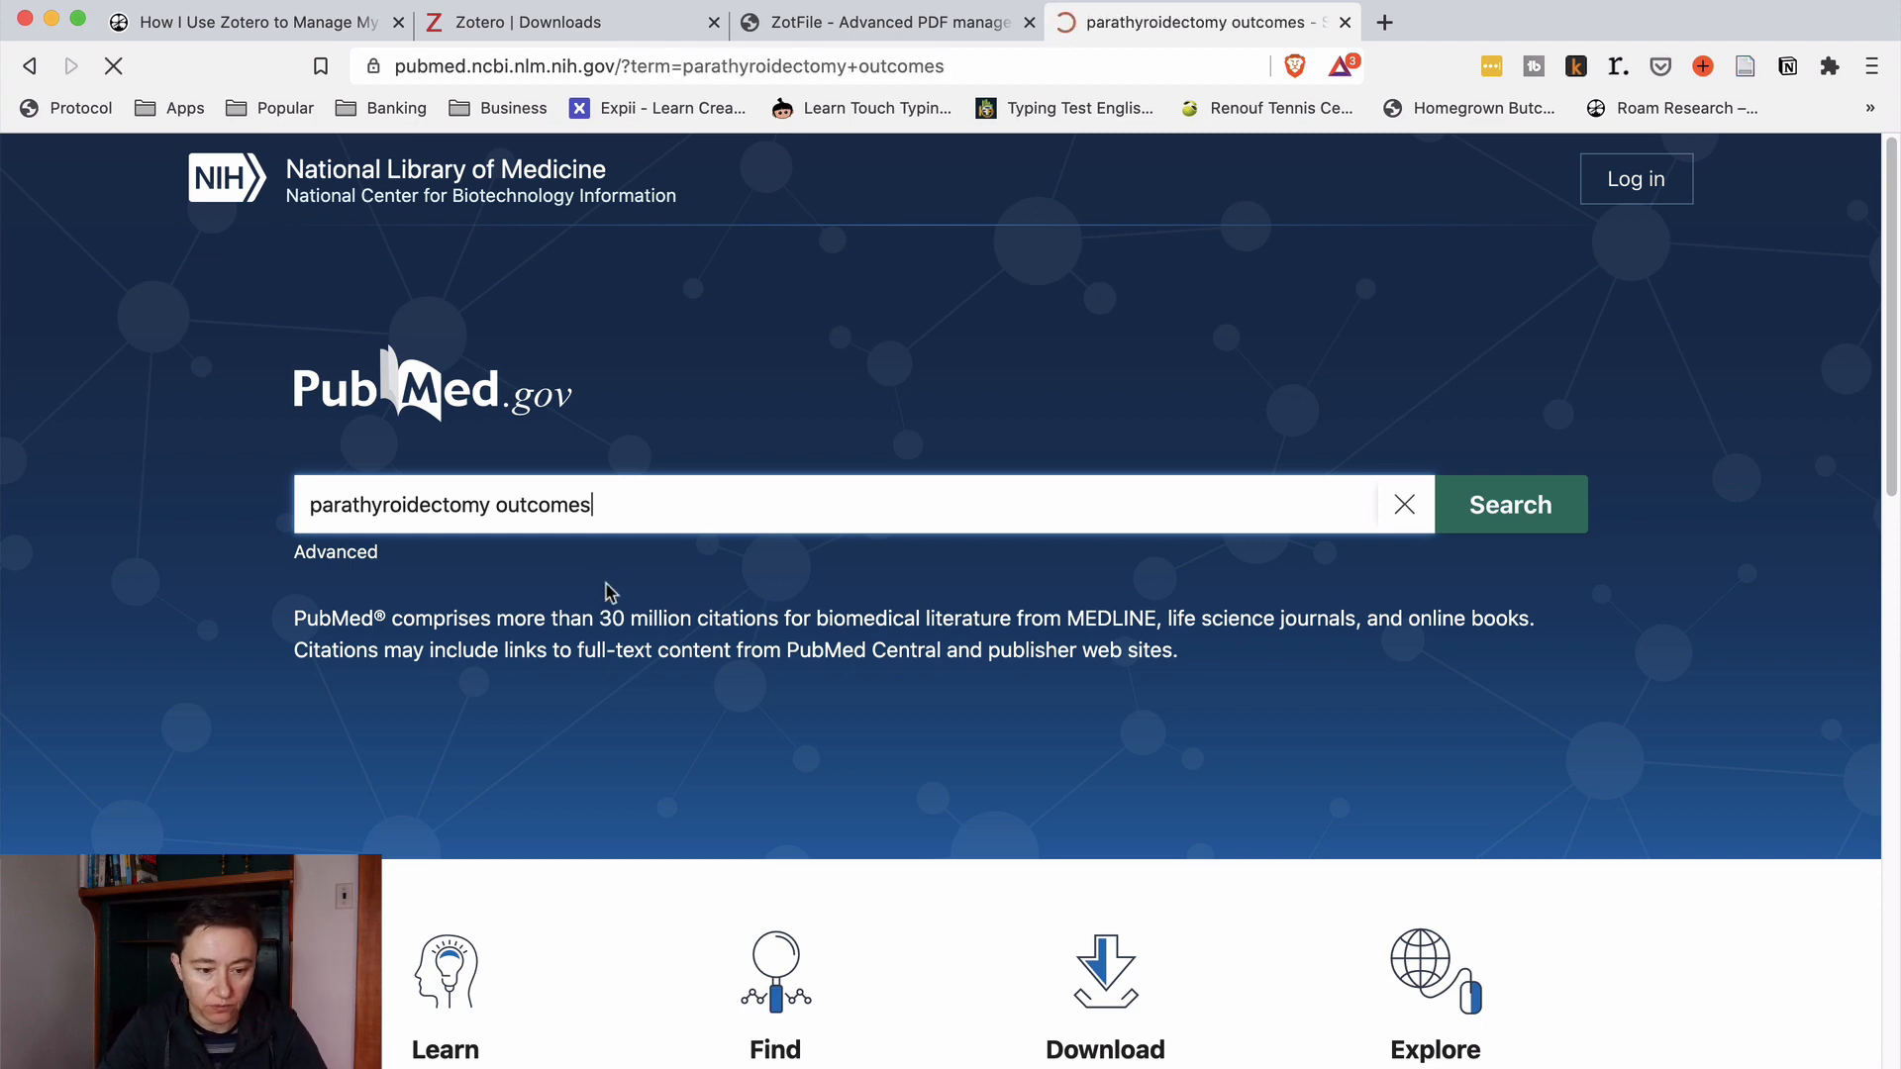
left_click(1509, 505)
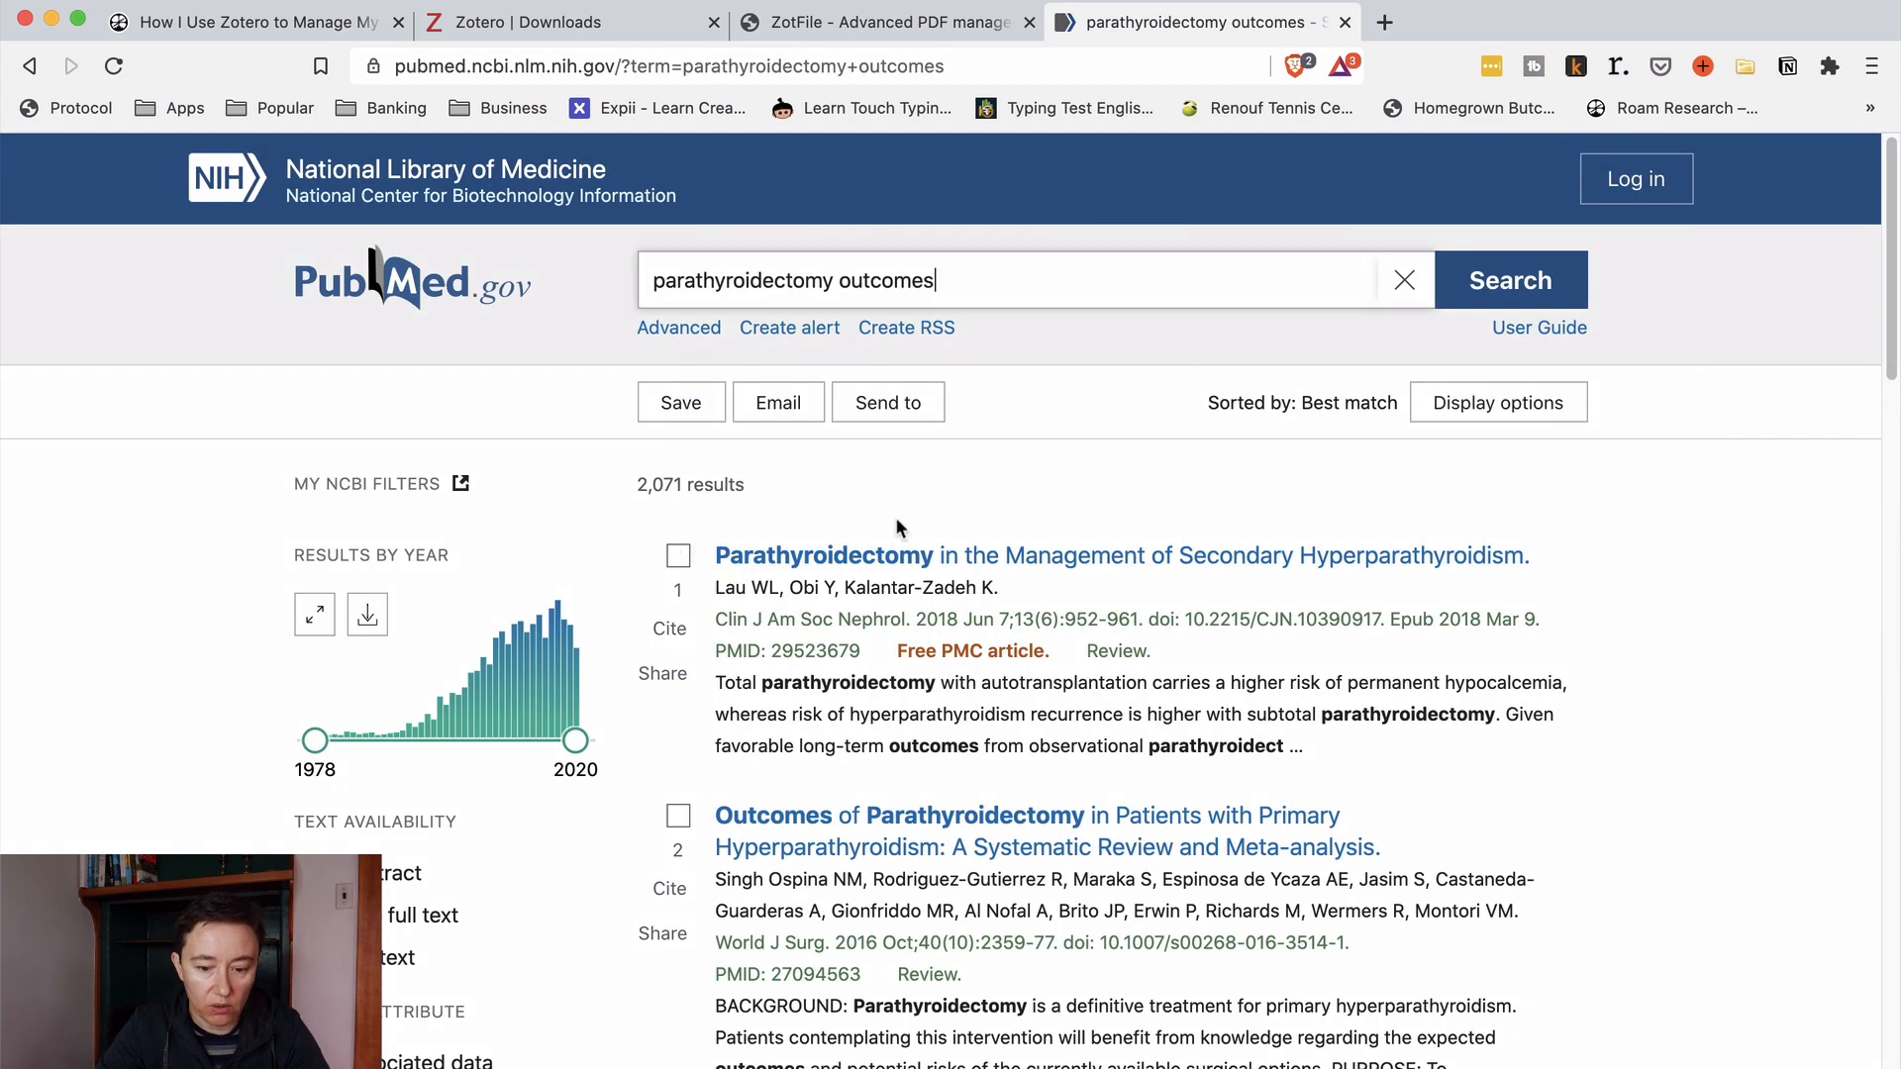
scroll("down", 3)
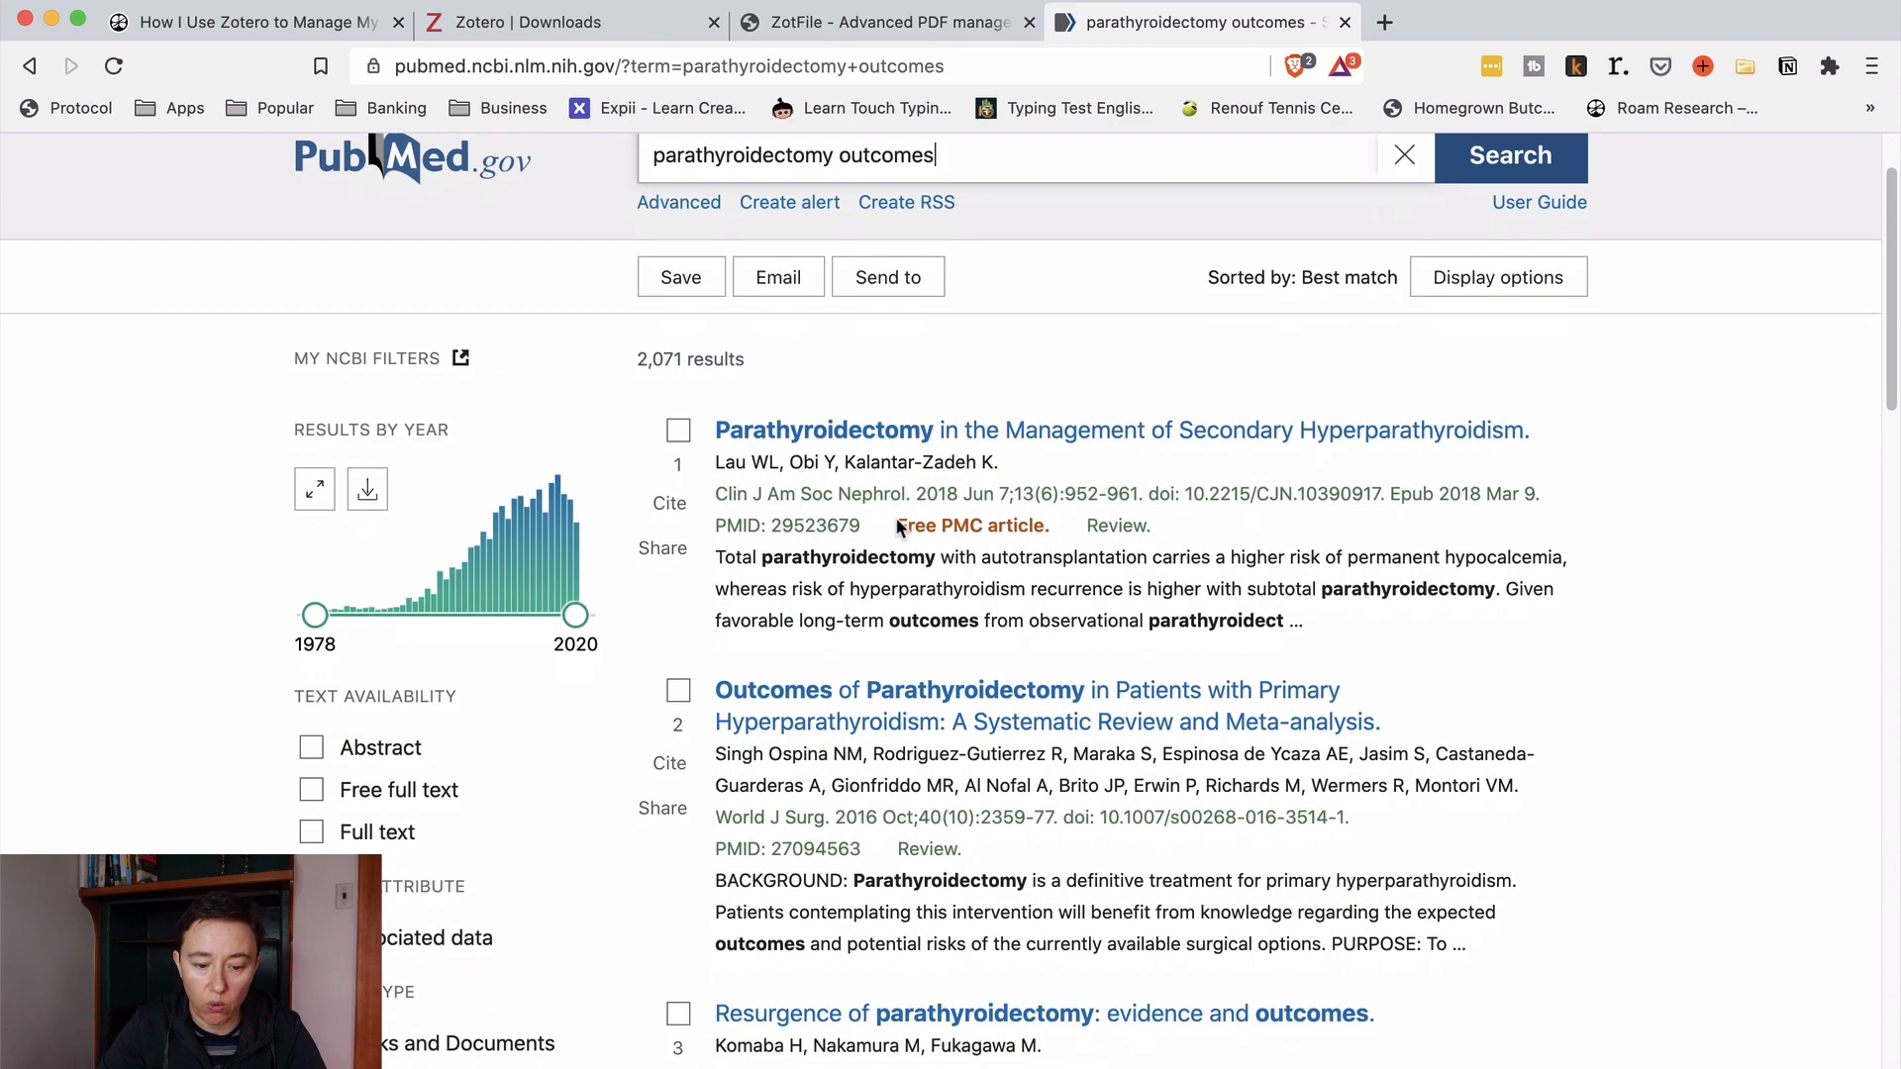
scroll("down", 3)
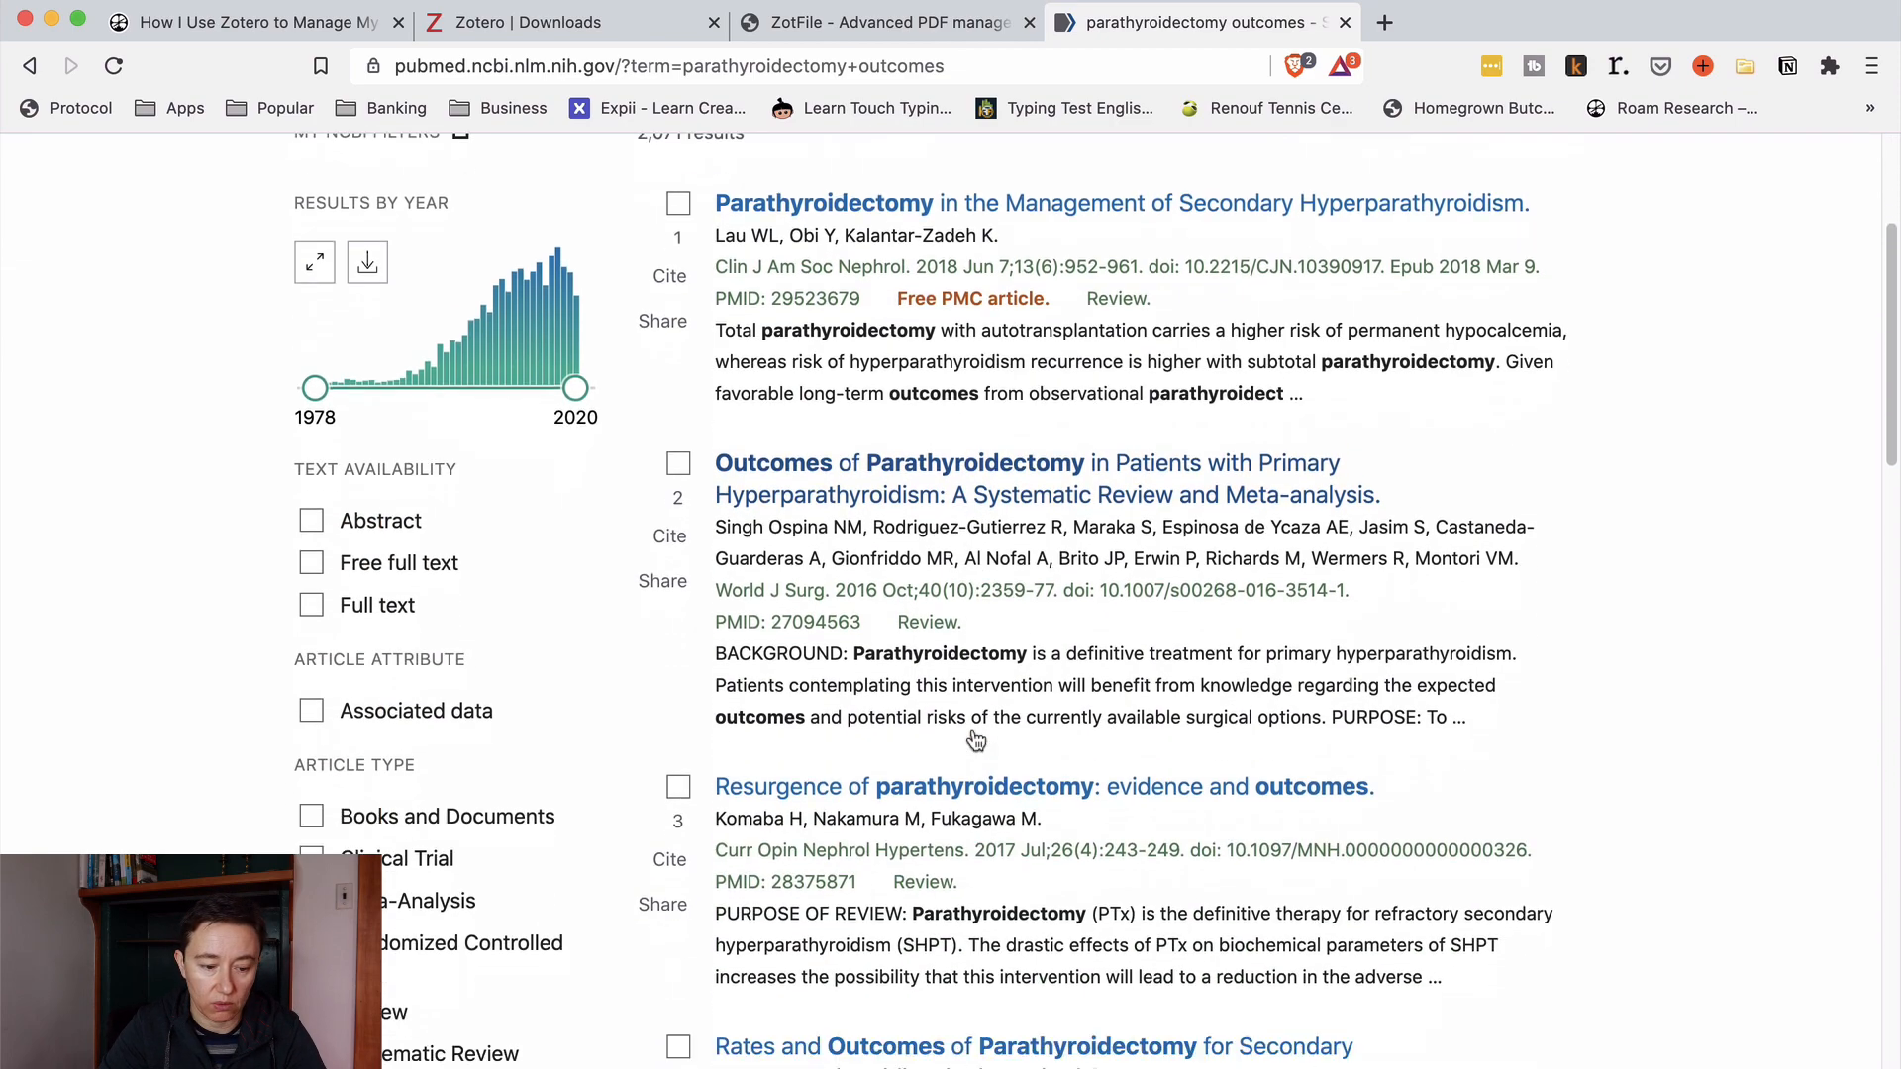
scroll("down", 3)
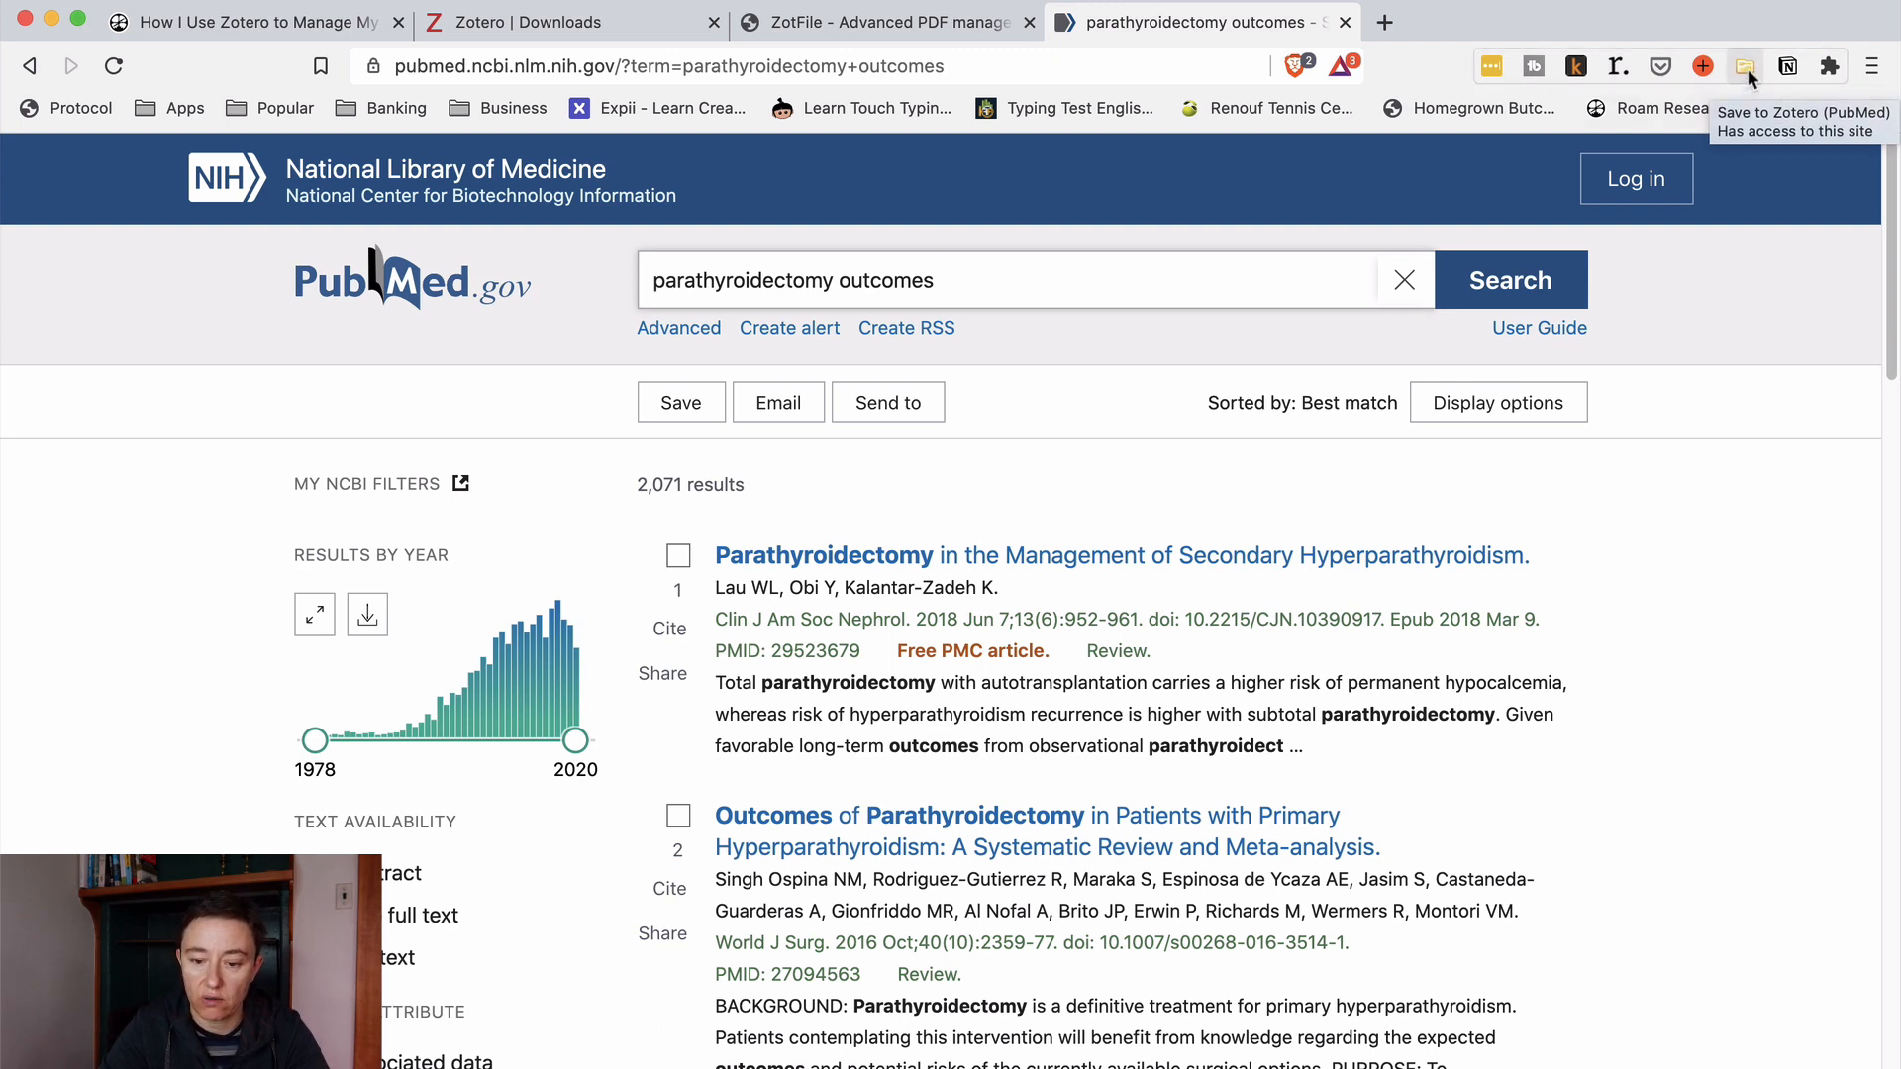
Step: Save all ten PubMed results to Zotero via the Connector with every article ticked
left_click(1745, 68)
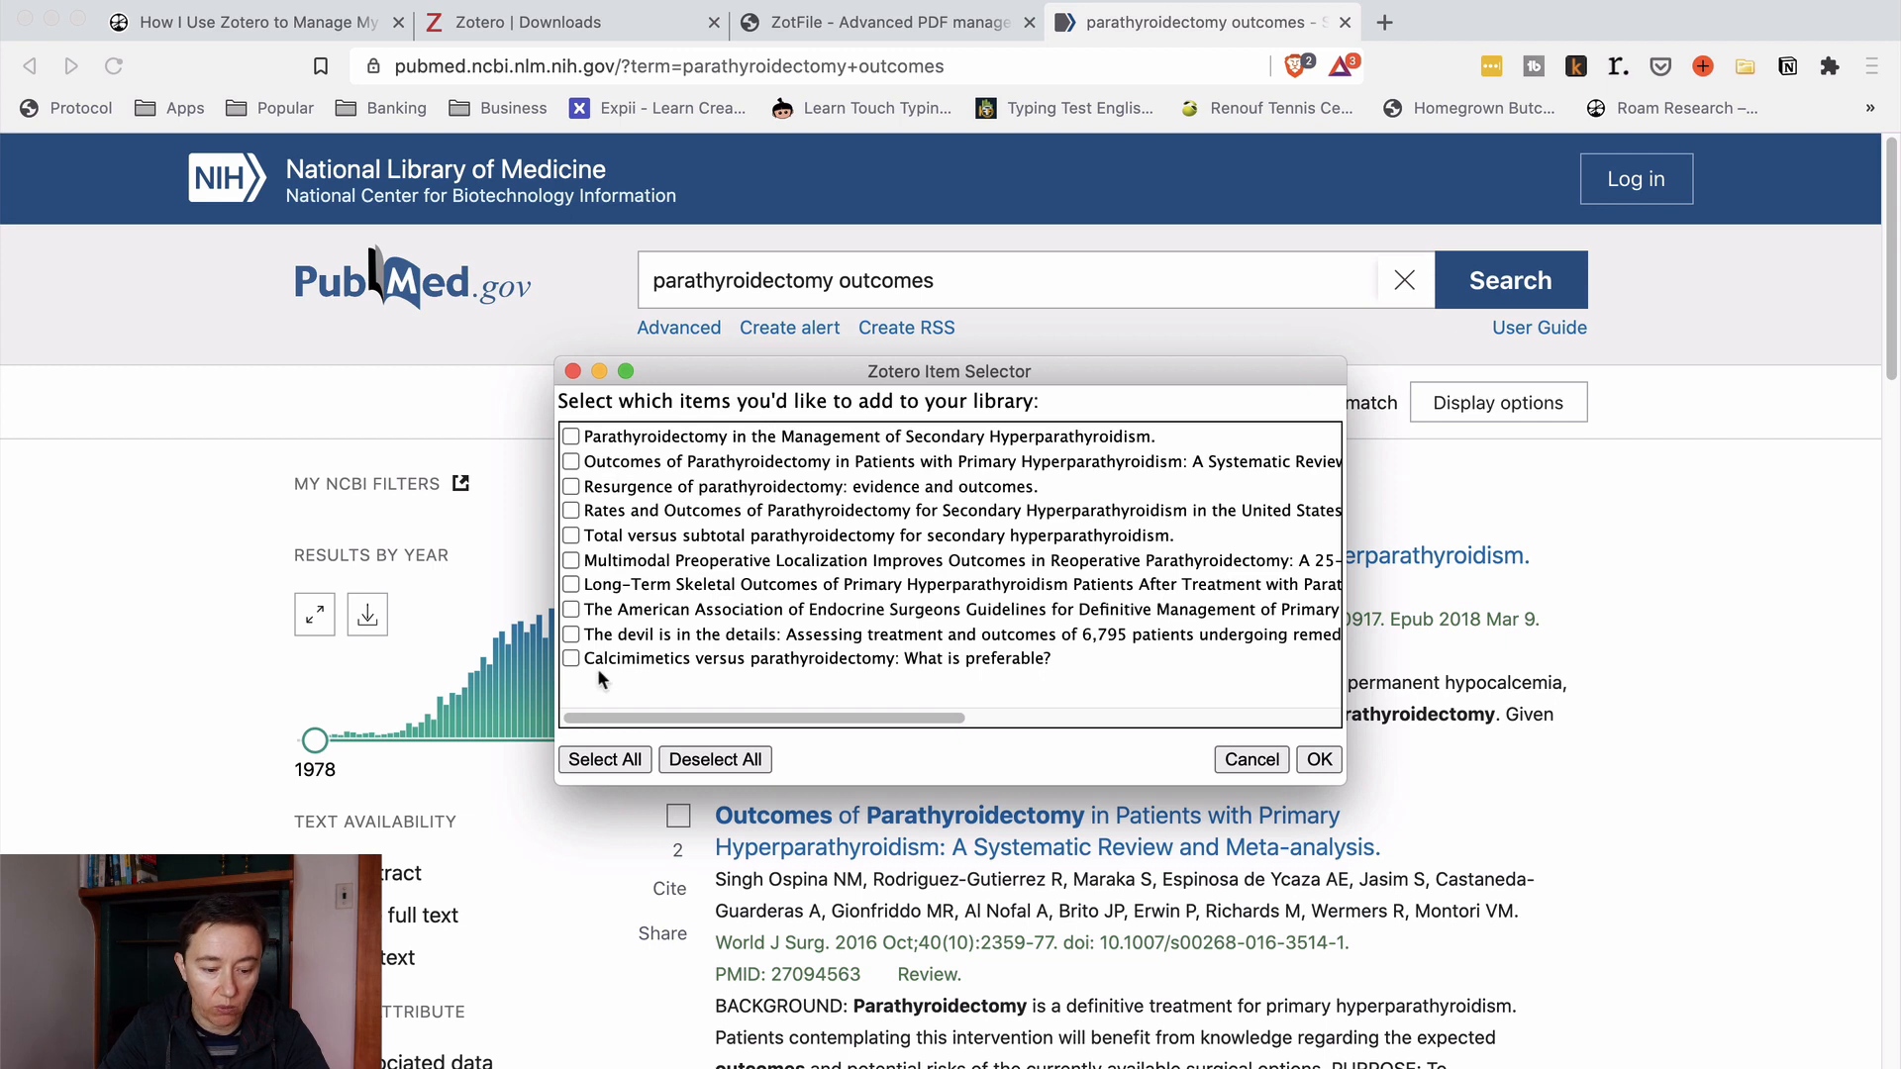
left_click(604, 759)
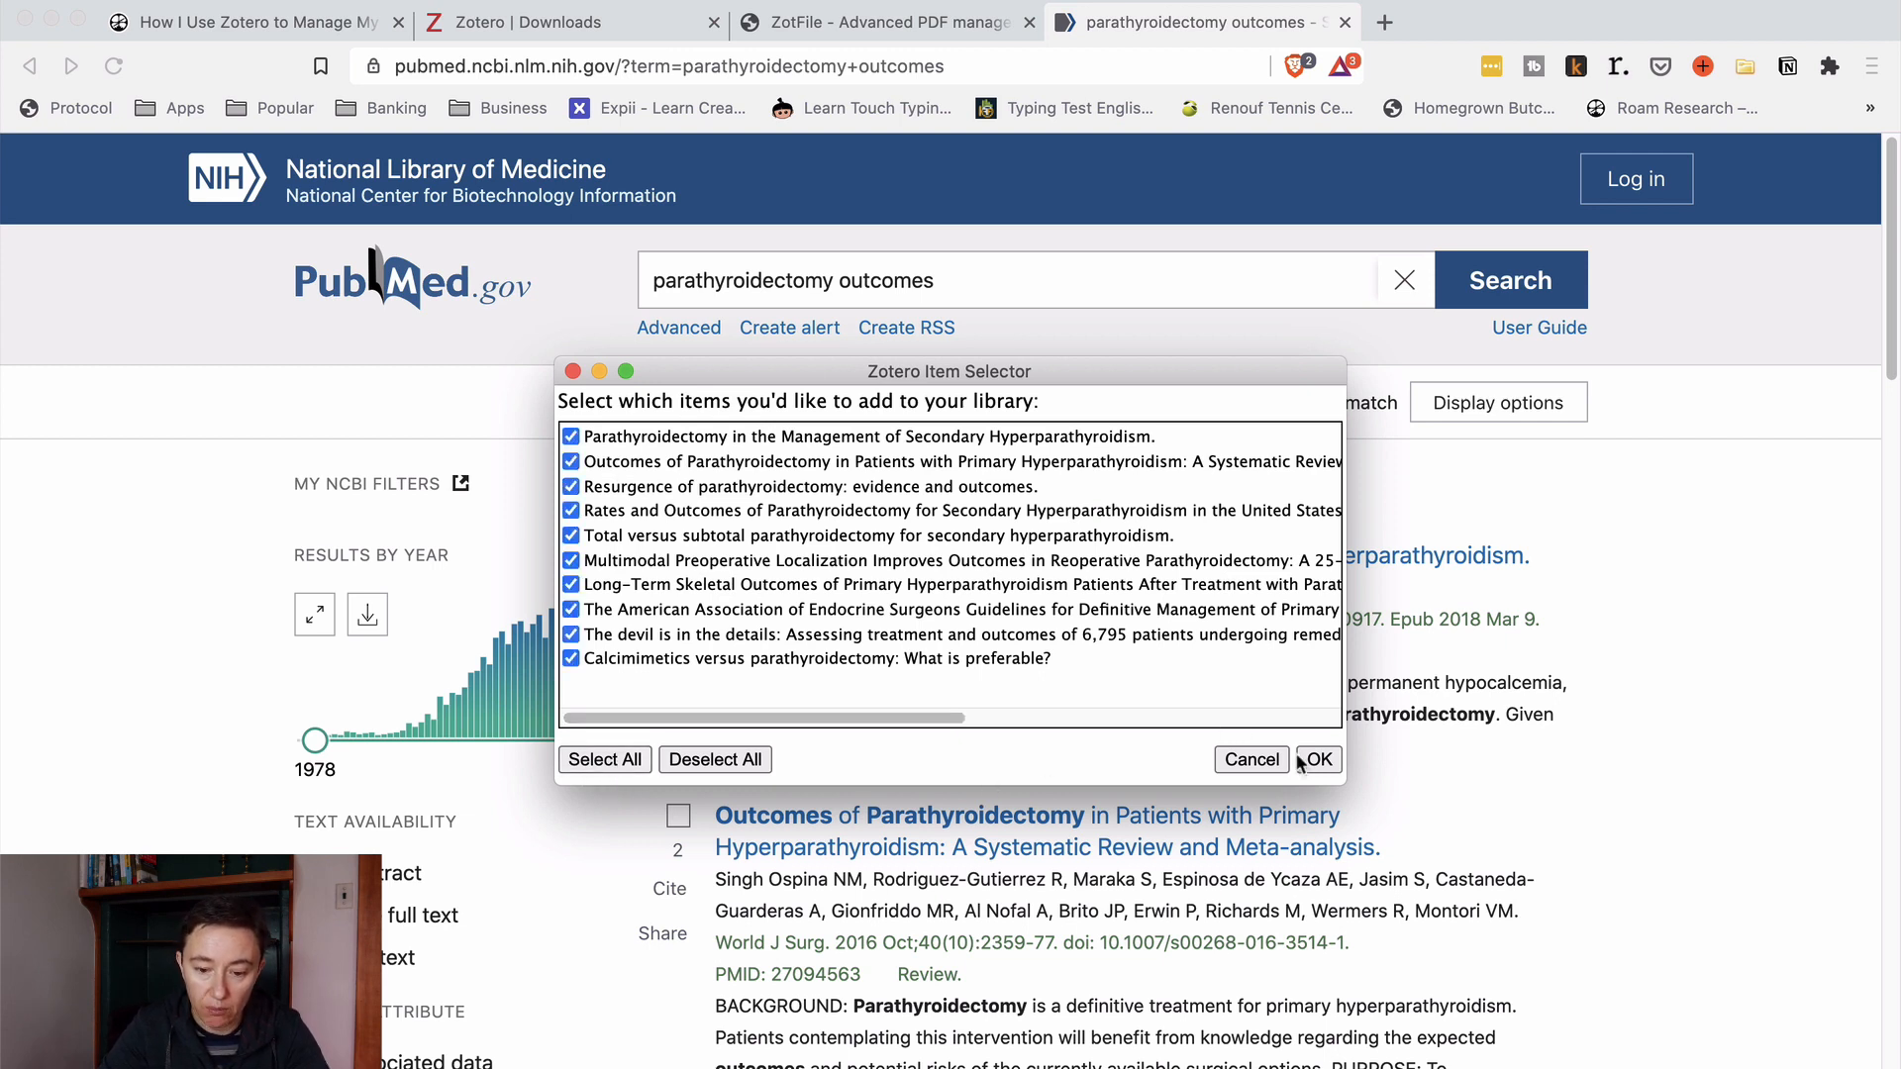
left_click(1319, 760)
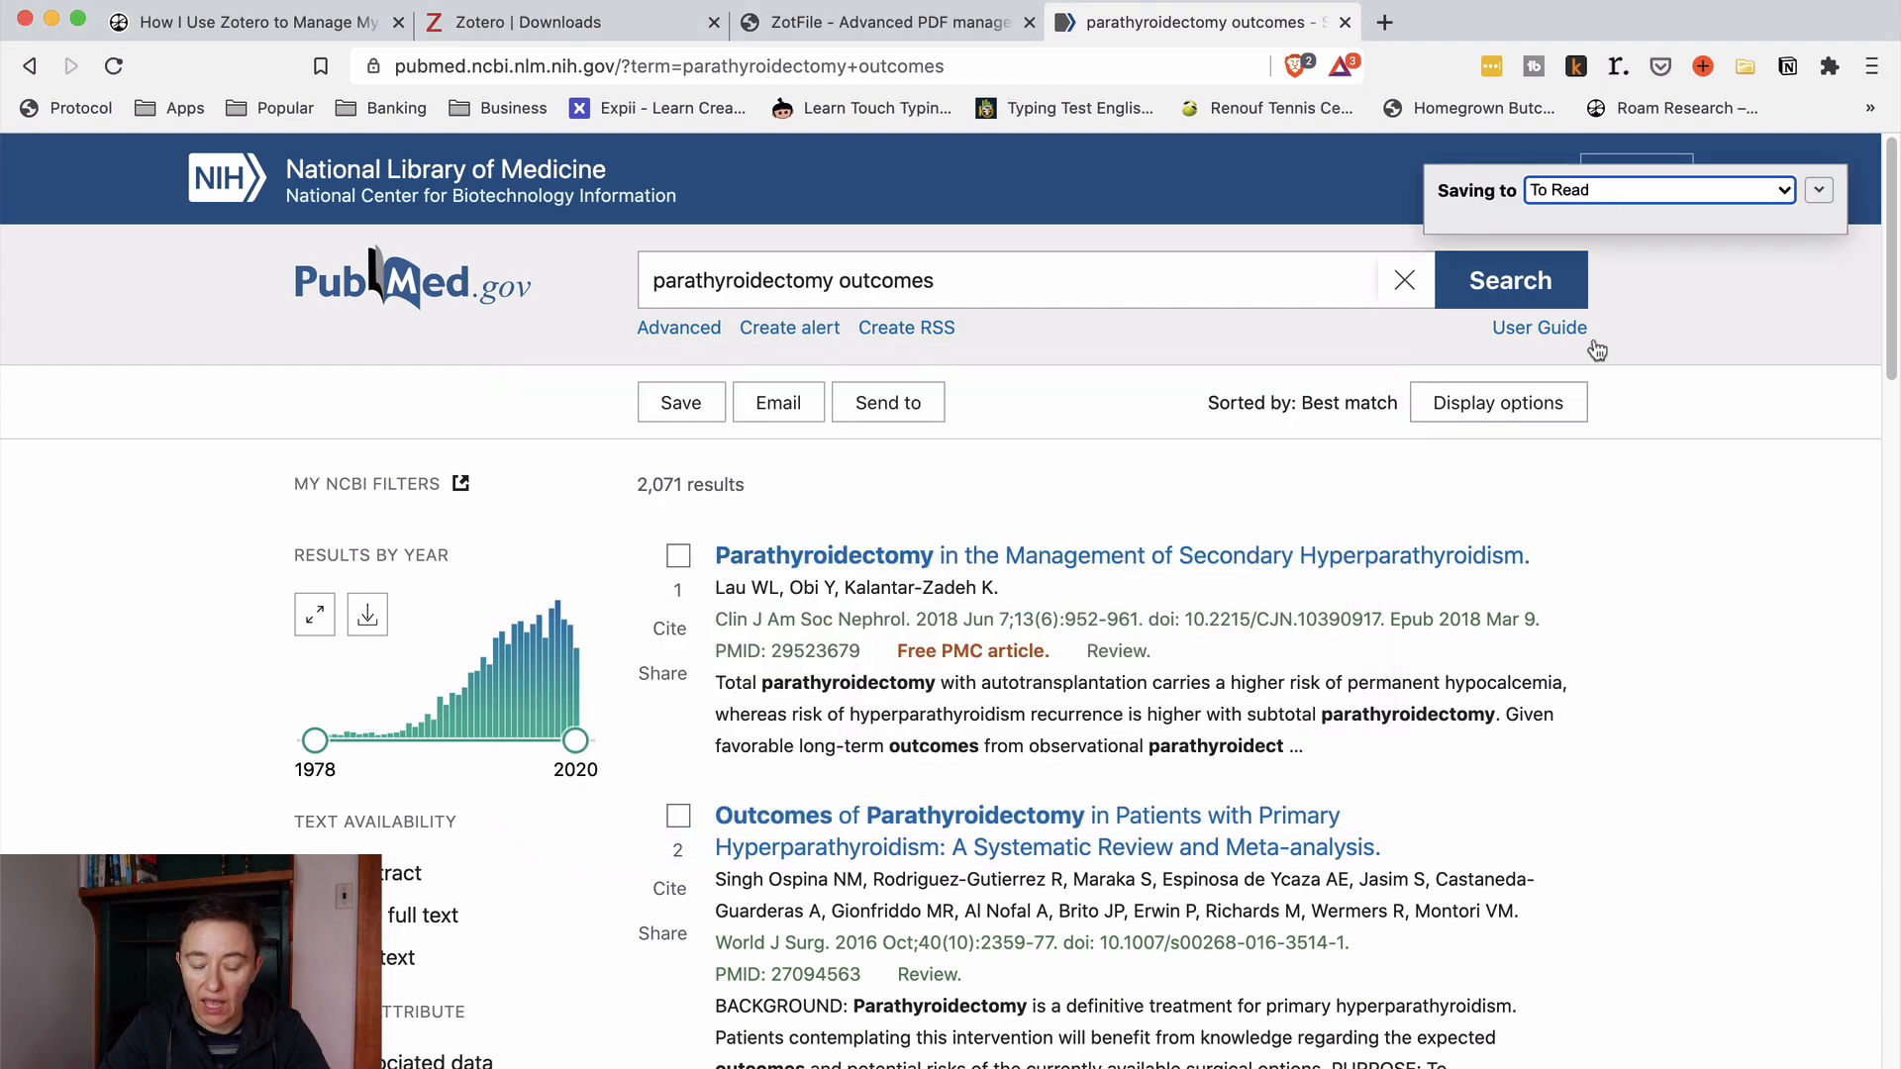
Step: File the saved articles under the Parathyroid collection
left_click(1778, 190)
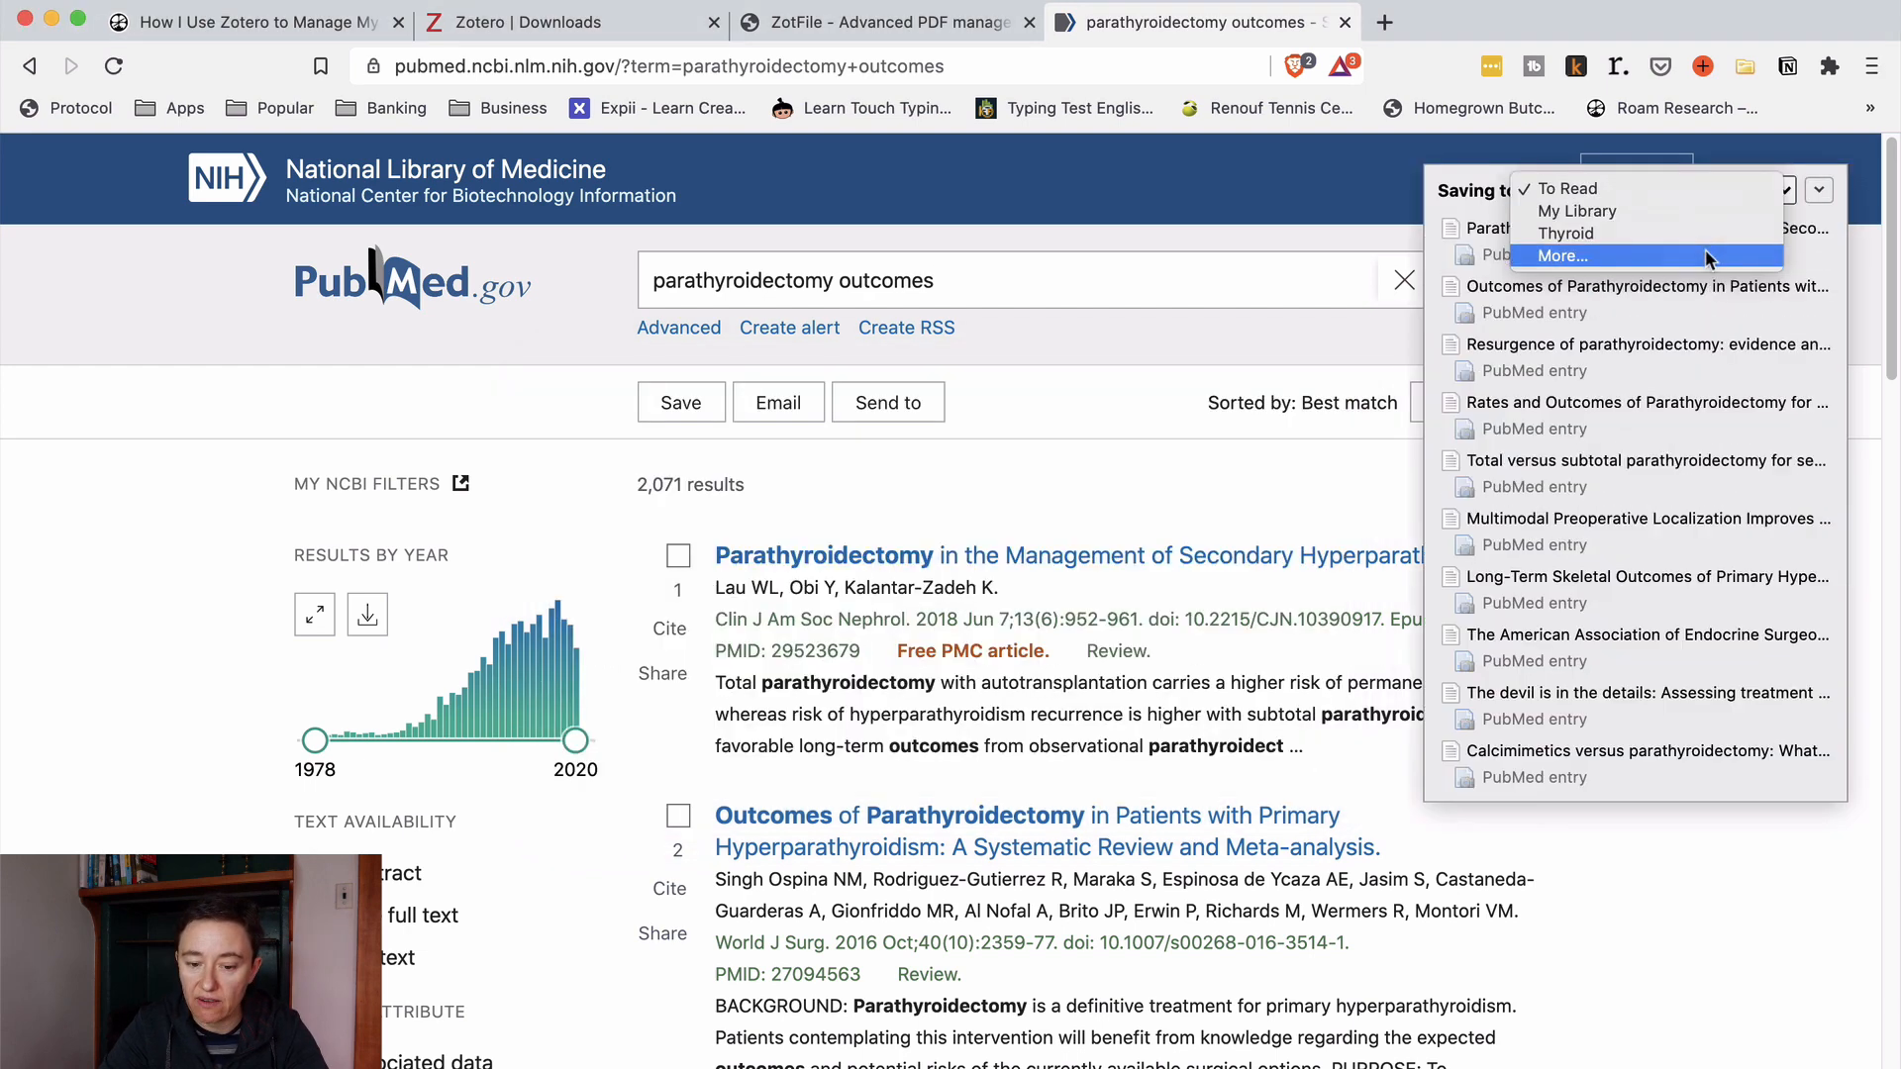
left_click(1561, 256)
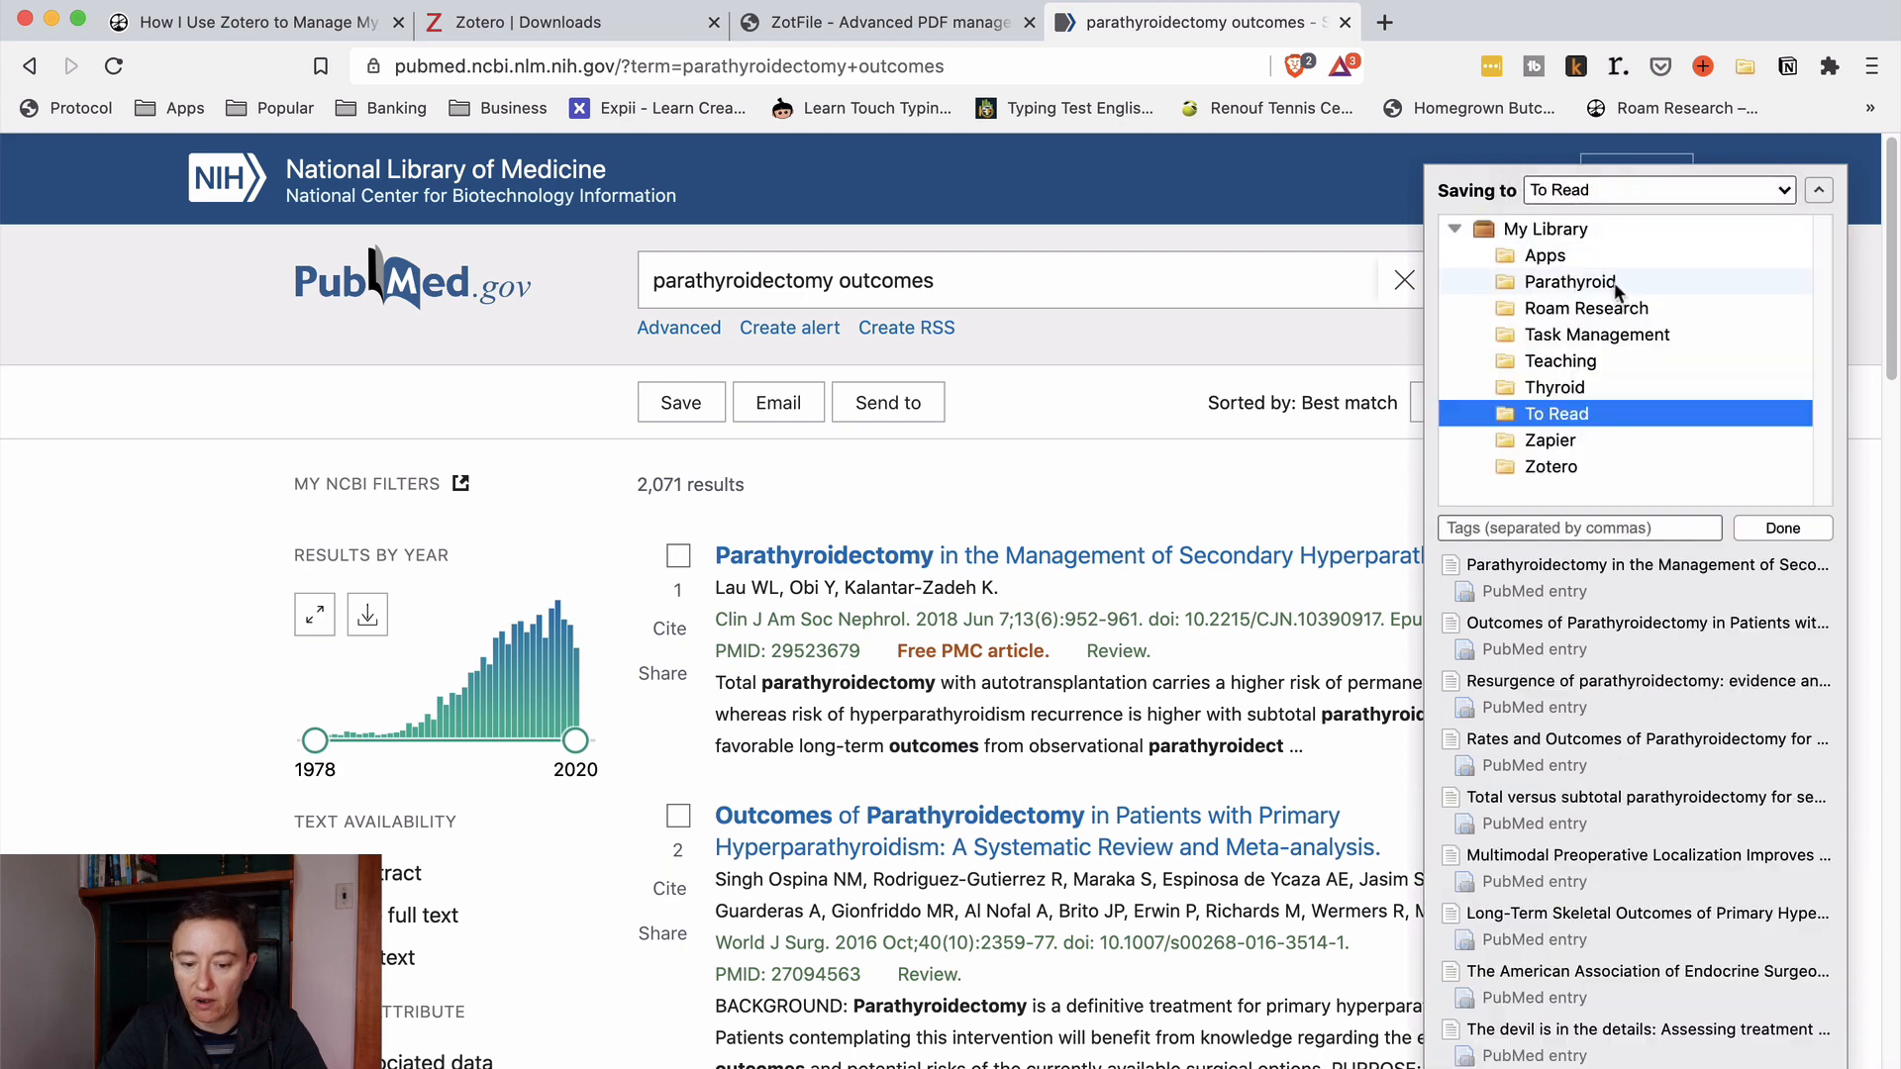
left_click(1569, 281)
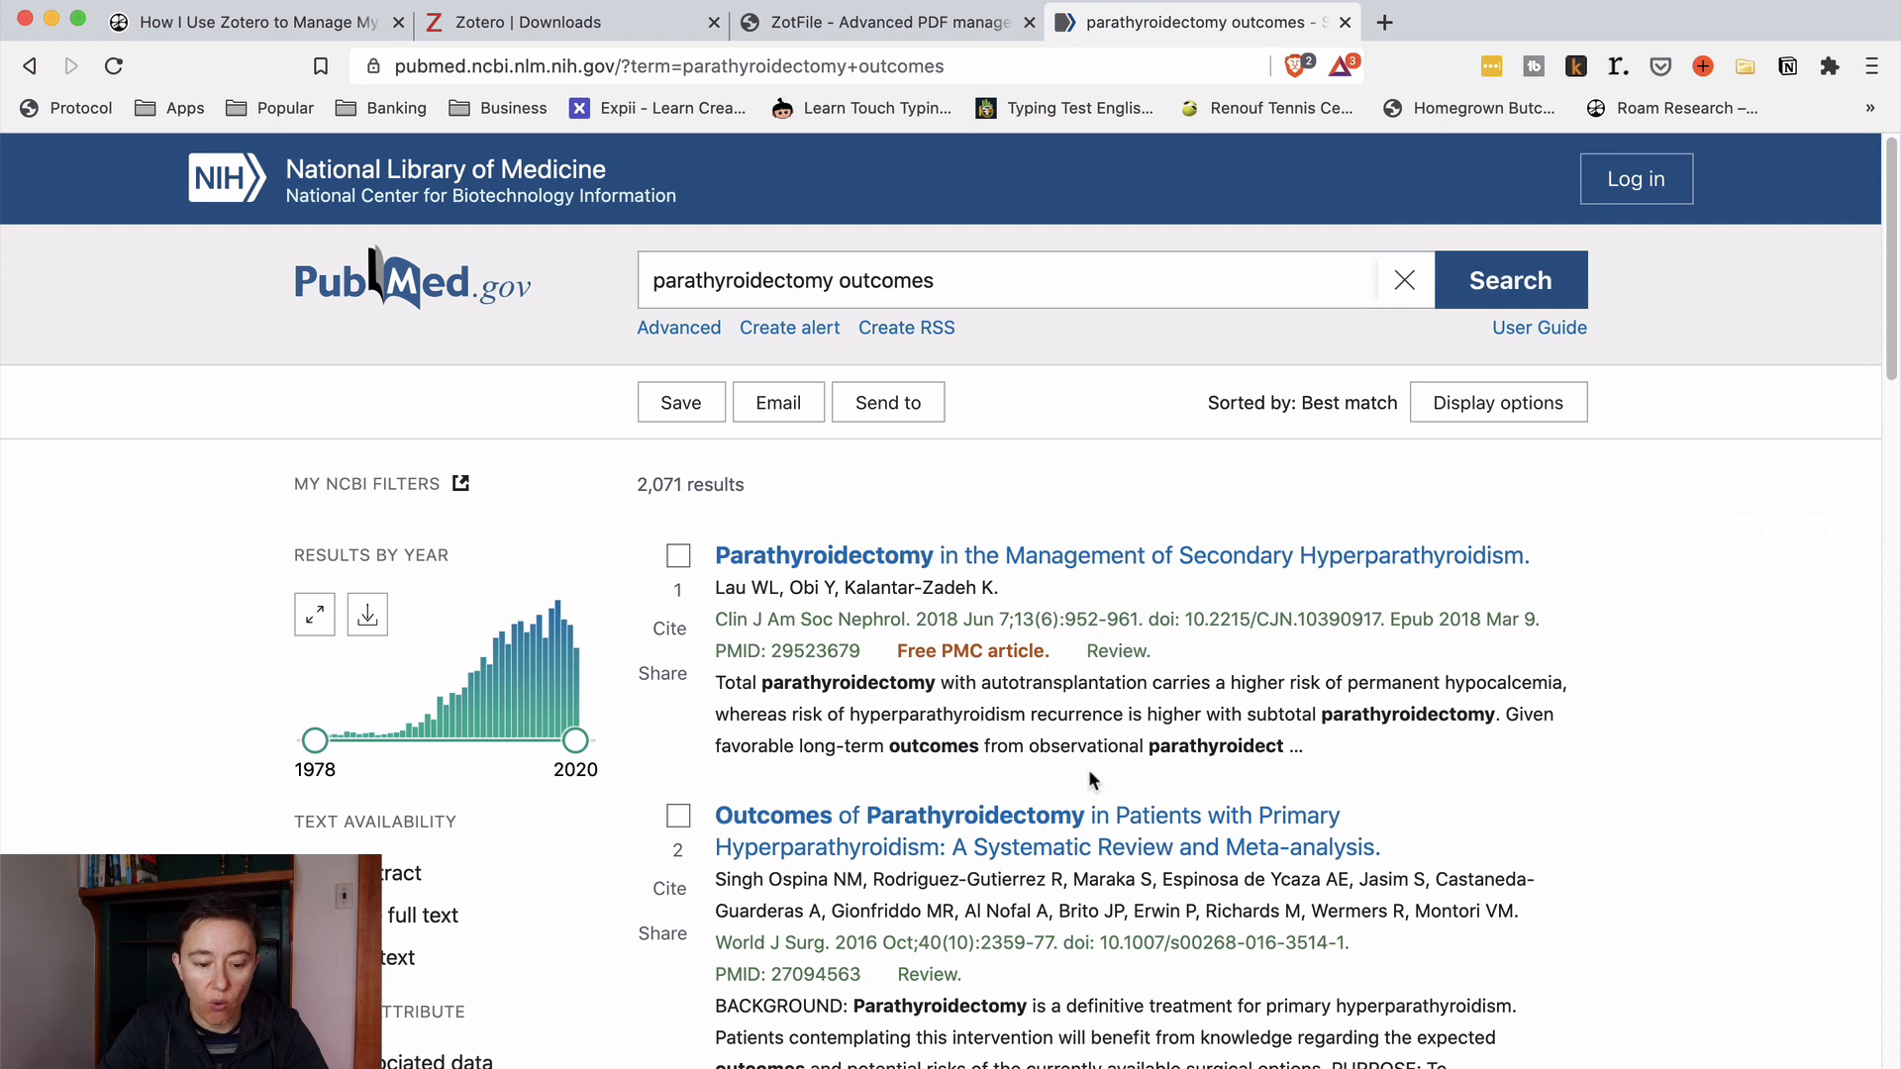
scroll("down", 3)
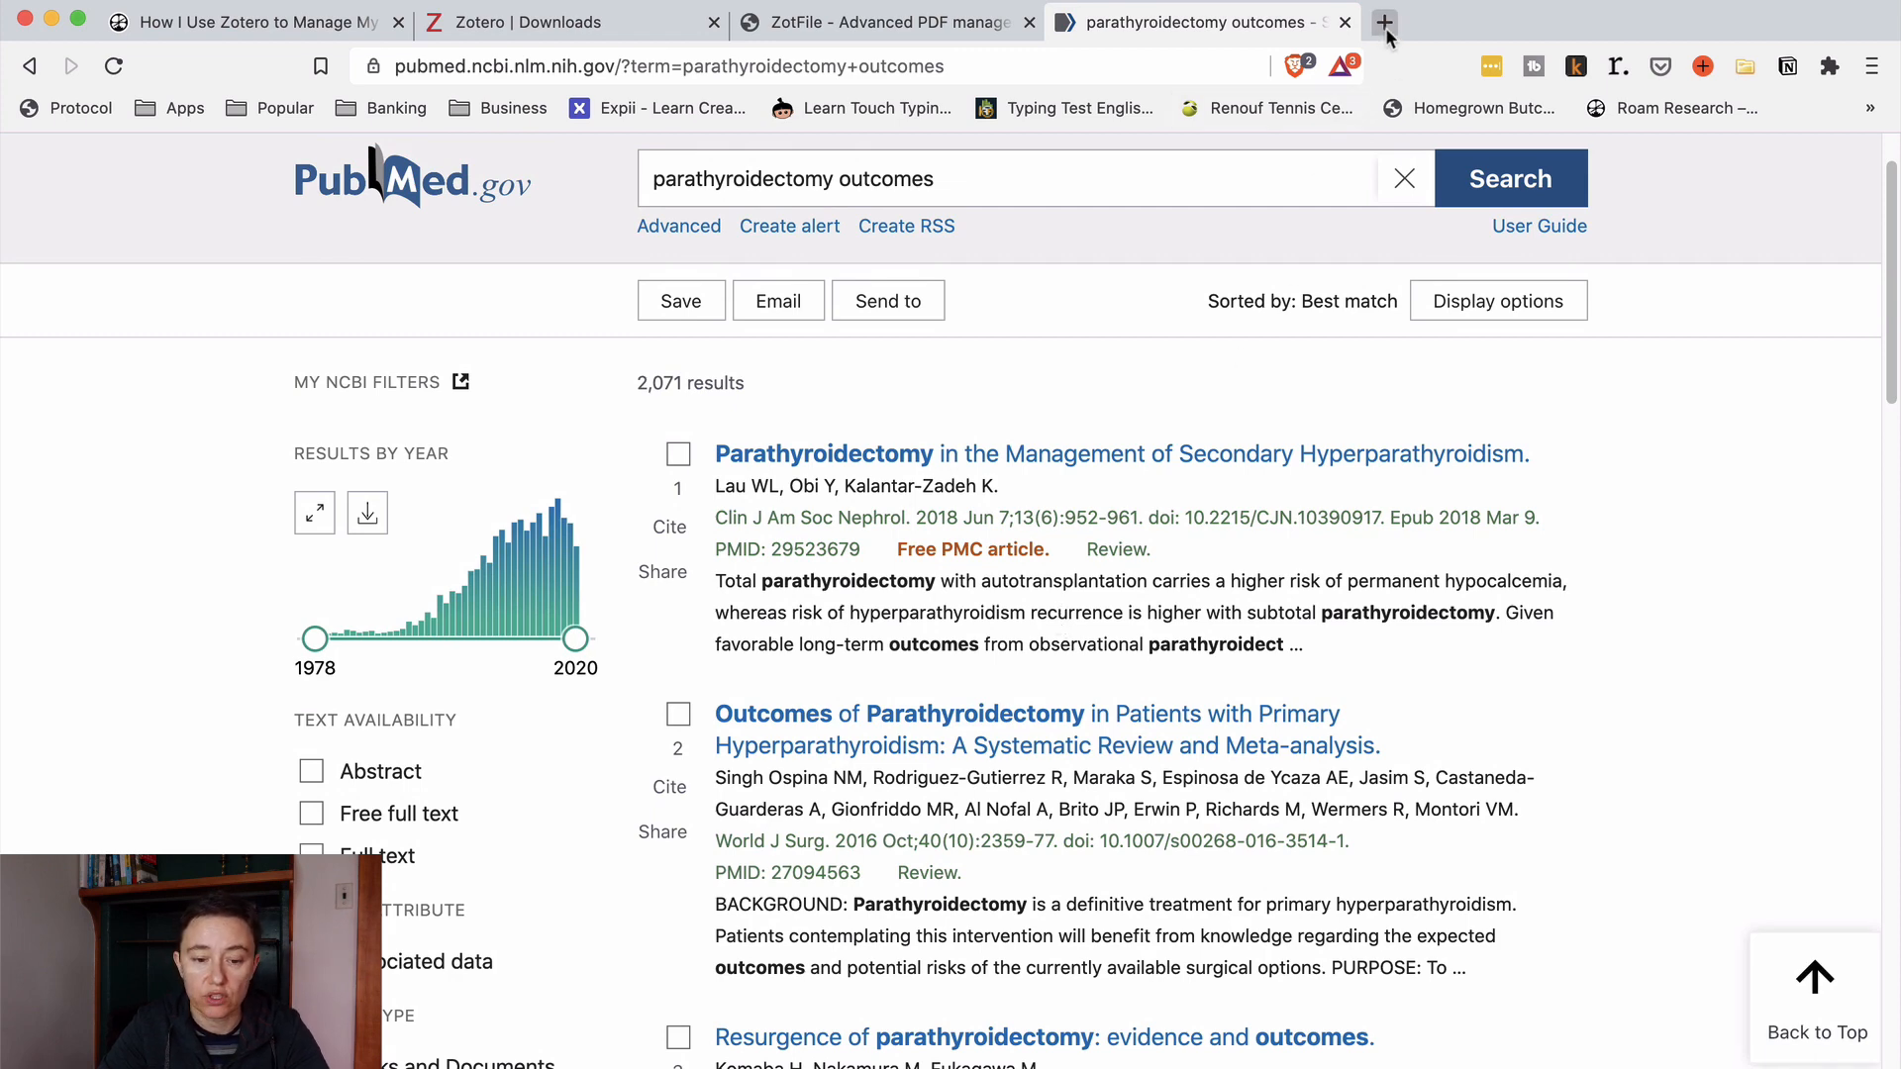
Step: In a new tab, search DuckDuckGo for best productivity apps of 2020 and read the Tom's Guide article
left_click(1384, 22)
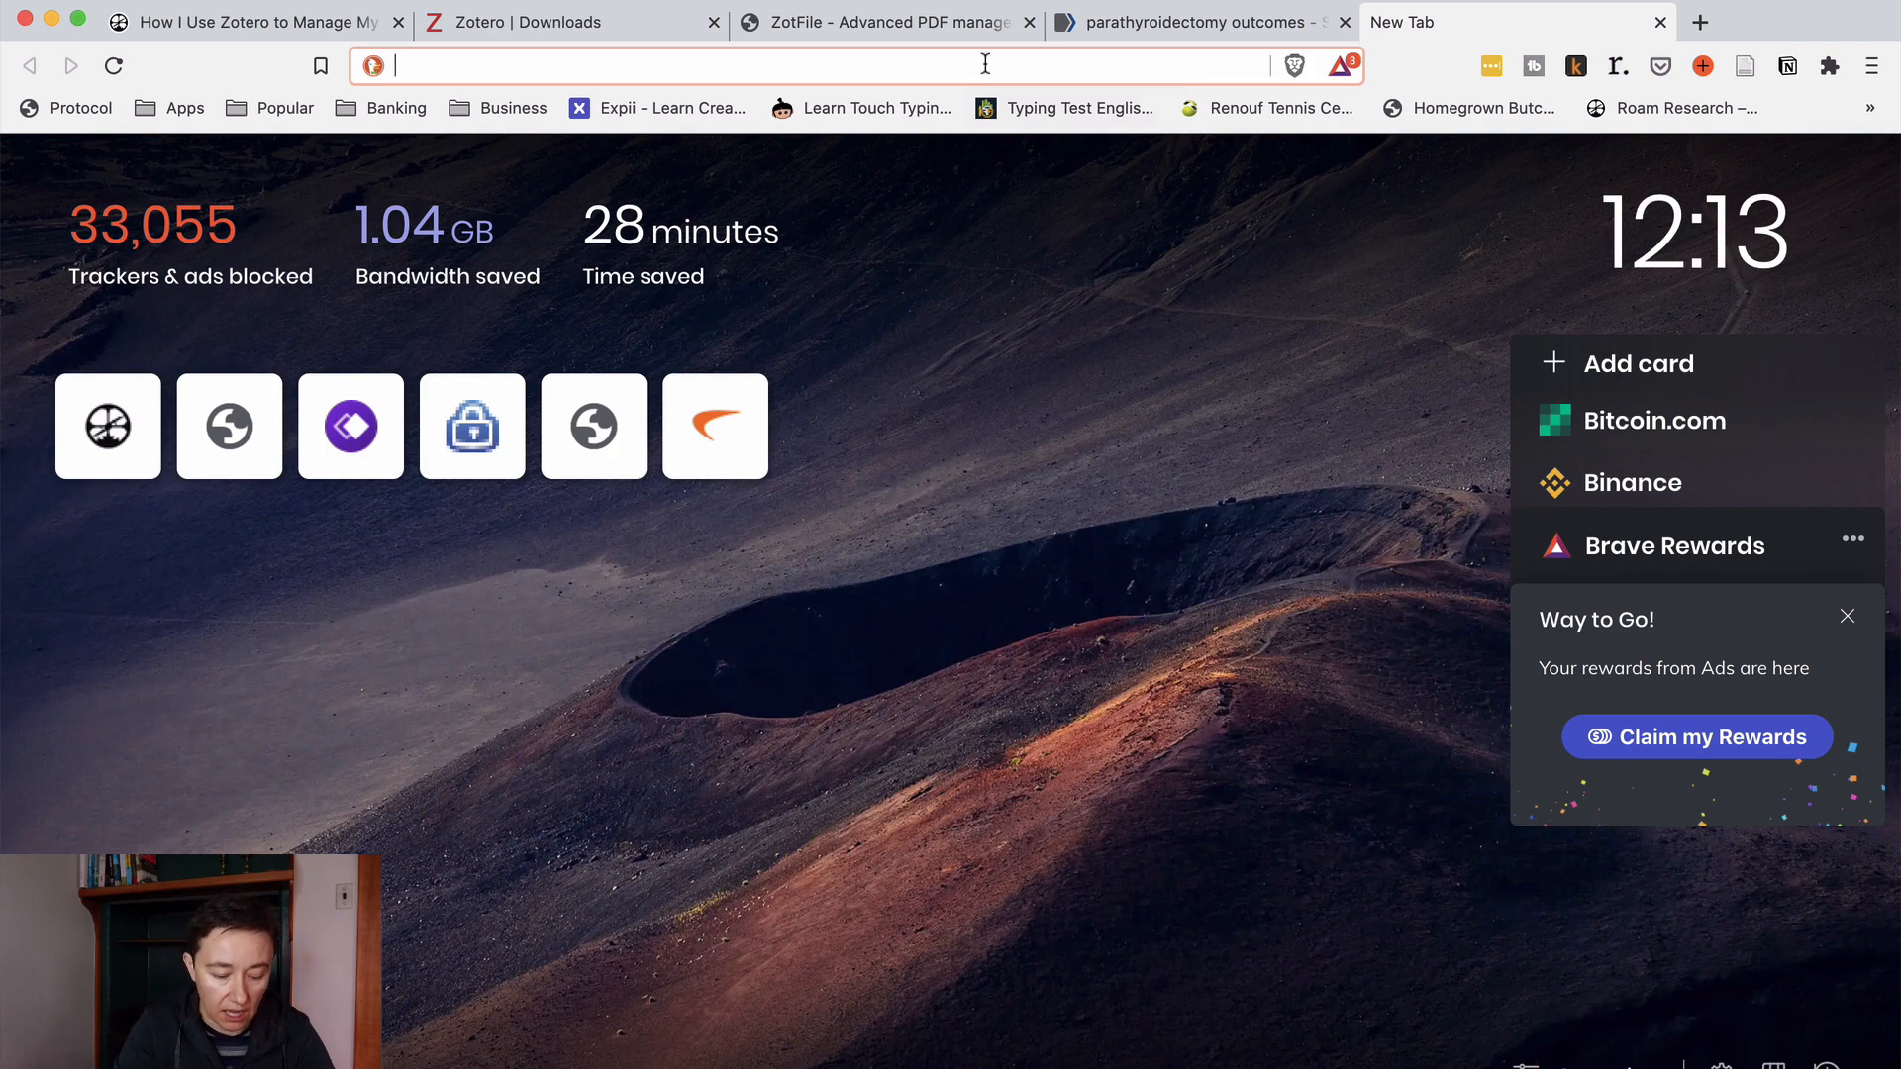
type("best+productivity+apps+of+2020&t=braveed&ia=web&iai=r1-1&page=1&ad...")
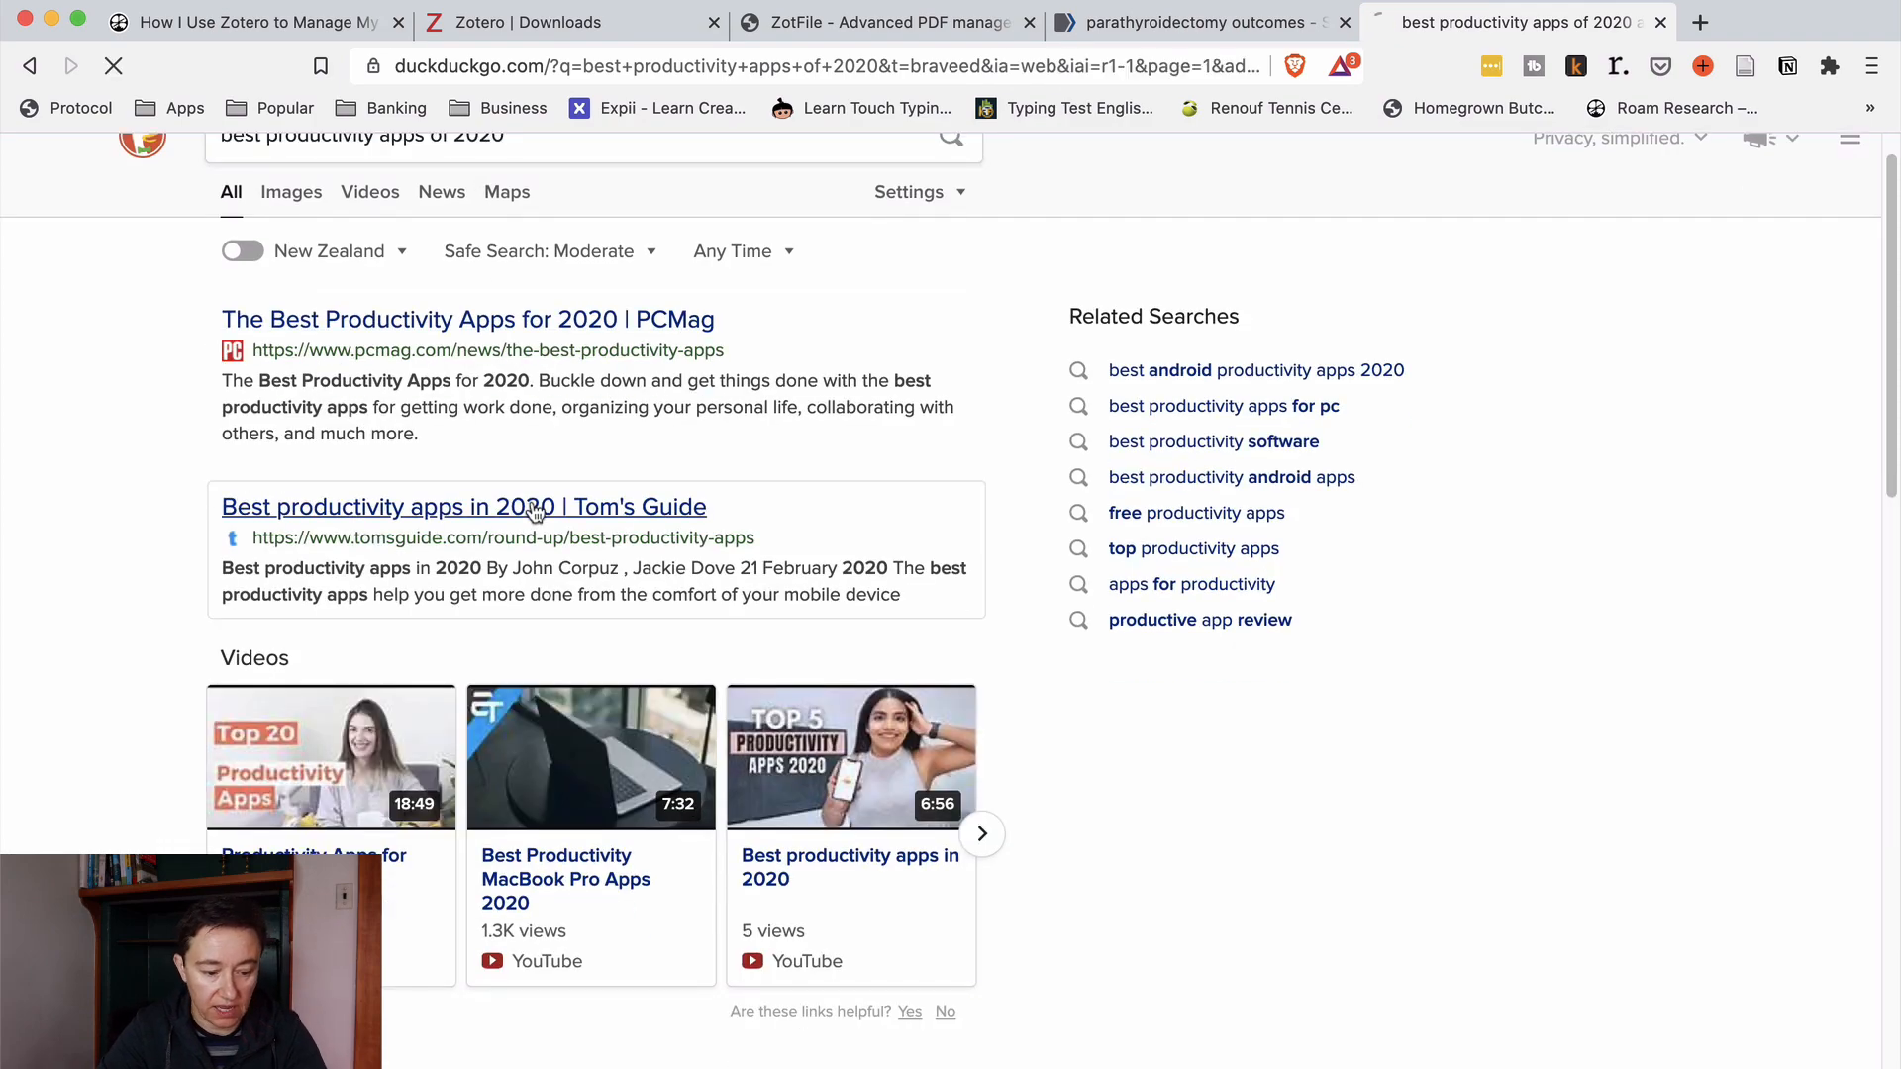
left_click(464, 507)
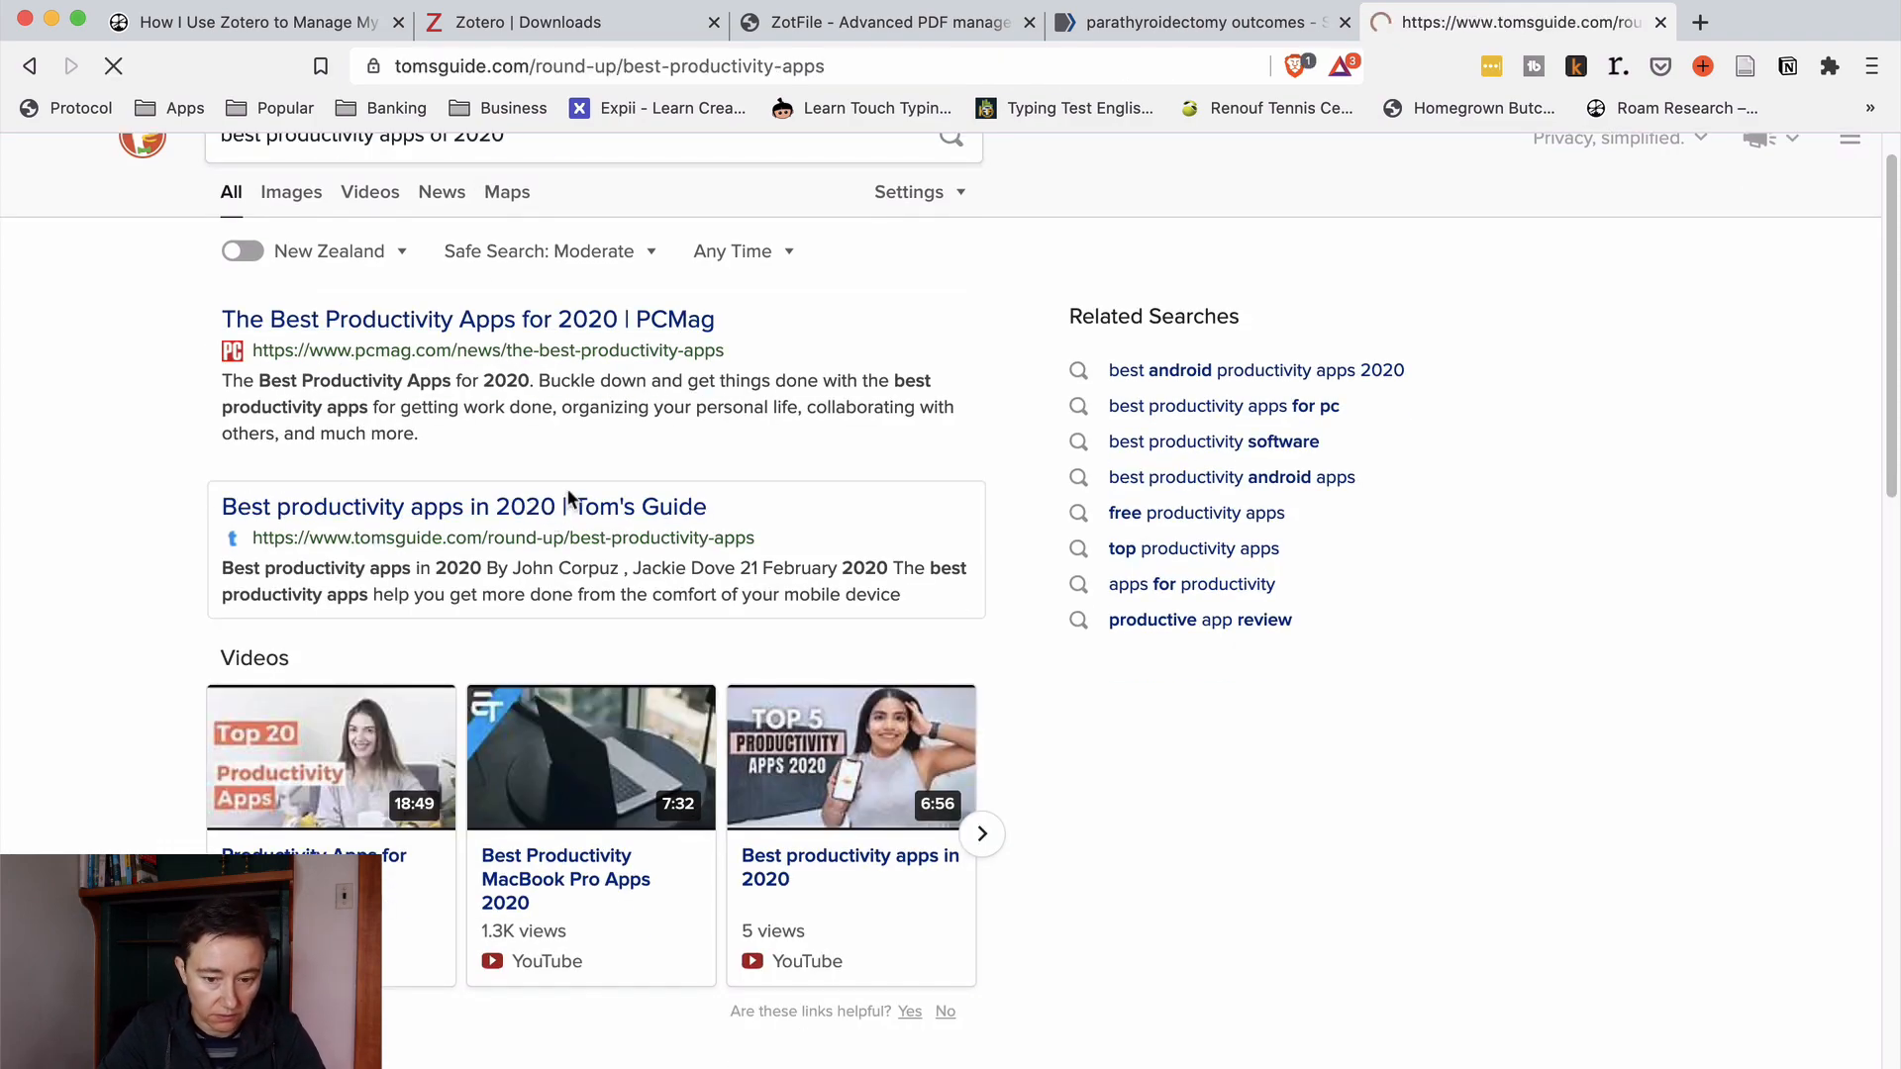
left_click(464, 505)
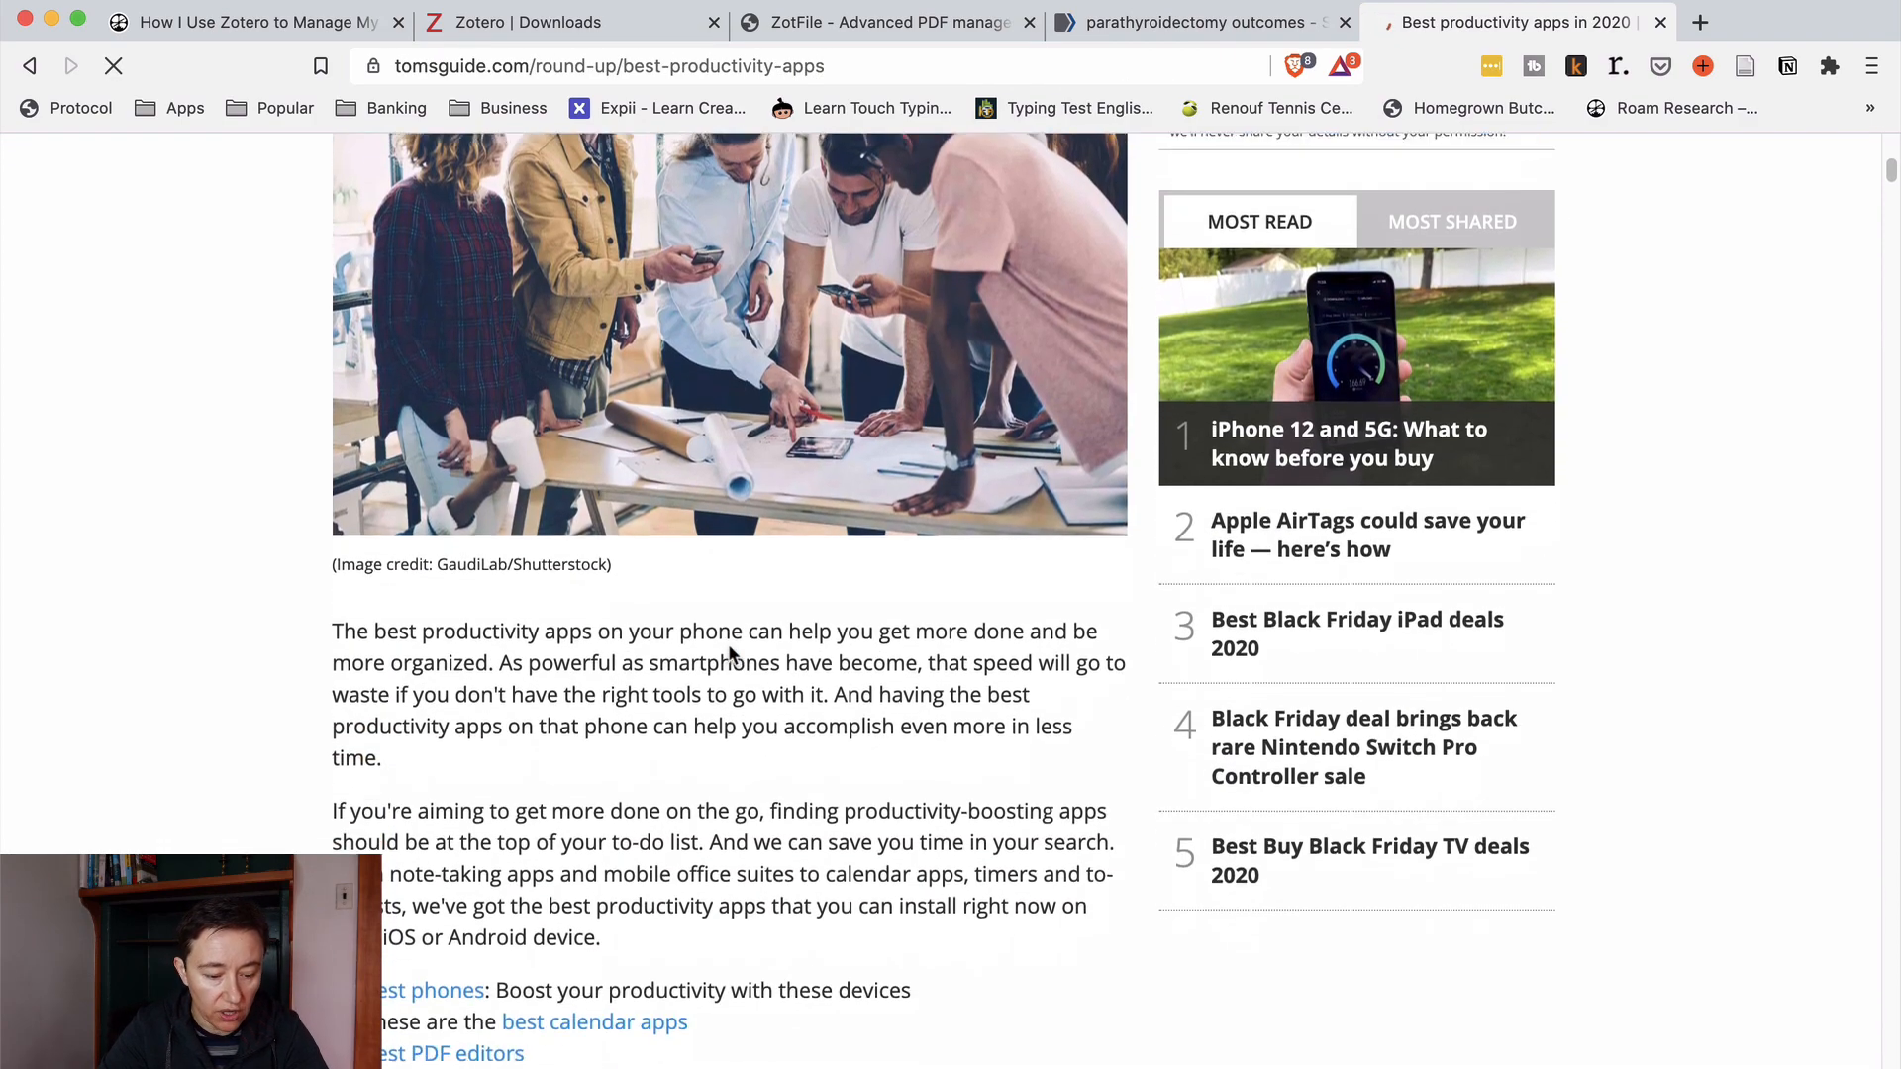
scroll("down", 3)
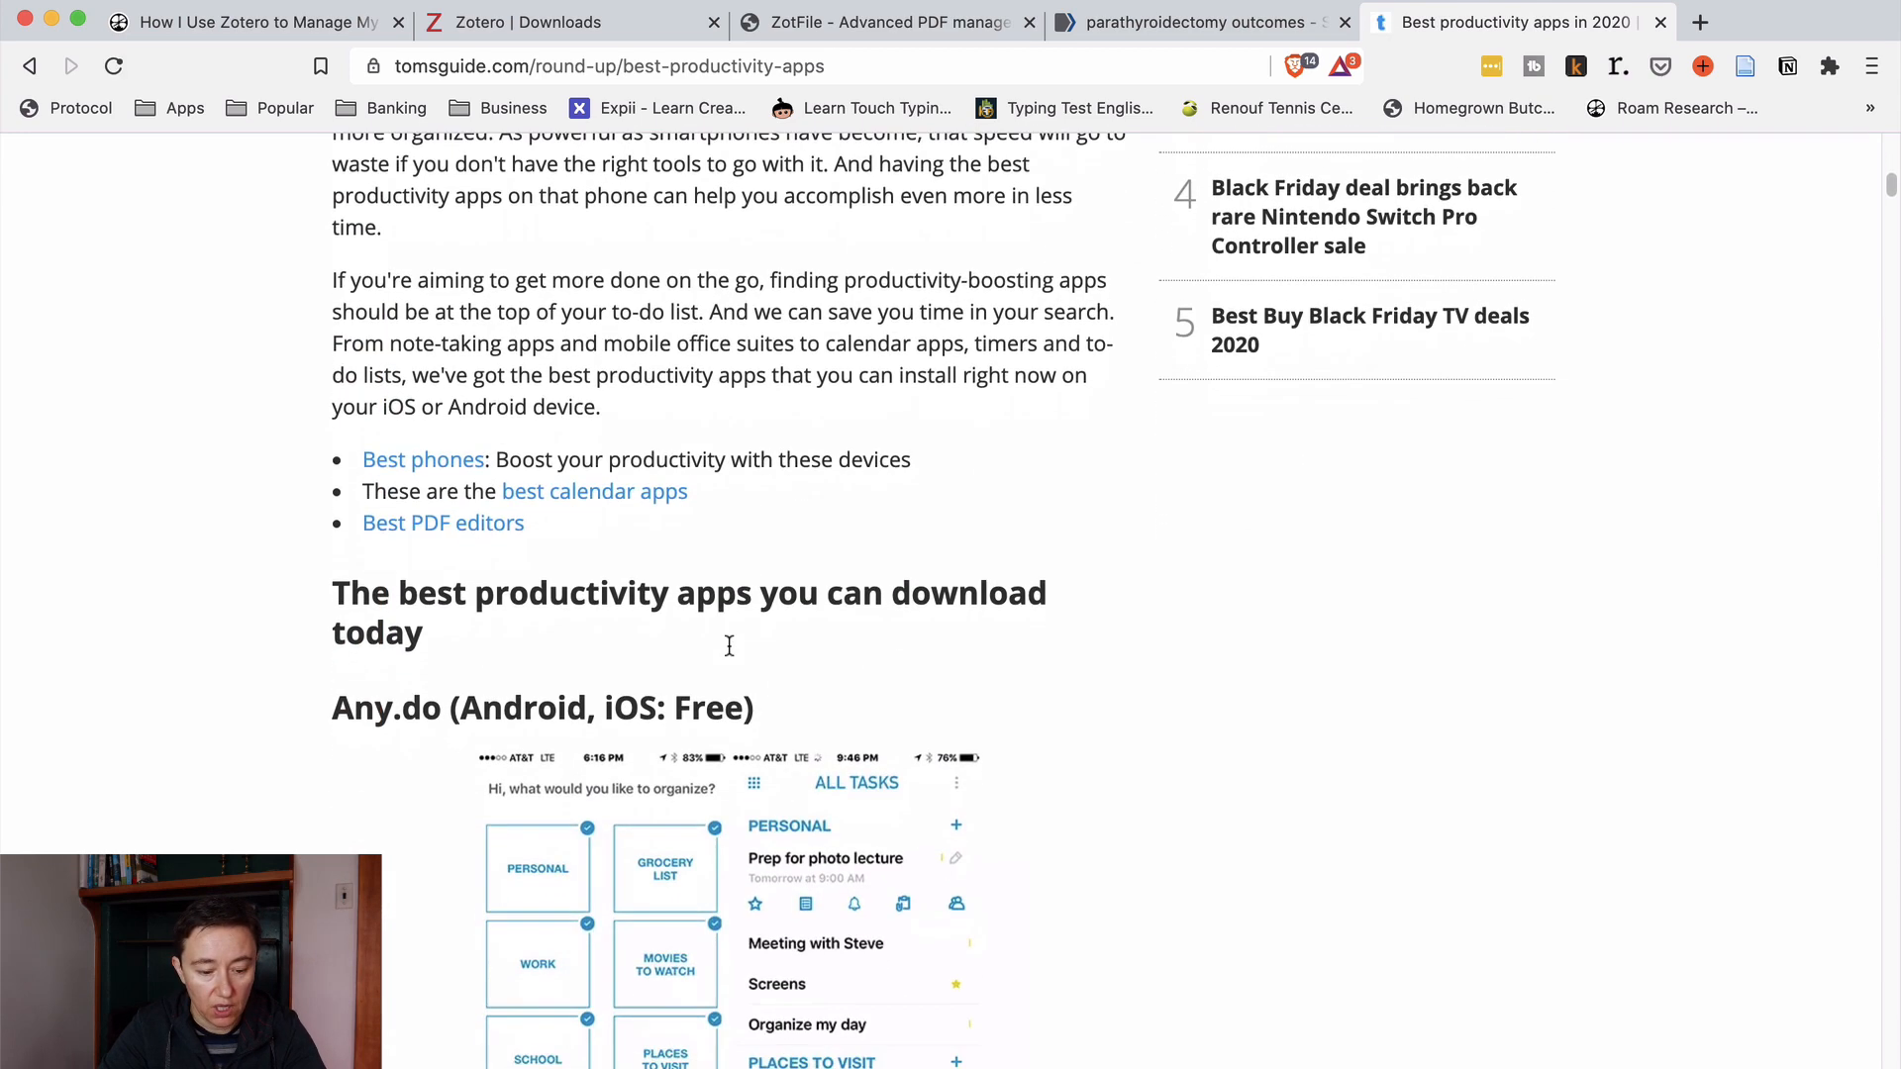
scroll("down", 3)
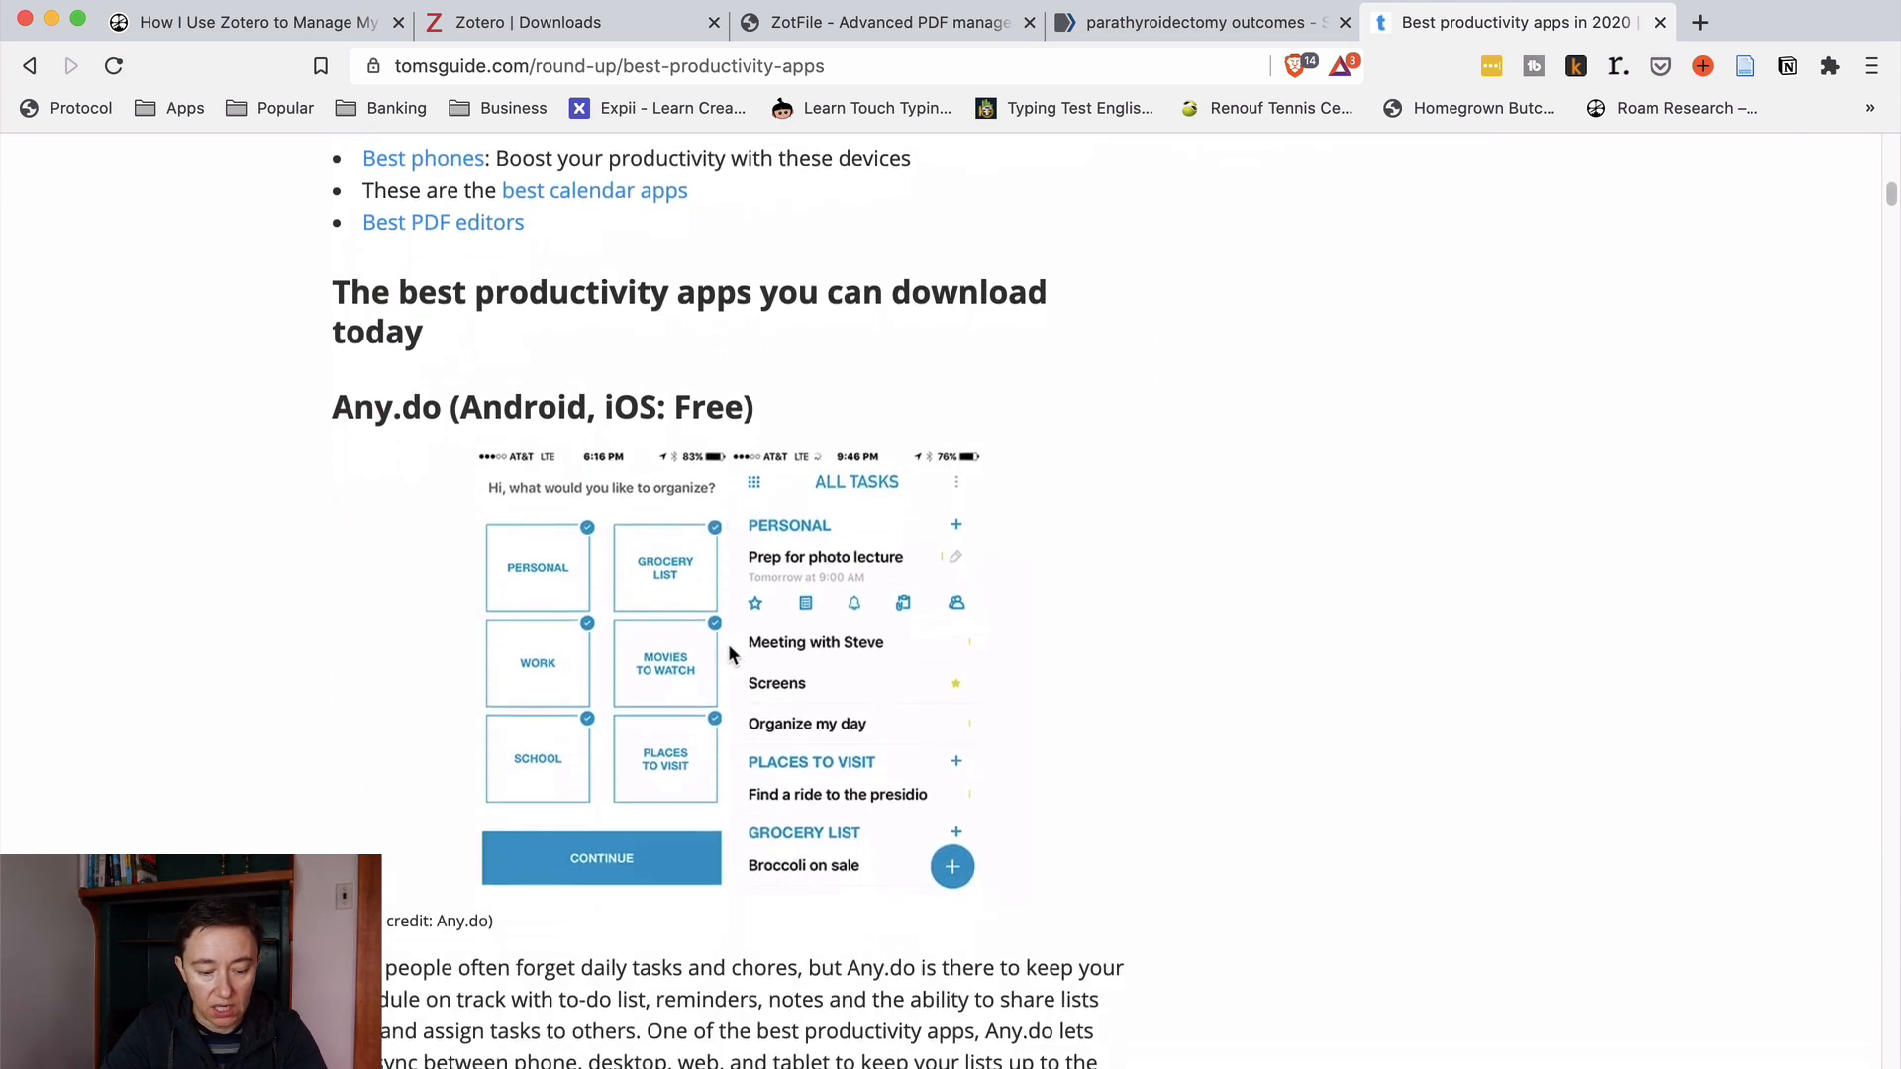
scroll("down", 3)
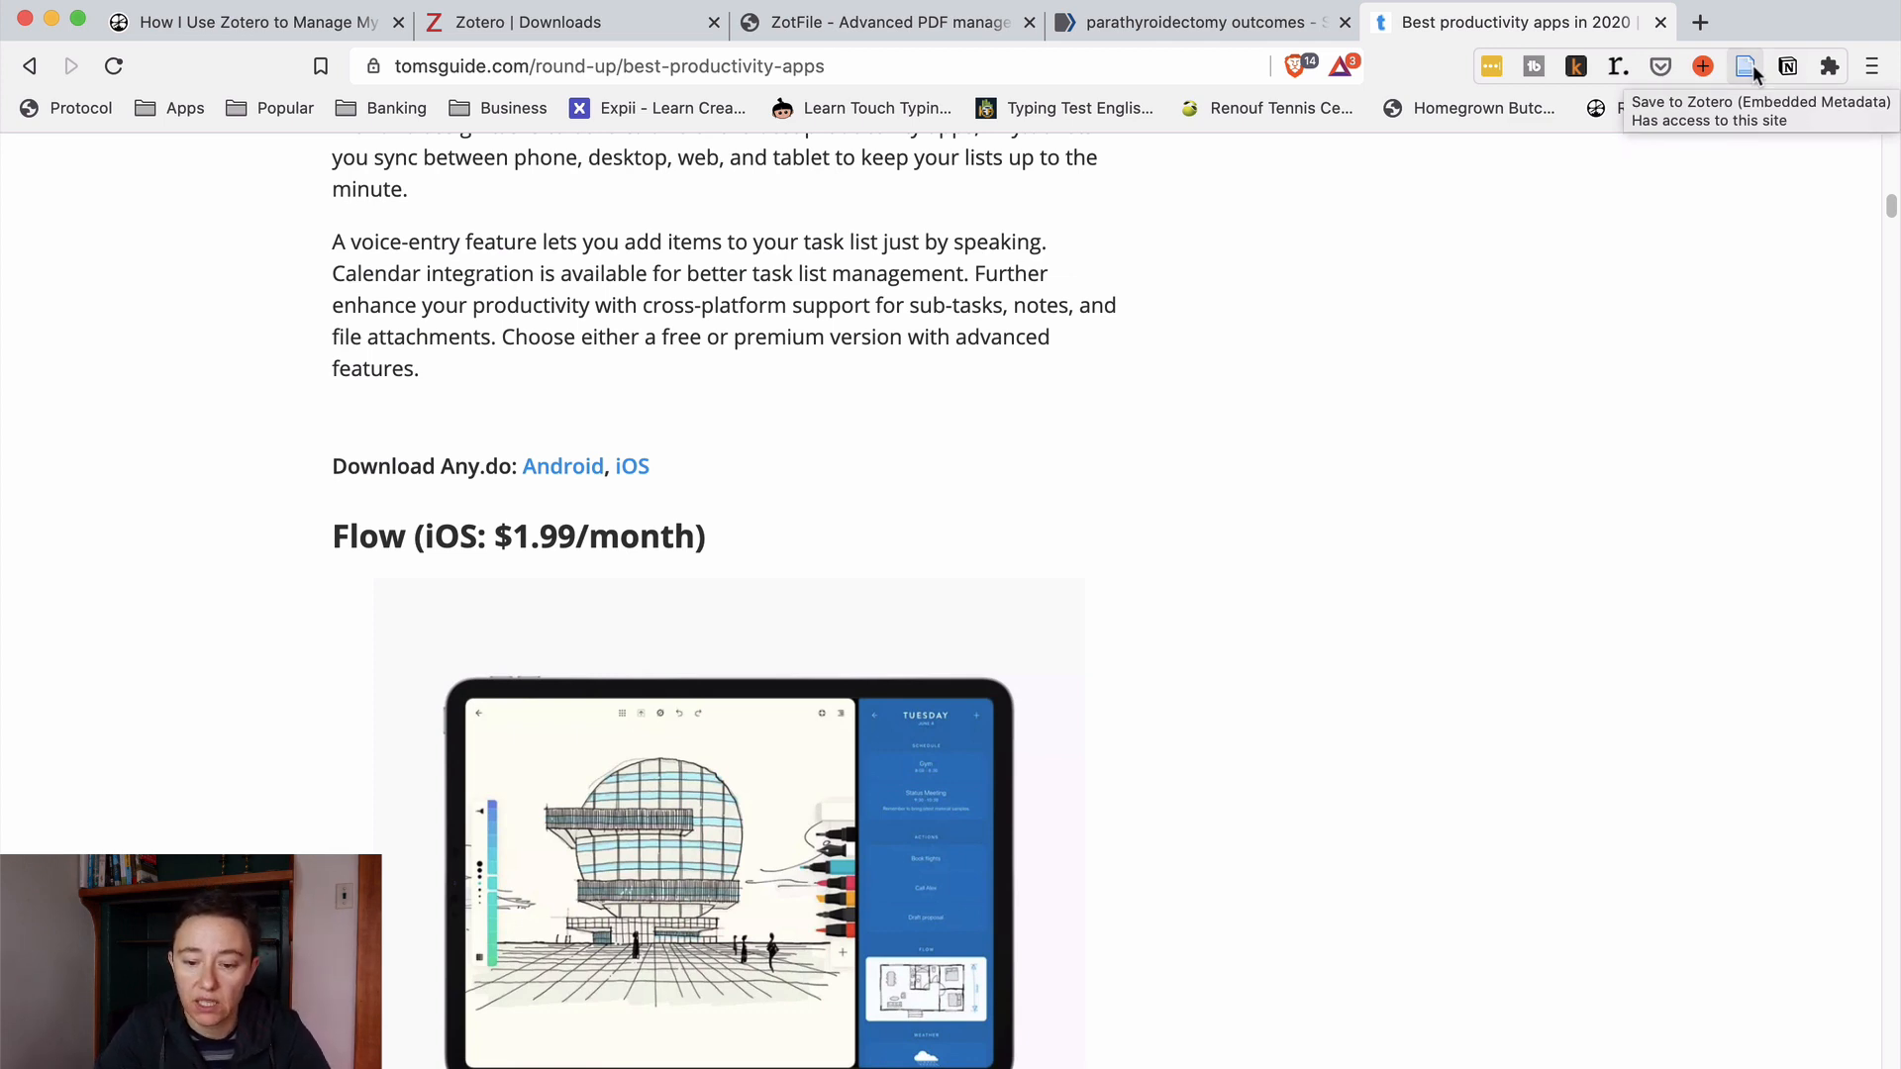
Step: Save the Tom's Guide article to Zotero under the To Read collection
left_click(1746, 65)
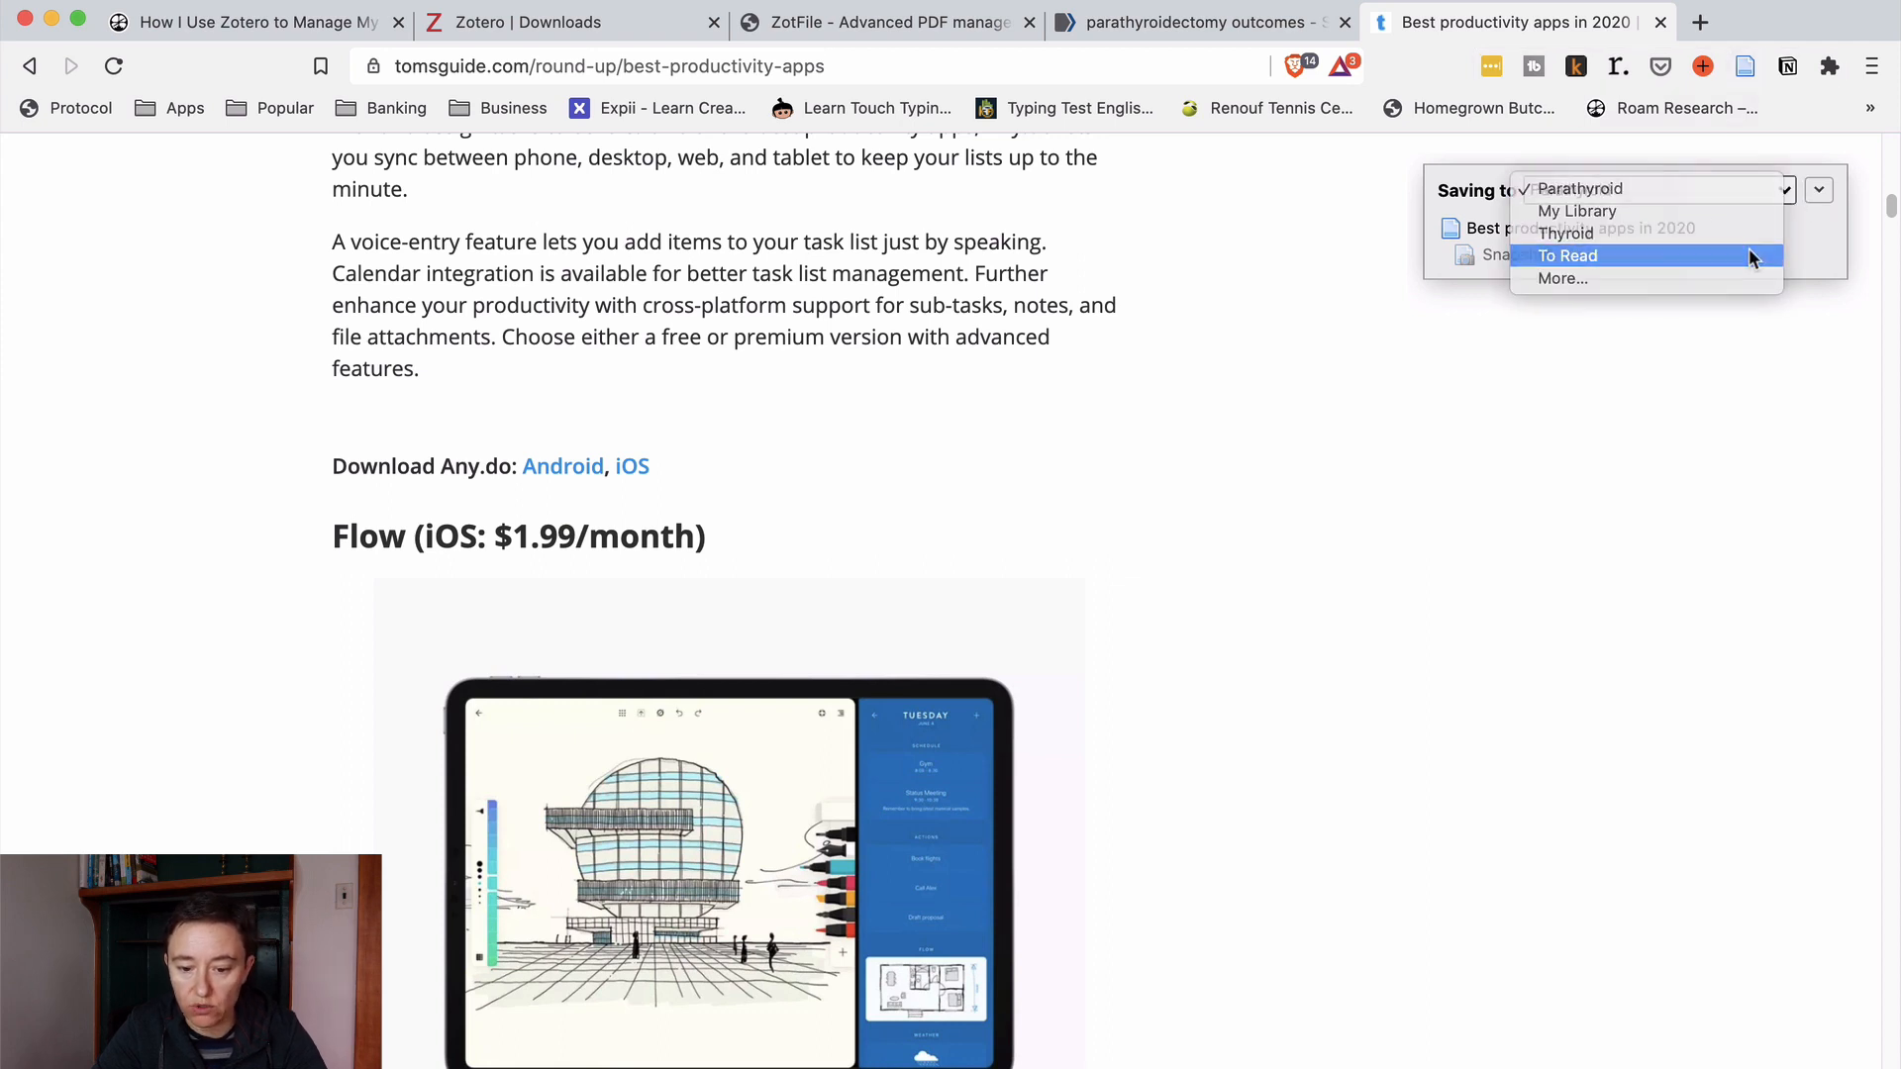
left_click(1568, 255)
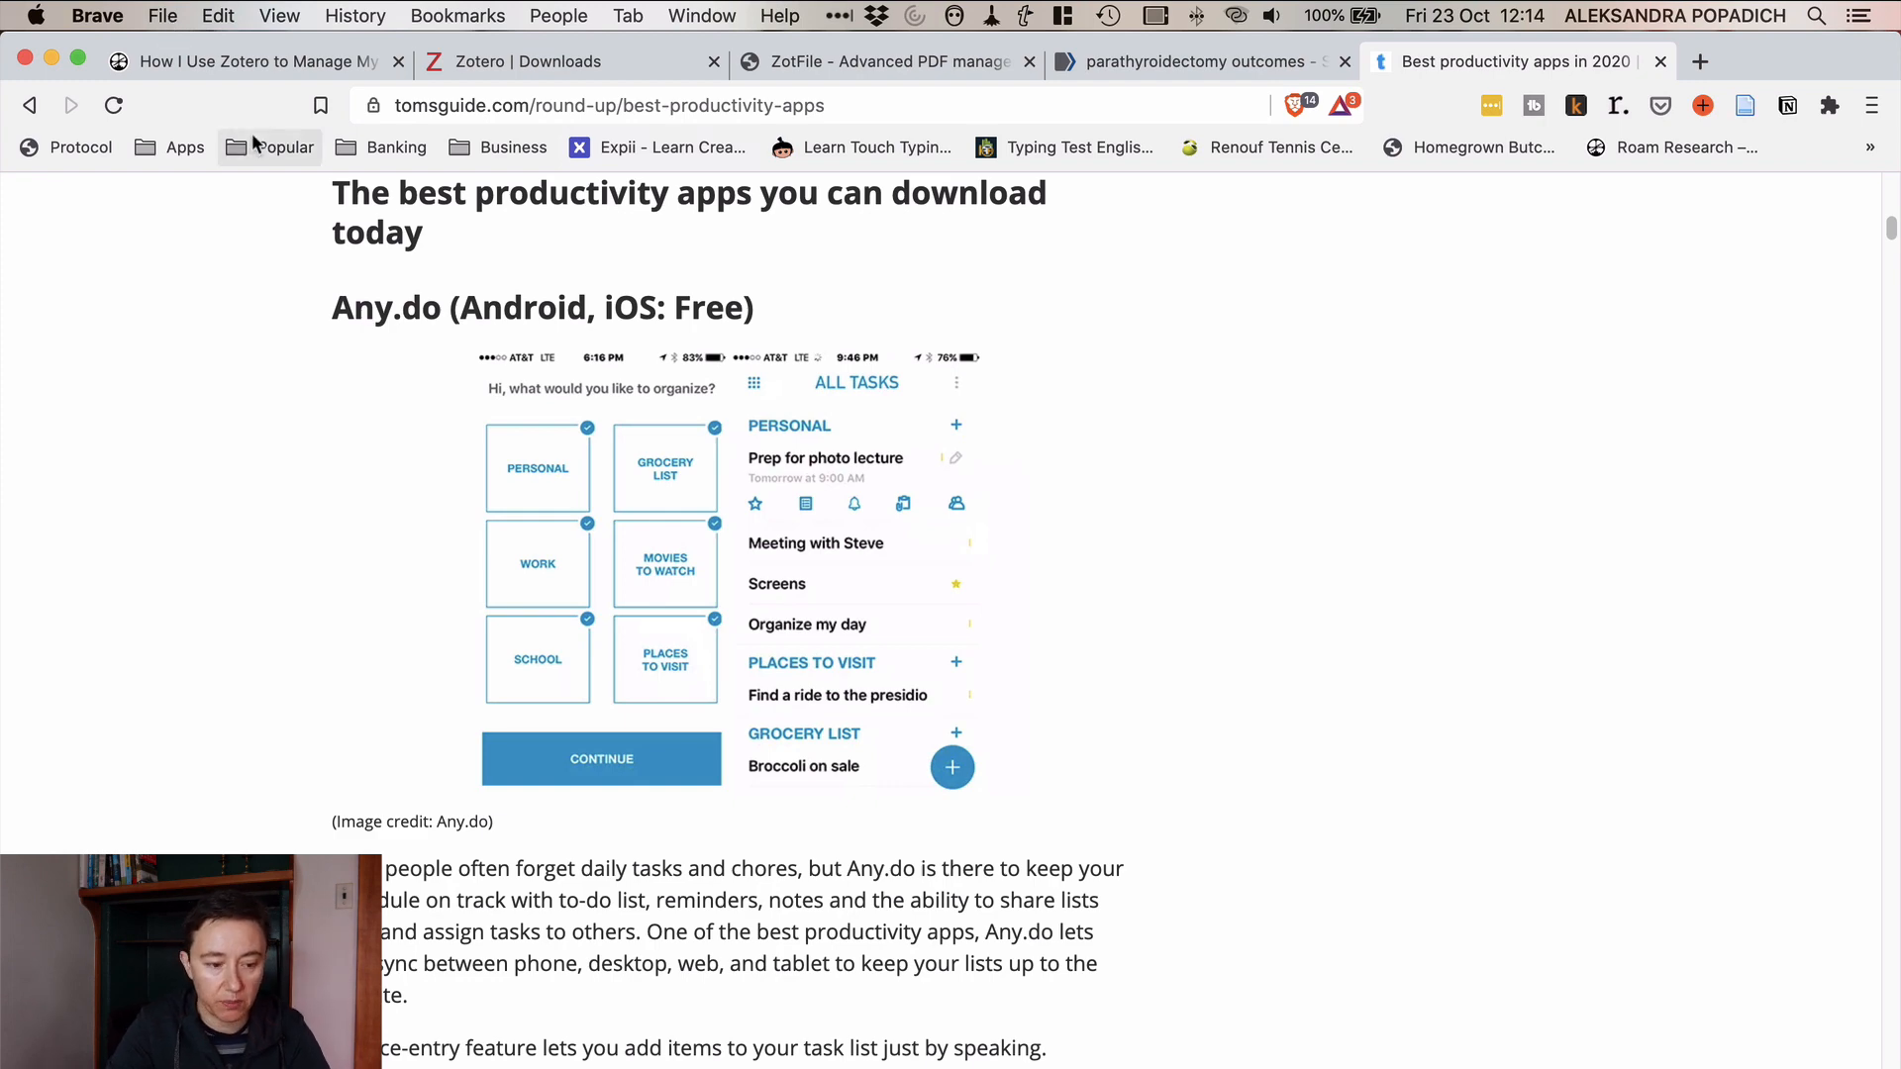
Step: Save the article as a PDF to the Desktop through the print dialog
key("cmd+p")
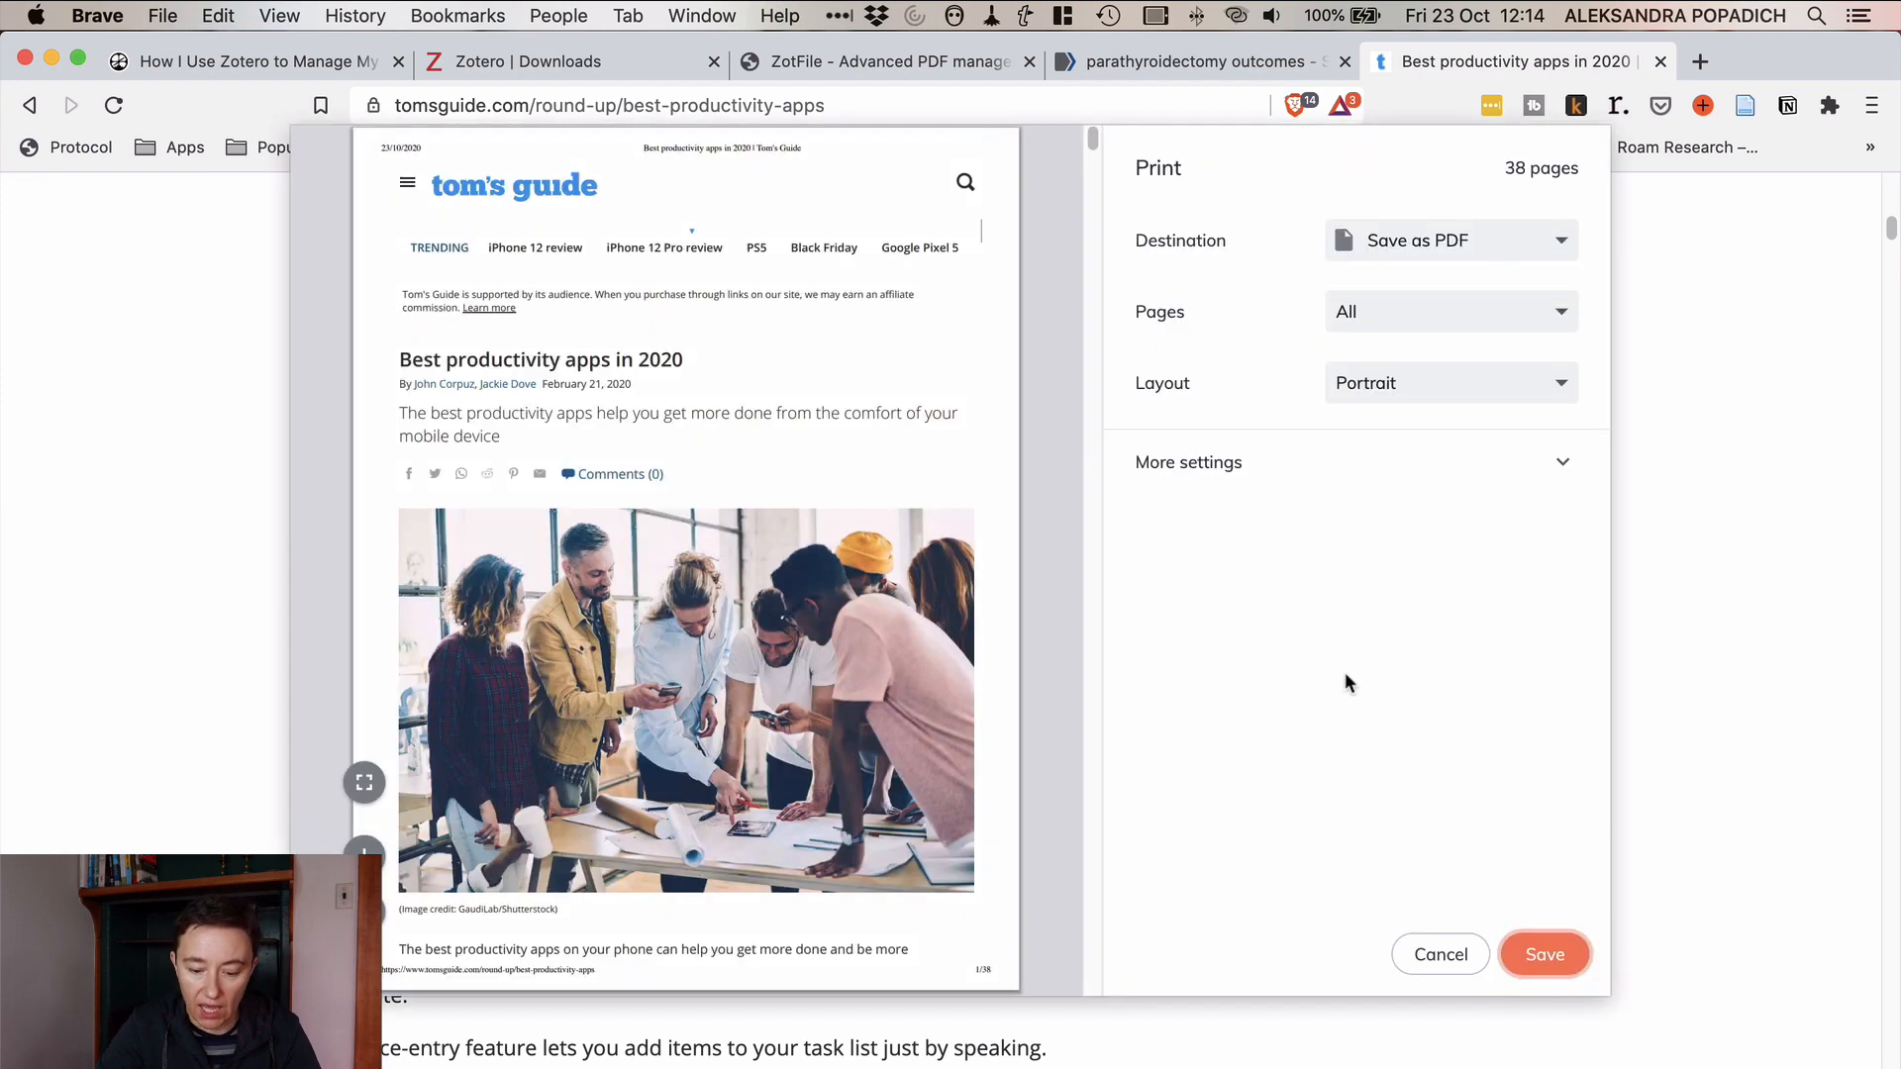
mouse_move(1467, 261)
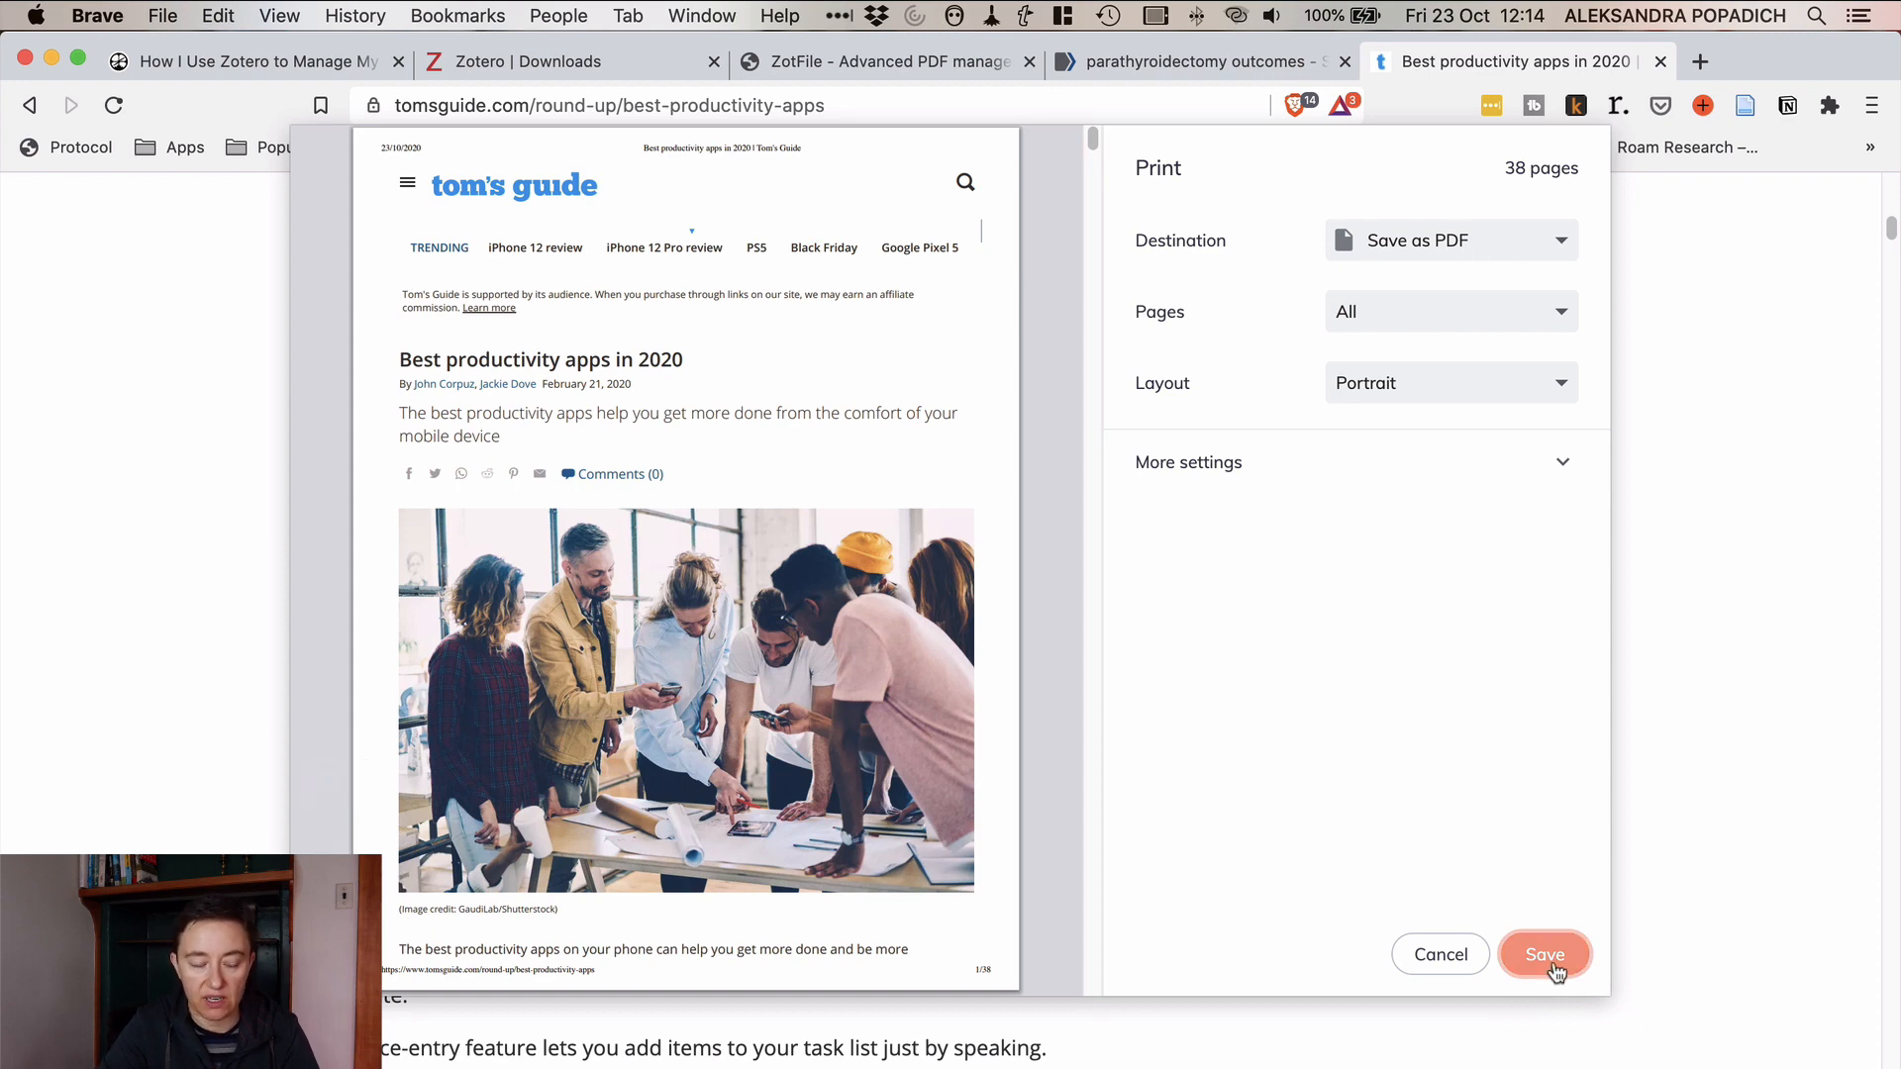
left_click(1545, 955)
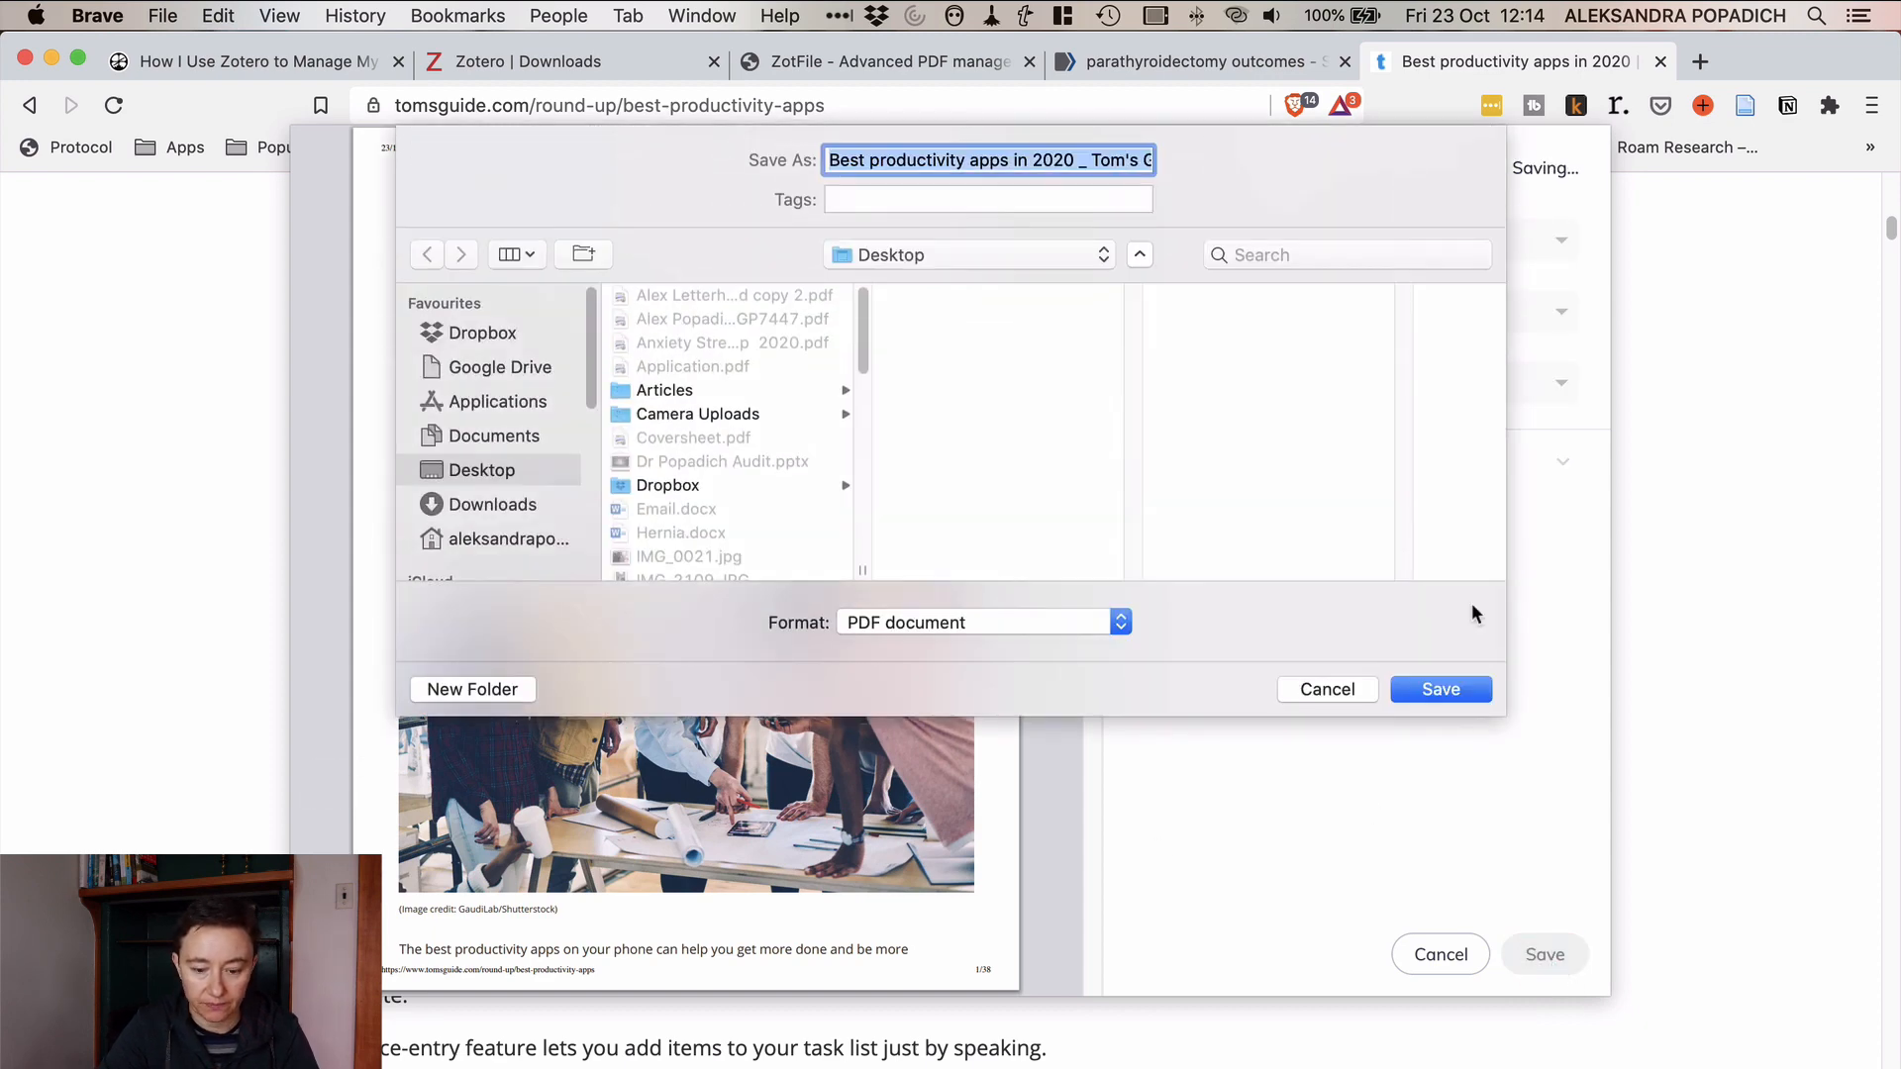
left_click(1327, 689)
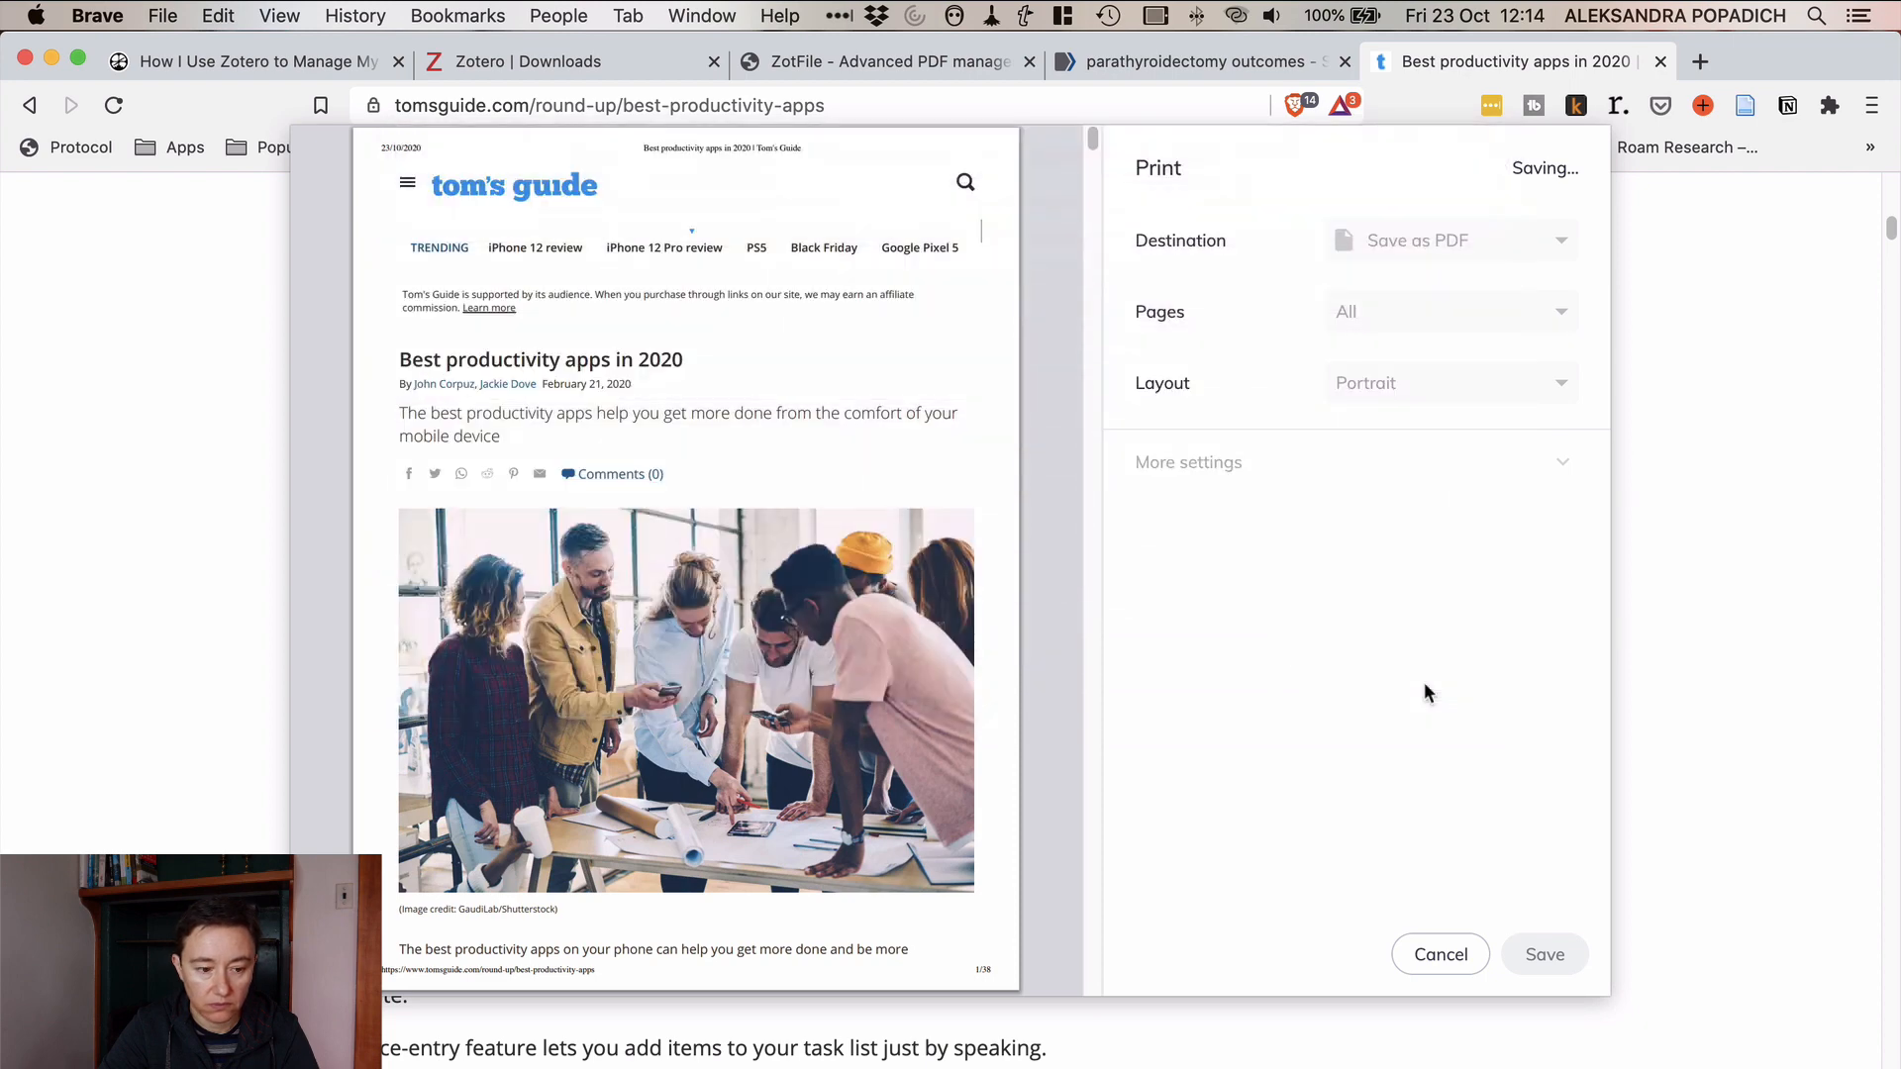
Step: Start Save Page As… from the File menu and cancel it
left_click(160, 15)
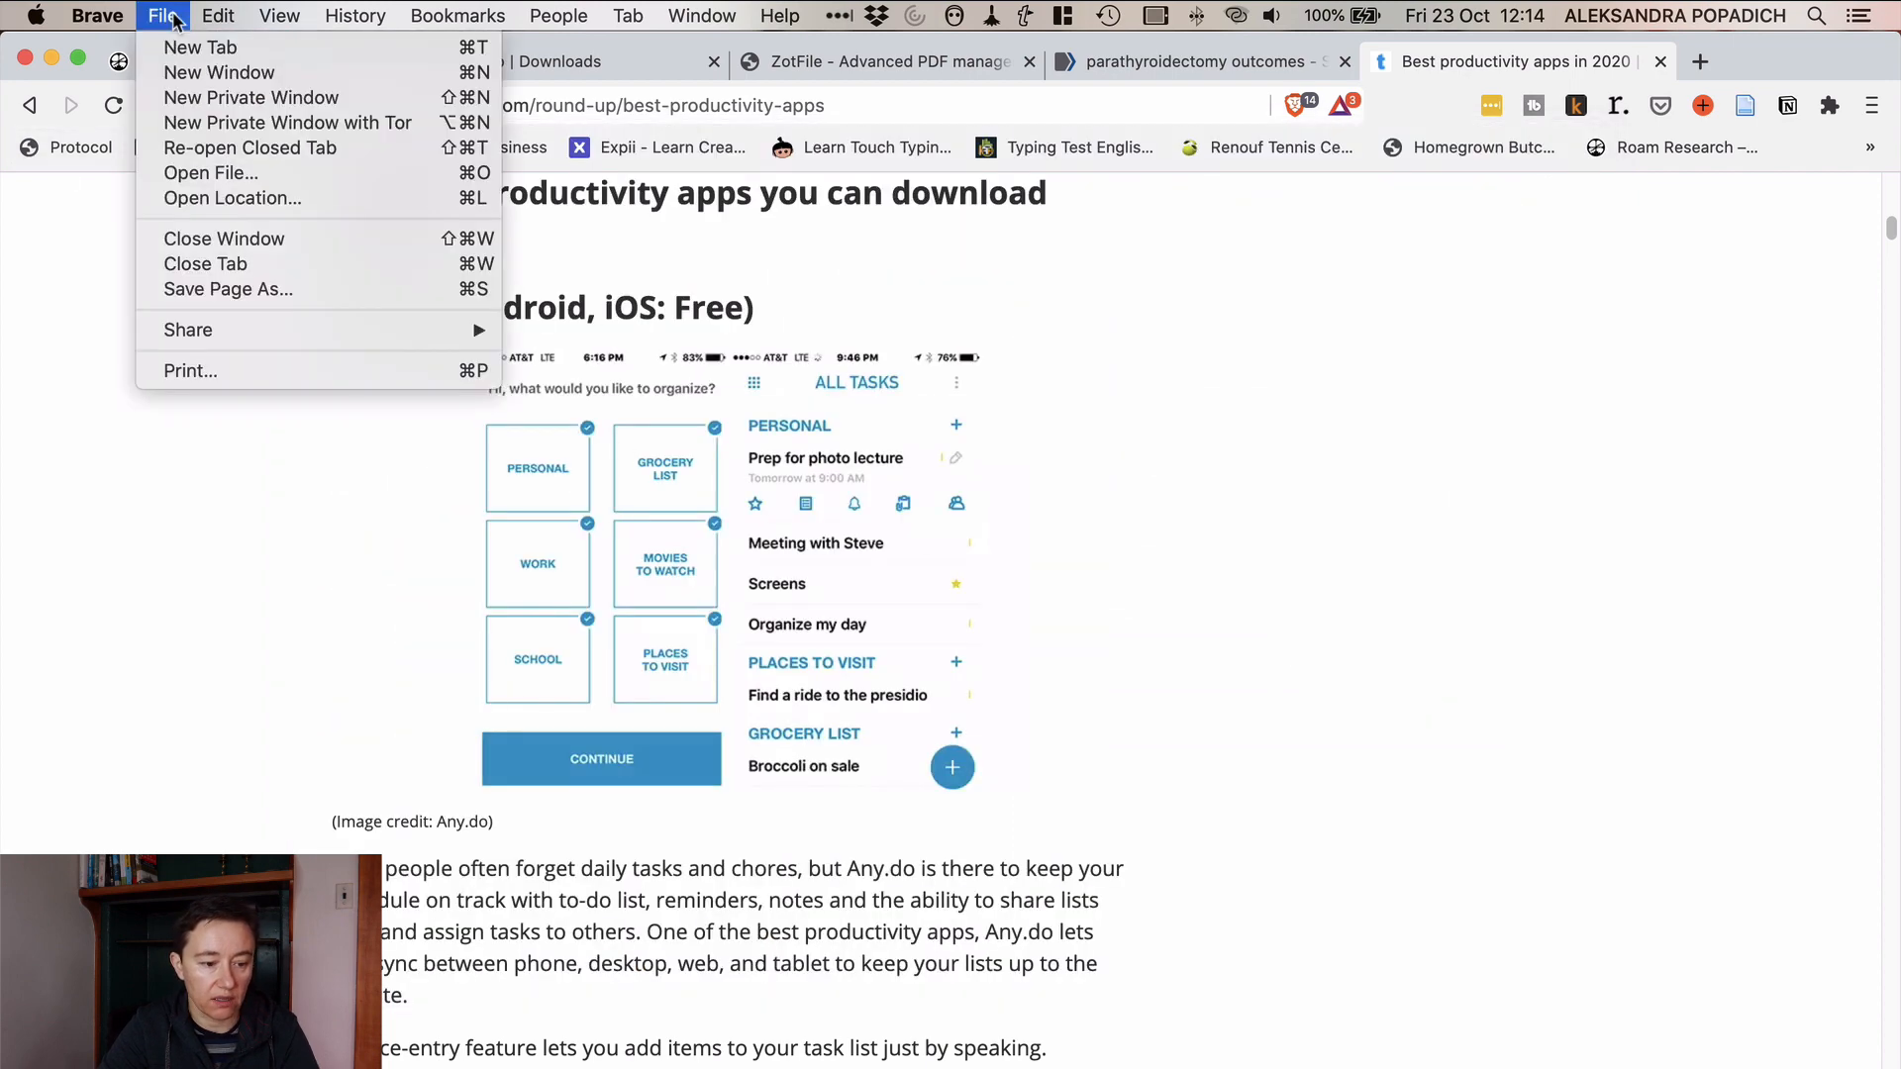
mouse_move(238, 370)
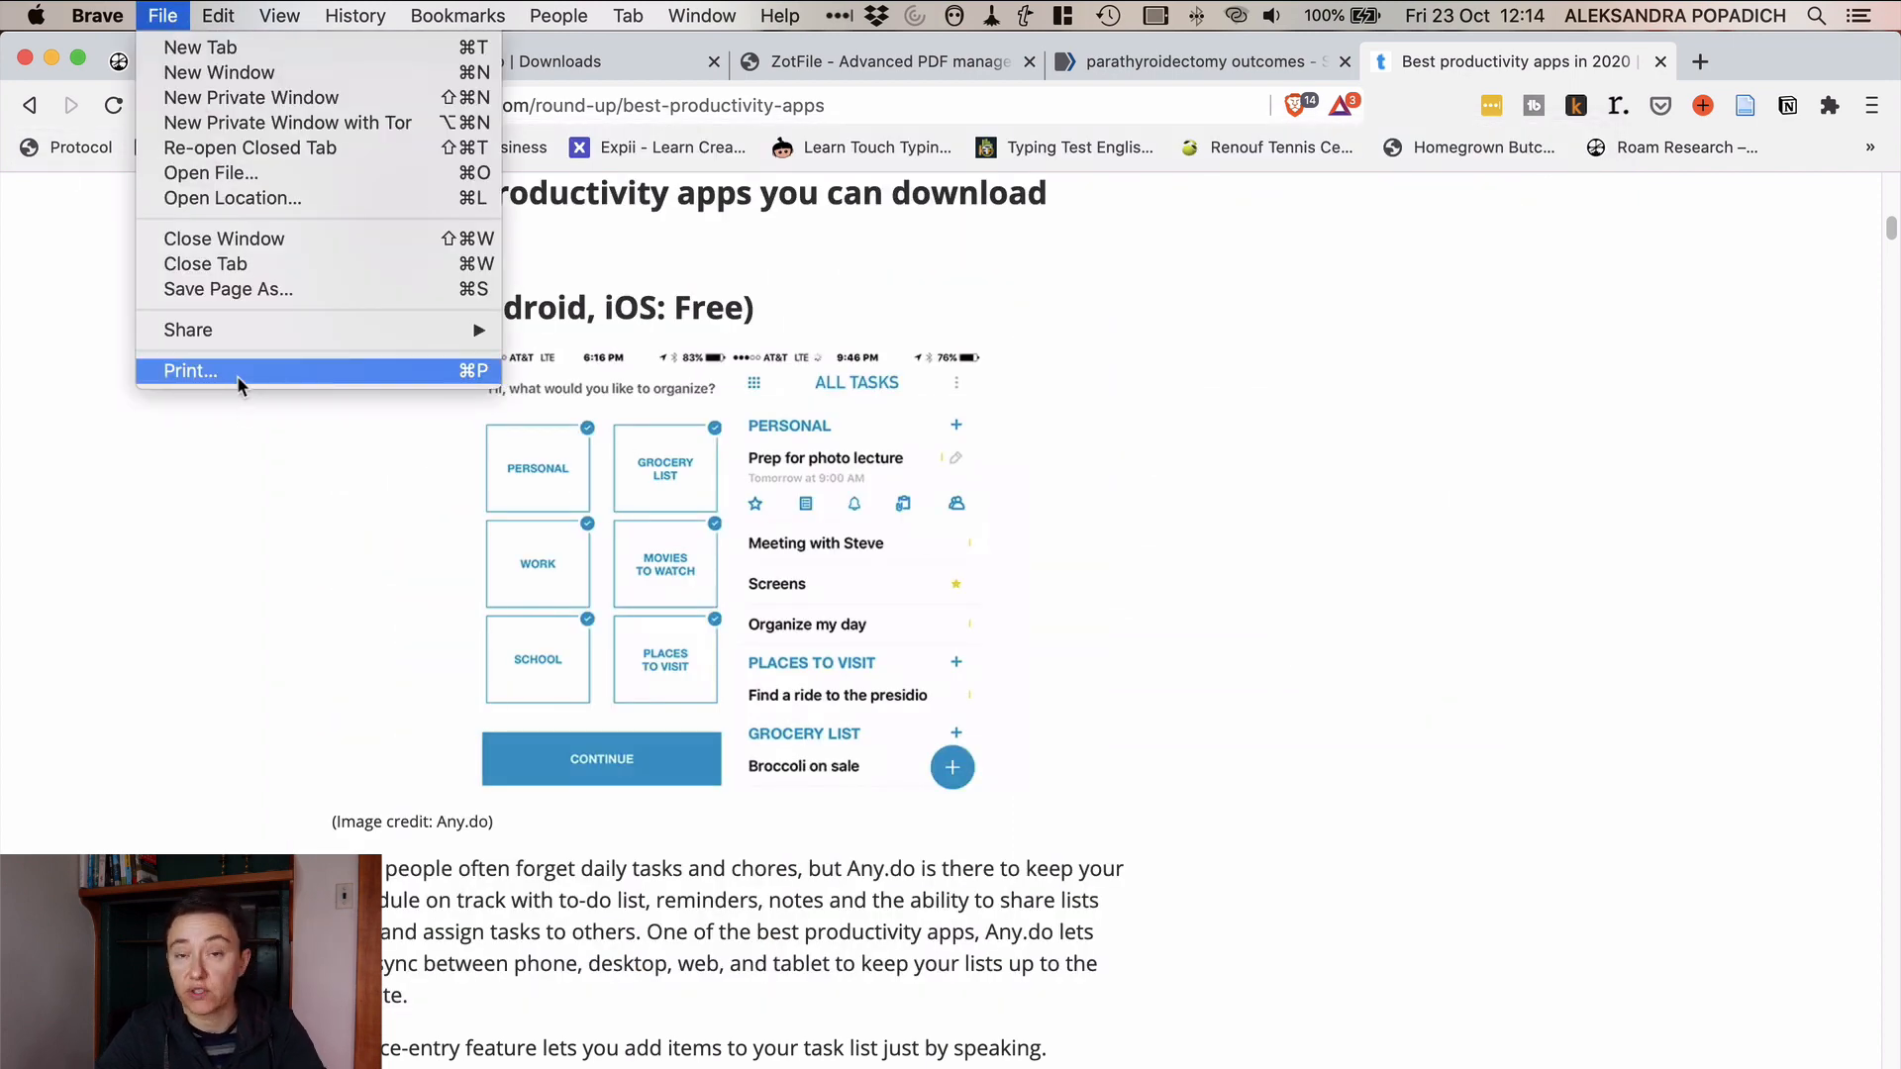
mouse_move(227, 289)
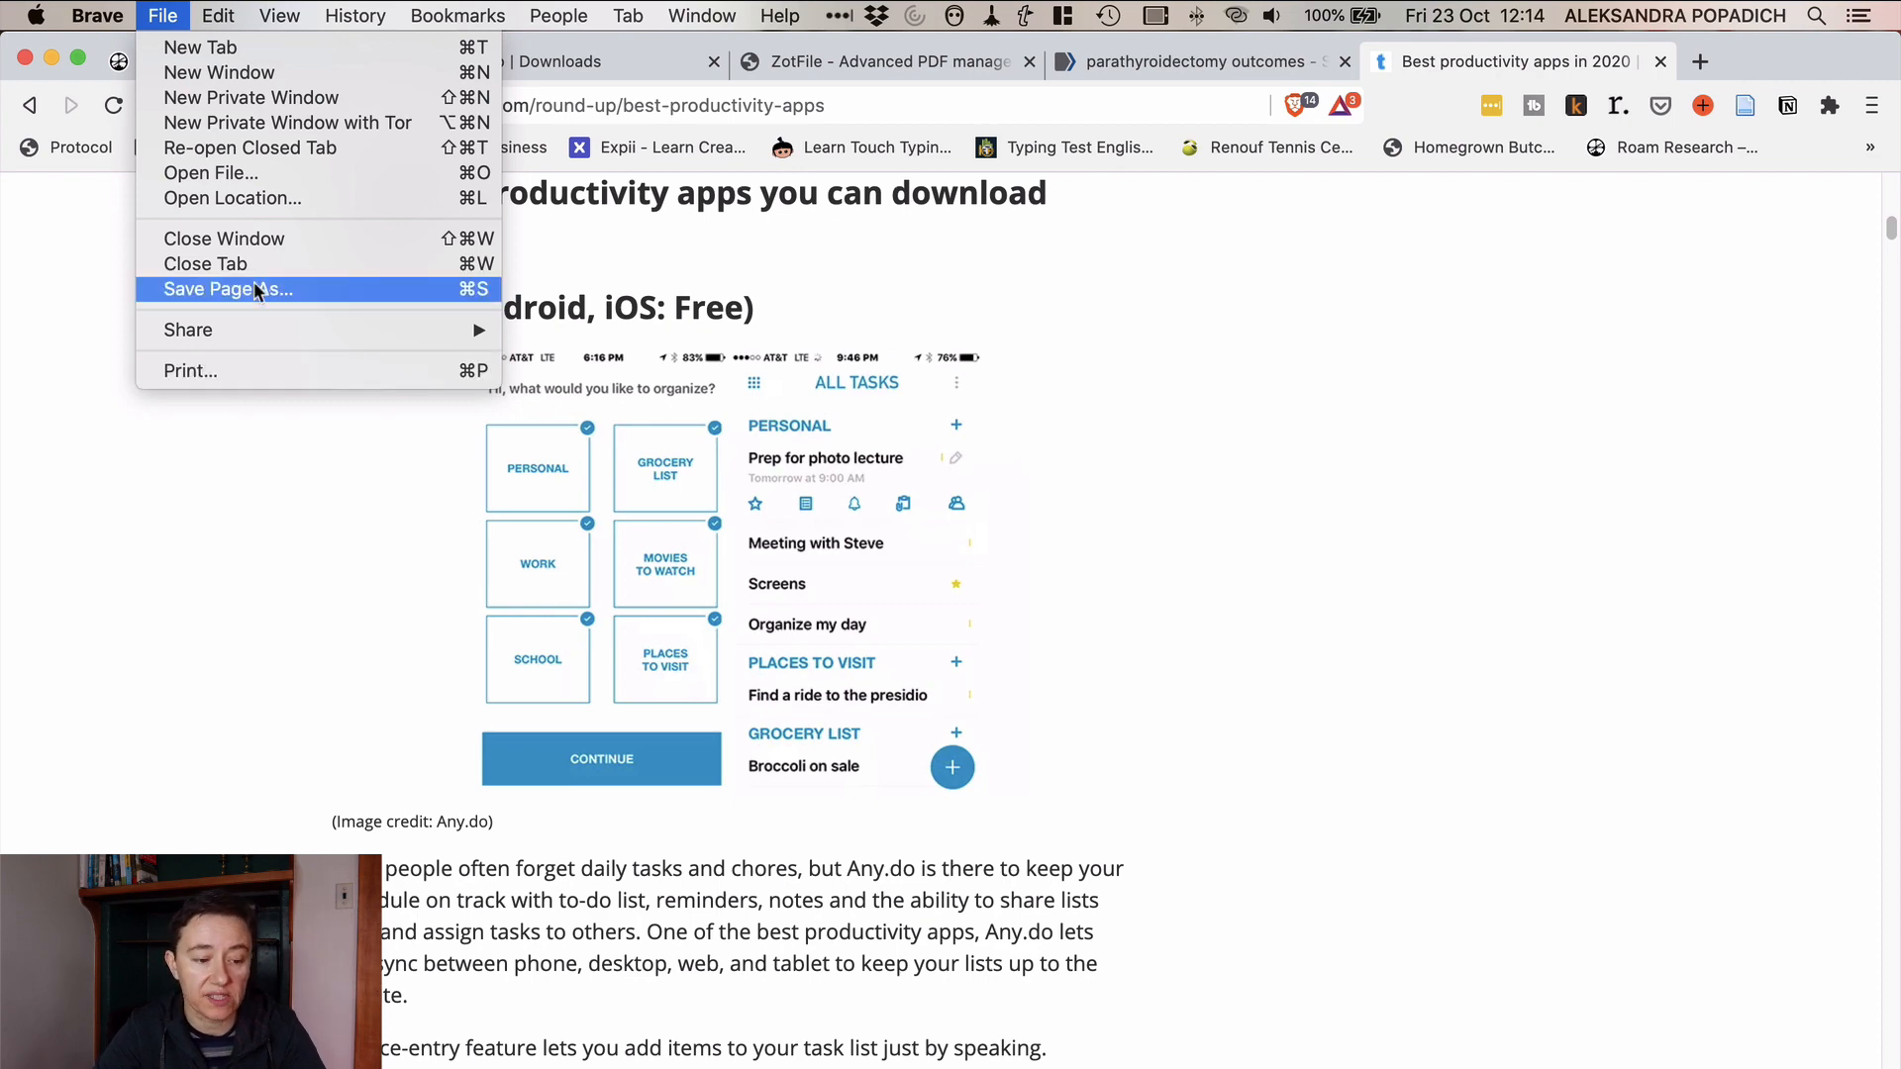
left_click(228, 289)
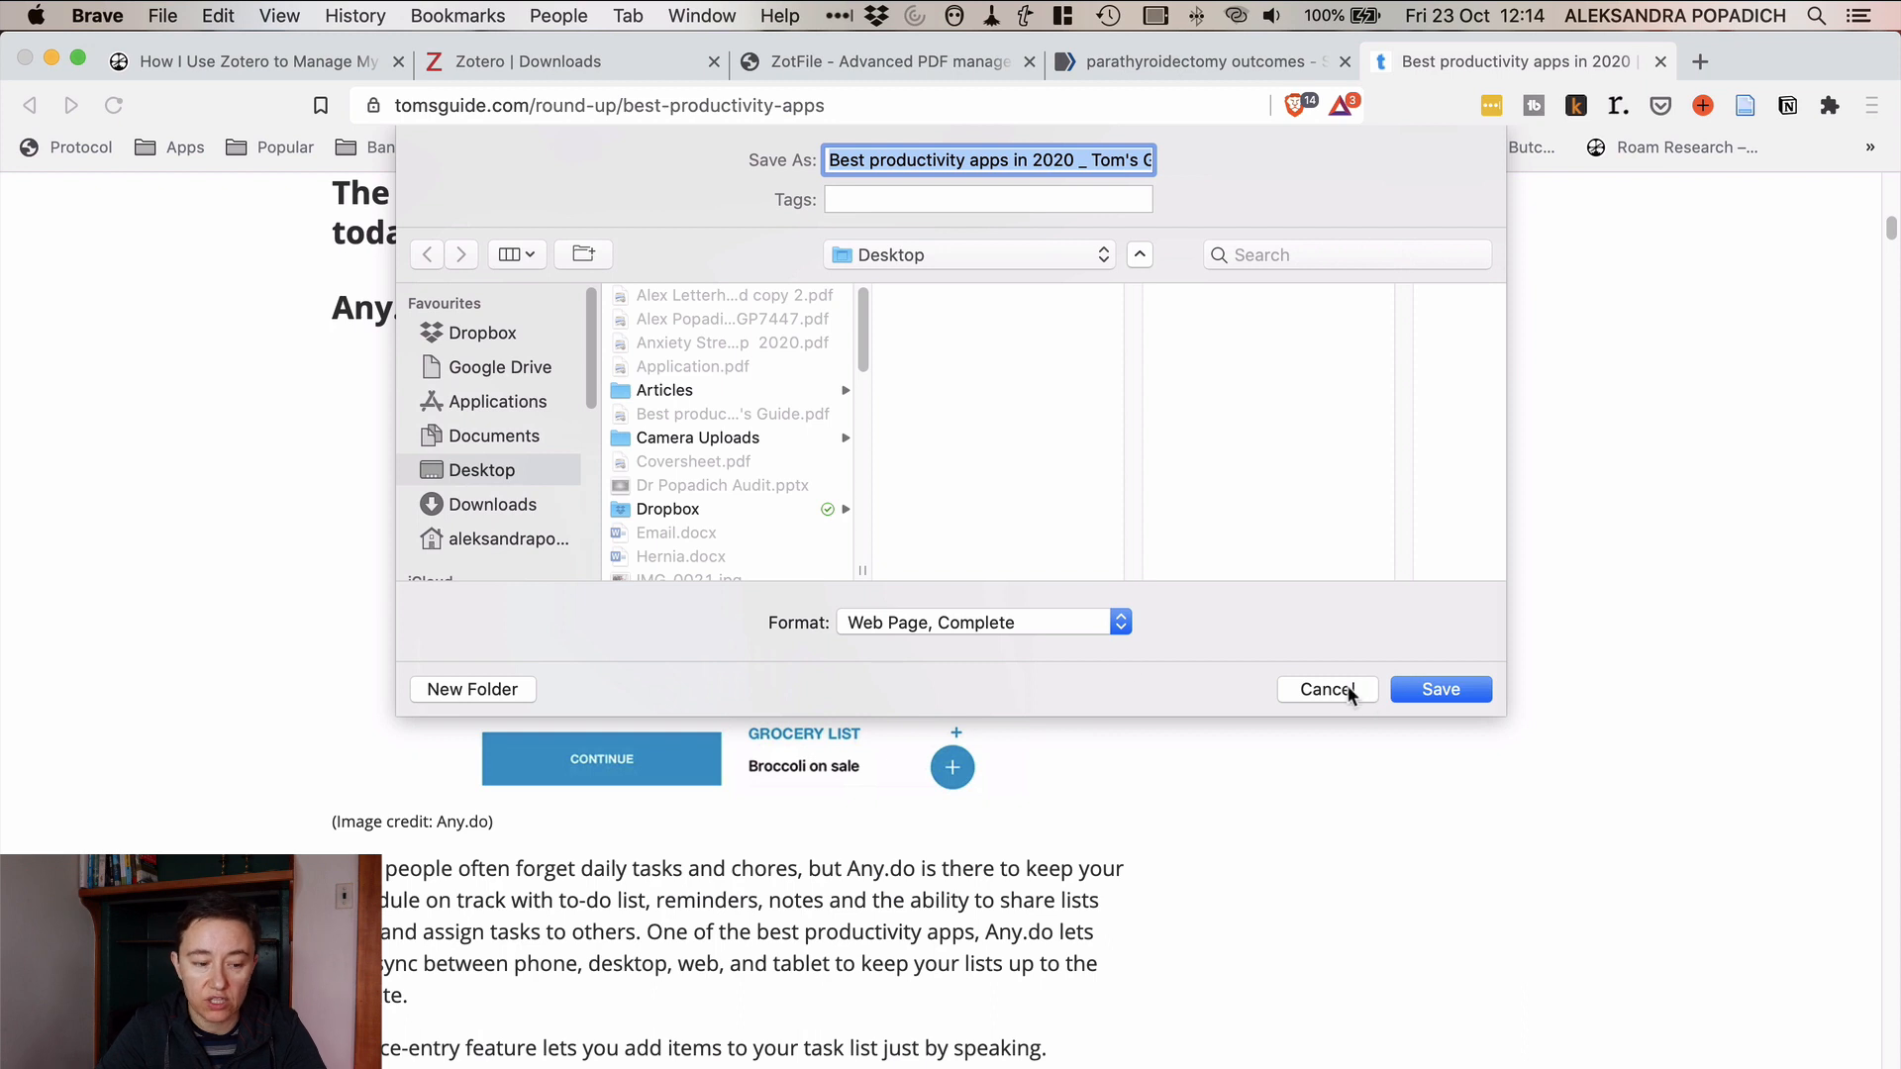
left_click(1325, 689)
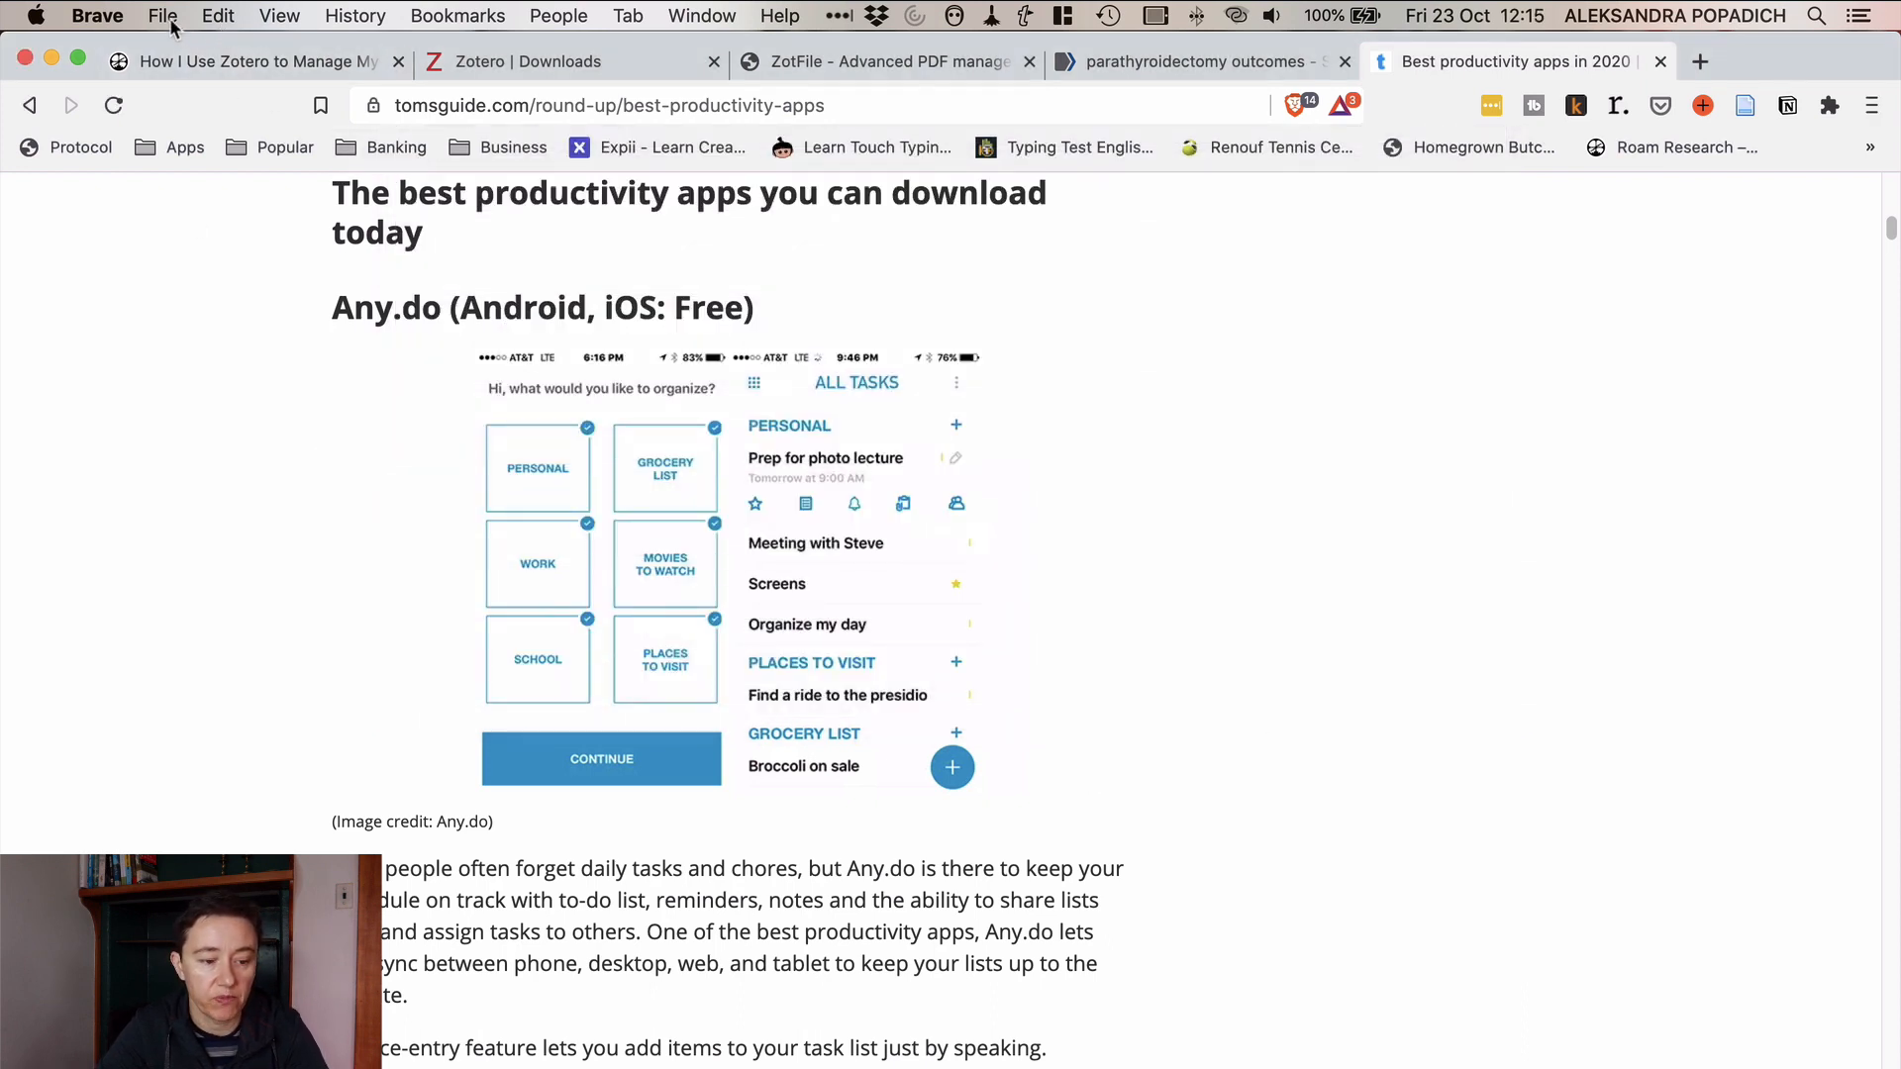
left_click(161, 16)
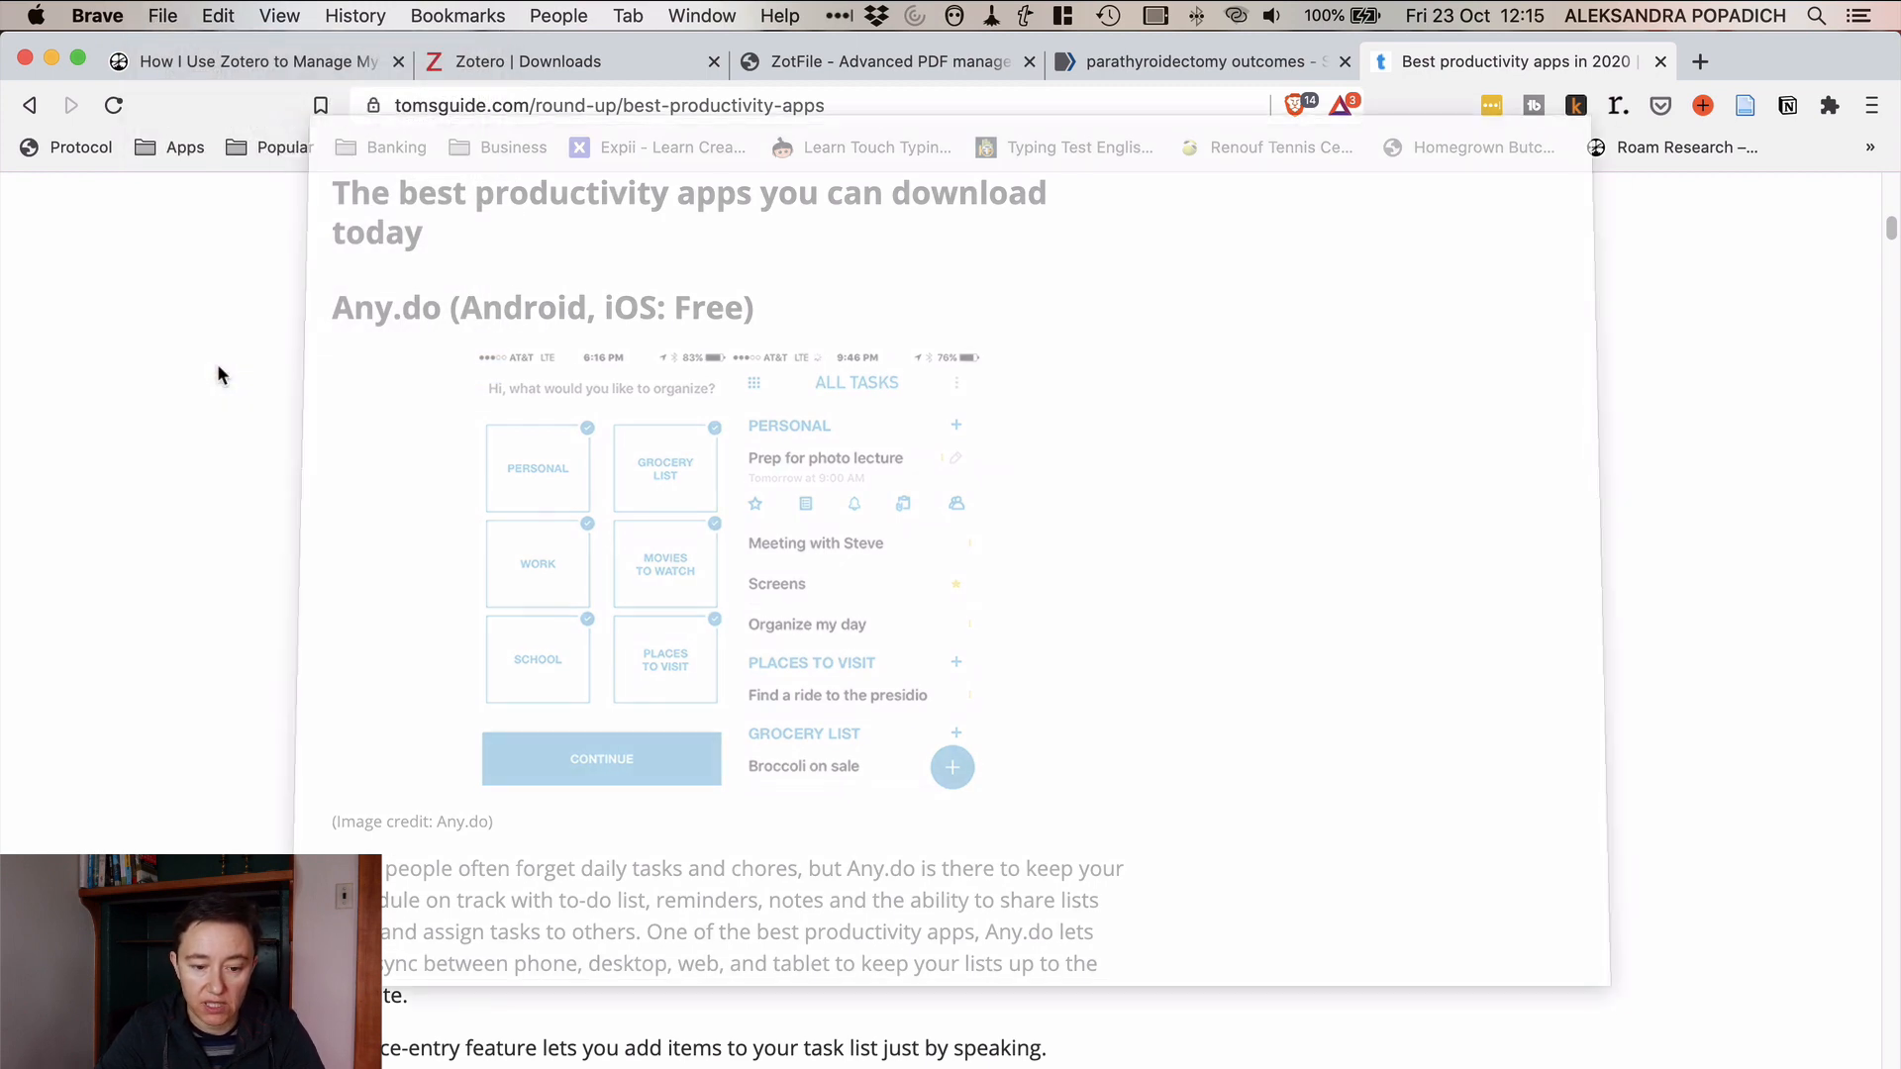
Step: Switch to Zotero and open the 'Best productivity apps in 2020' PDF in Preview
key("cmd+p")
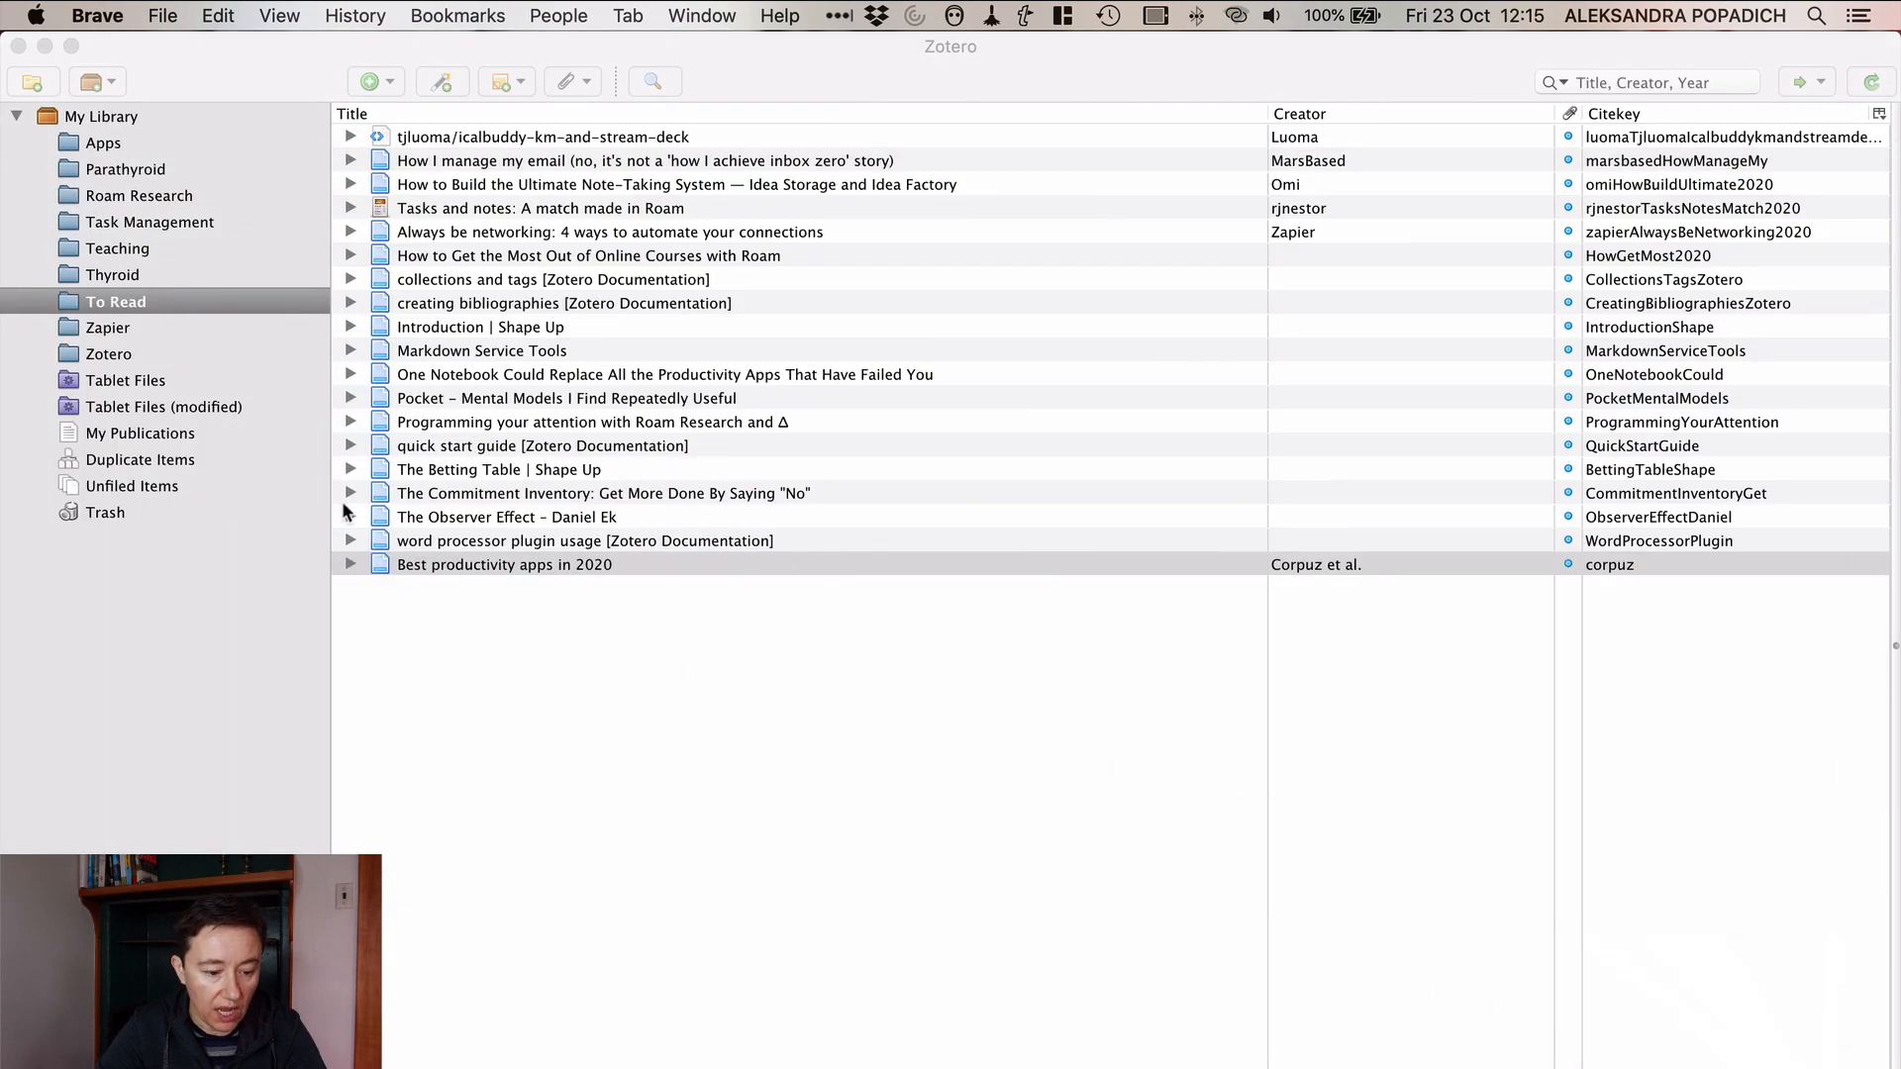
left_click(505, 564)
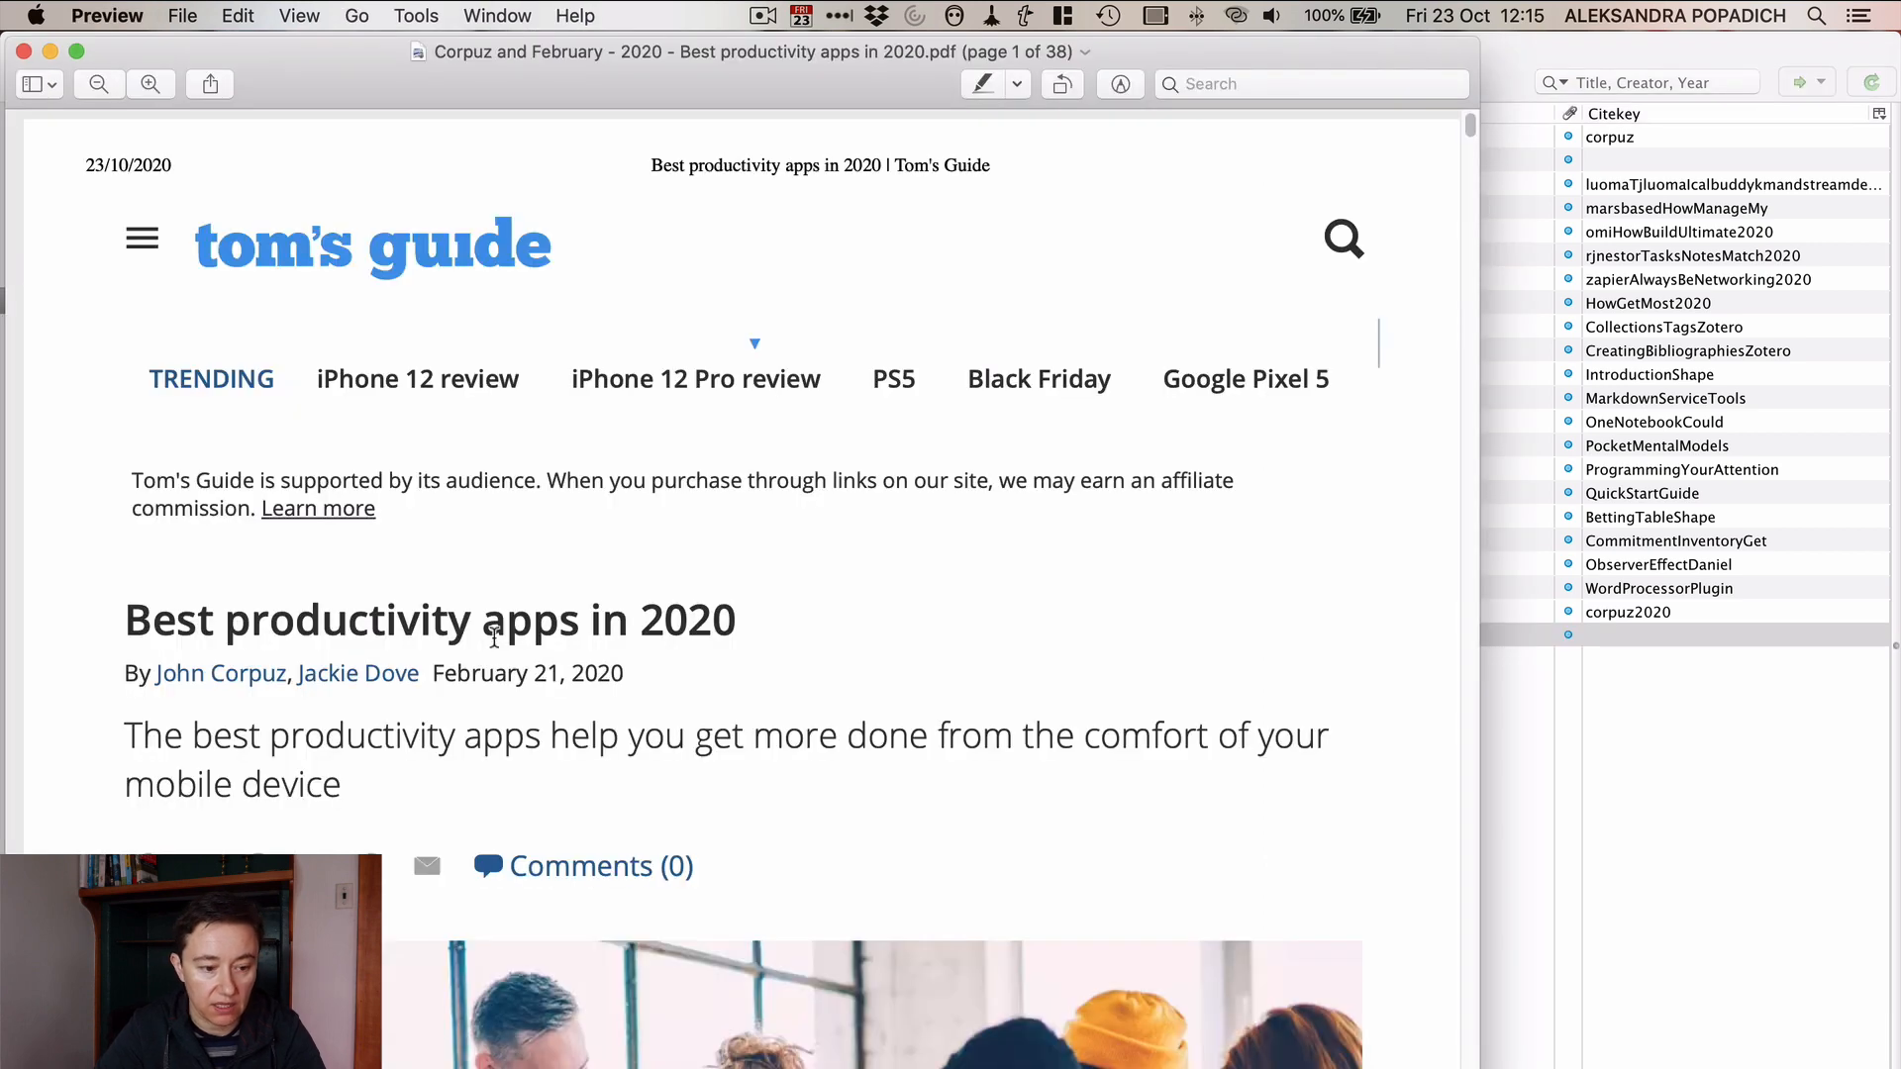
Step: Highlight the article title, the tagline under the byline and the first body sentence in yellow
scroll("down", 3)
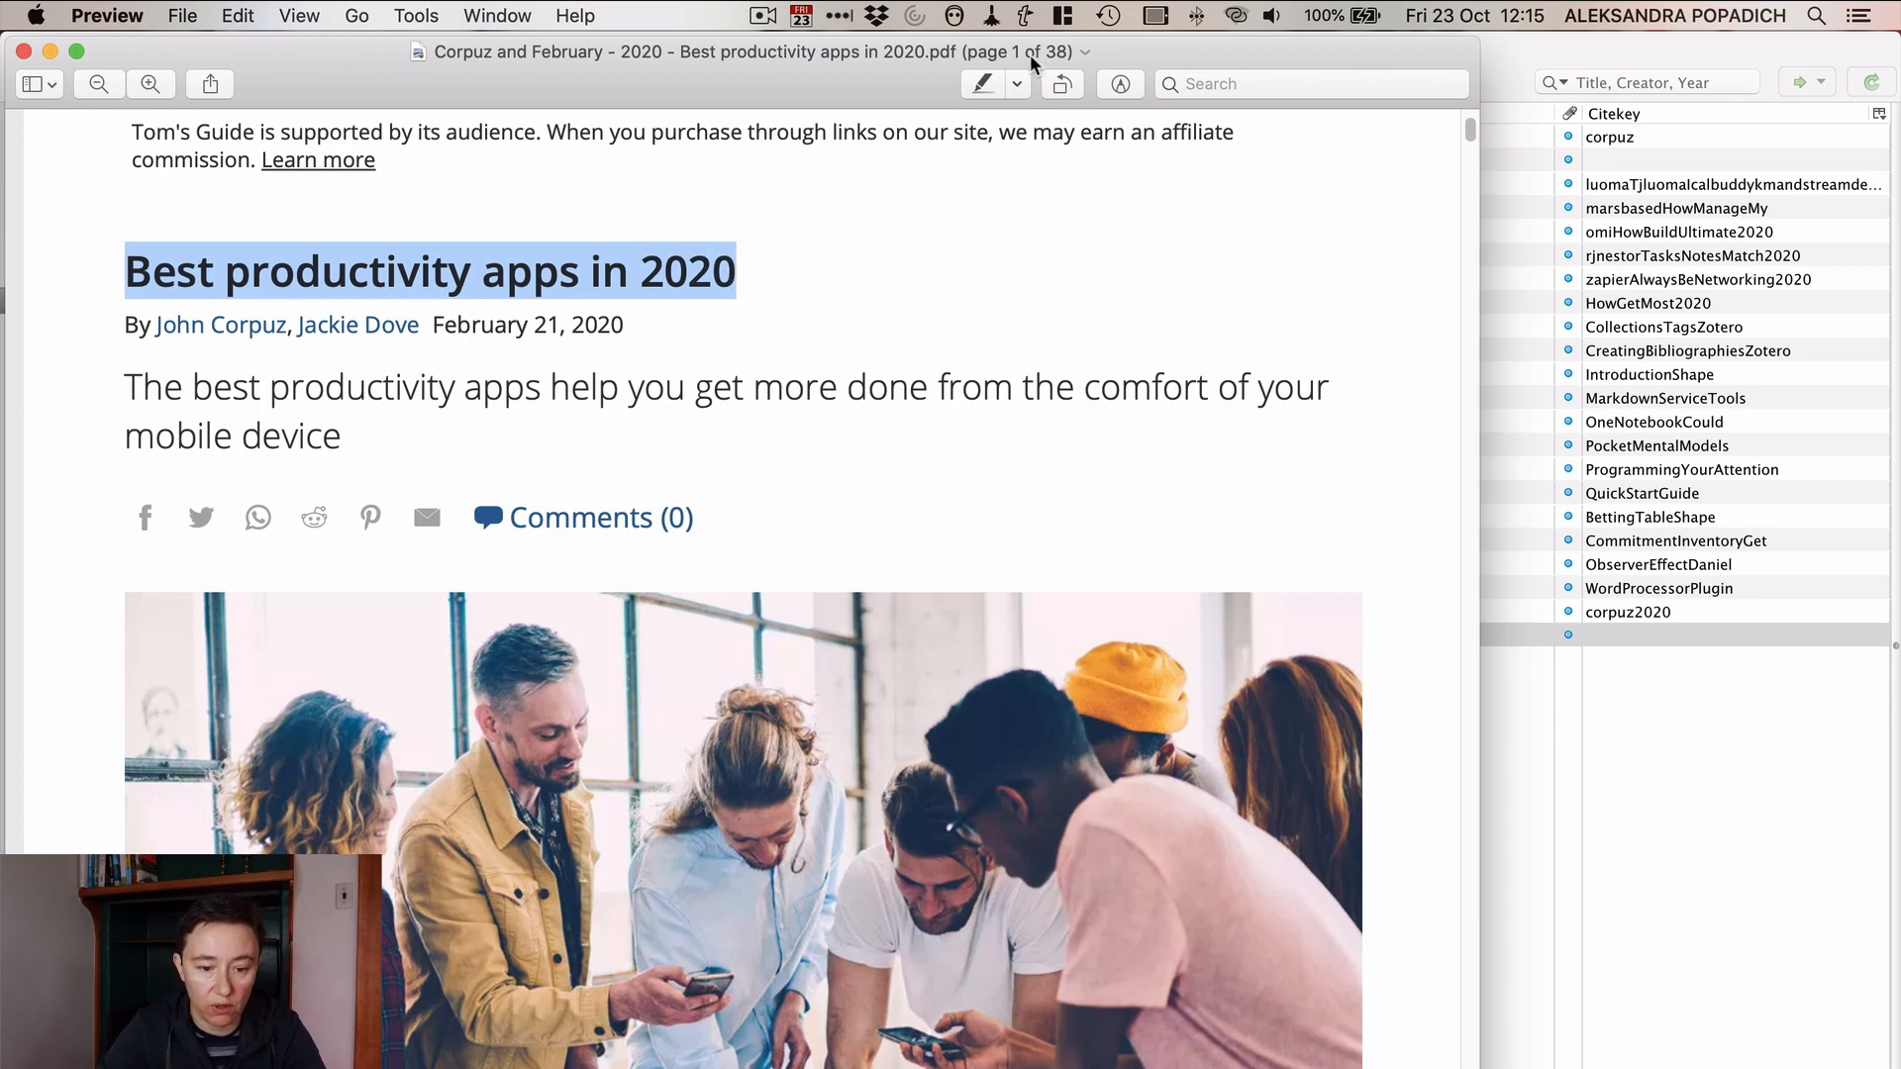
left_click(981, 83)
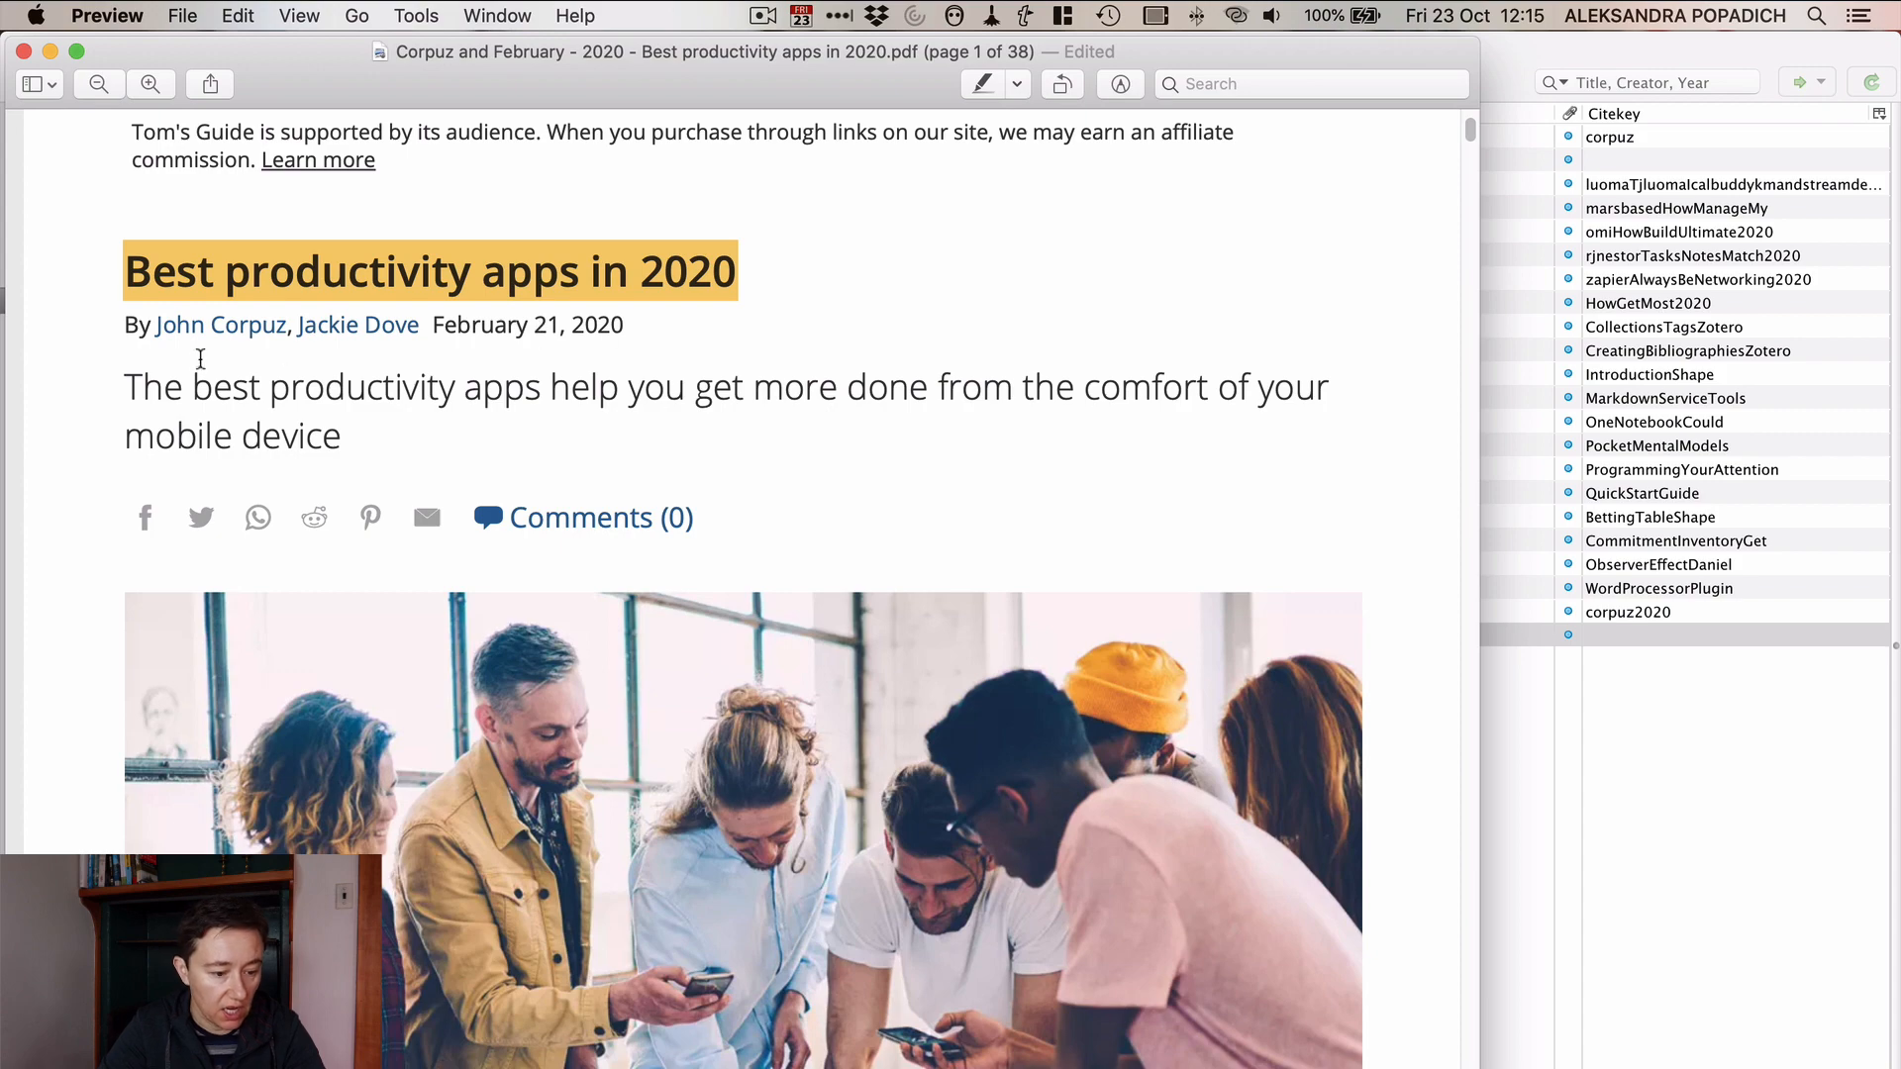
left_click_drag(124, 386, 343, 435)
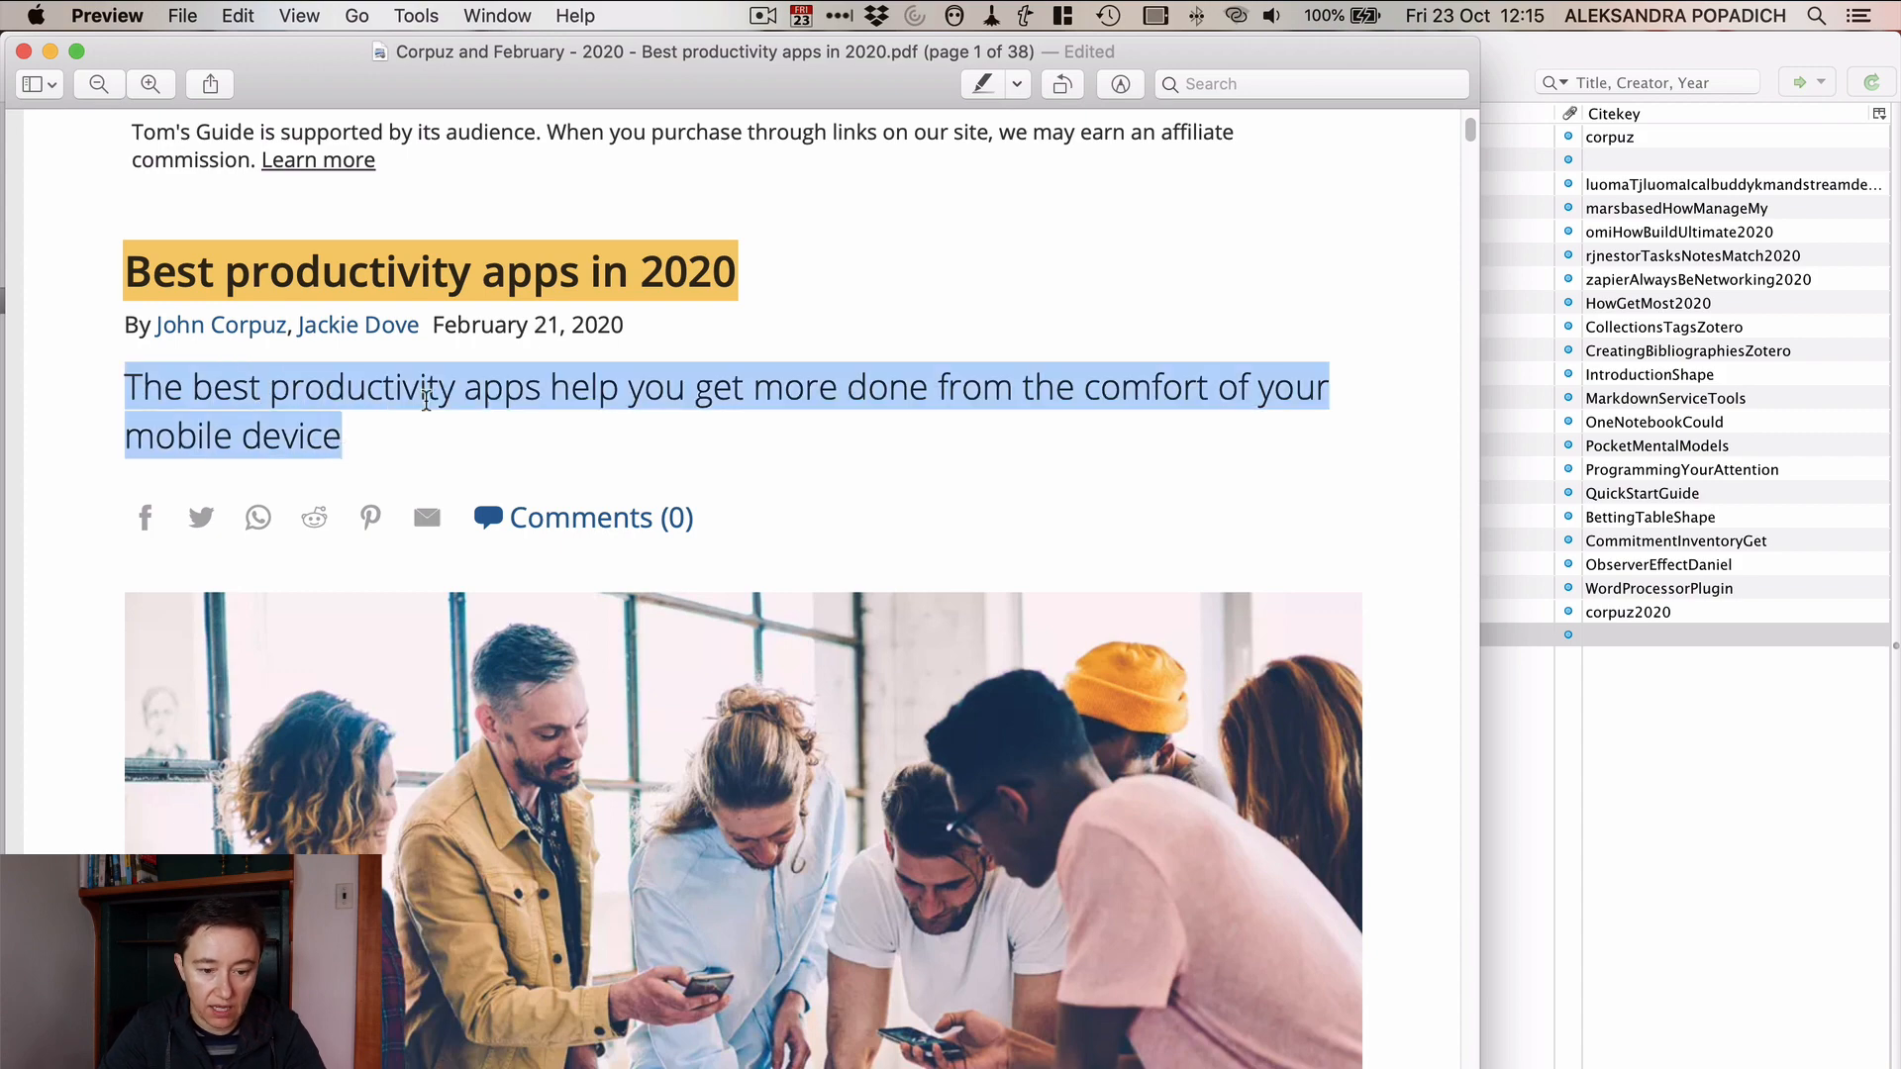
scroll("down", 3)
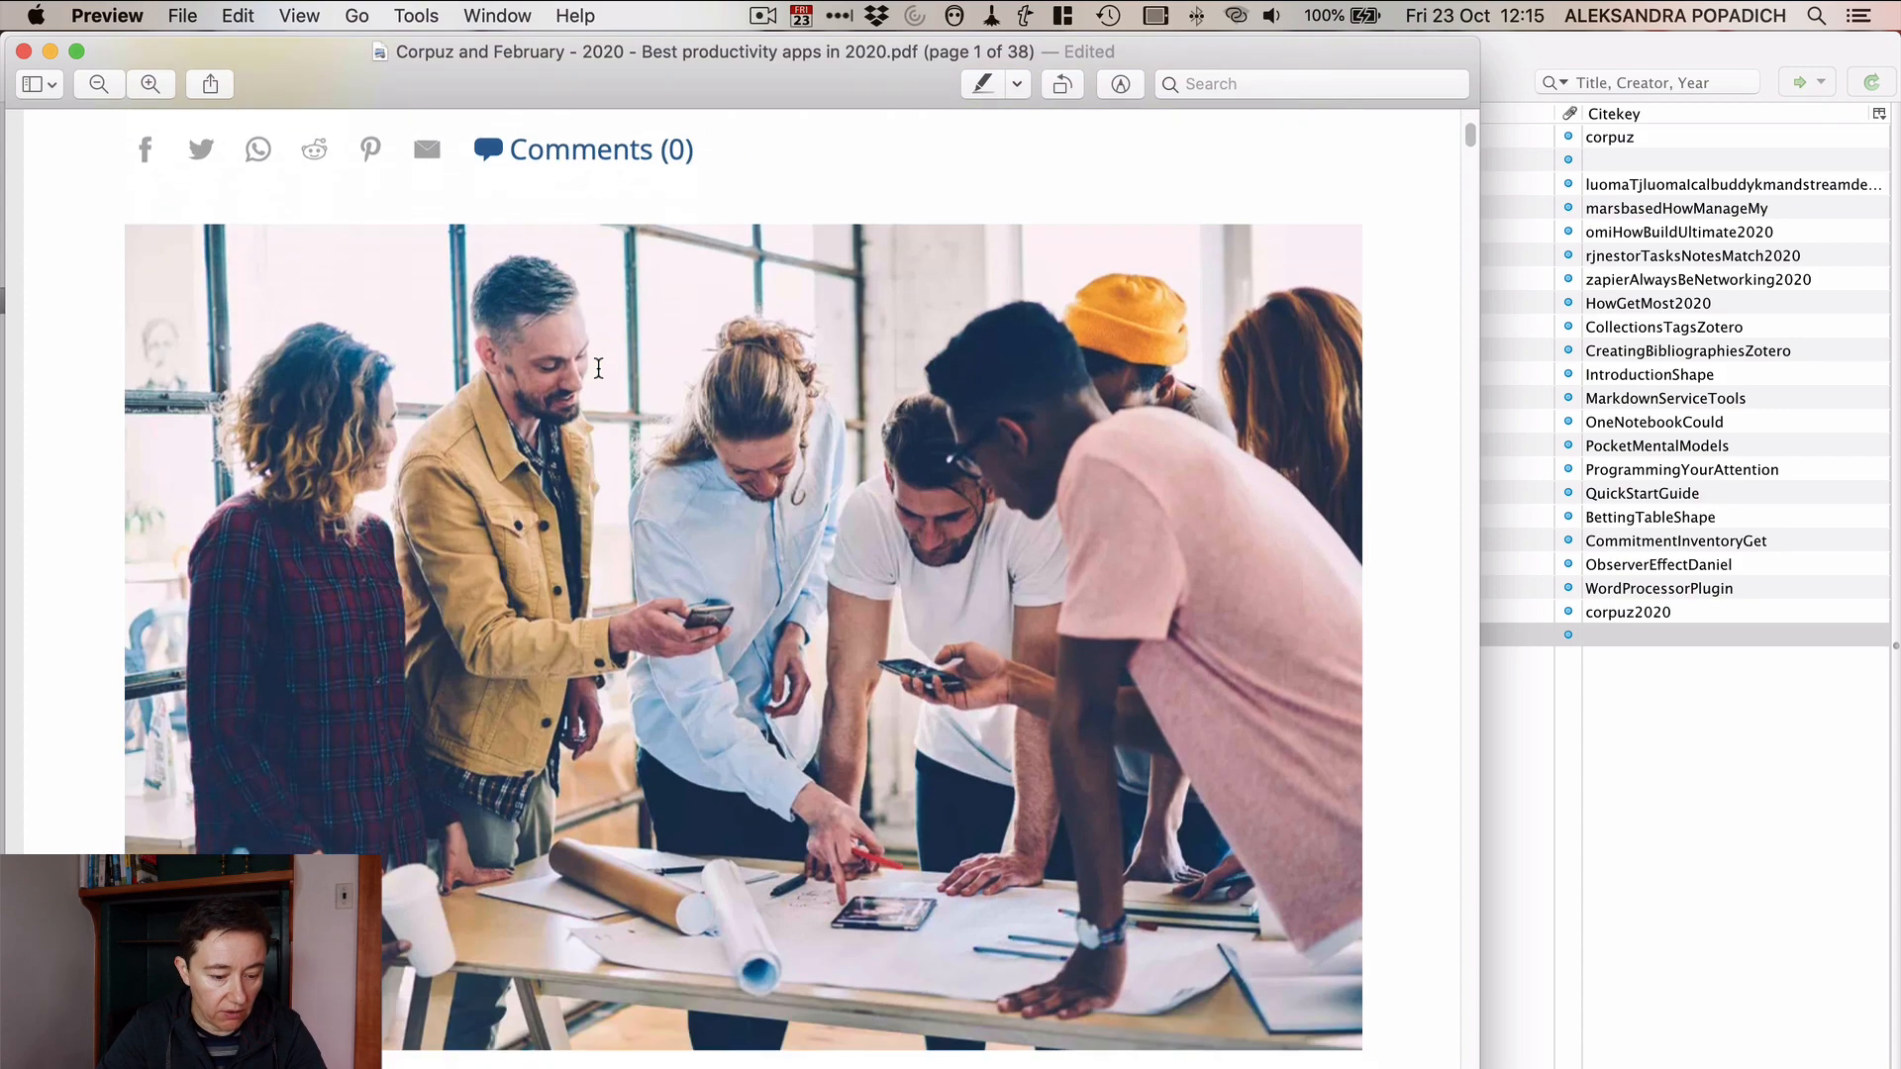
scroll("down", 3)
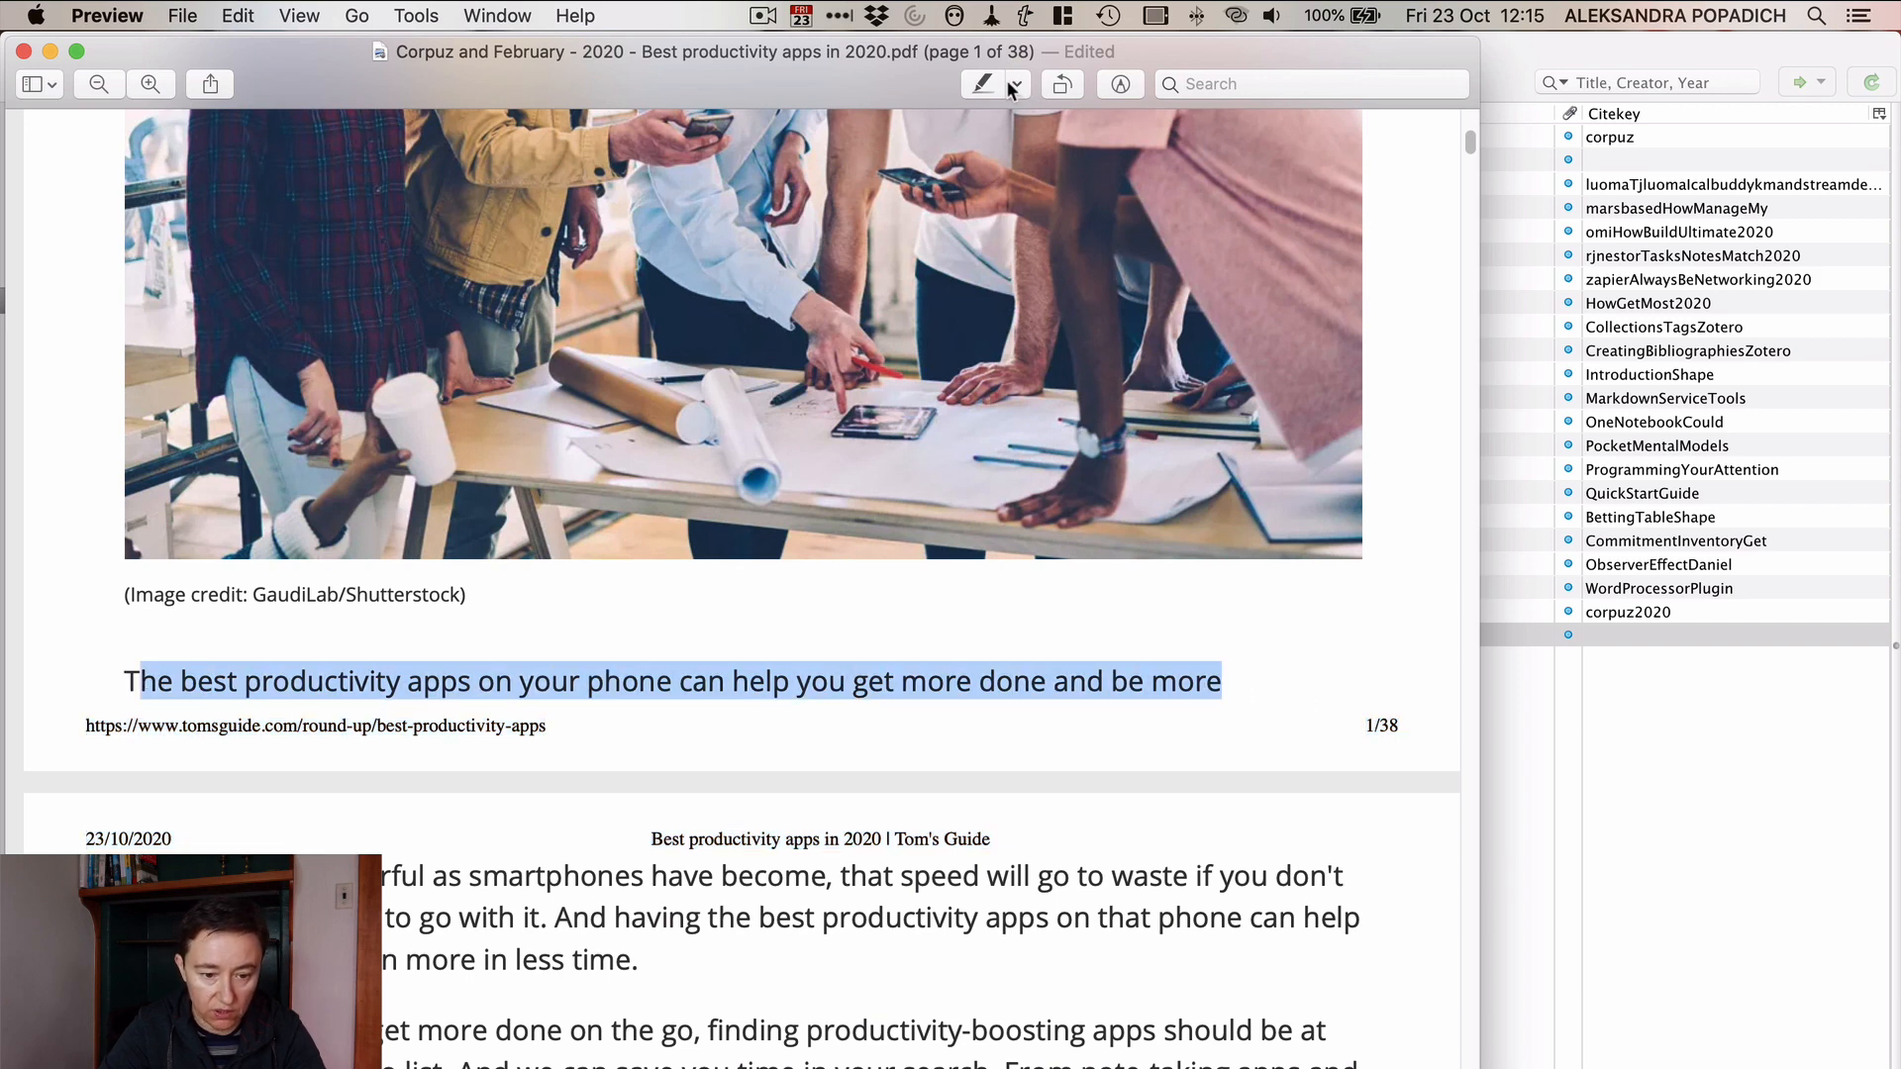
left_click(1016, 83)
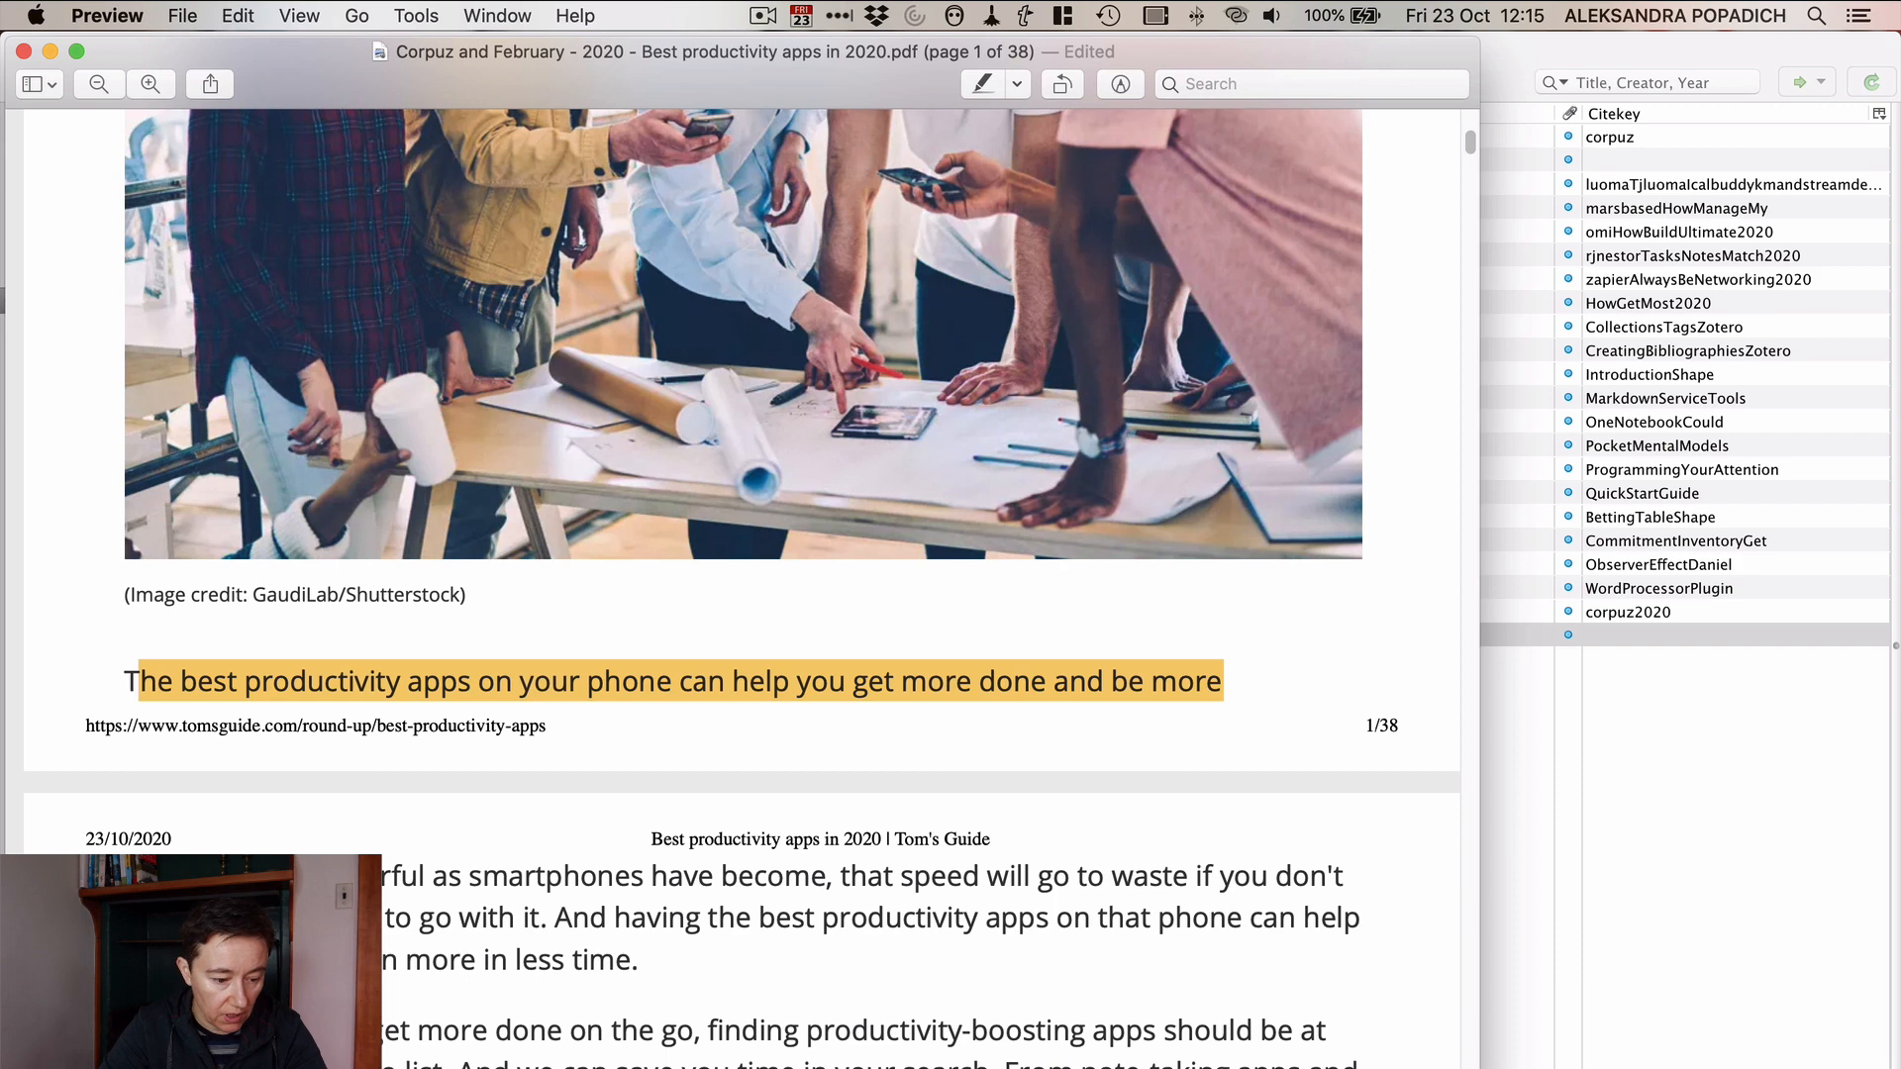
mouse_move(1010, 63)
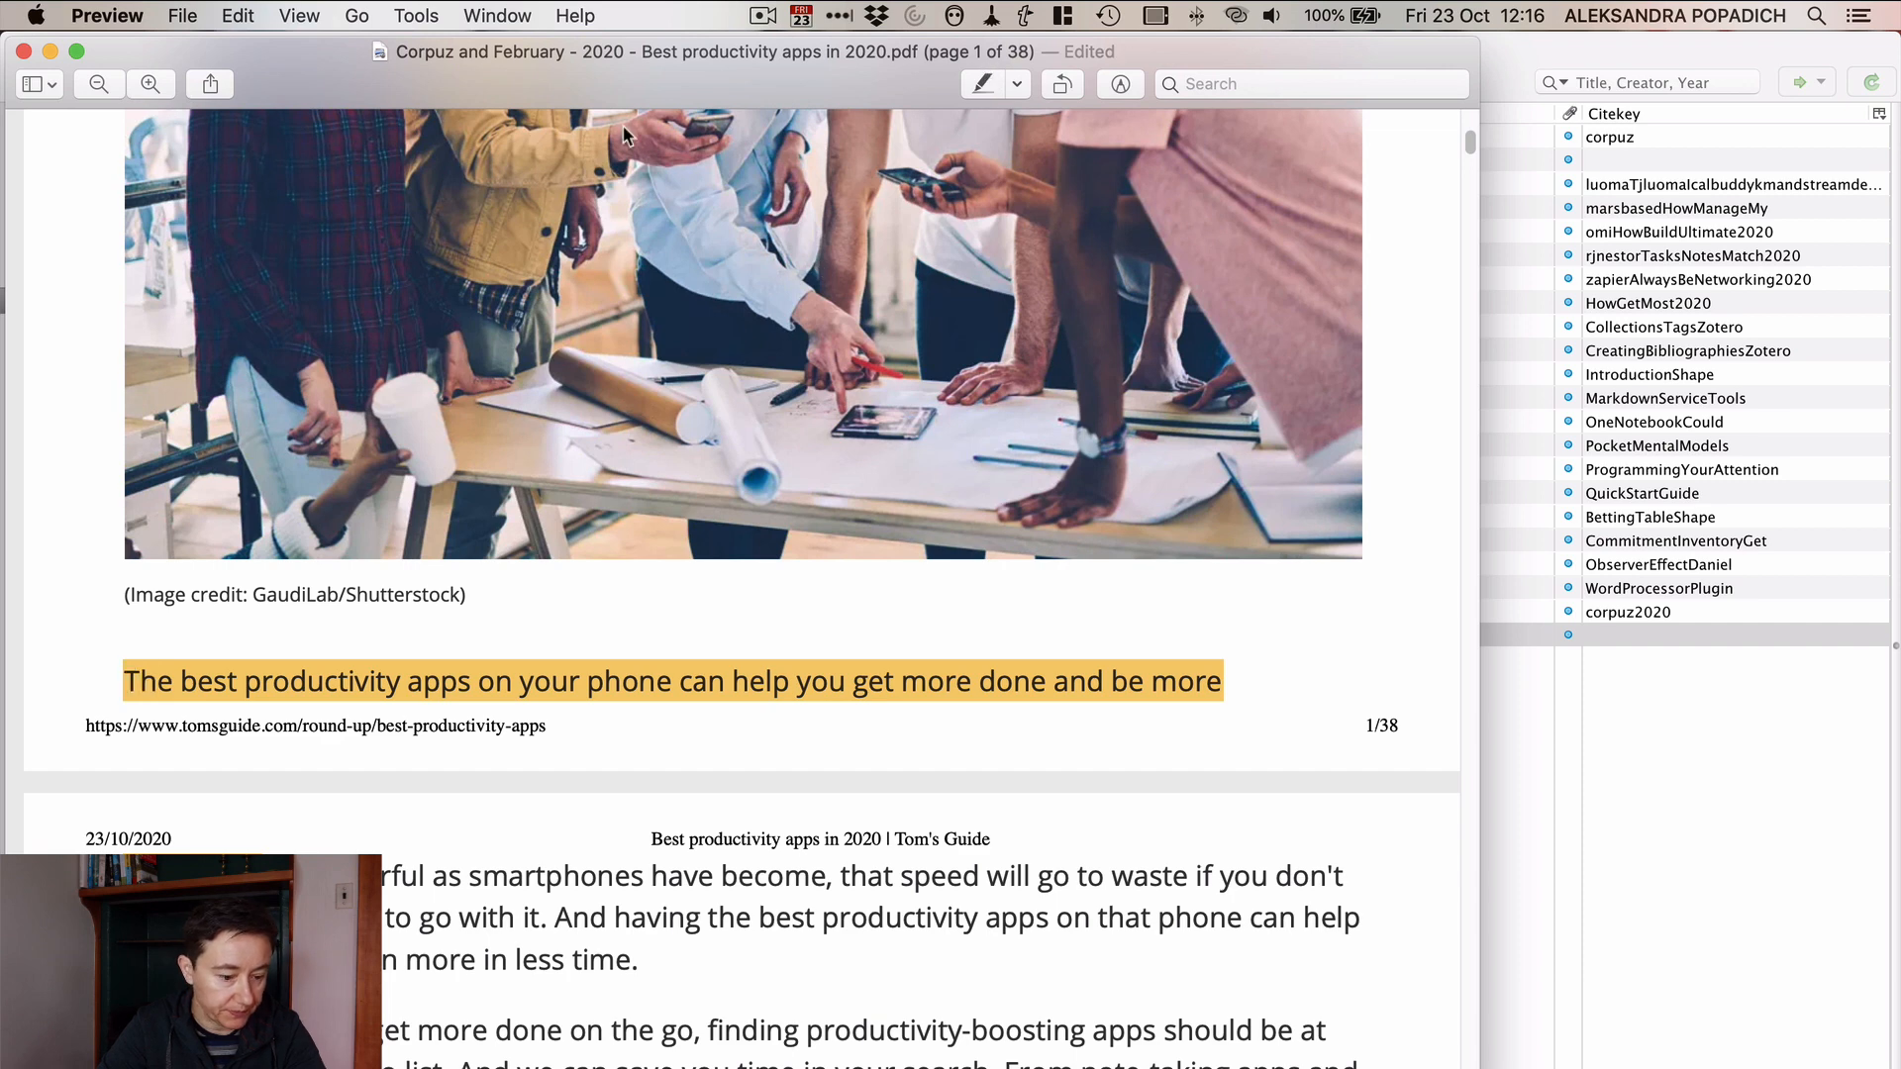
mouse_move(137, 699)
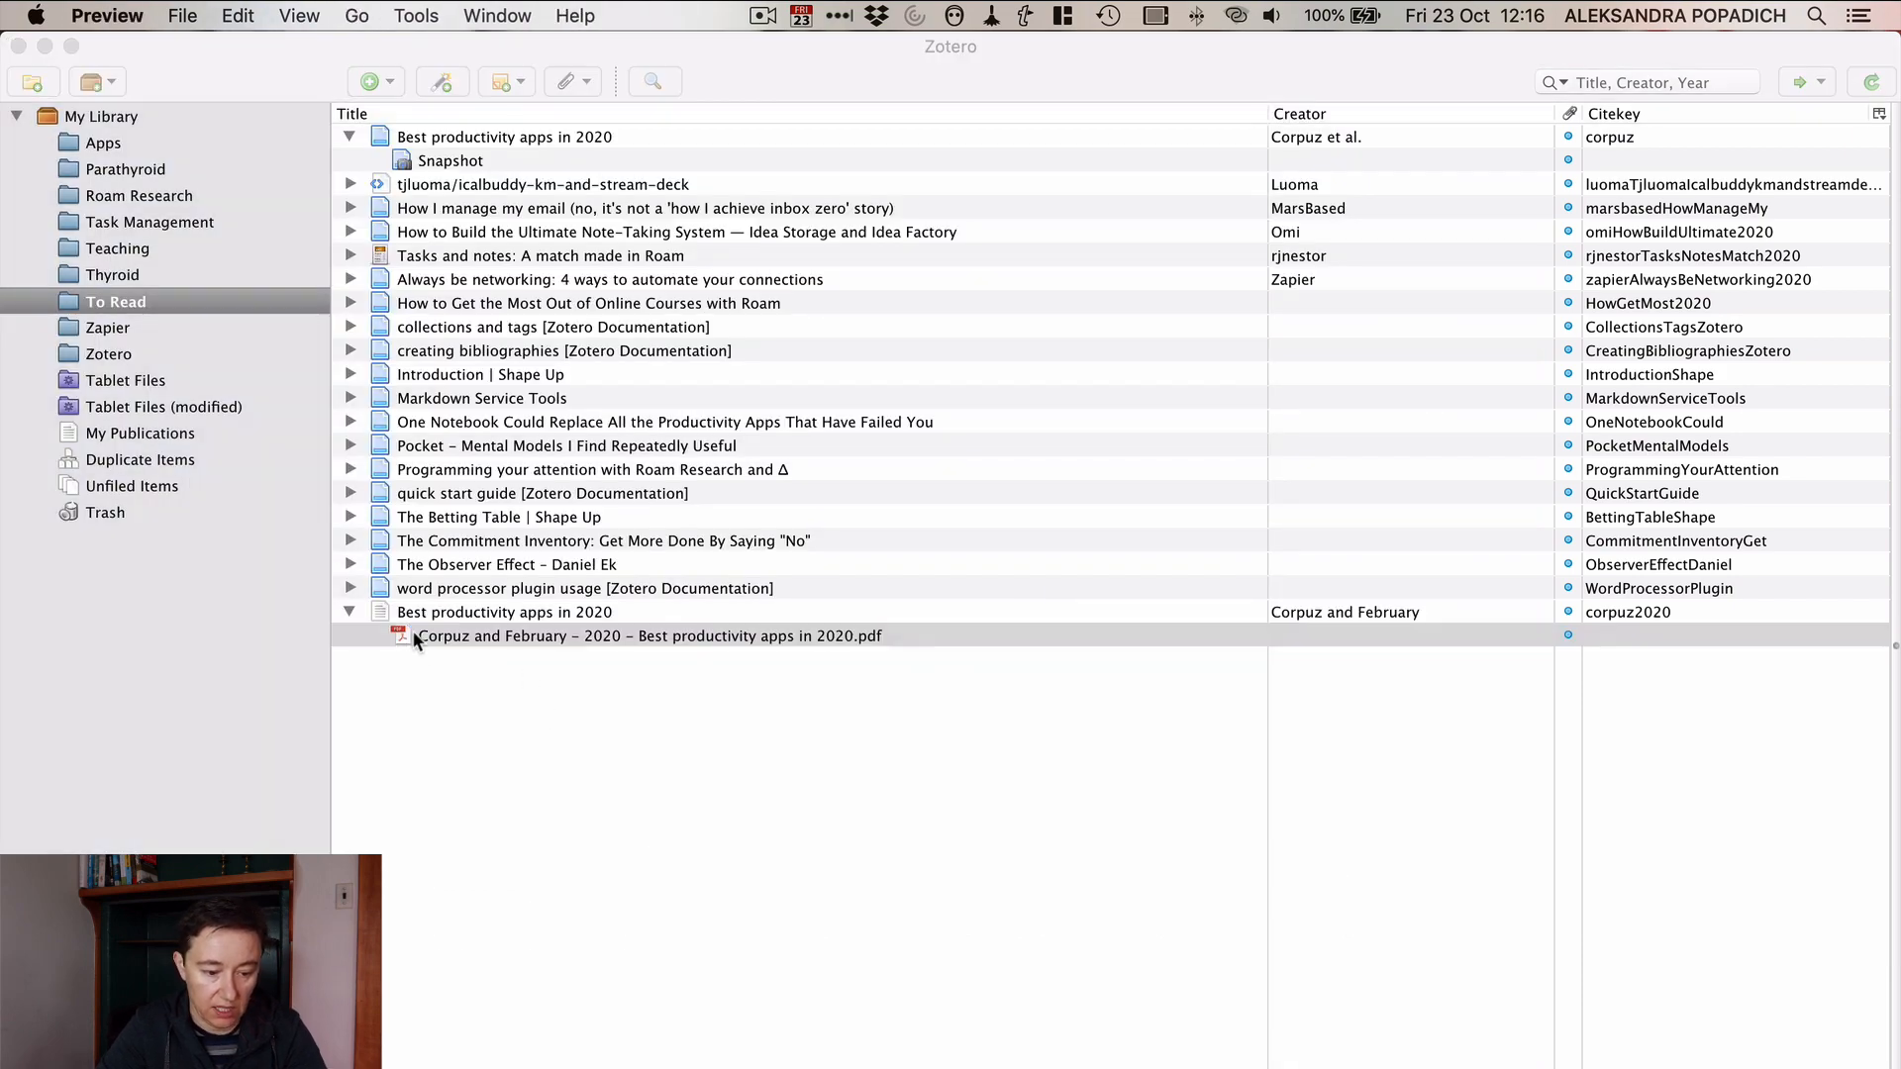
Step: Select the newly added productivity apps item by Corpuz to add a child note
double_click(648, 636)
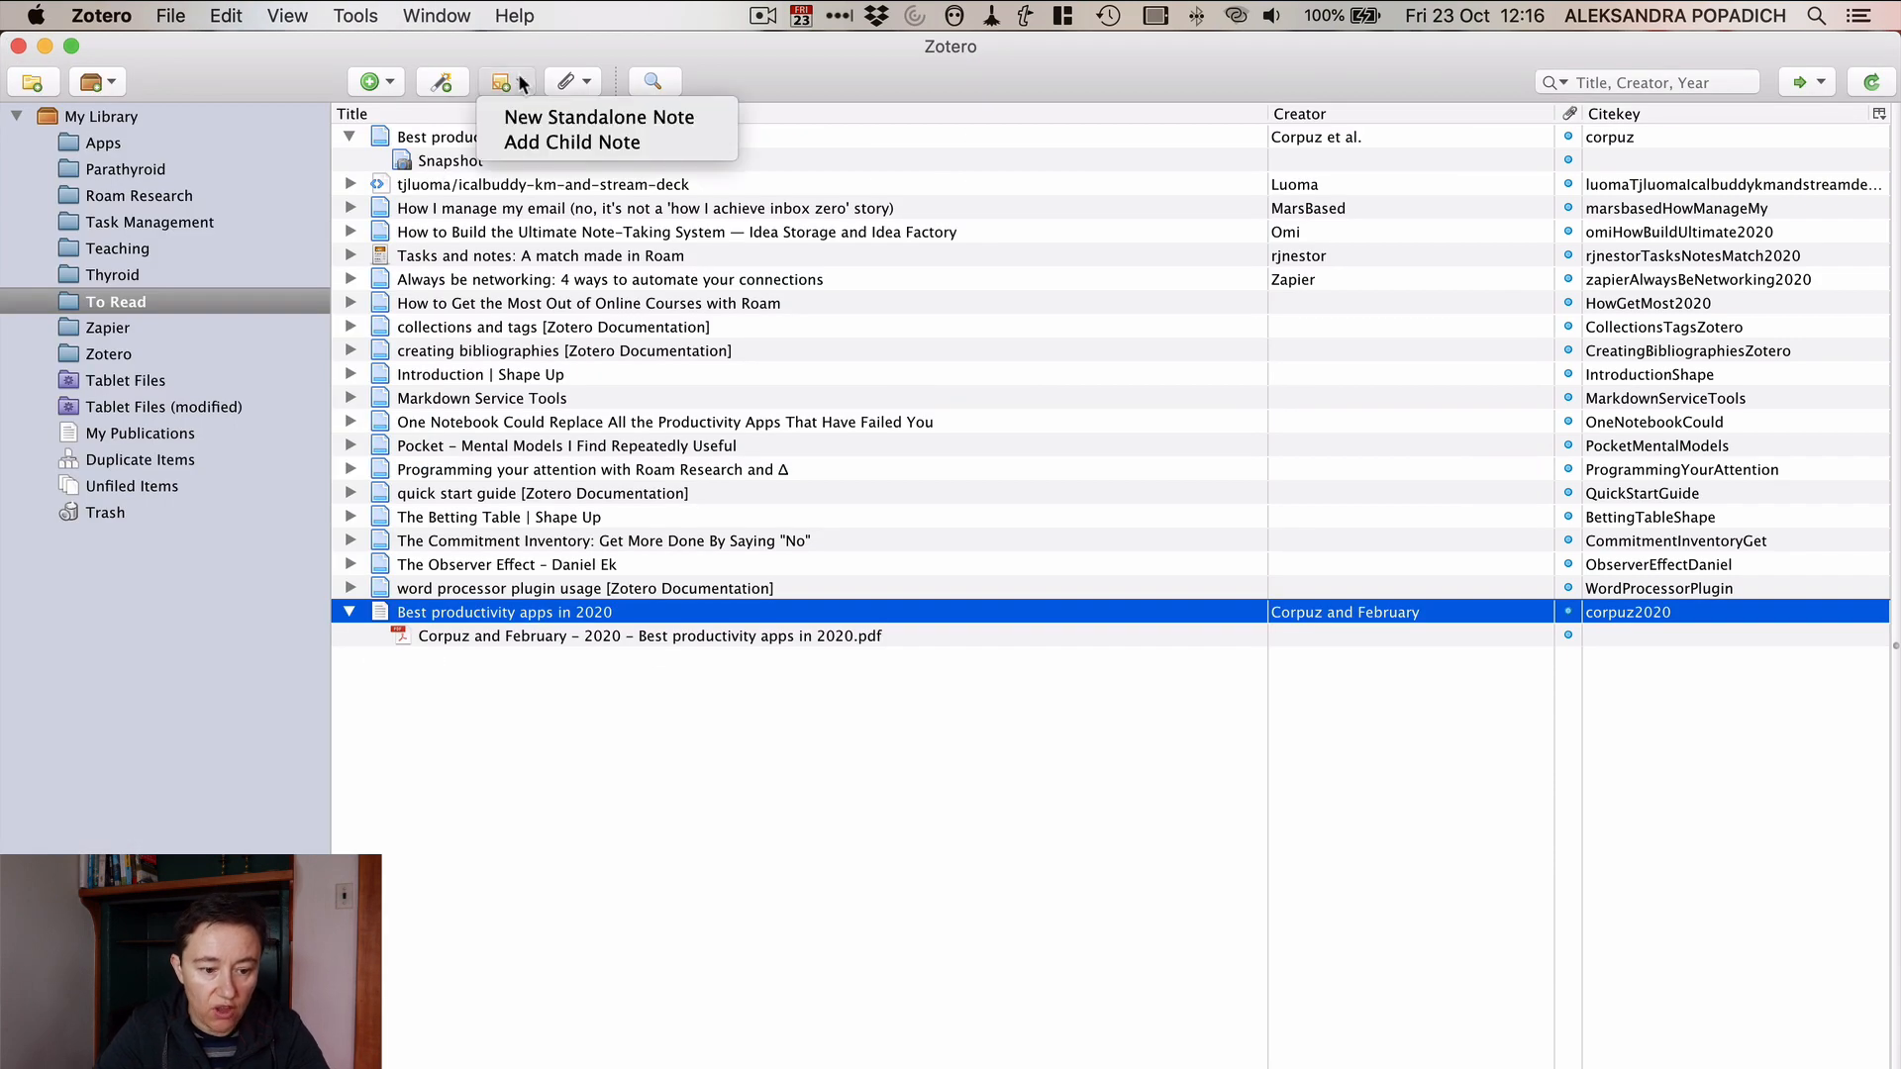
mouse_move(598, 117)
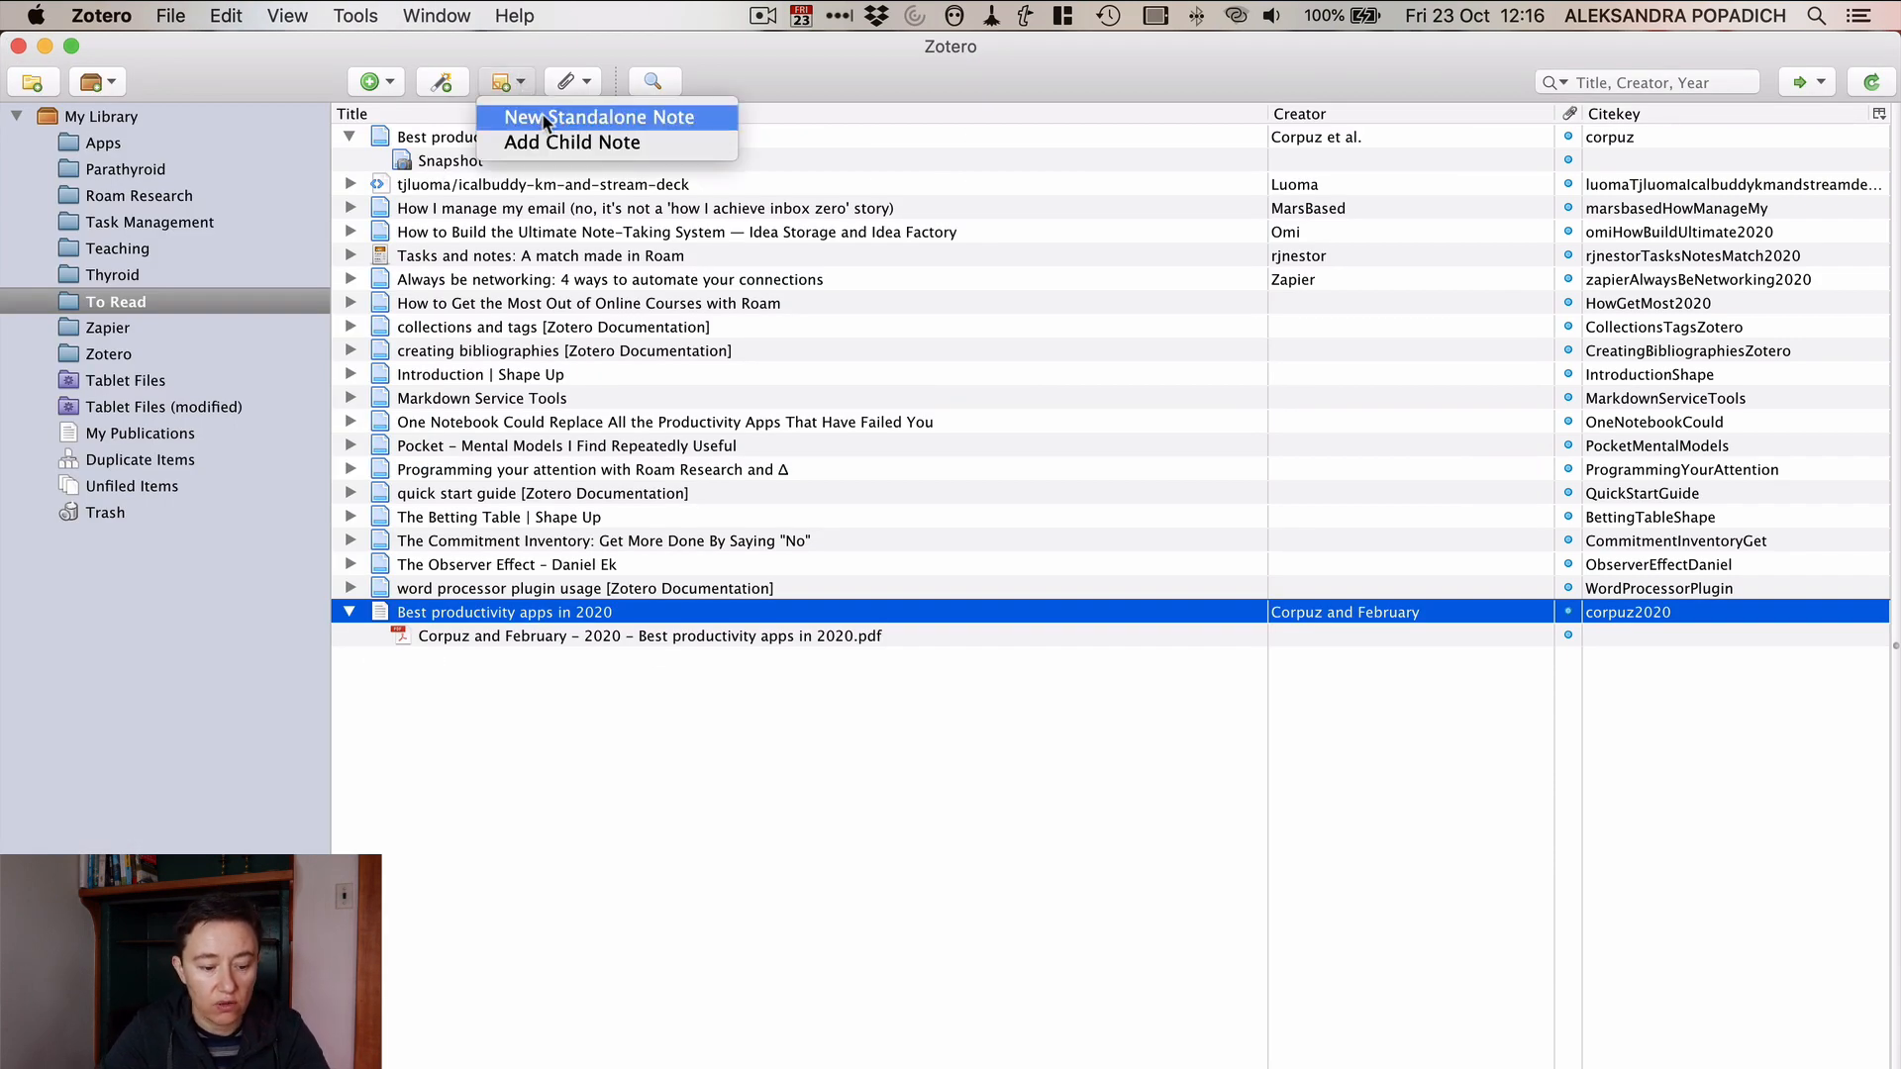
mouse_move(570, 143)
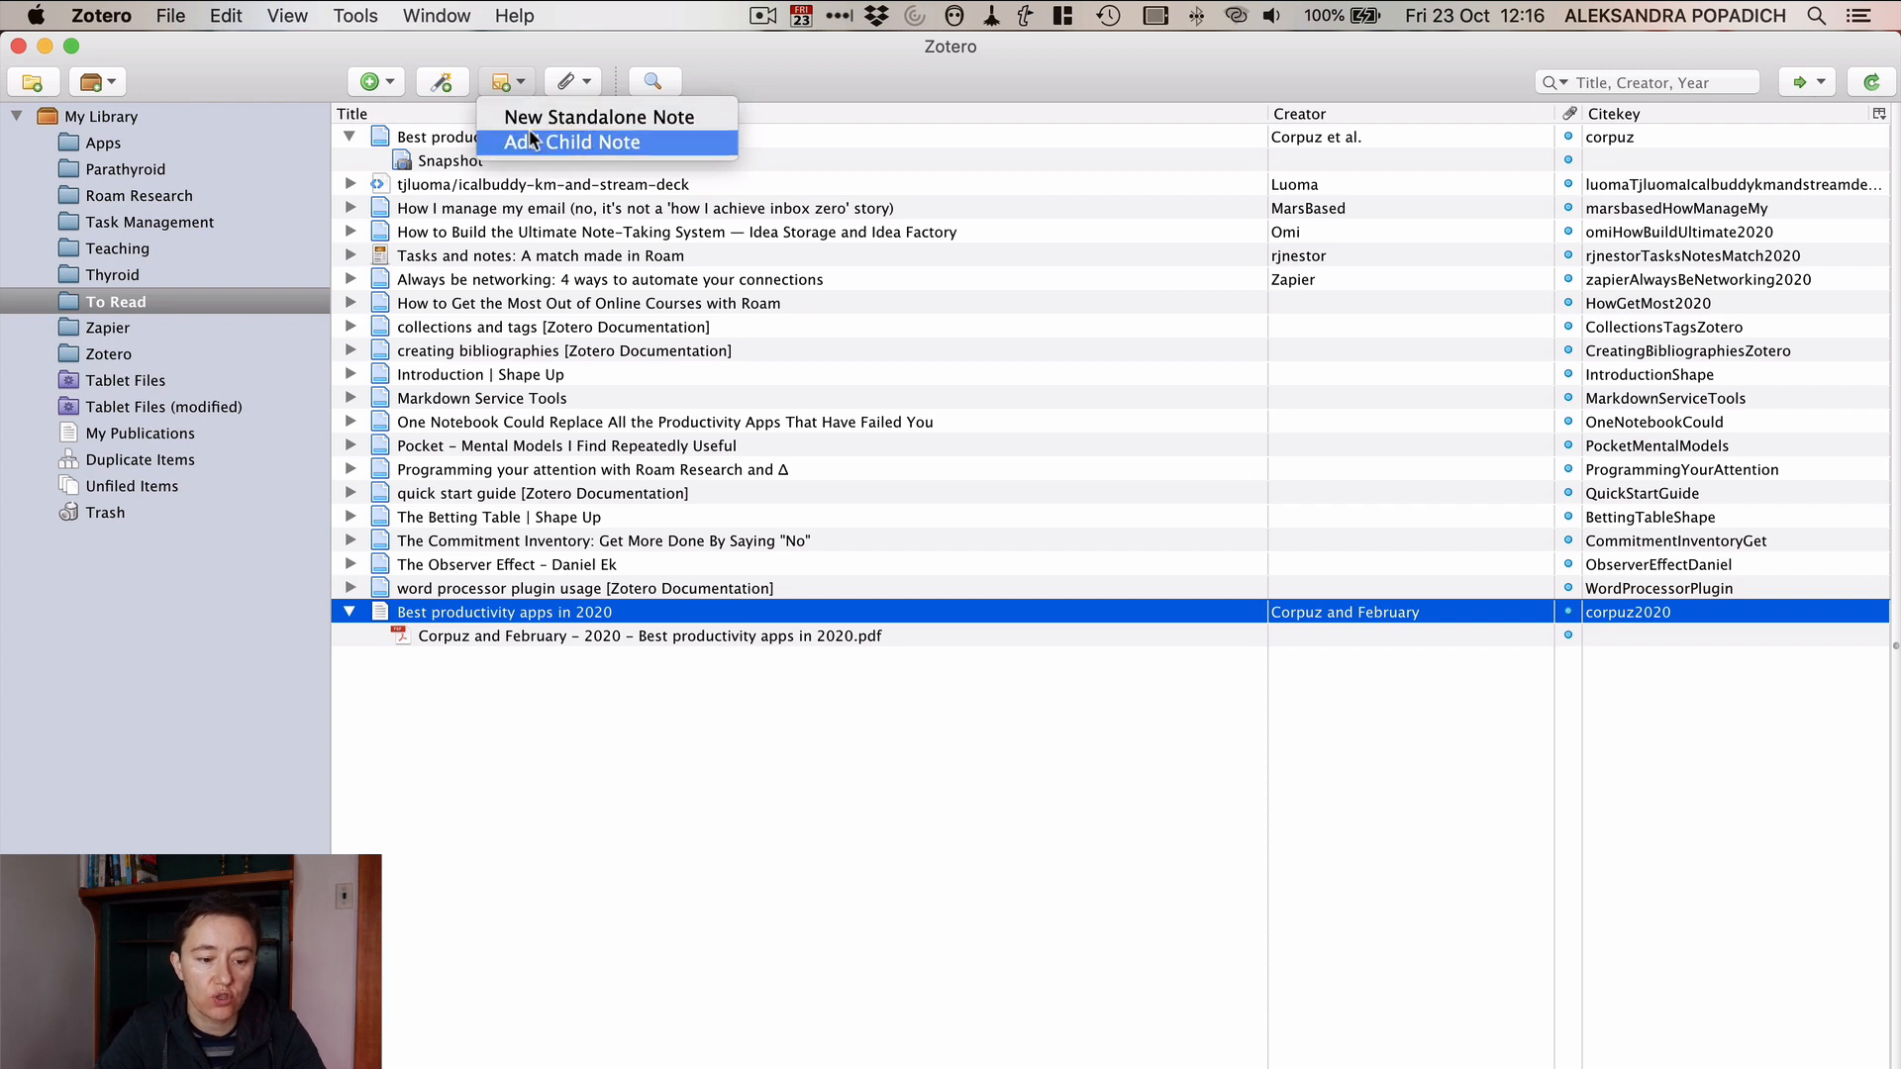
mouse_move(598, 117)
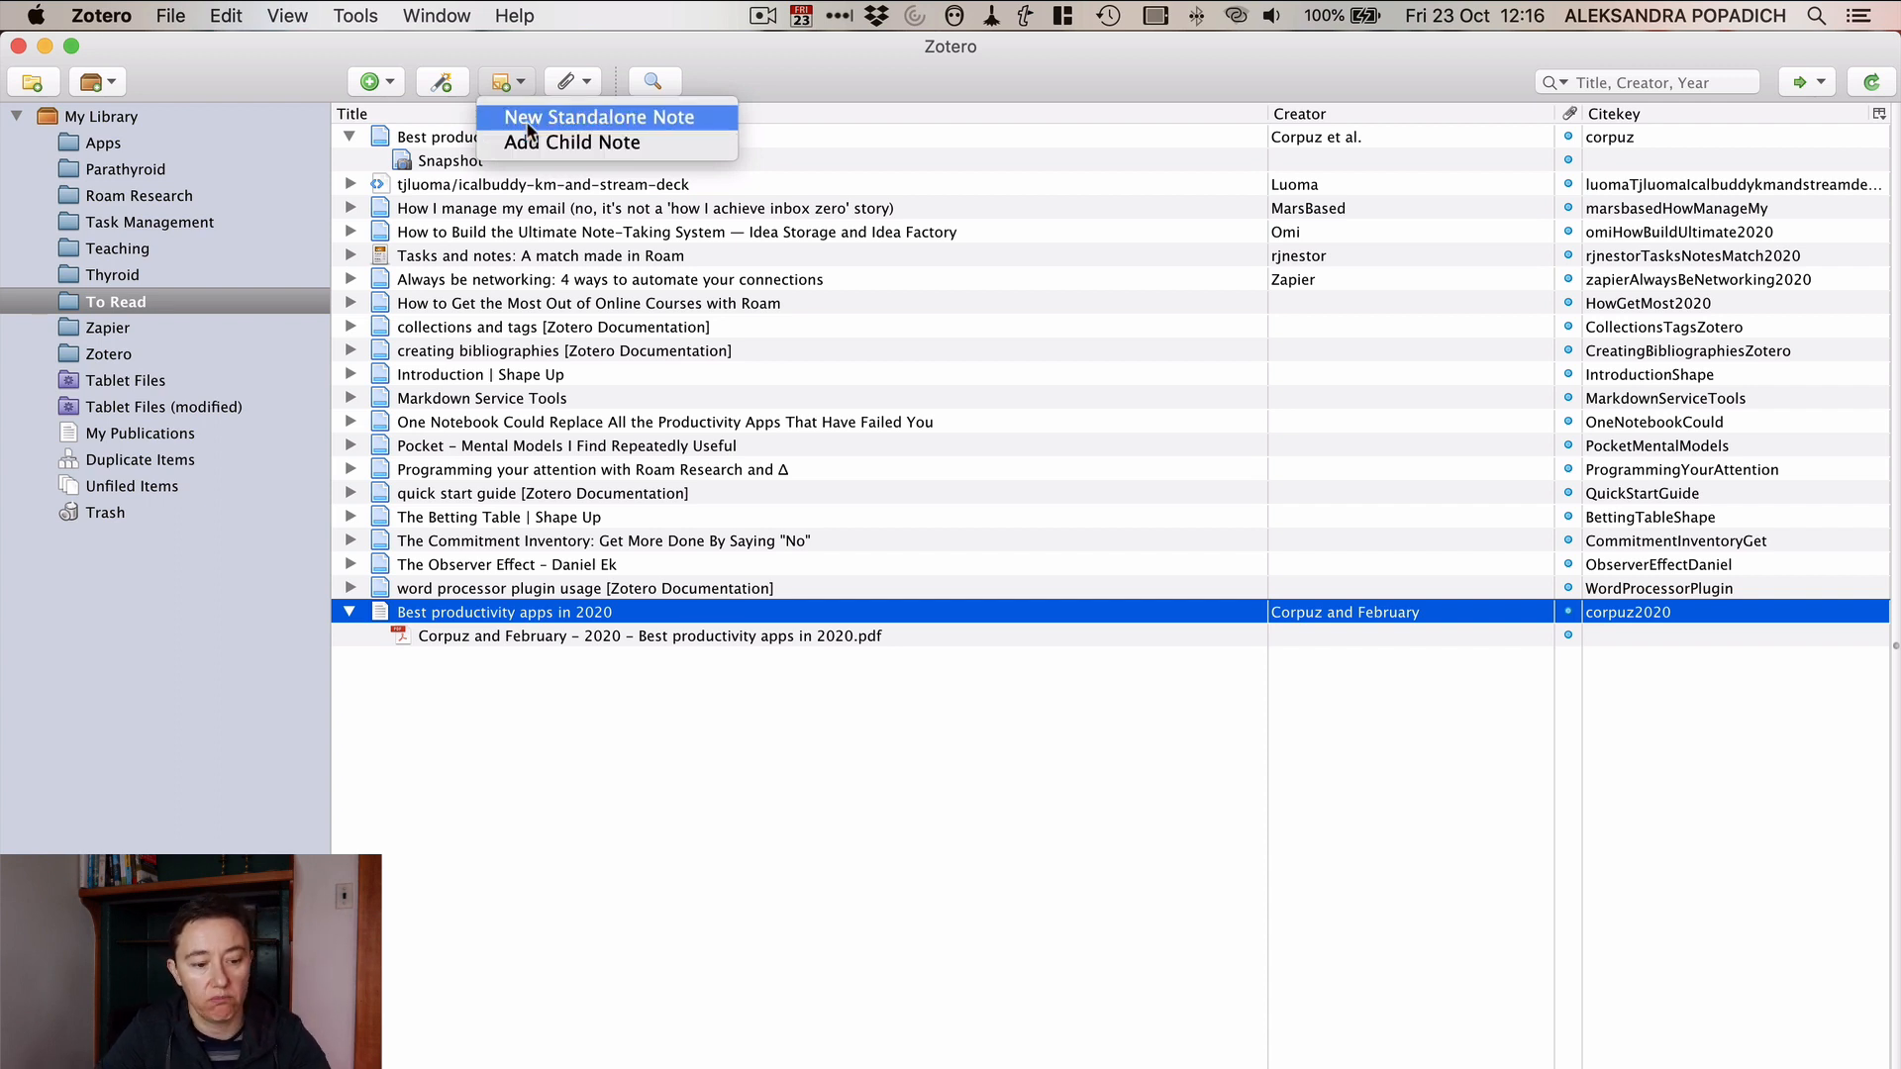
mouse_move(572, 142)
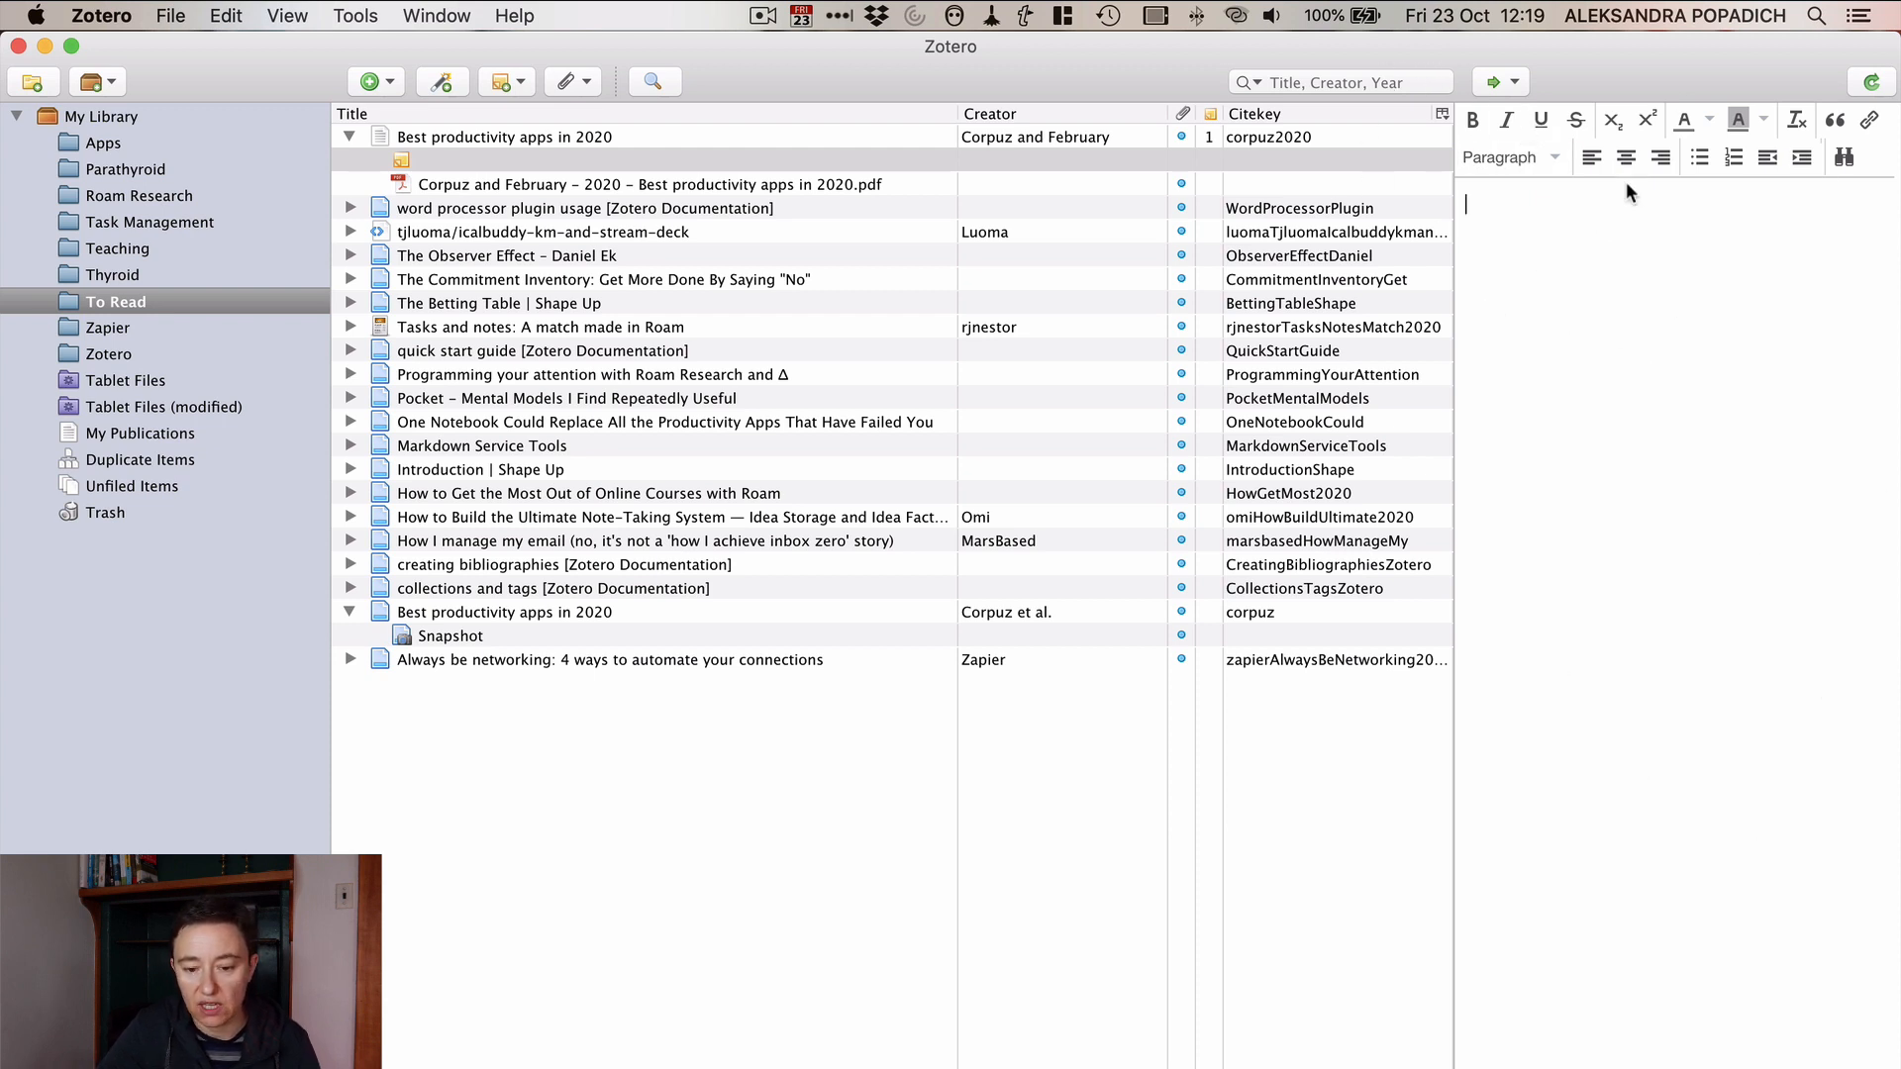
Step: Review the PDF attachment's Info, Notes, Tags and Related details, ending on its tags
left_click(645, 182)
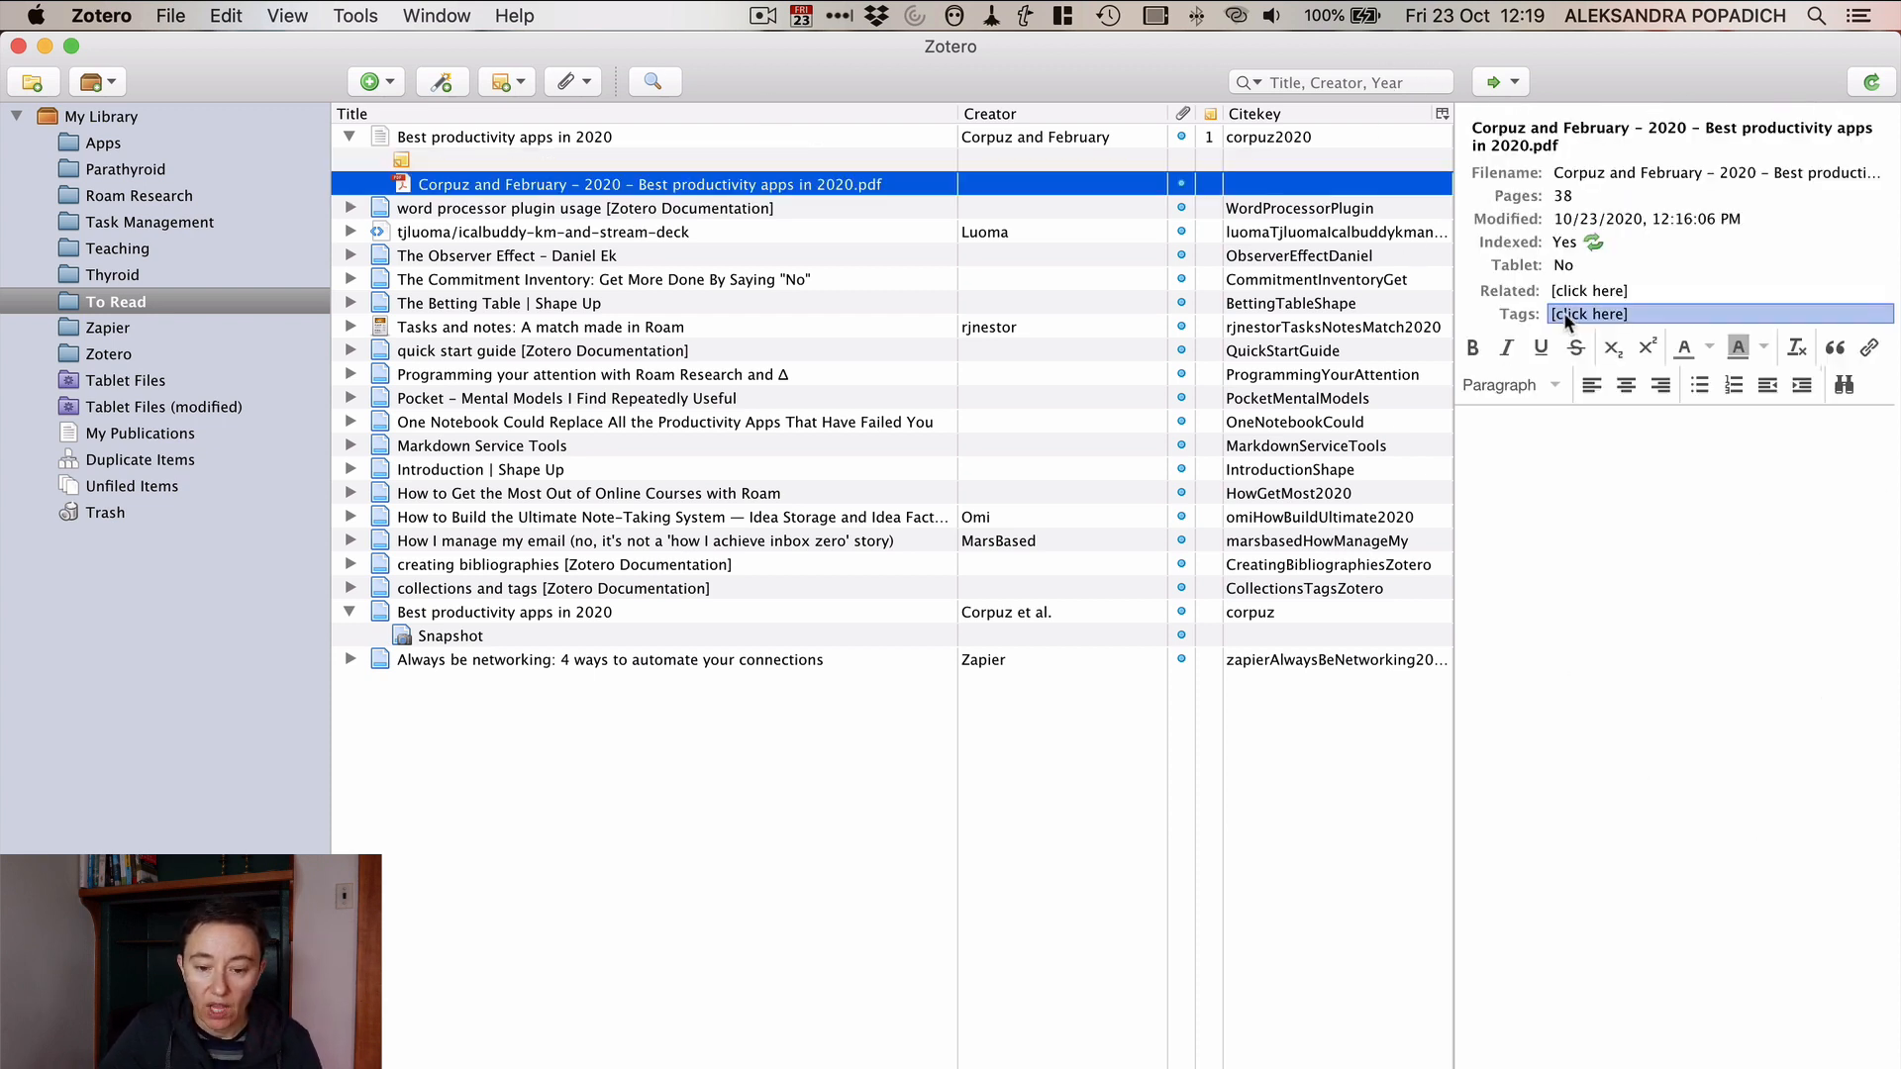
left_click(1630, 120)
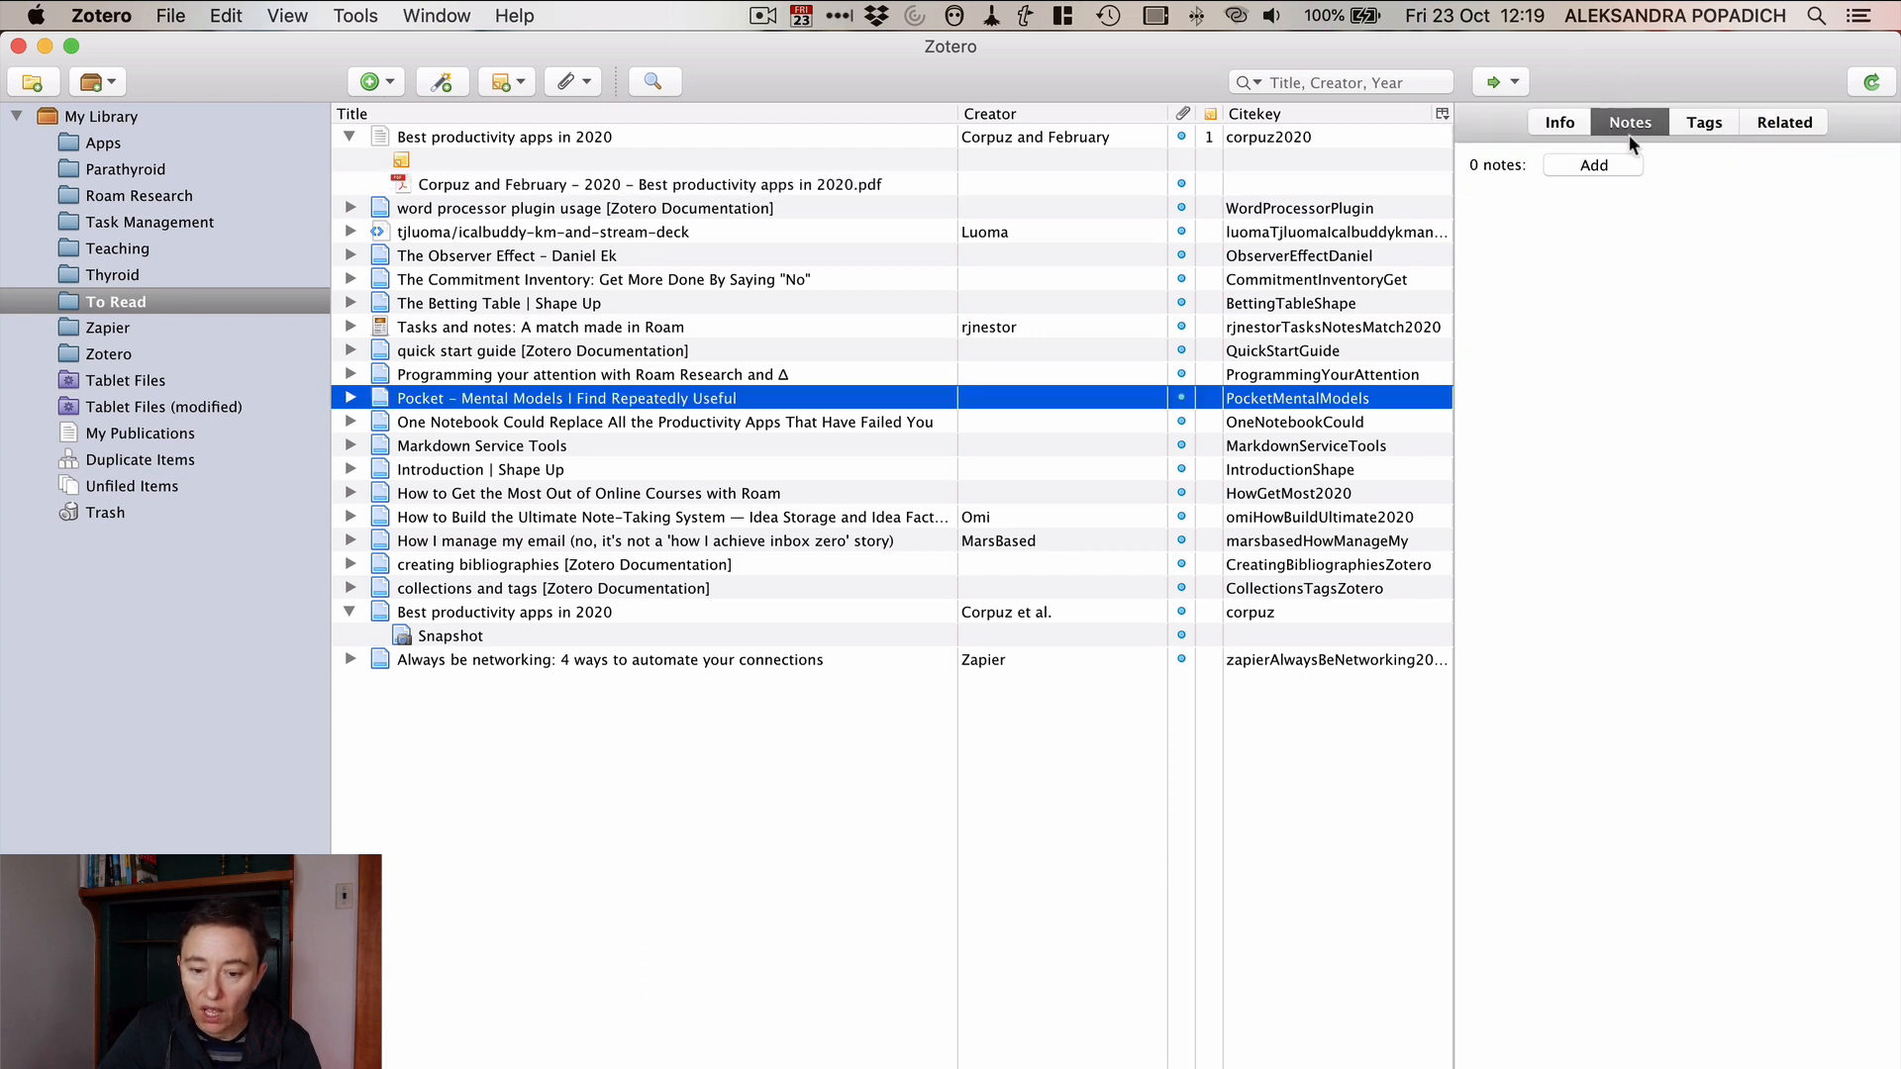
left_click(1703, 121)
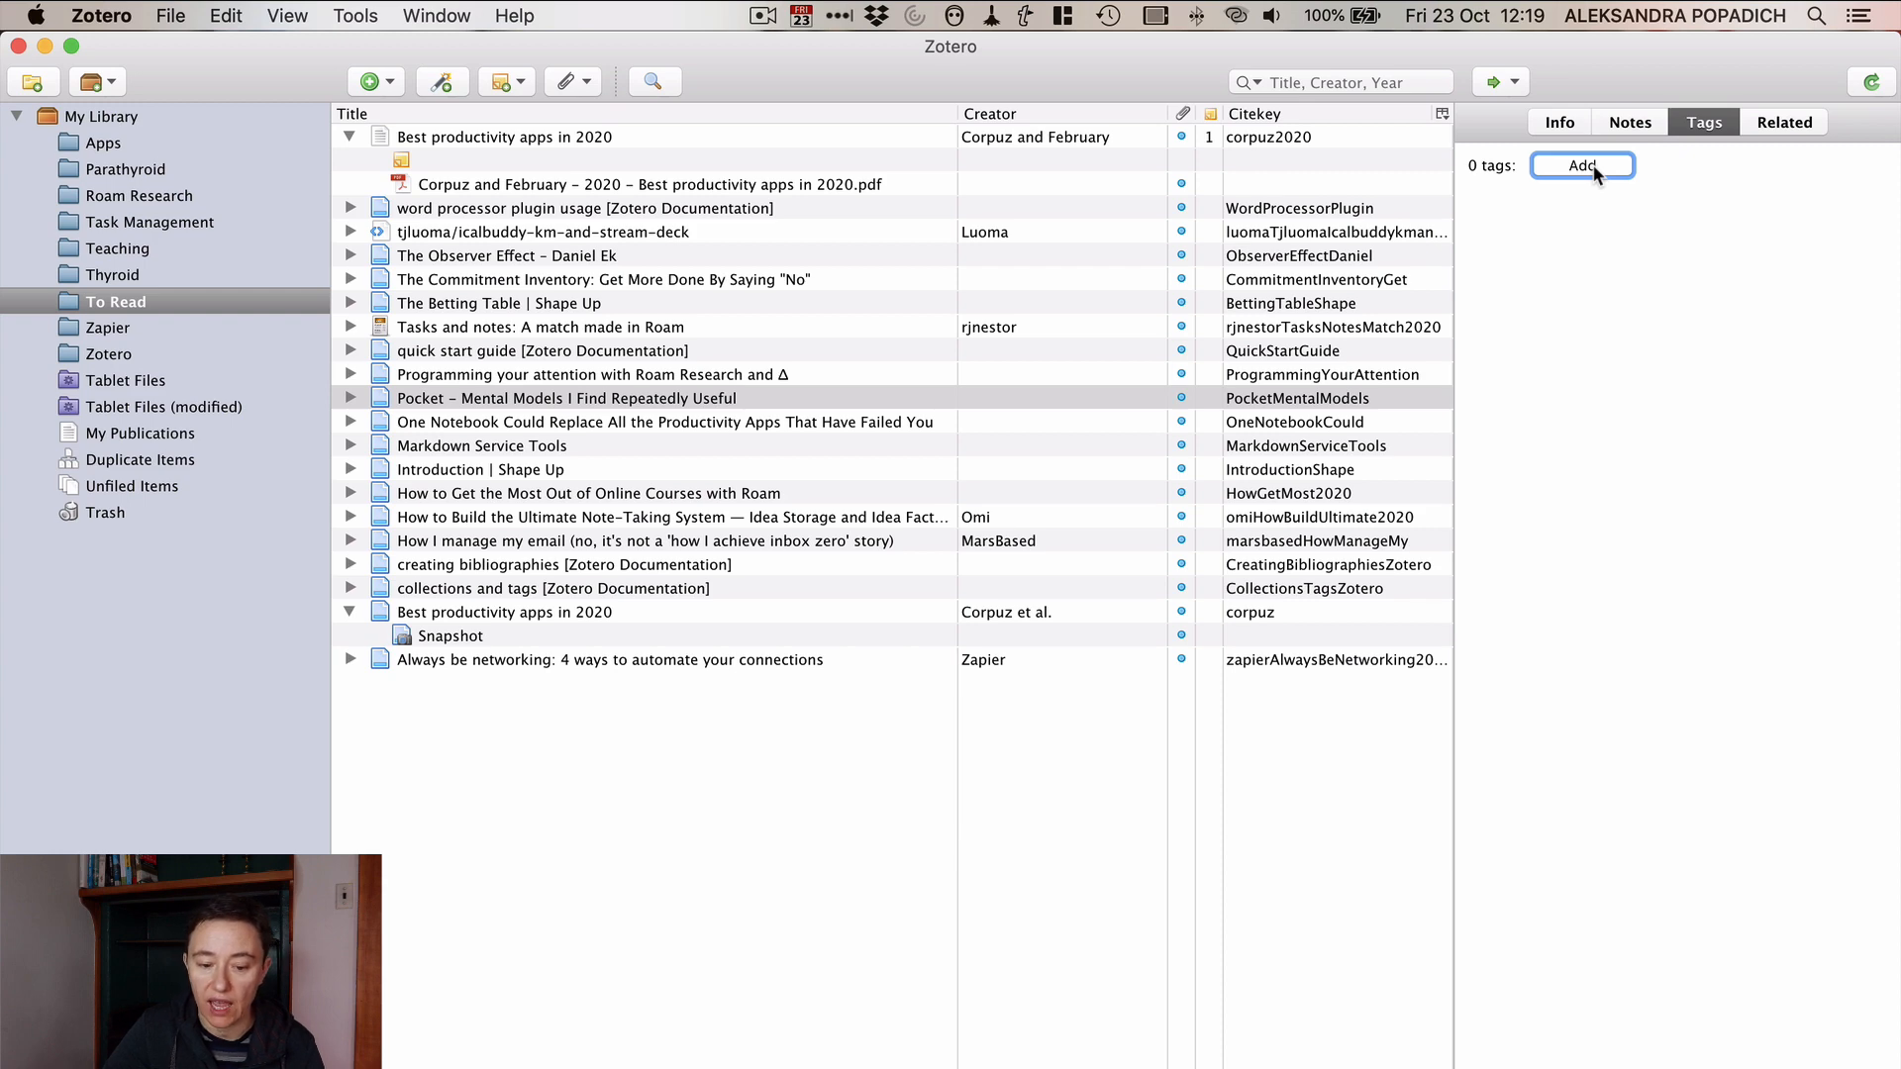
left_click(1784, 121)
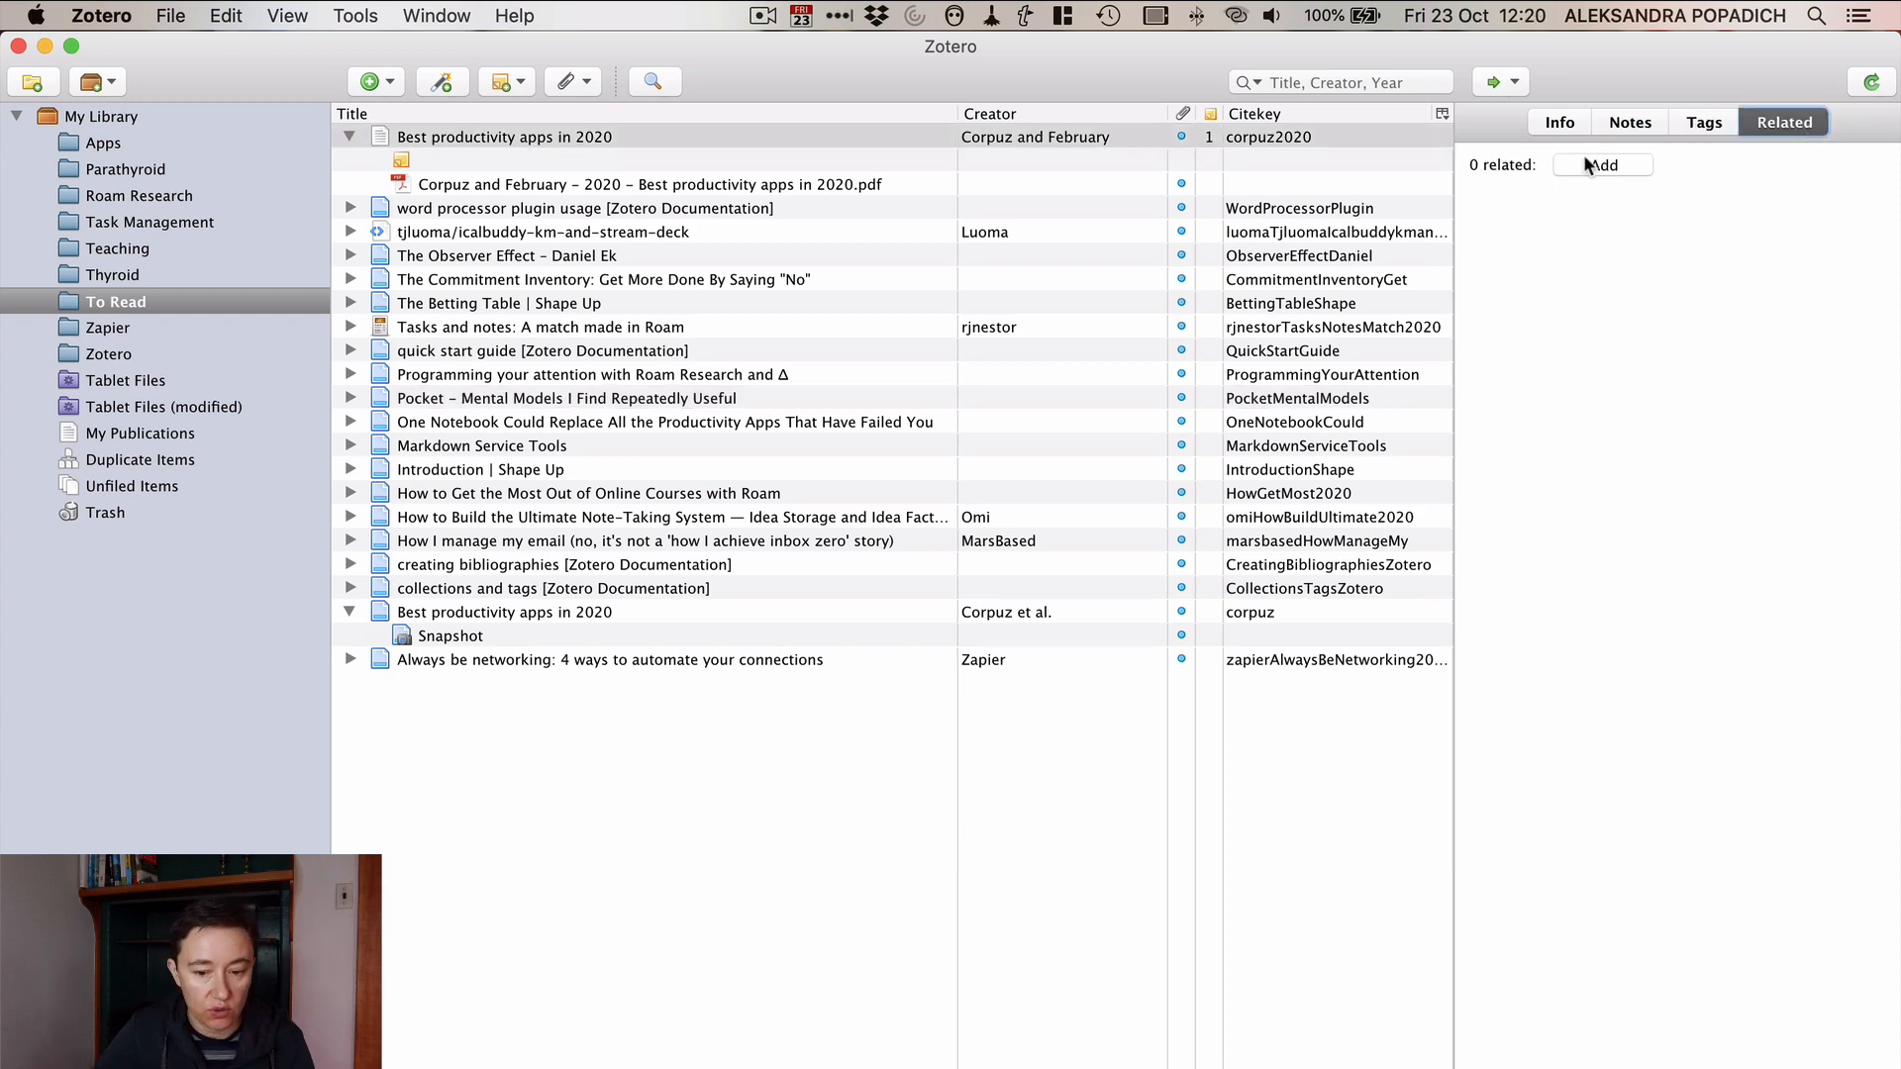
left_click(1602, 165)
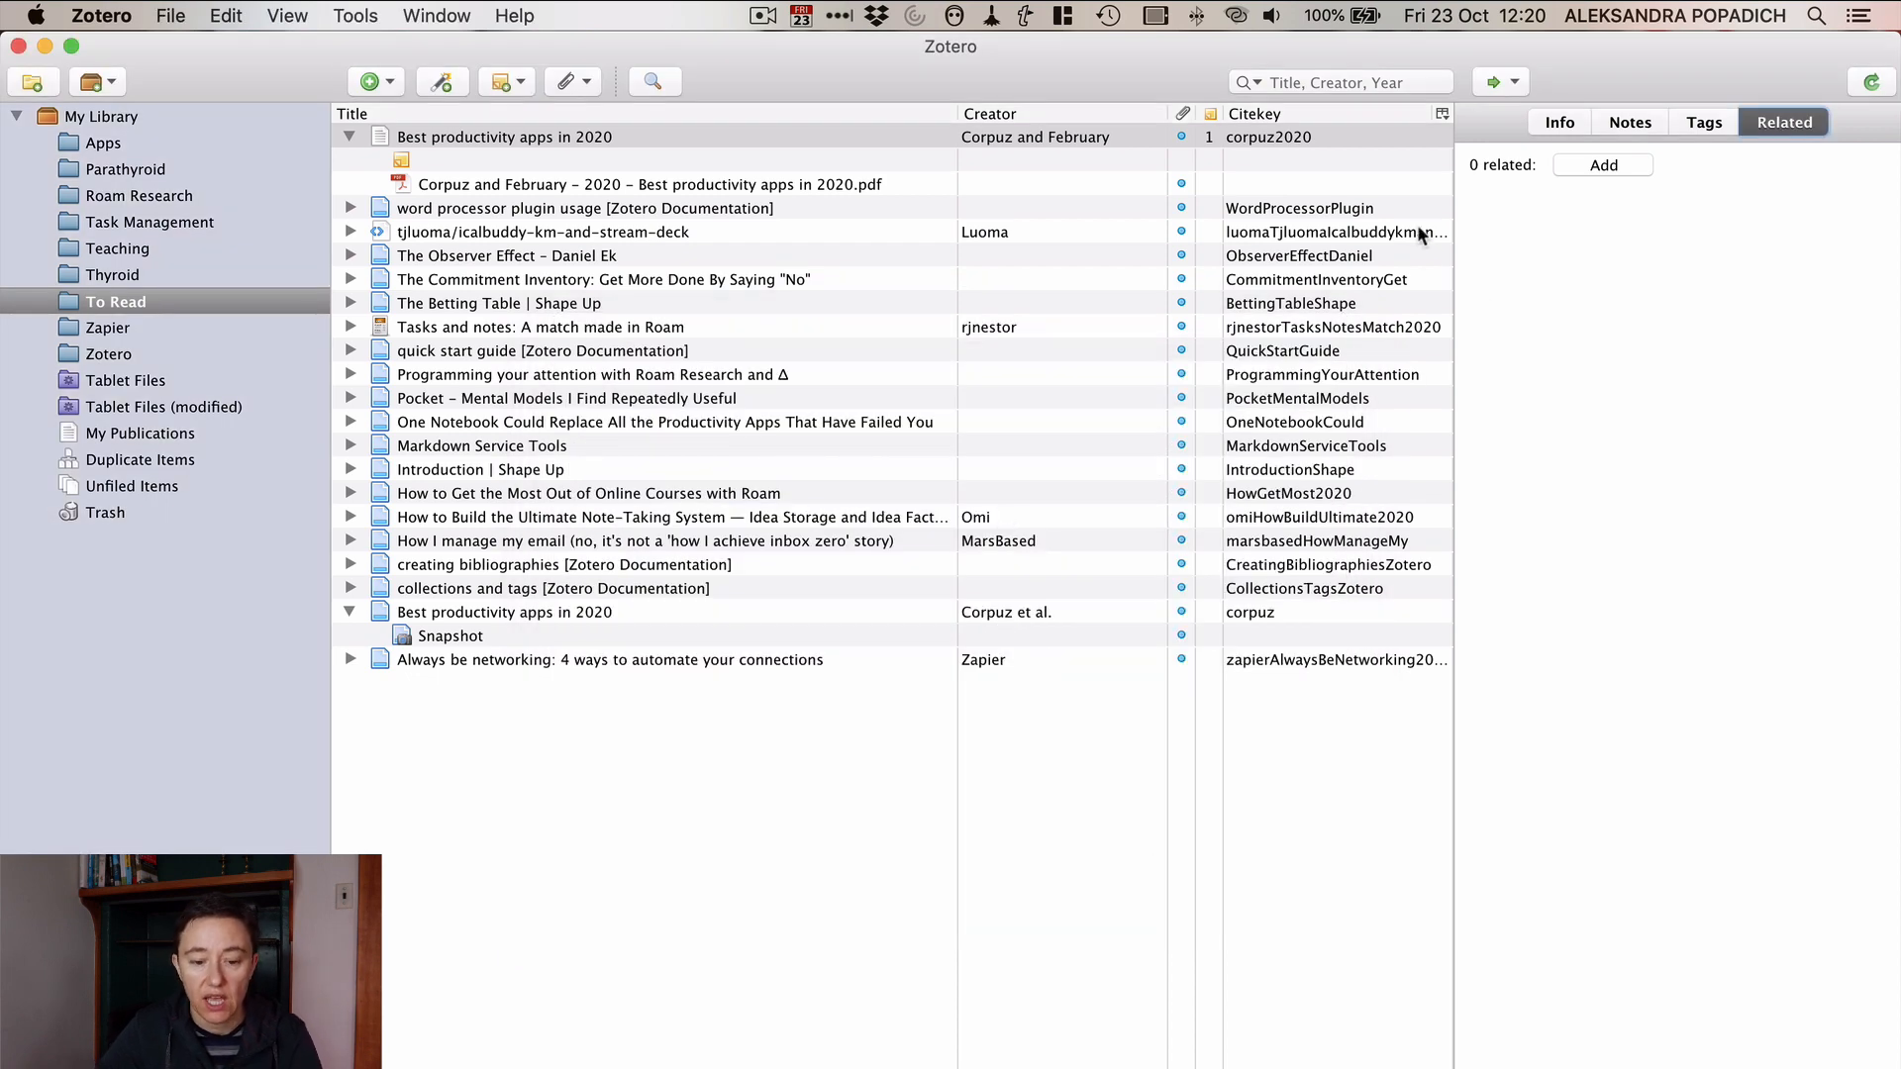
mouse_move(1577, 485)
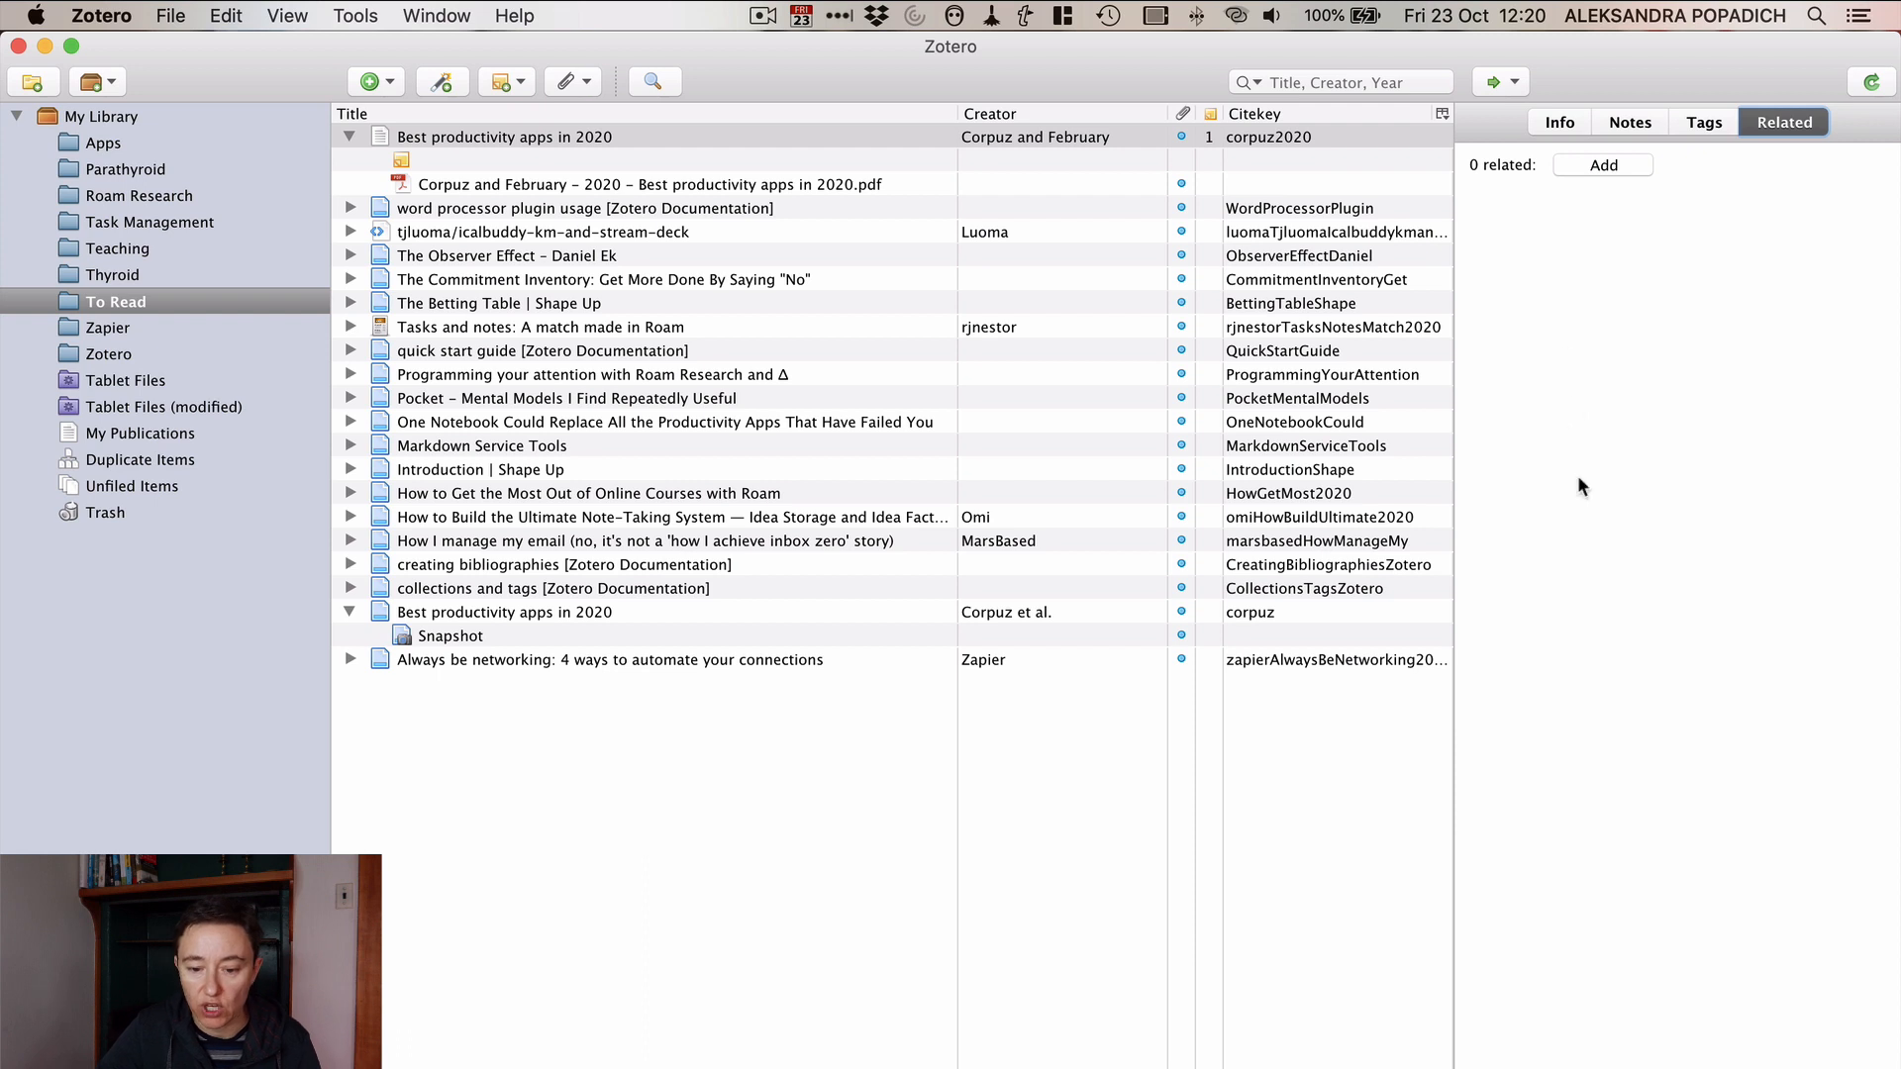
mouse_move(1723, 94)
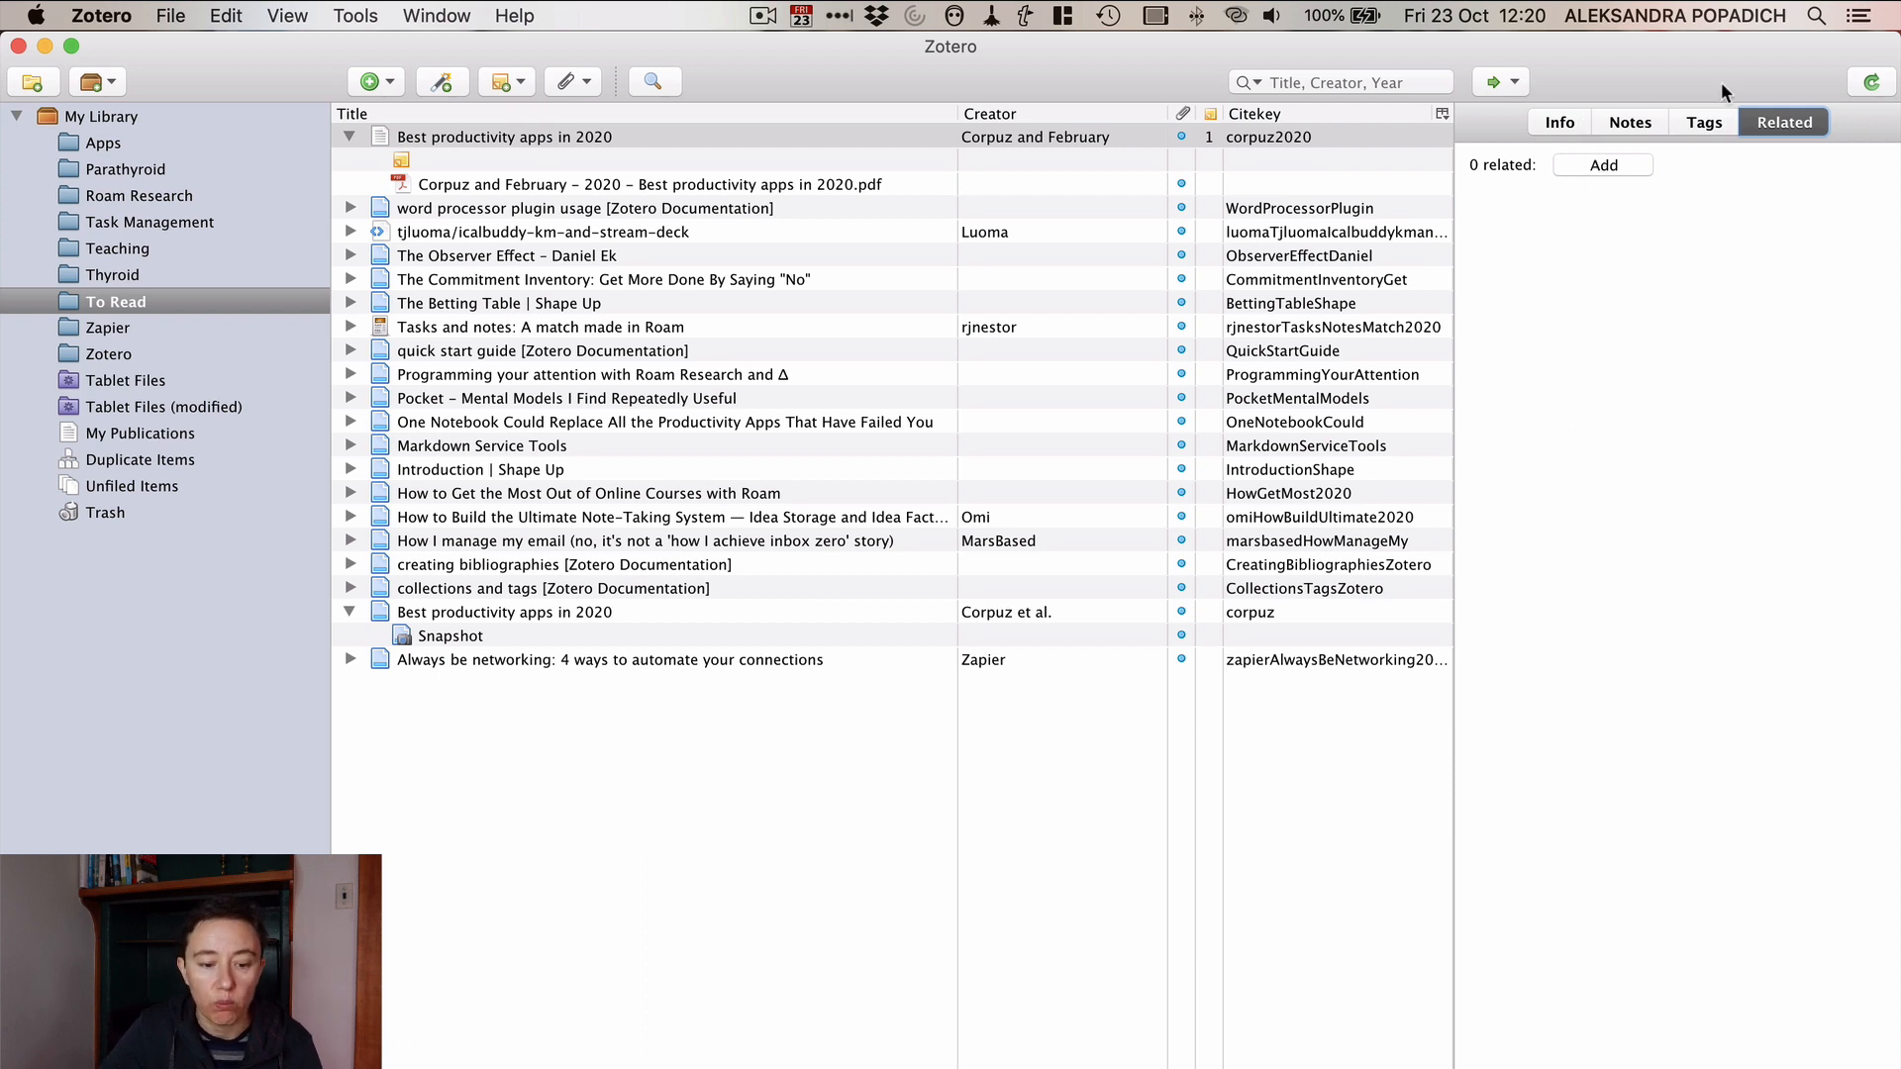
mouse_move(889, 545)
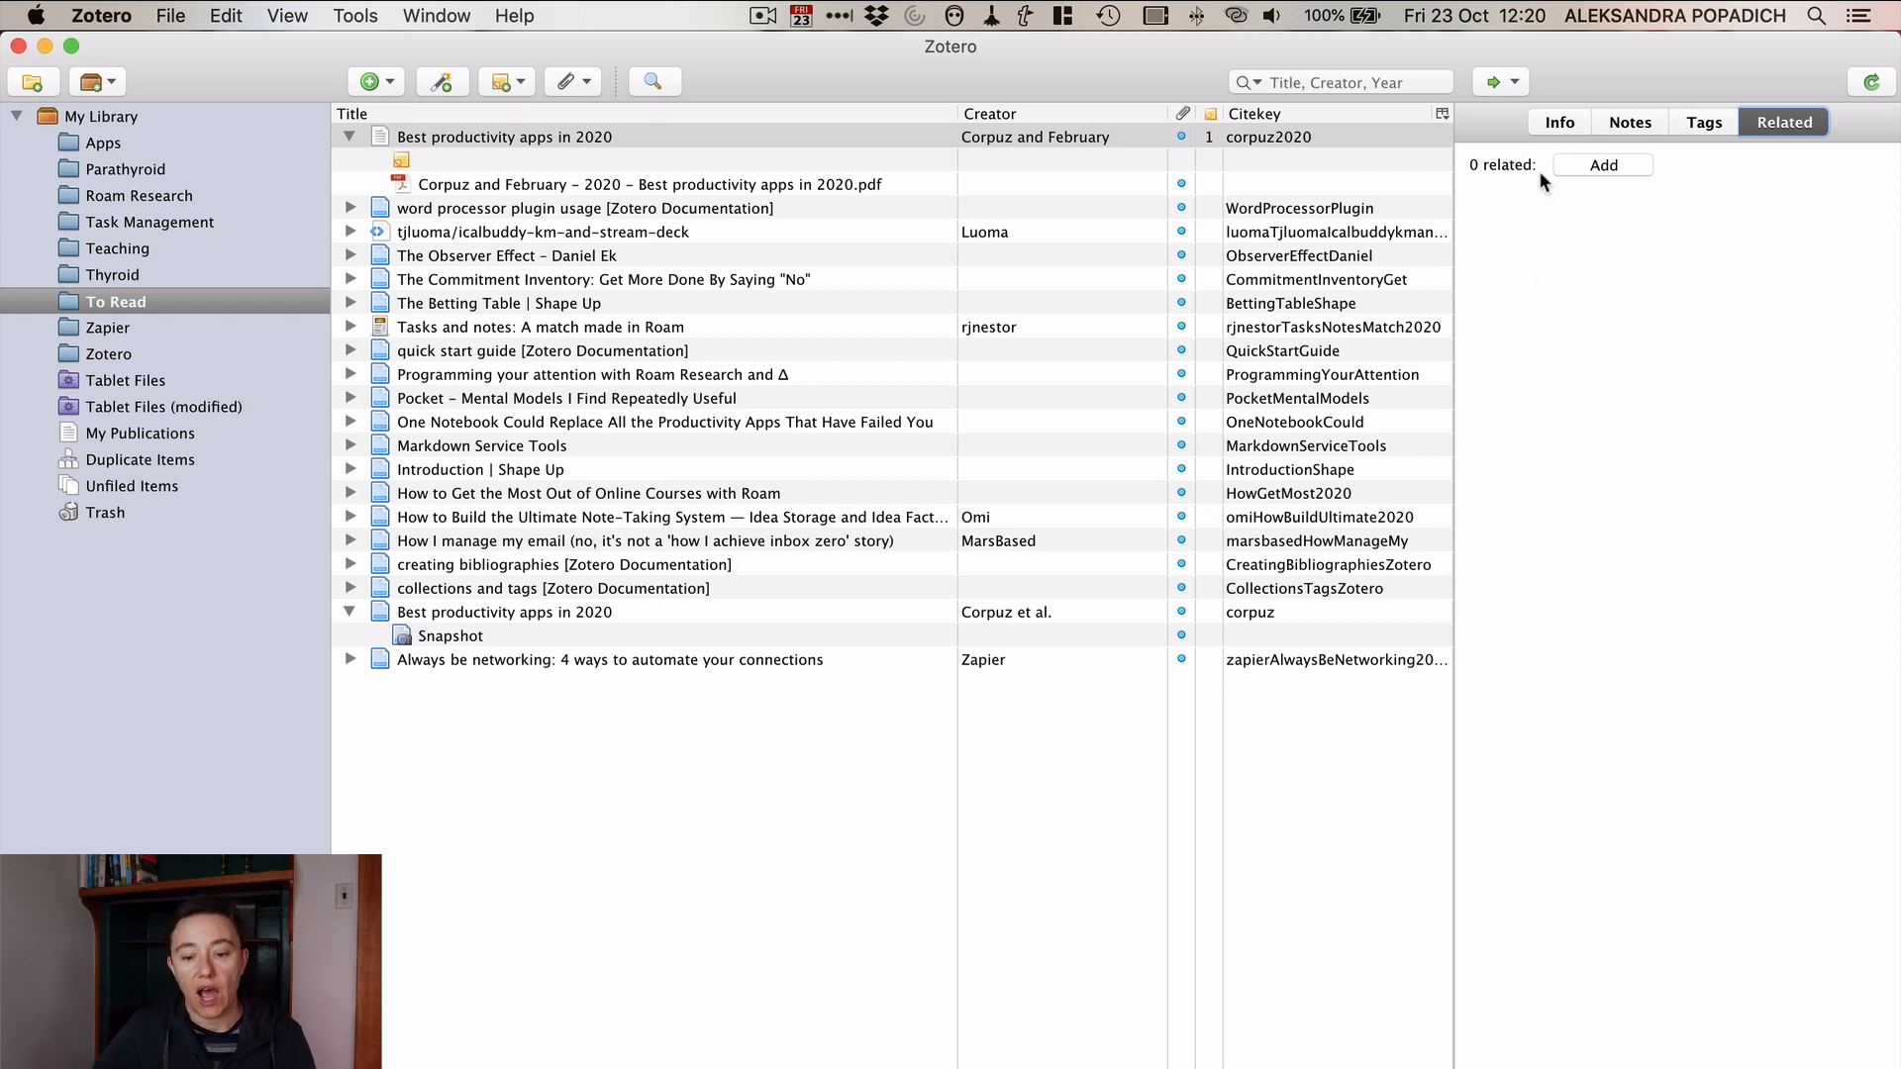
left_click(1703, 121)
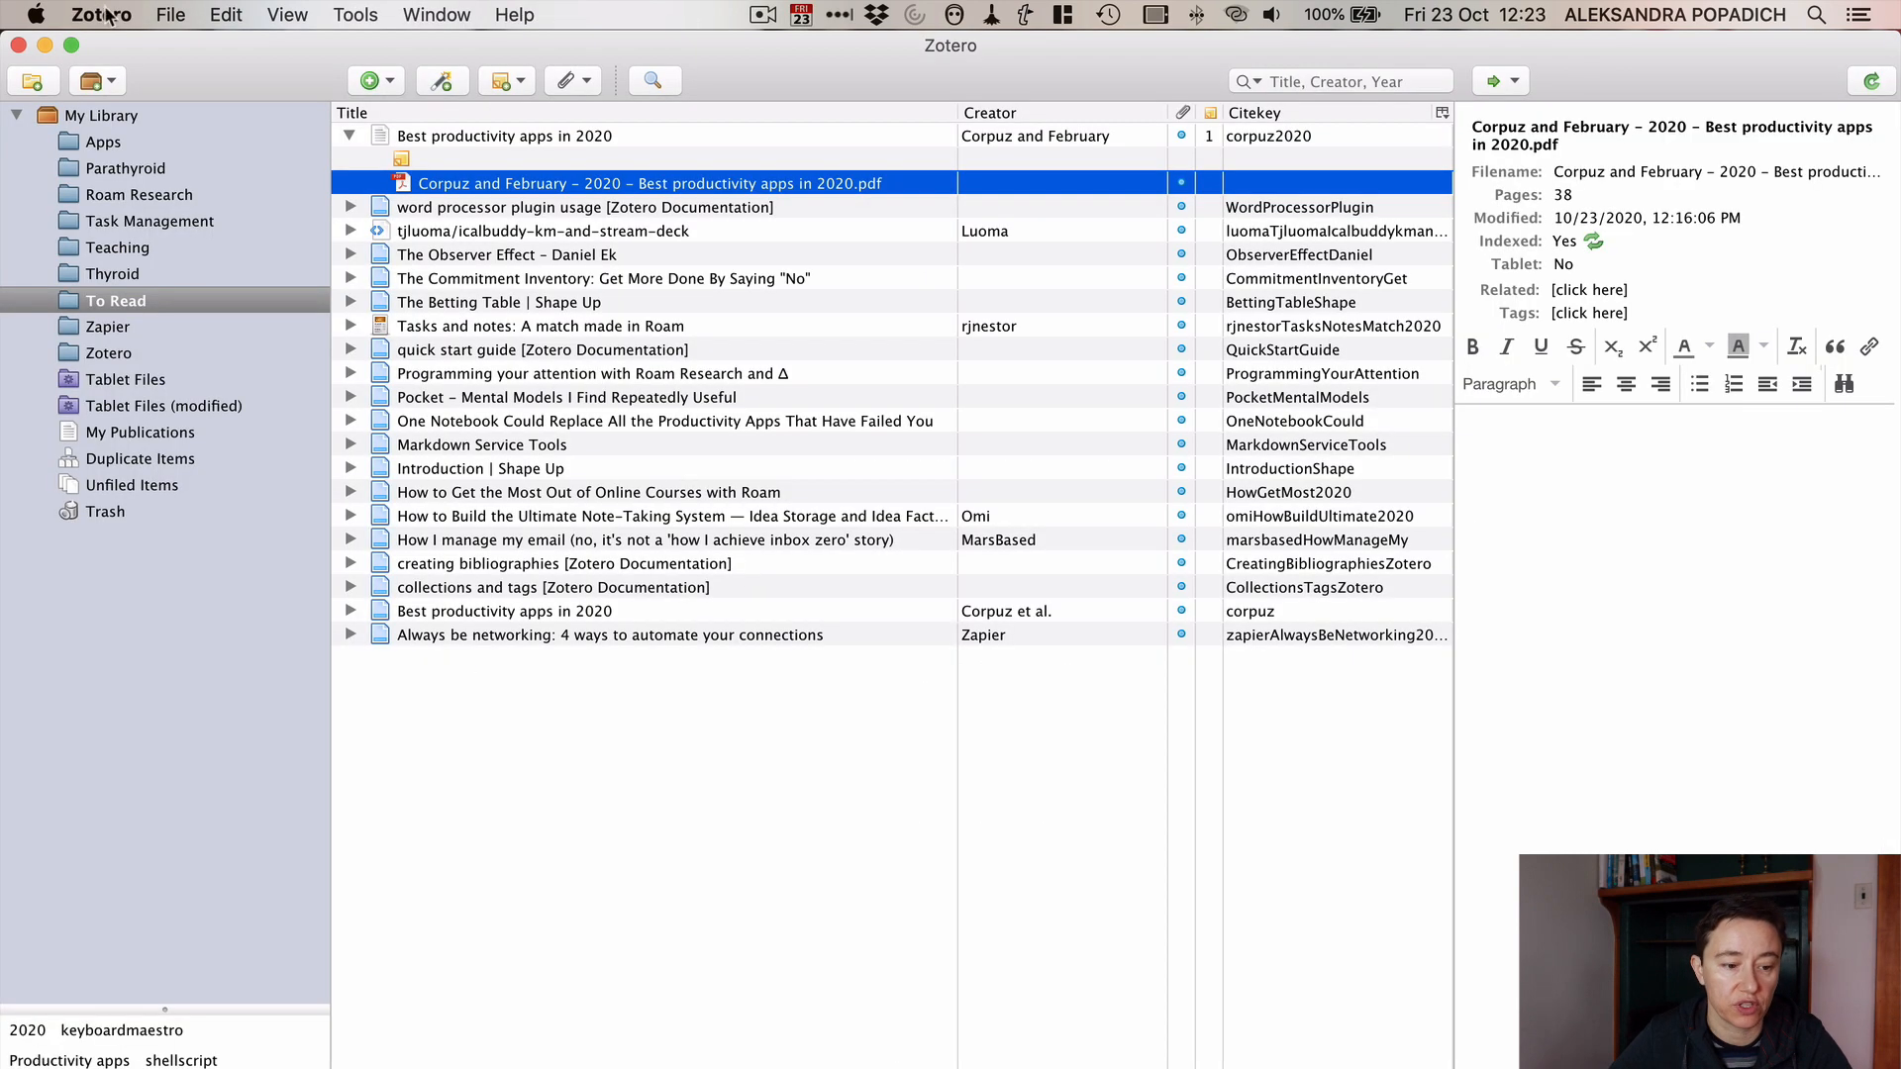
left_click(355, 14)
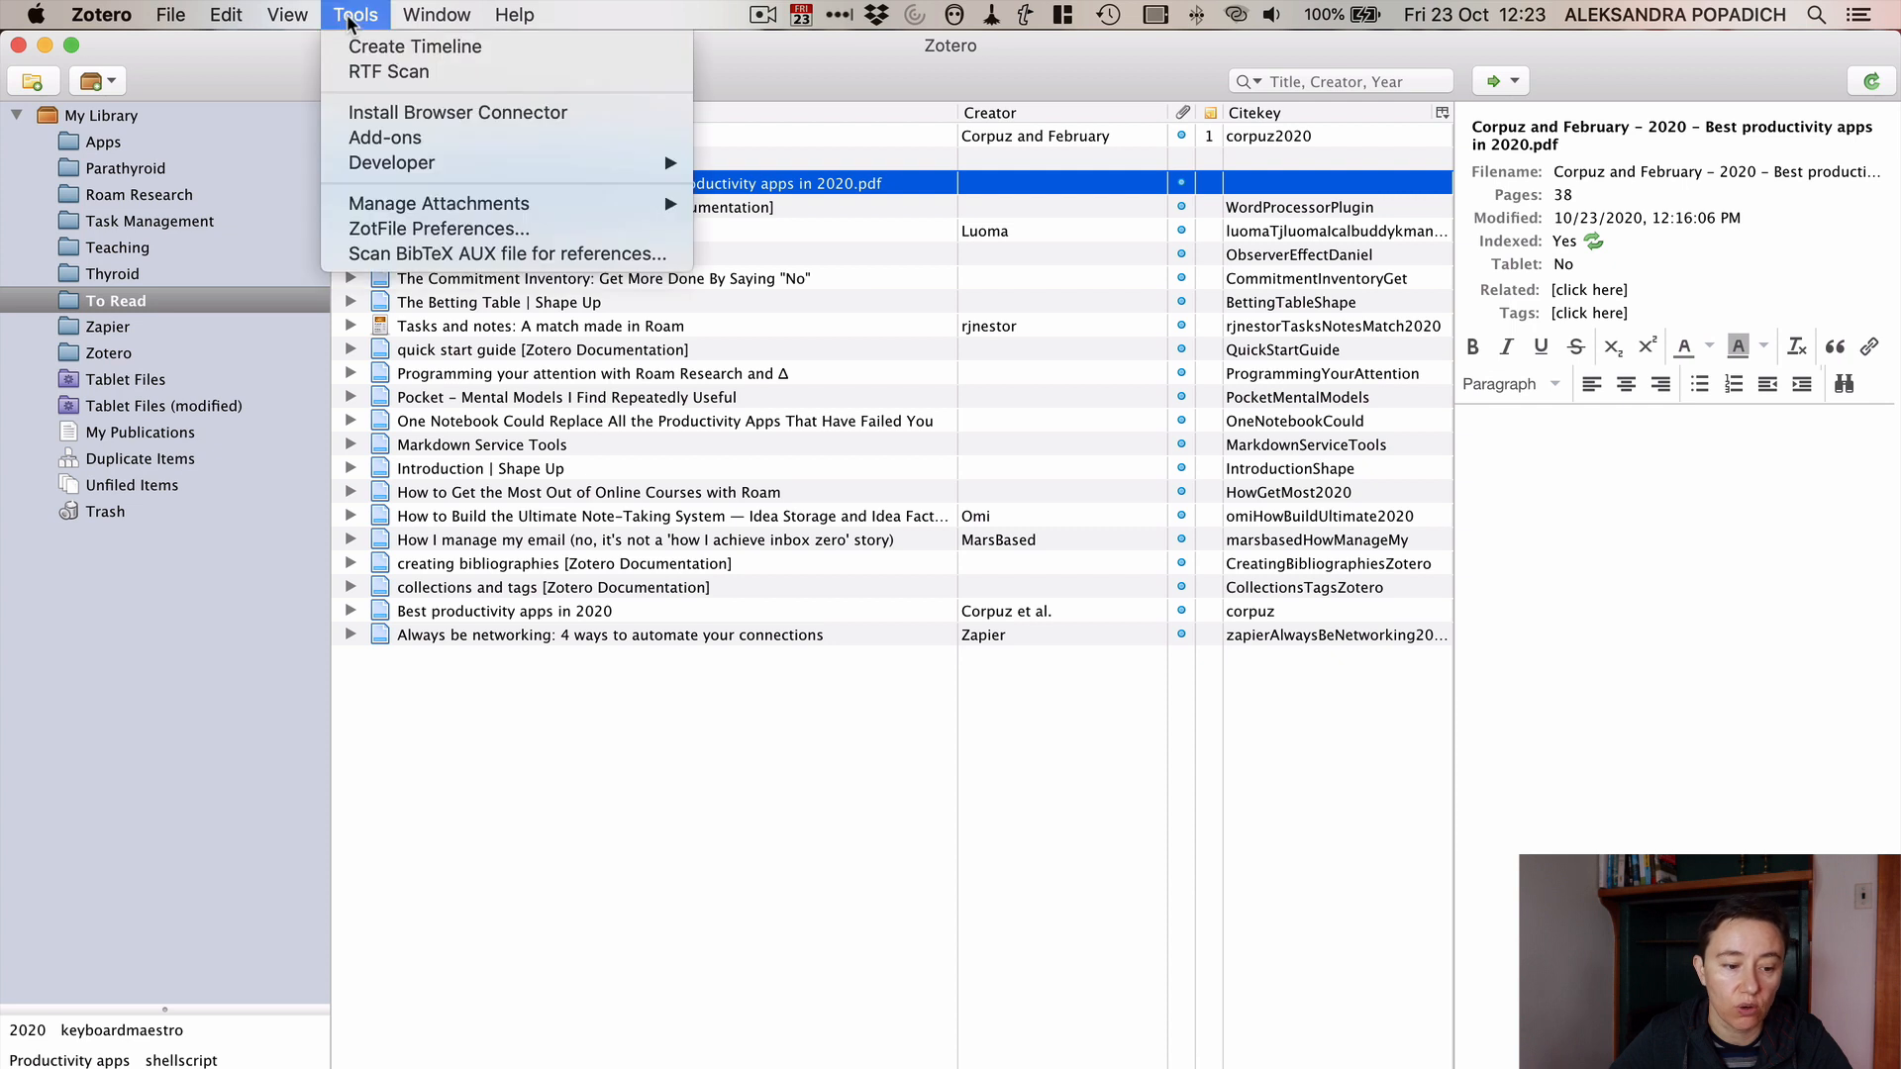
mouse_move(392, 163)
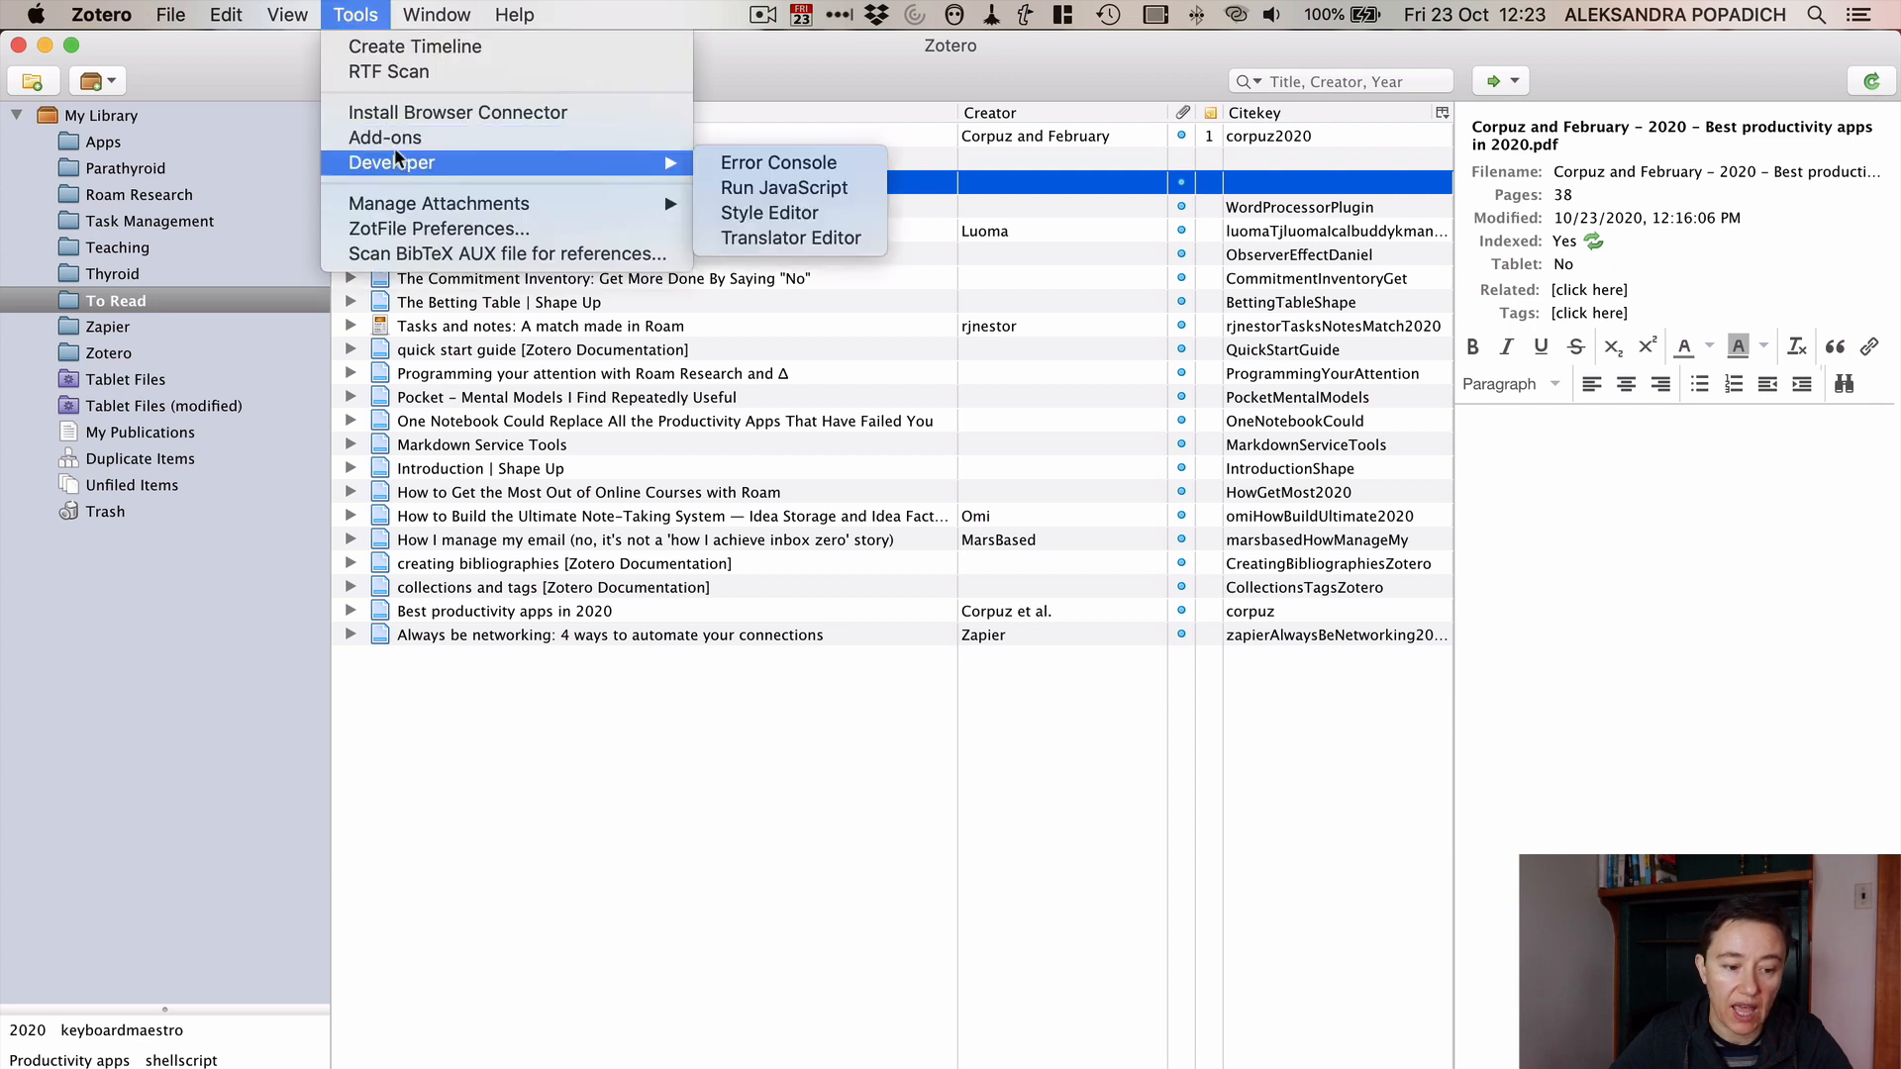
mouse_move(386, 137)
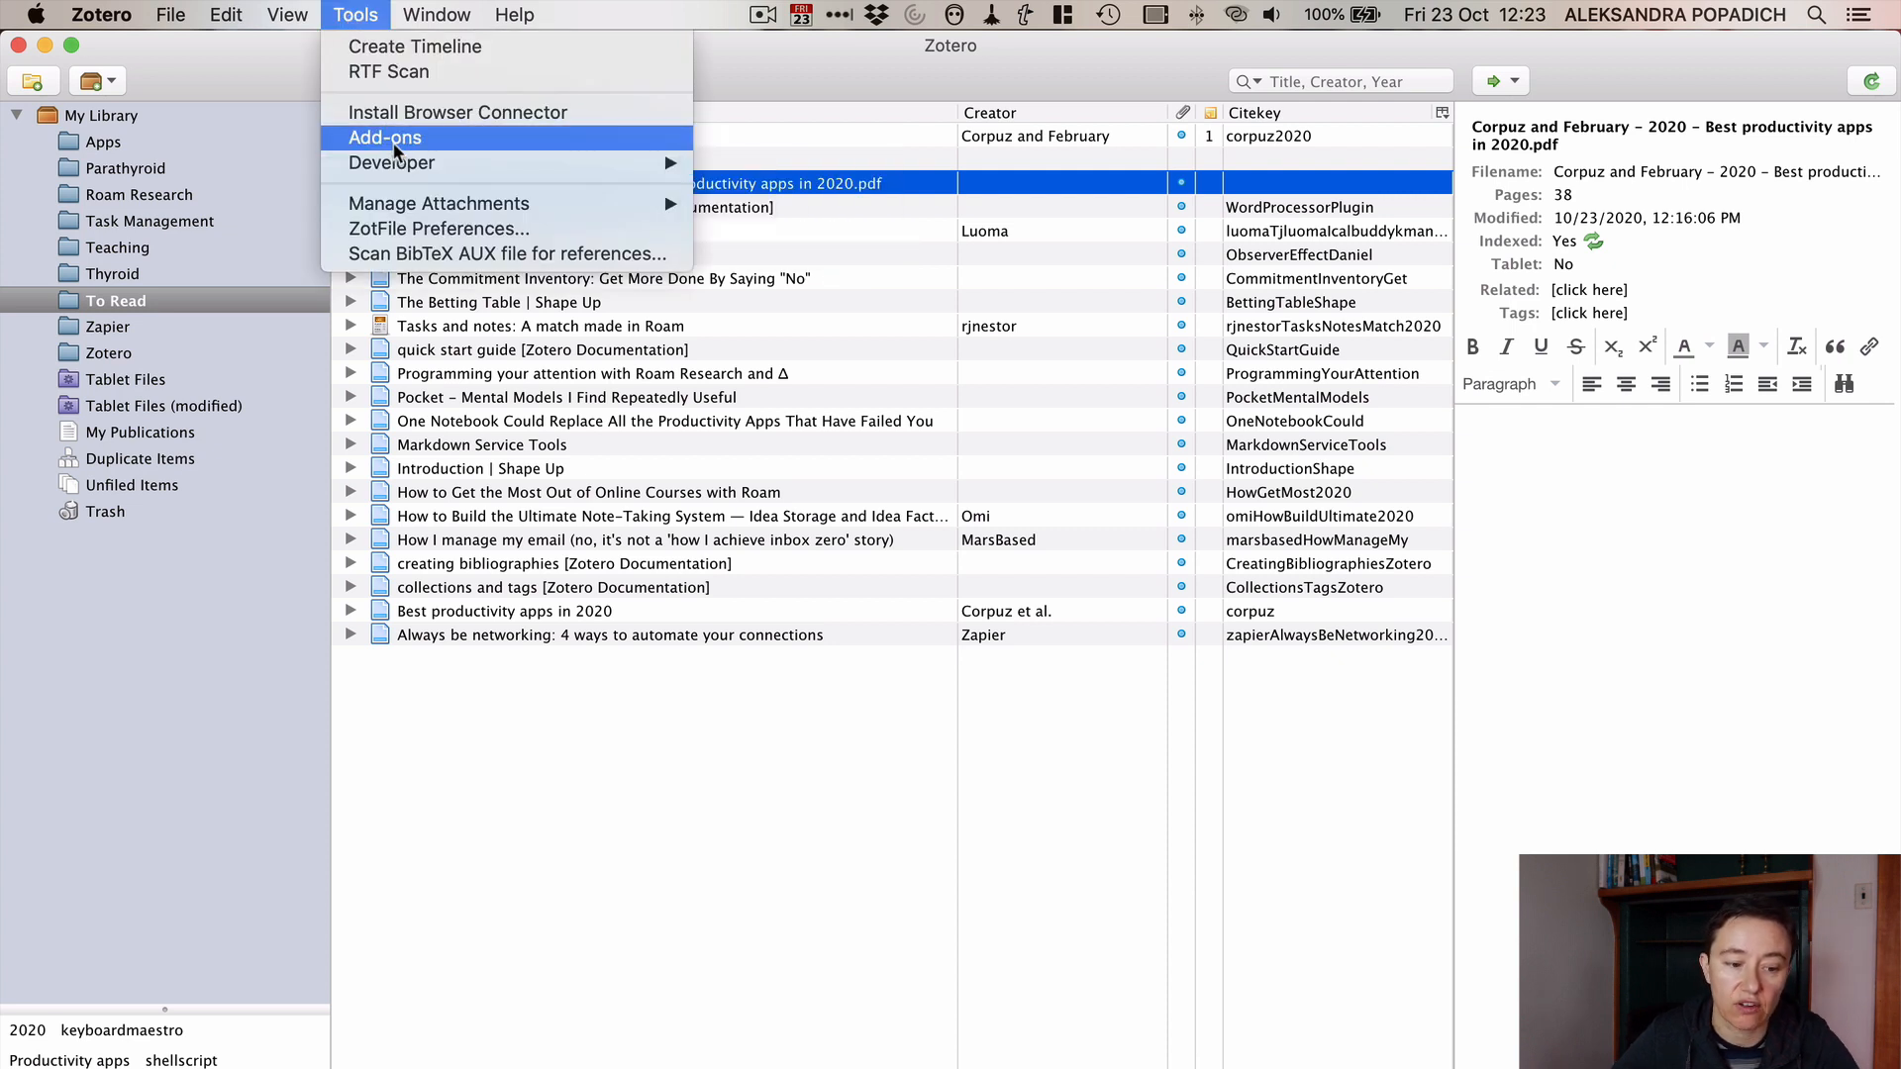
left_click(383, 137)
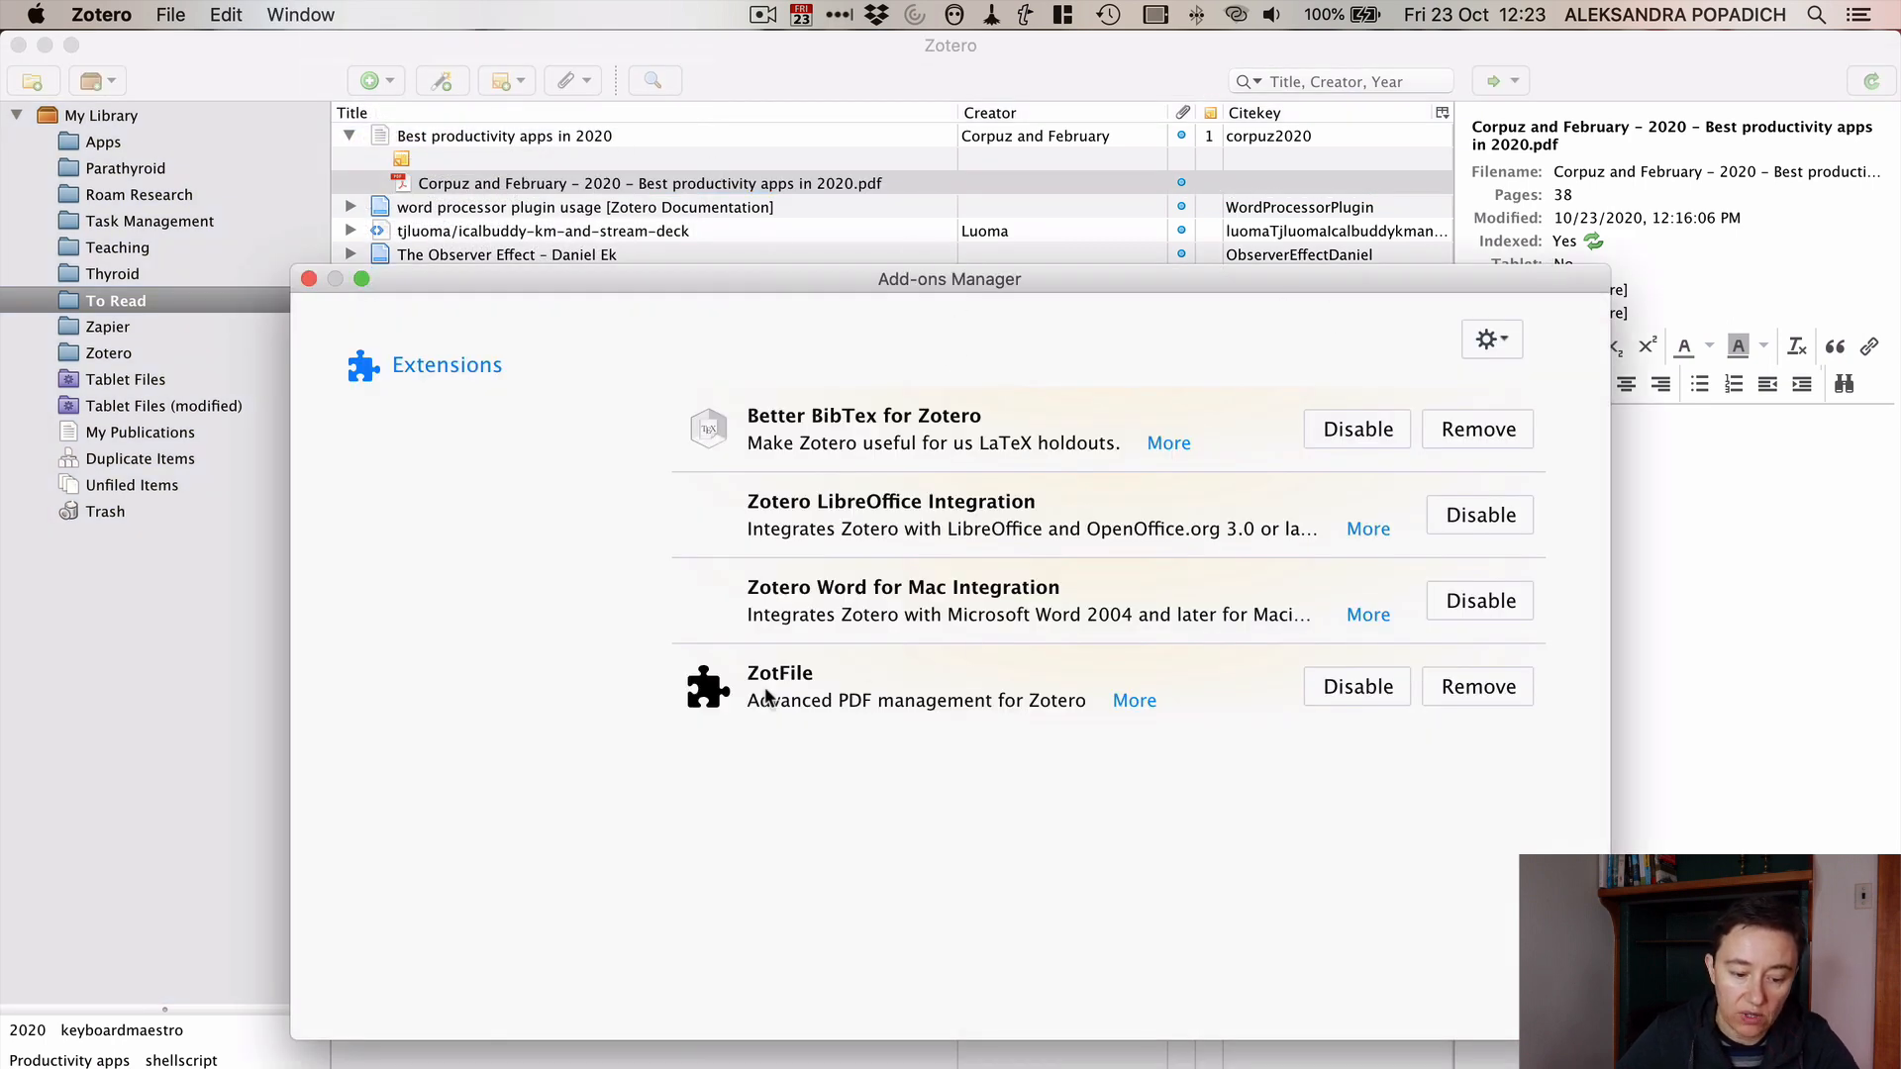
left_click(1489, 338)
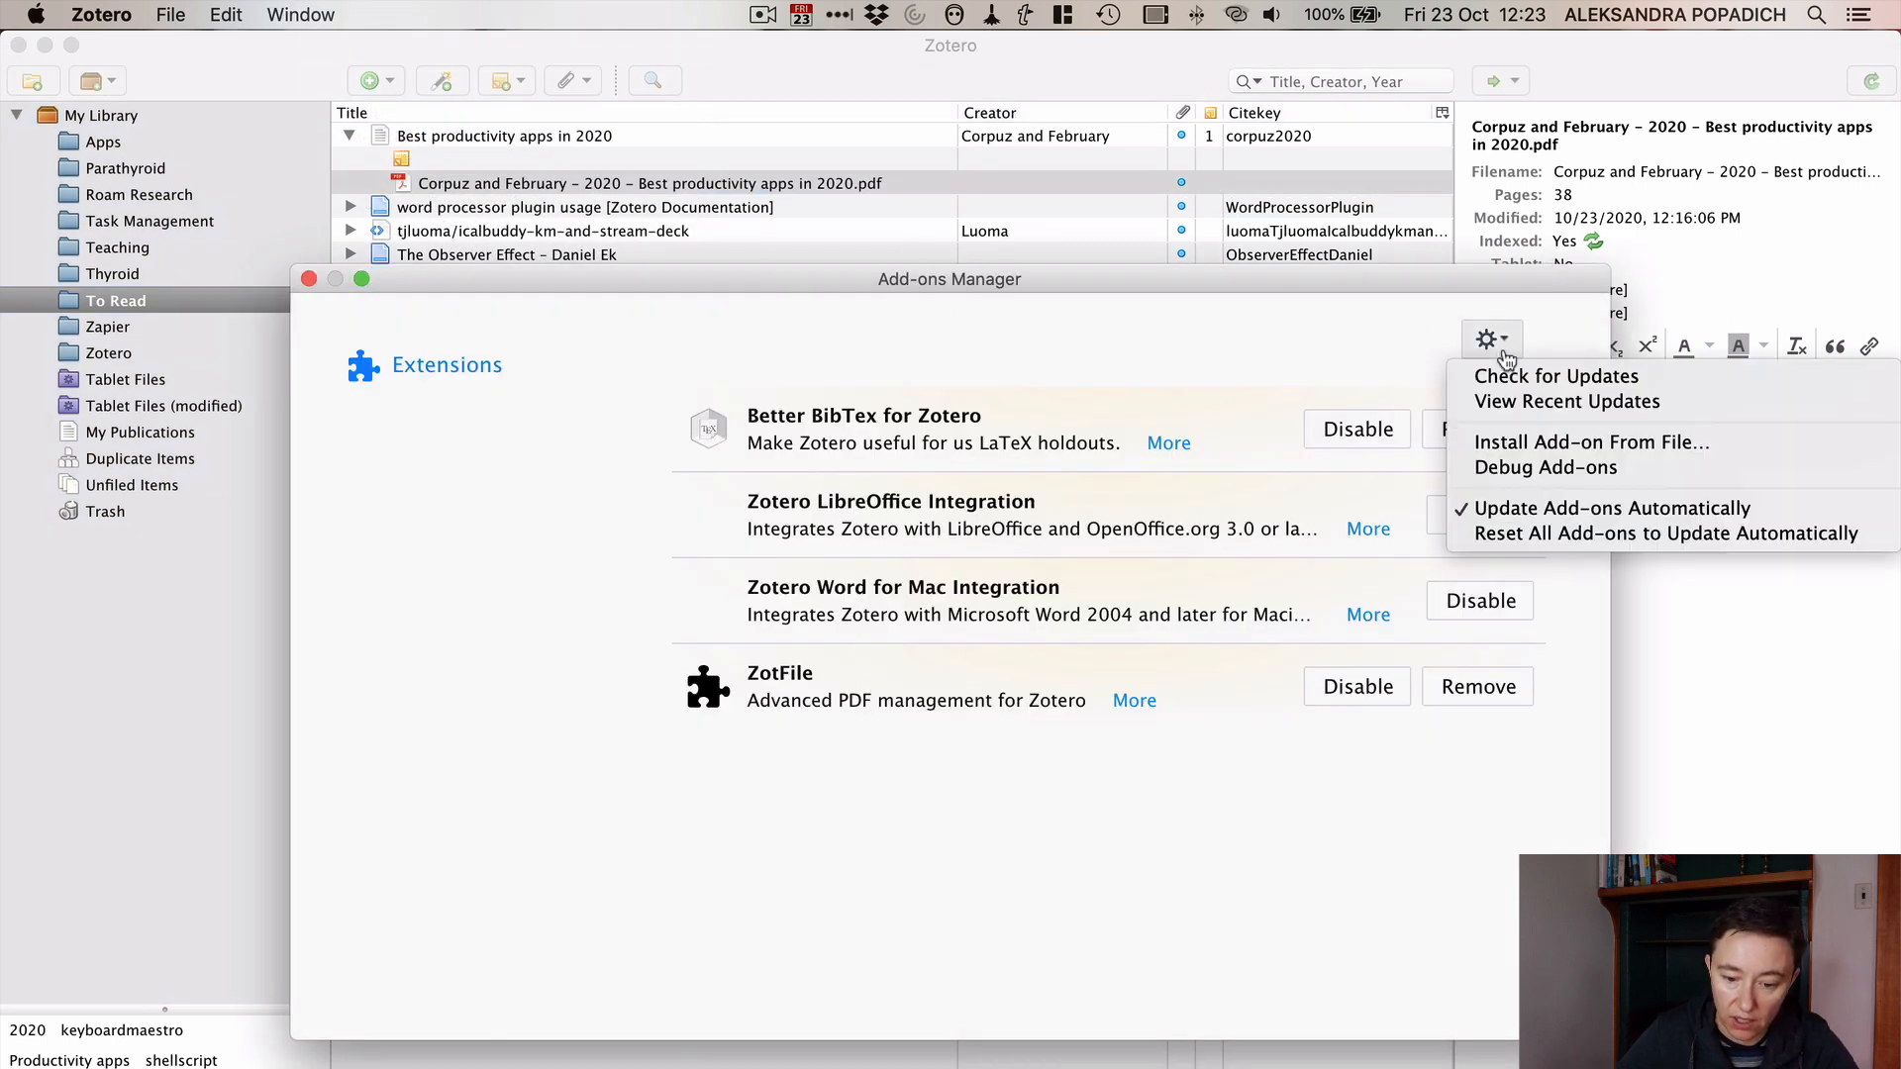
mouse_move(1591, 442)
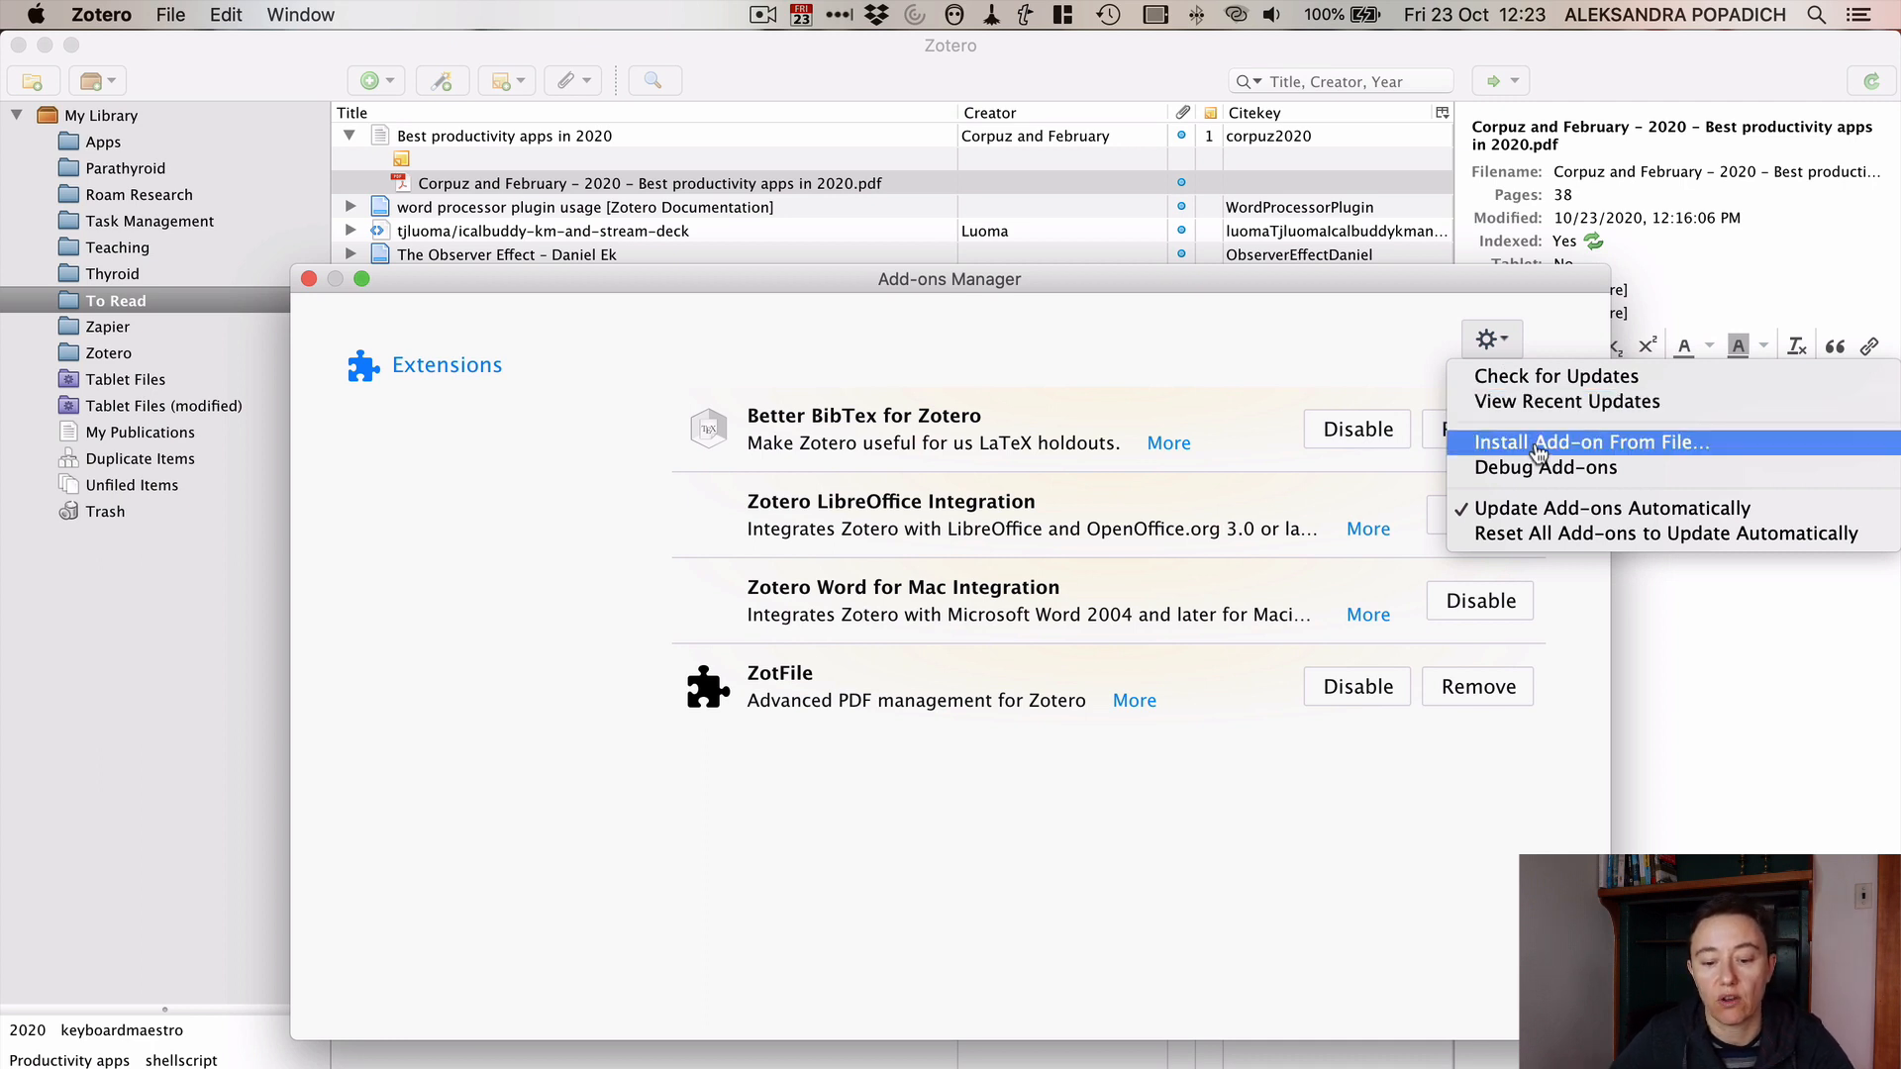
left_click(1591, 442)
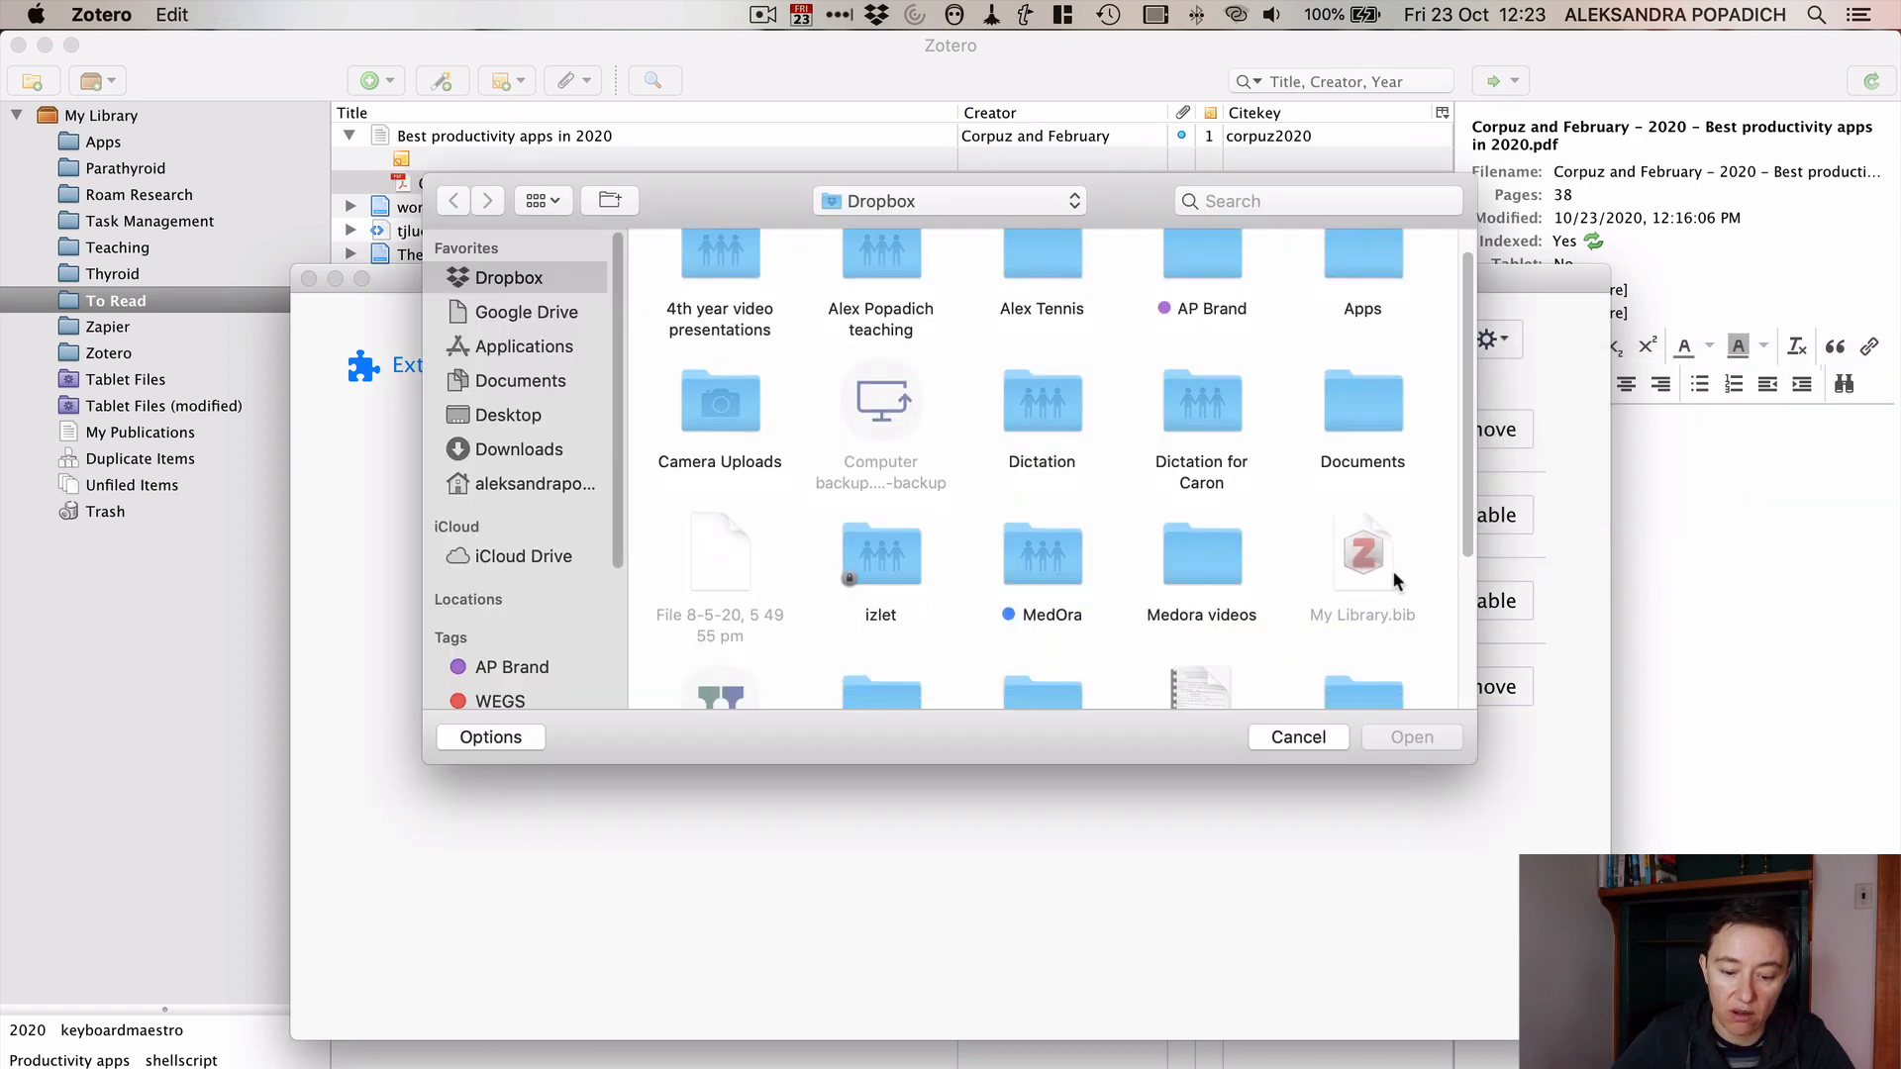
scroll("down", 3)
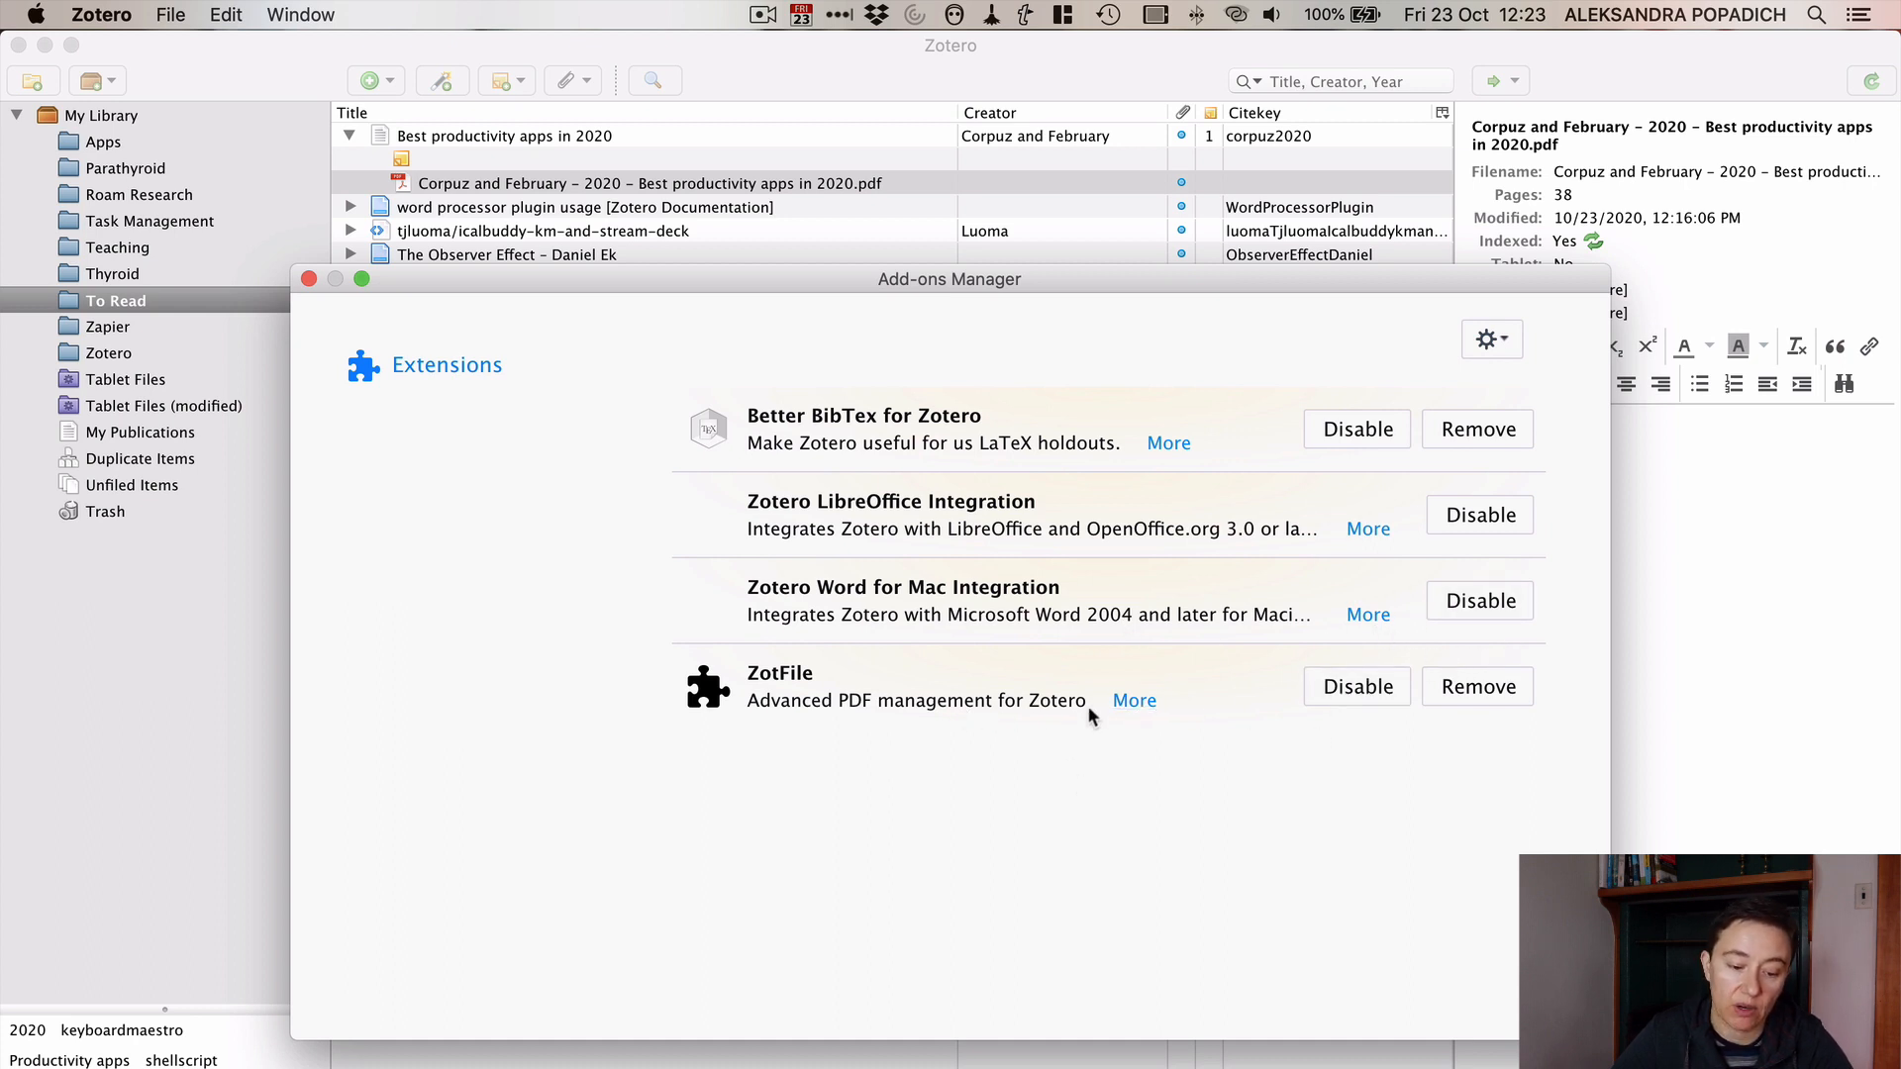
mouse_move(287, 295)
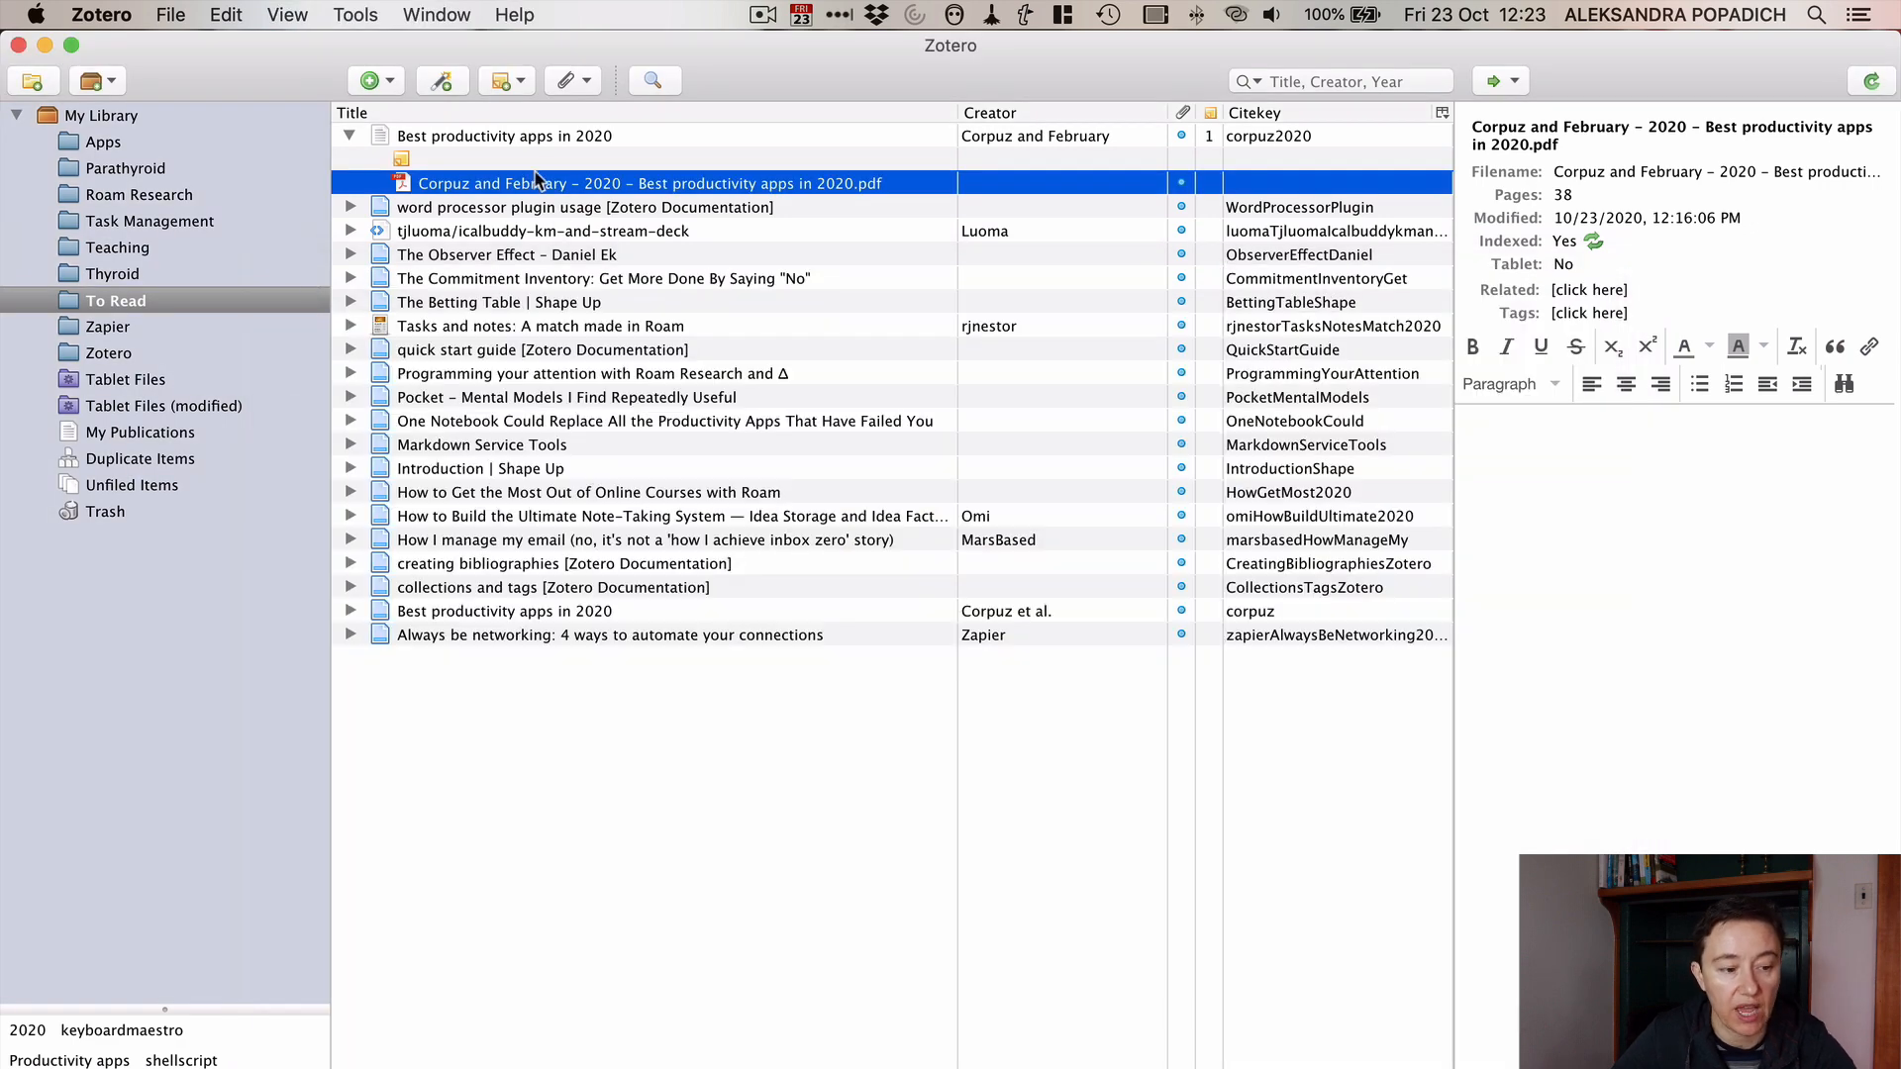
mouse_move(519, 180)
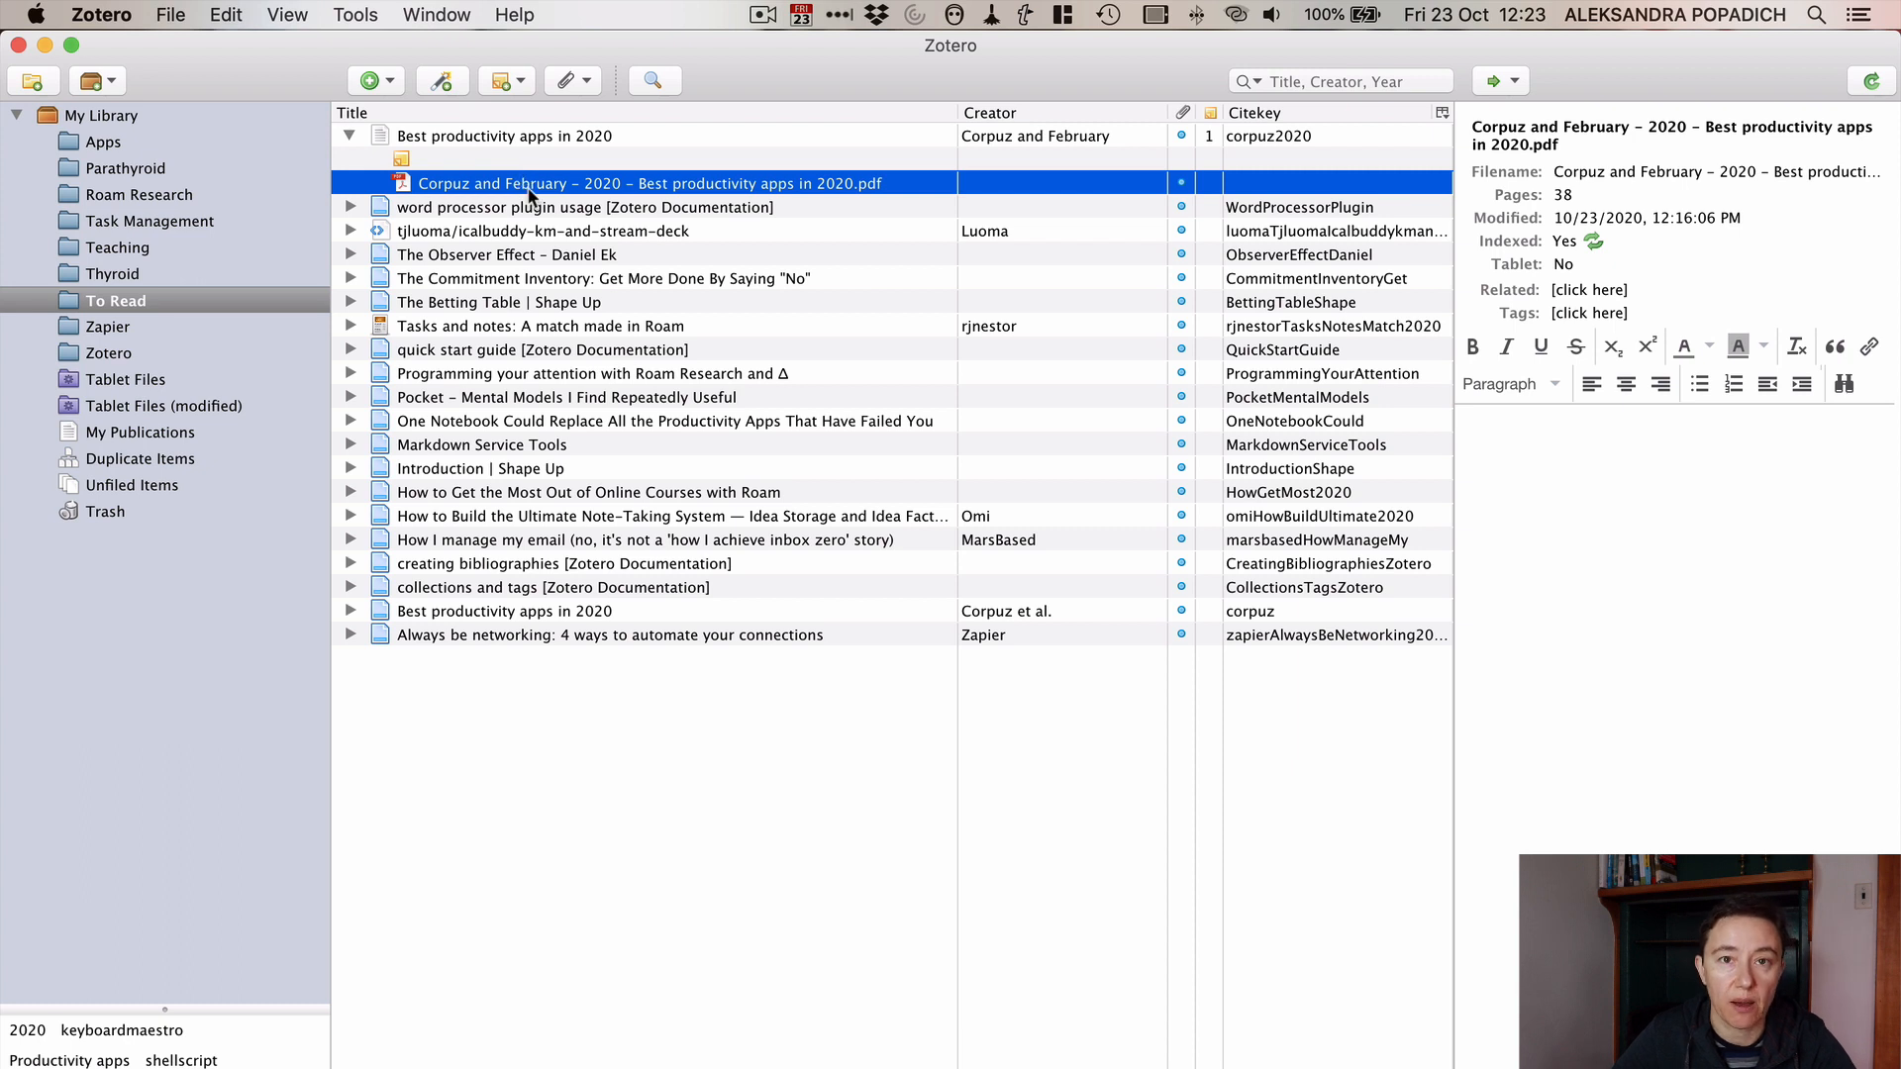
Step: Extract the PDF's highlights into an Extracted Annotations note and view it in its own window
right_click(648, 182)
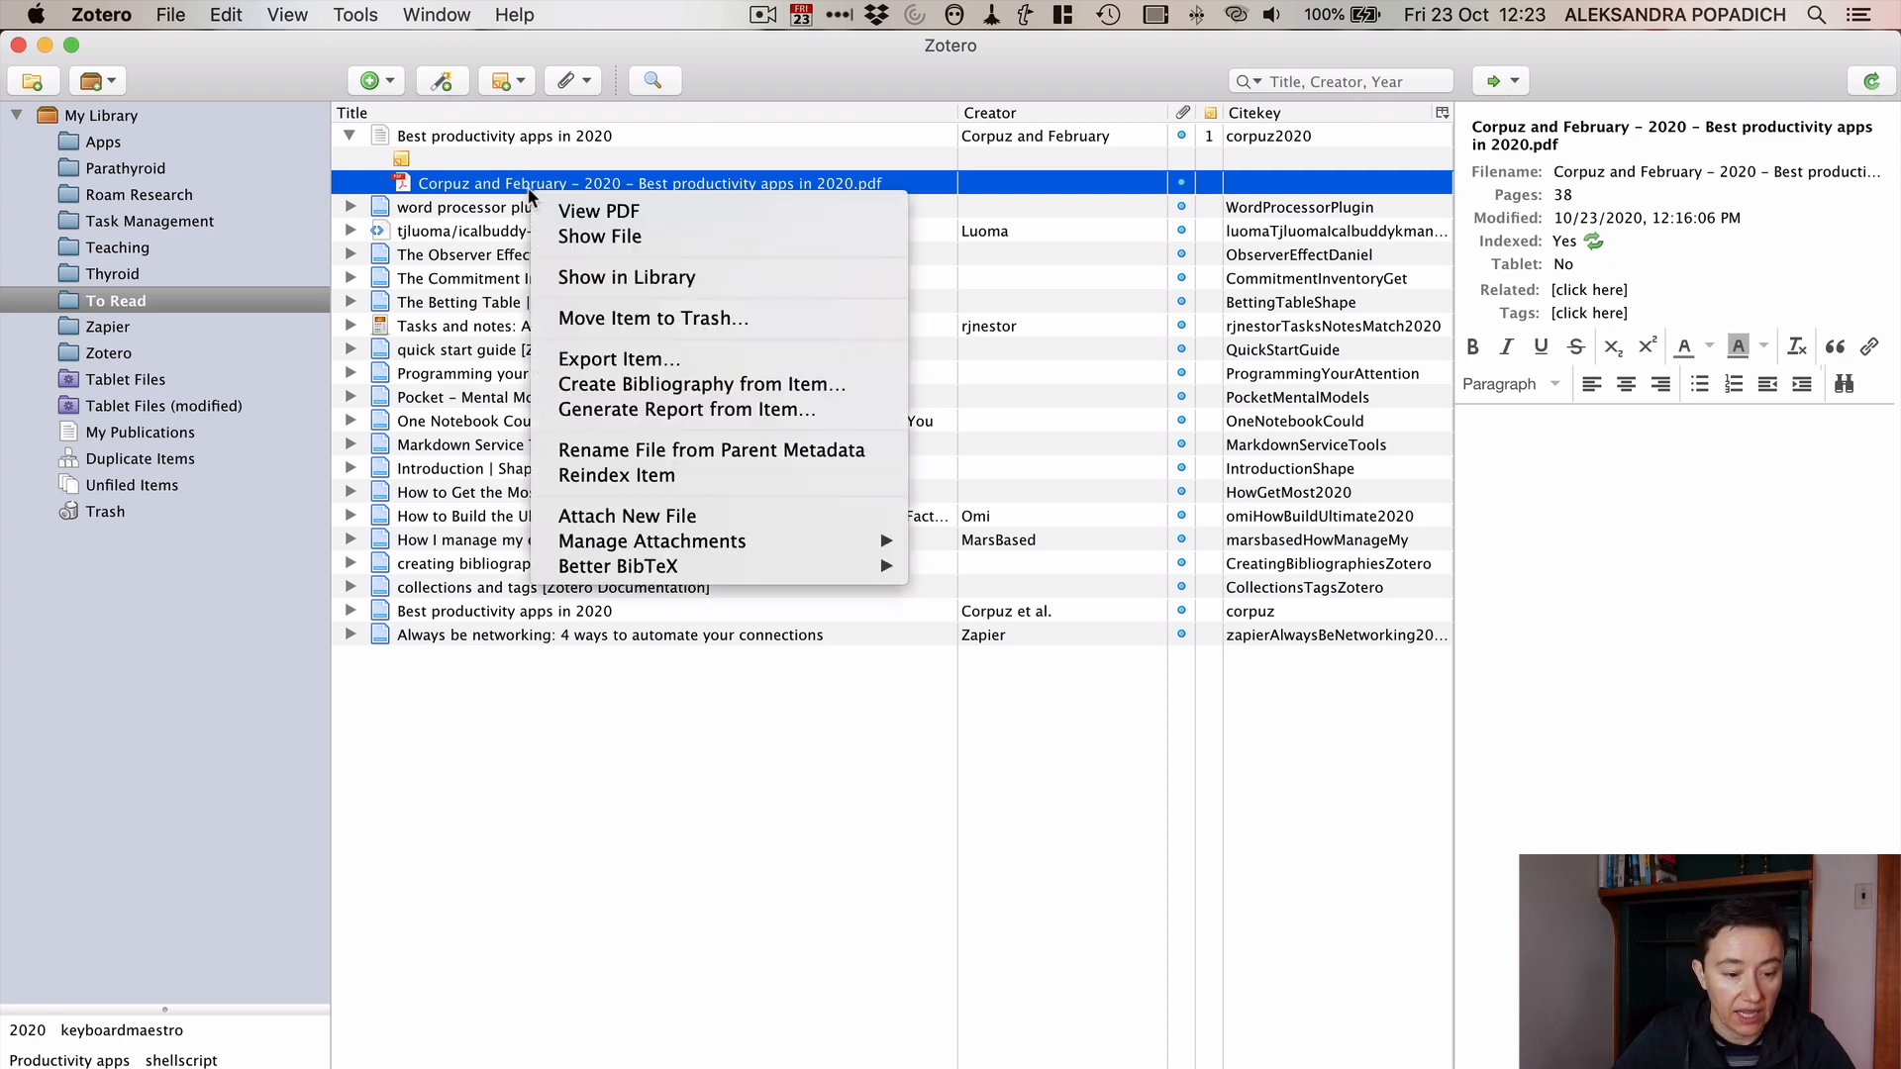
mouse_move(598, 210)
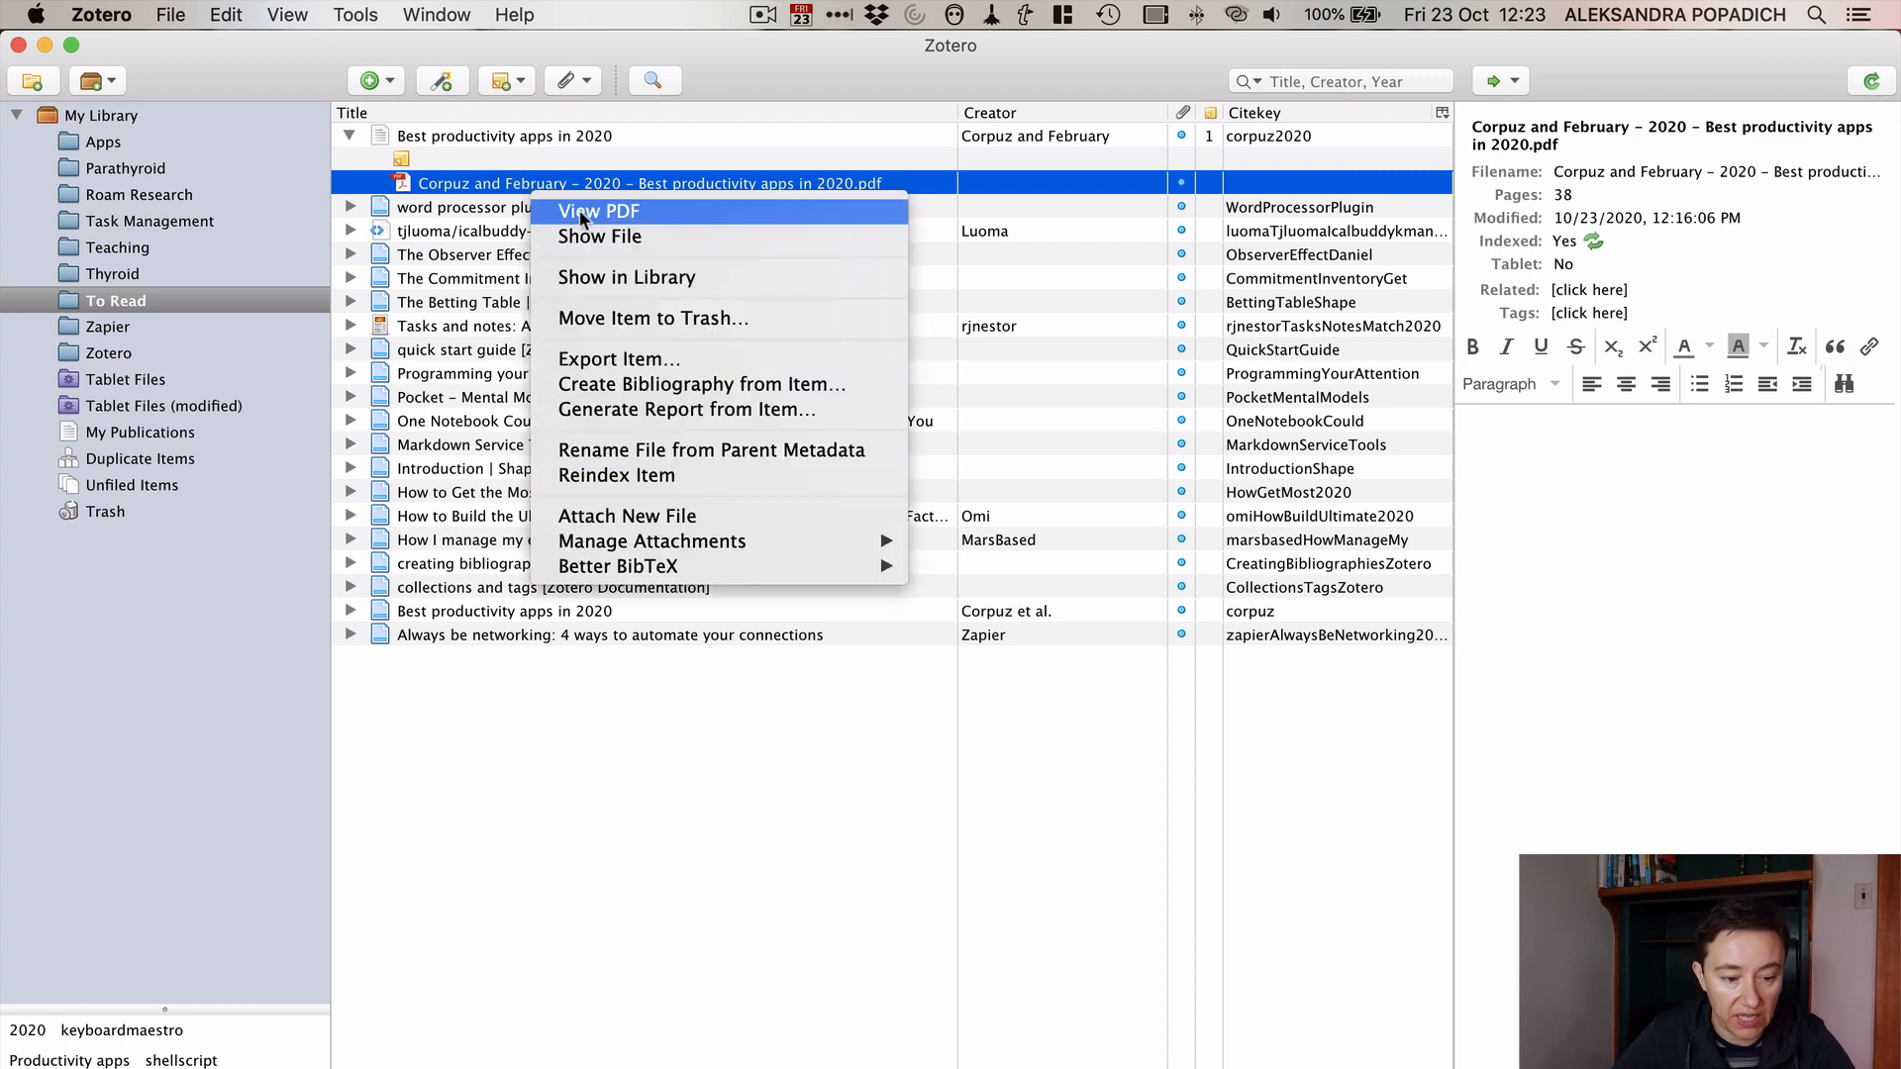
mouse_move(625, 278)
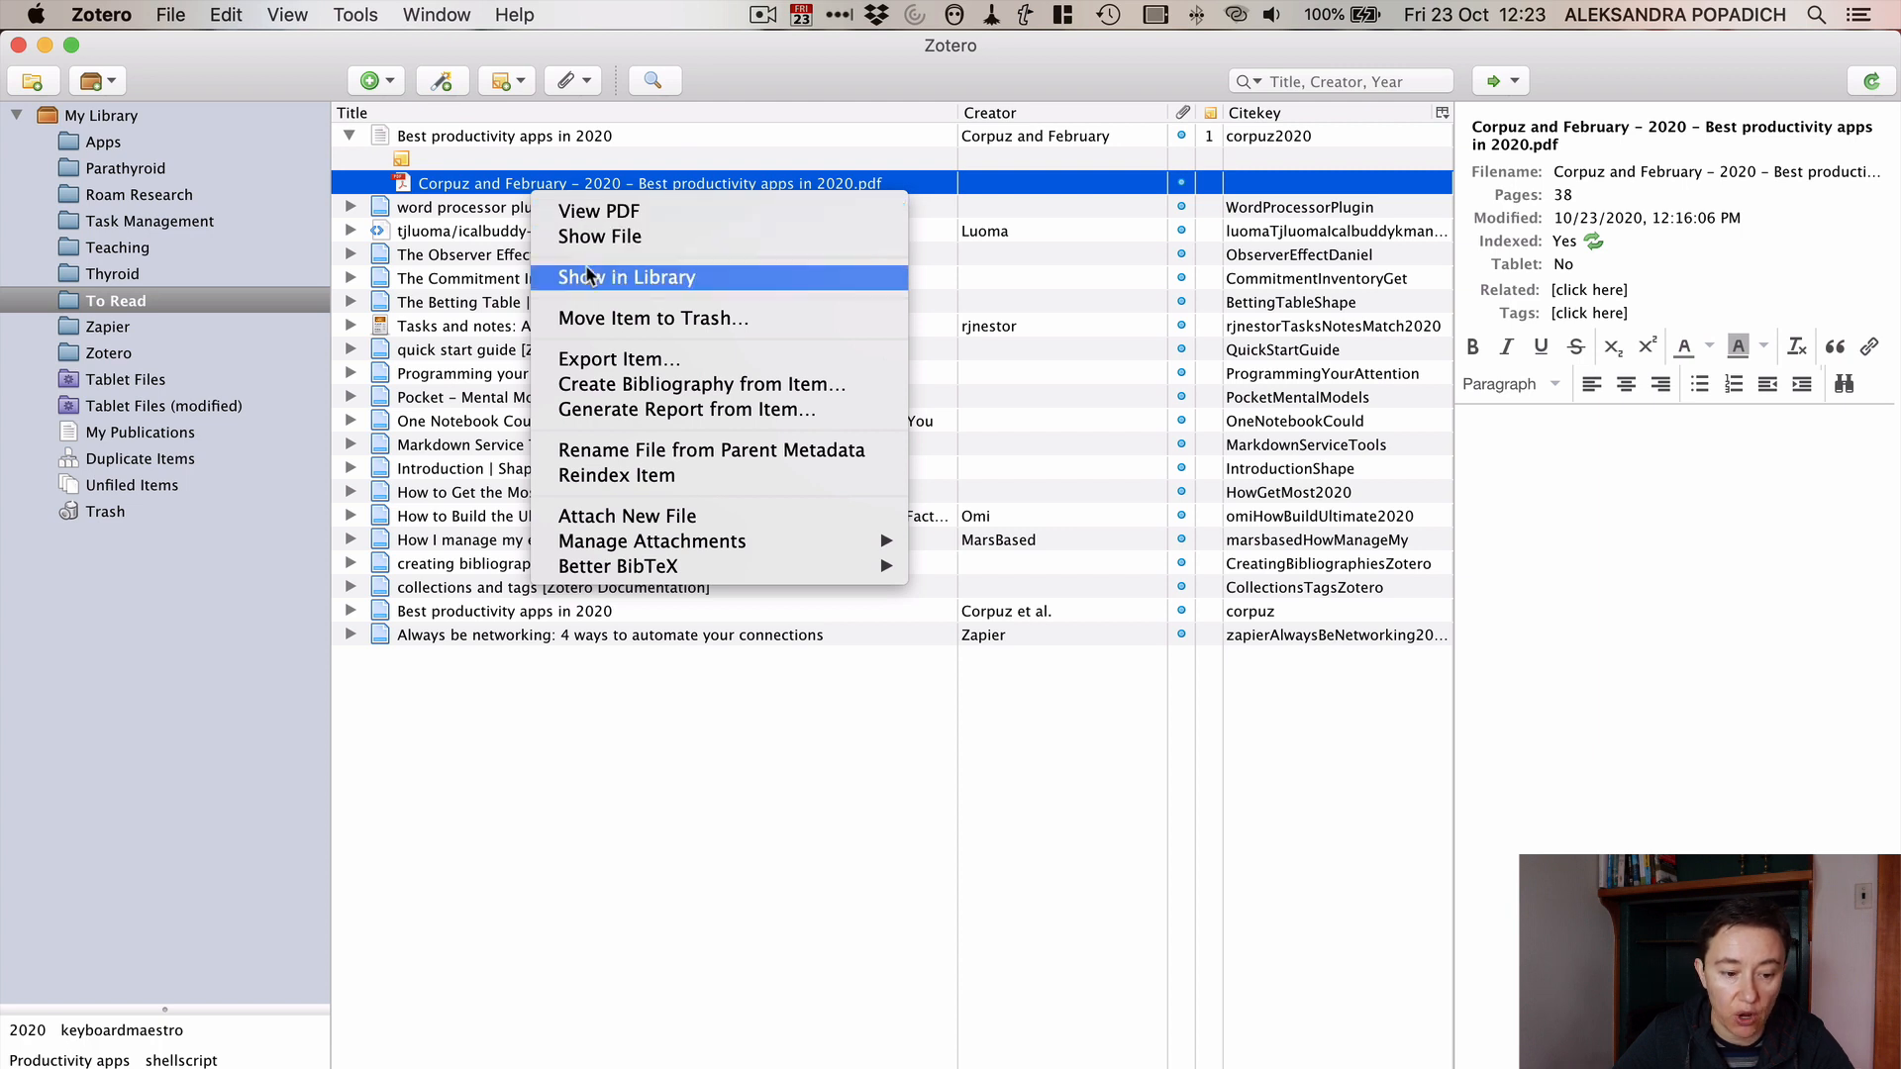
mouse_move(636, 566)
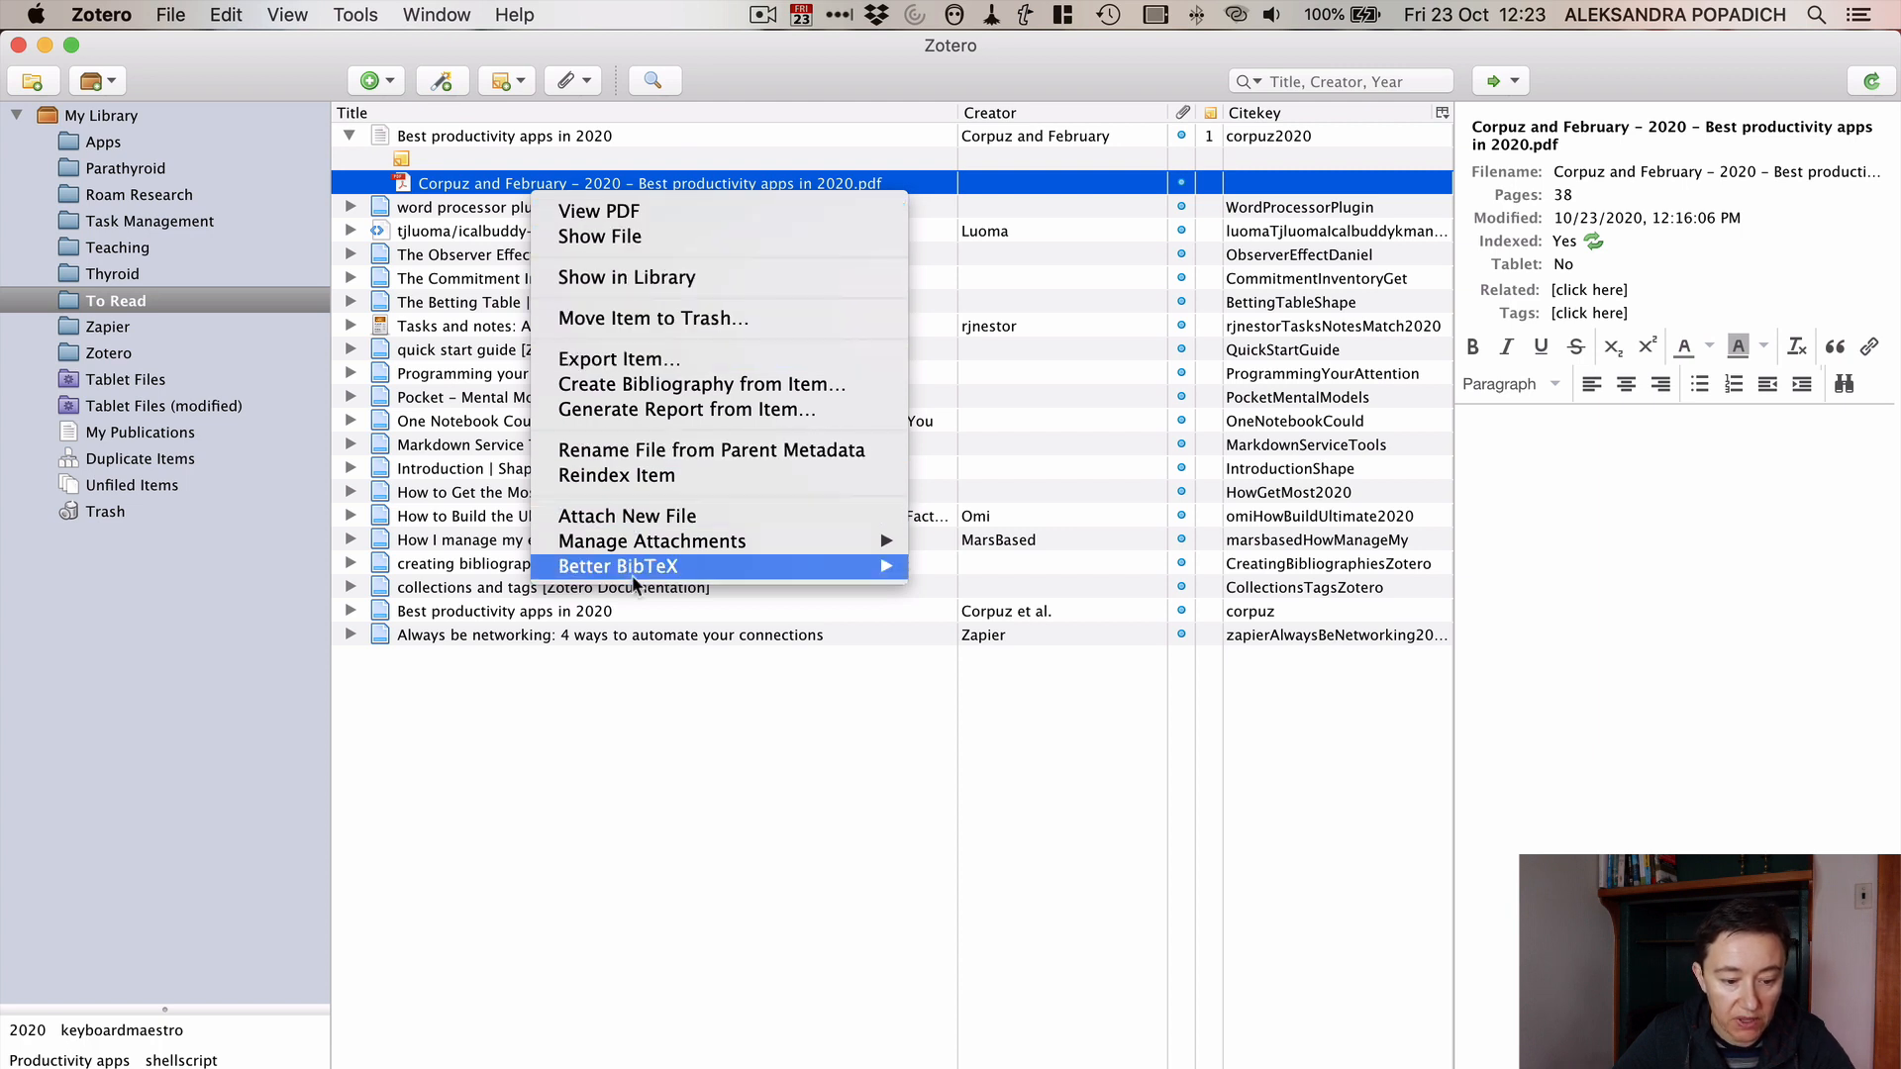
mouse_move(652, 540)
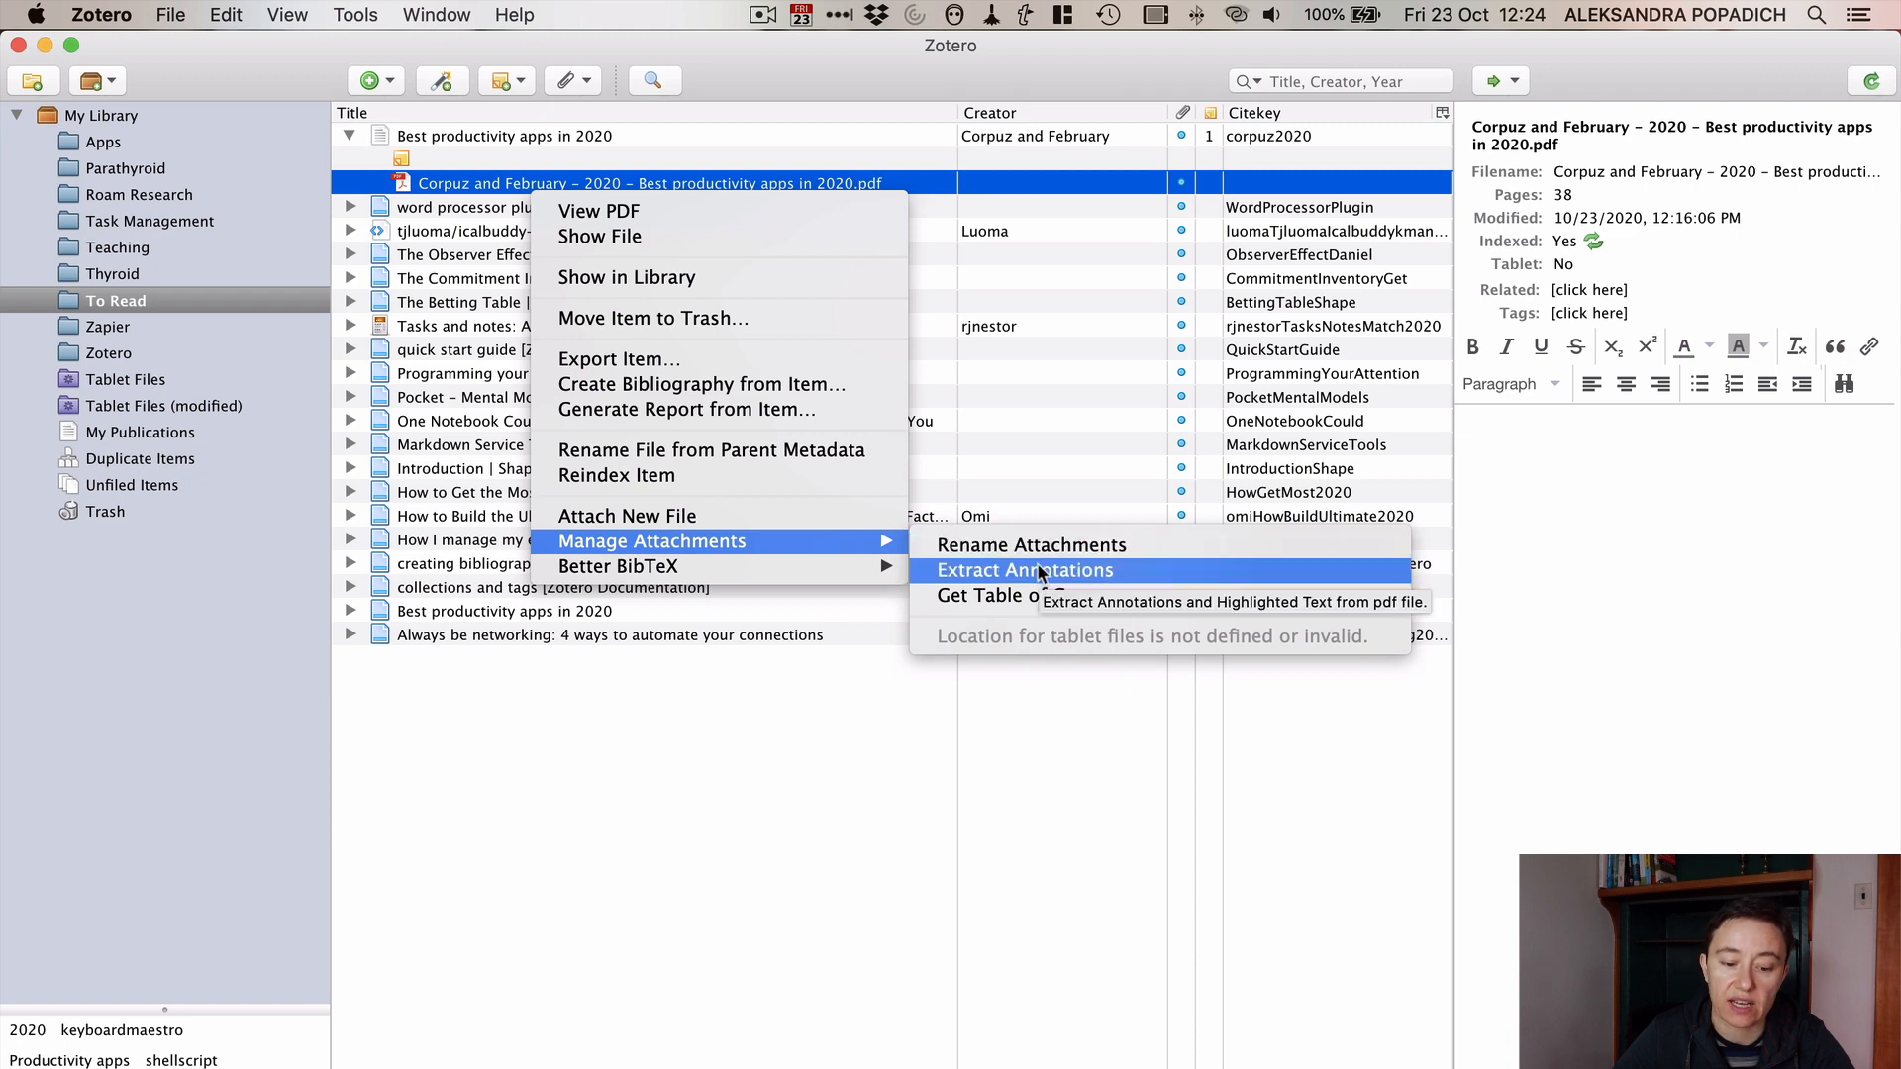
left_click(1023, 570)
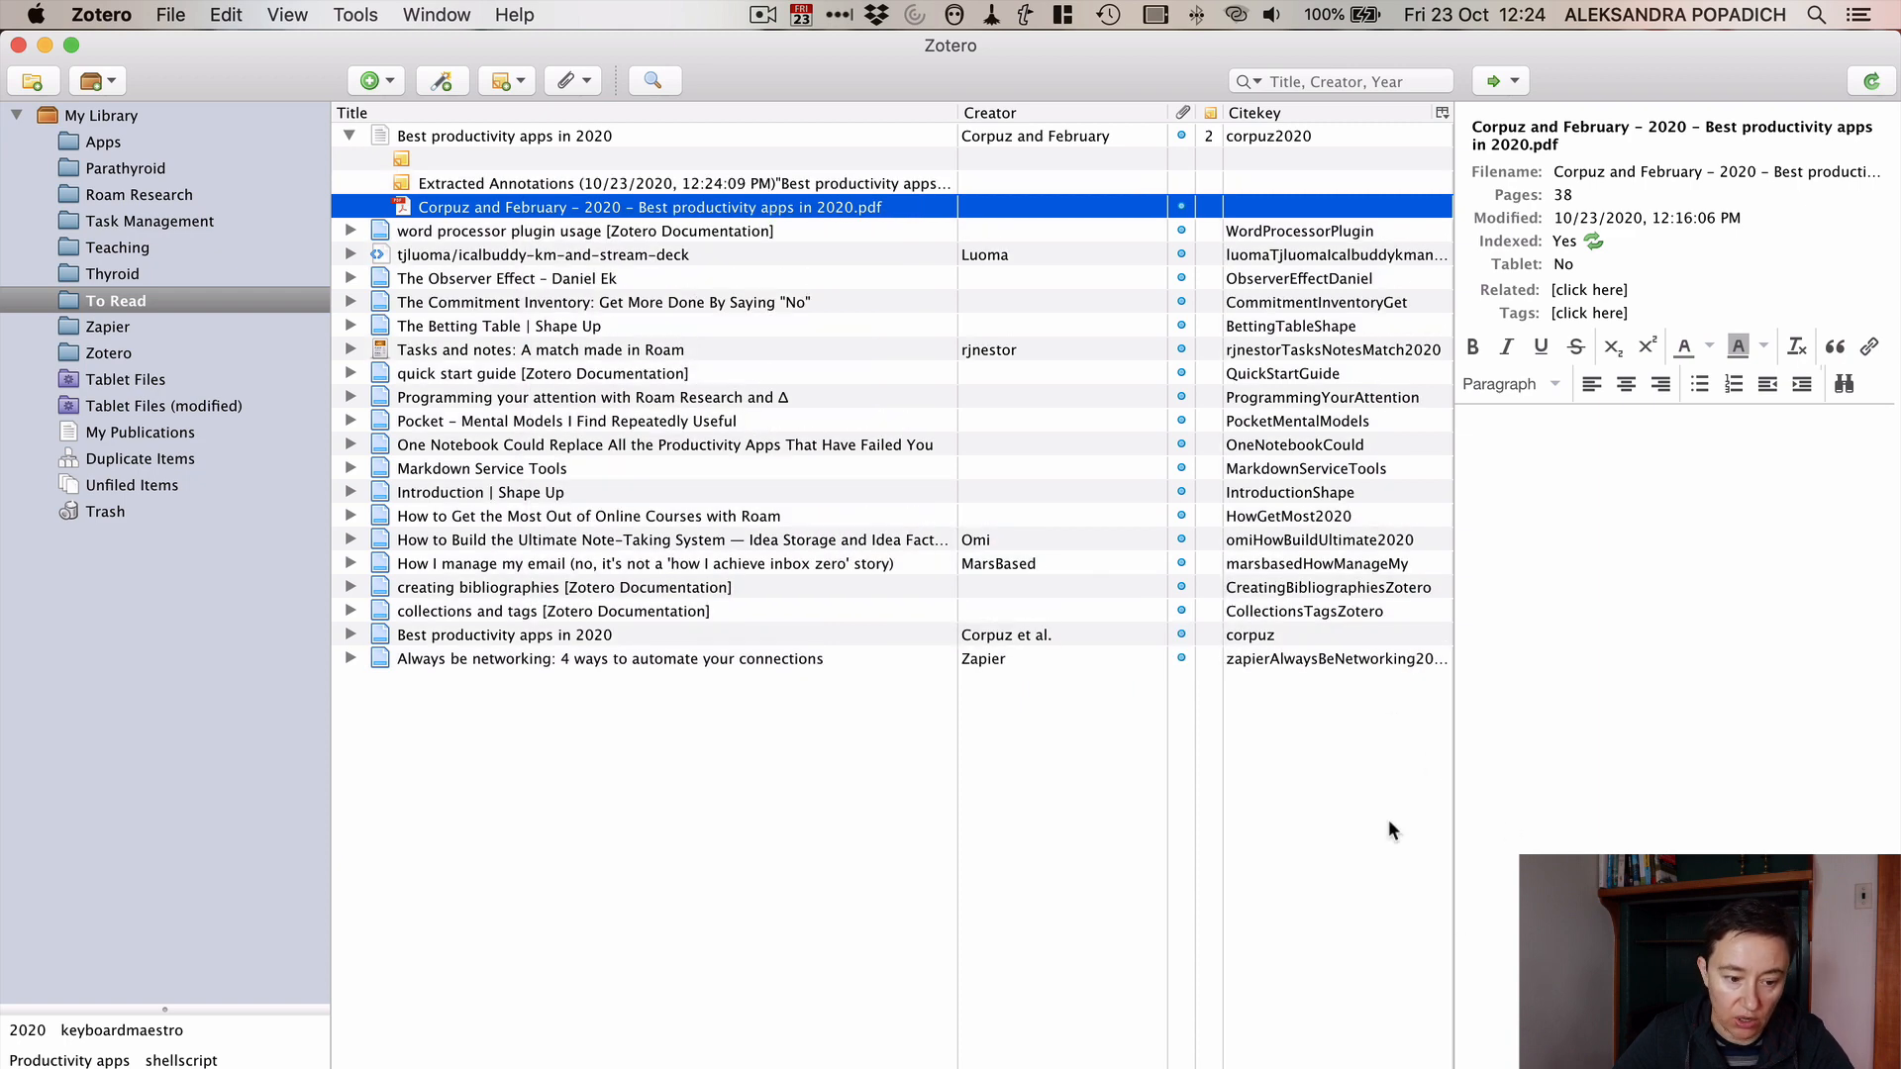
mouse_move(547, 188)
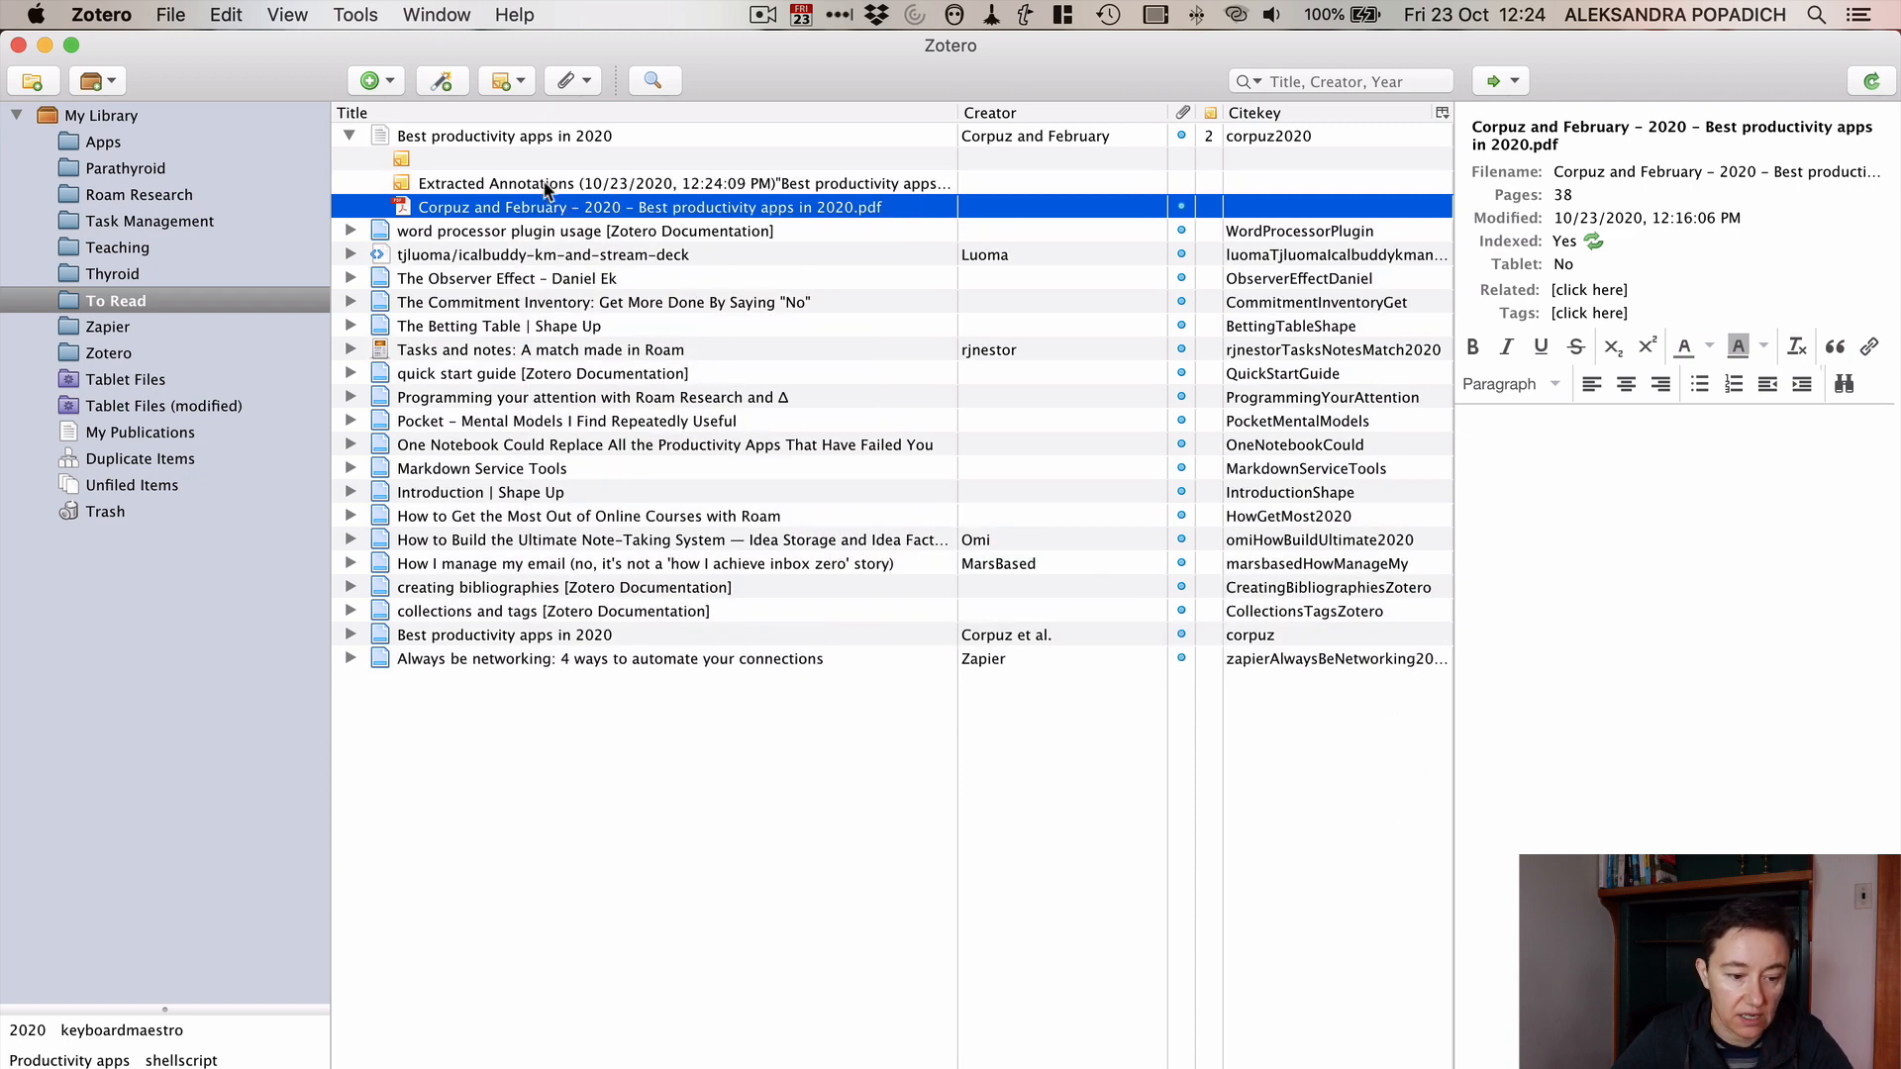
double_click(582, 182)
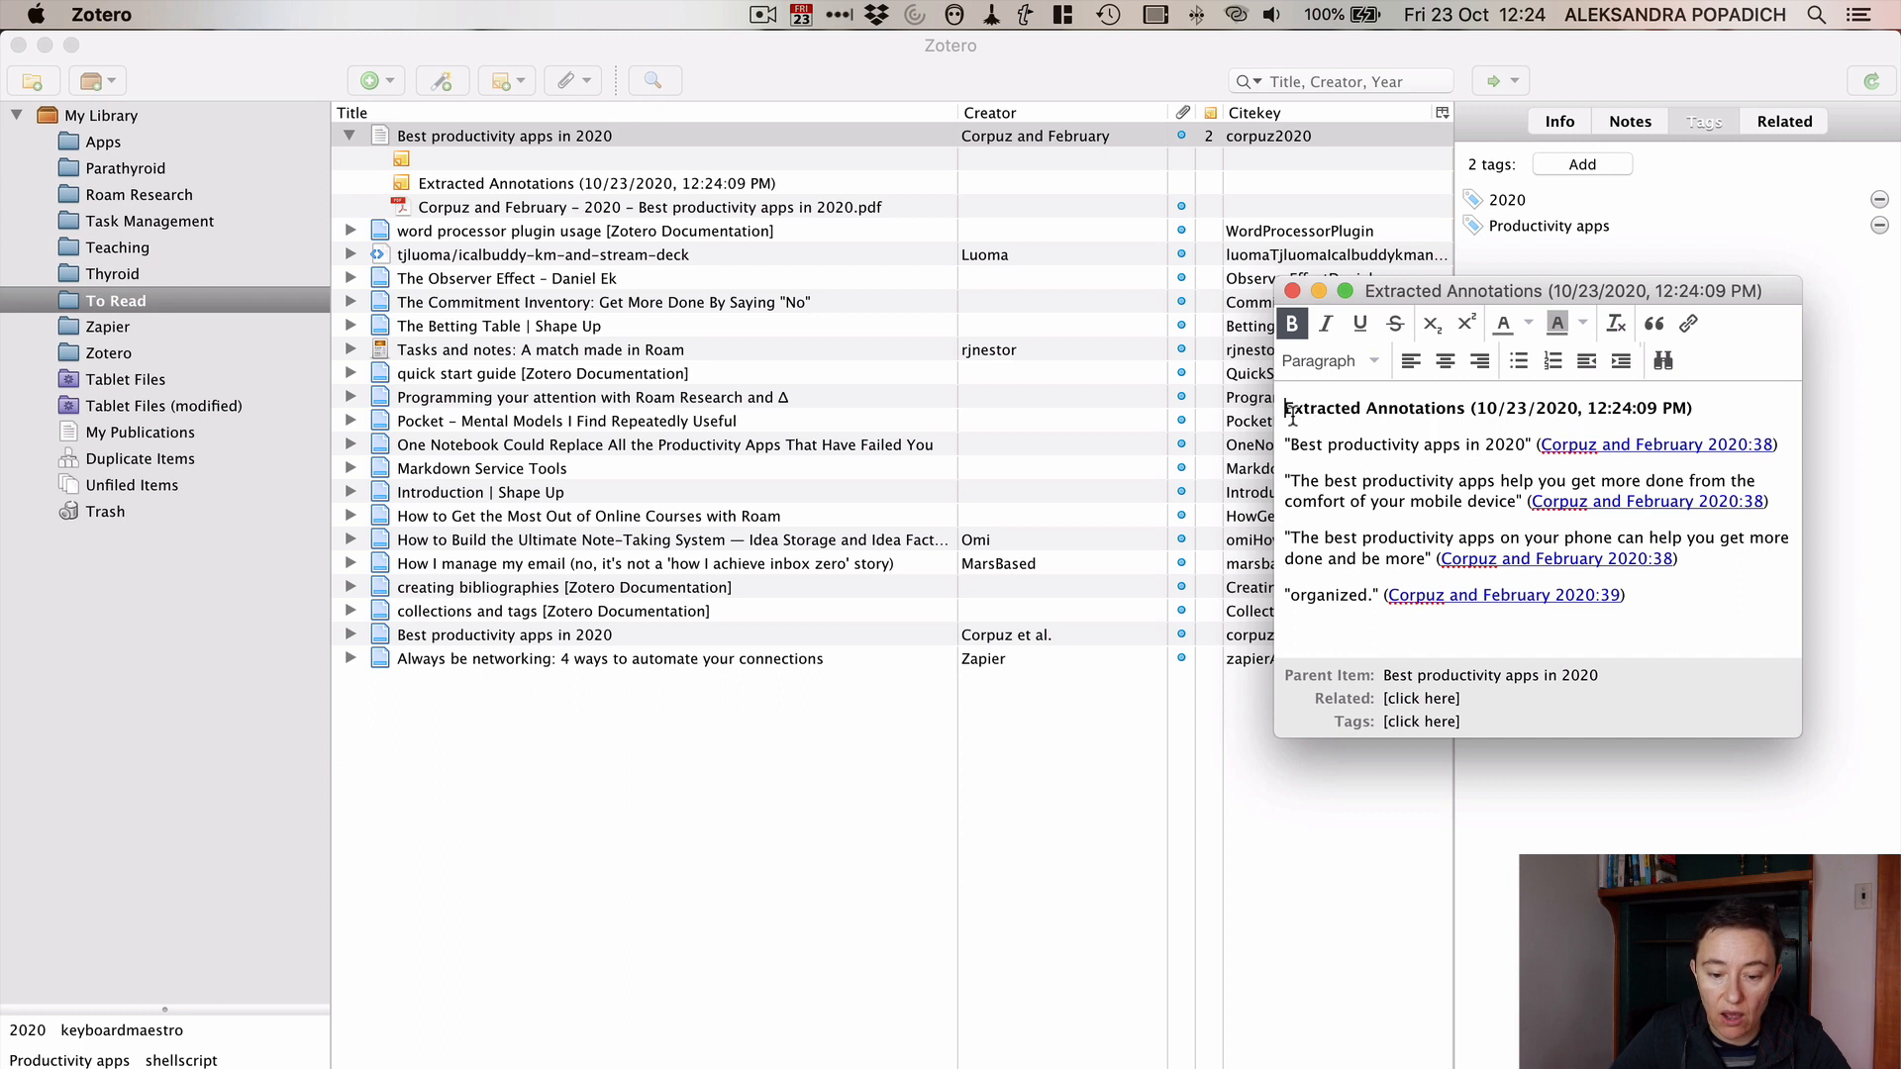
Step: Select all the quoted passages in the Extracted Annotations note for copying
triple_click(1485, 408)
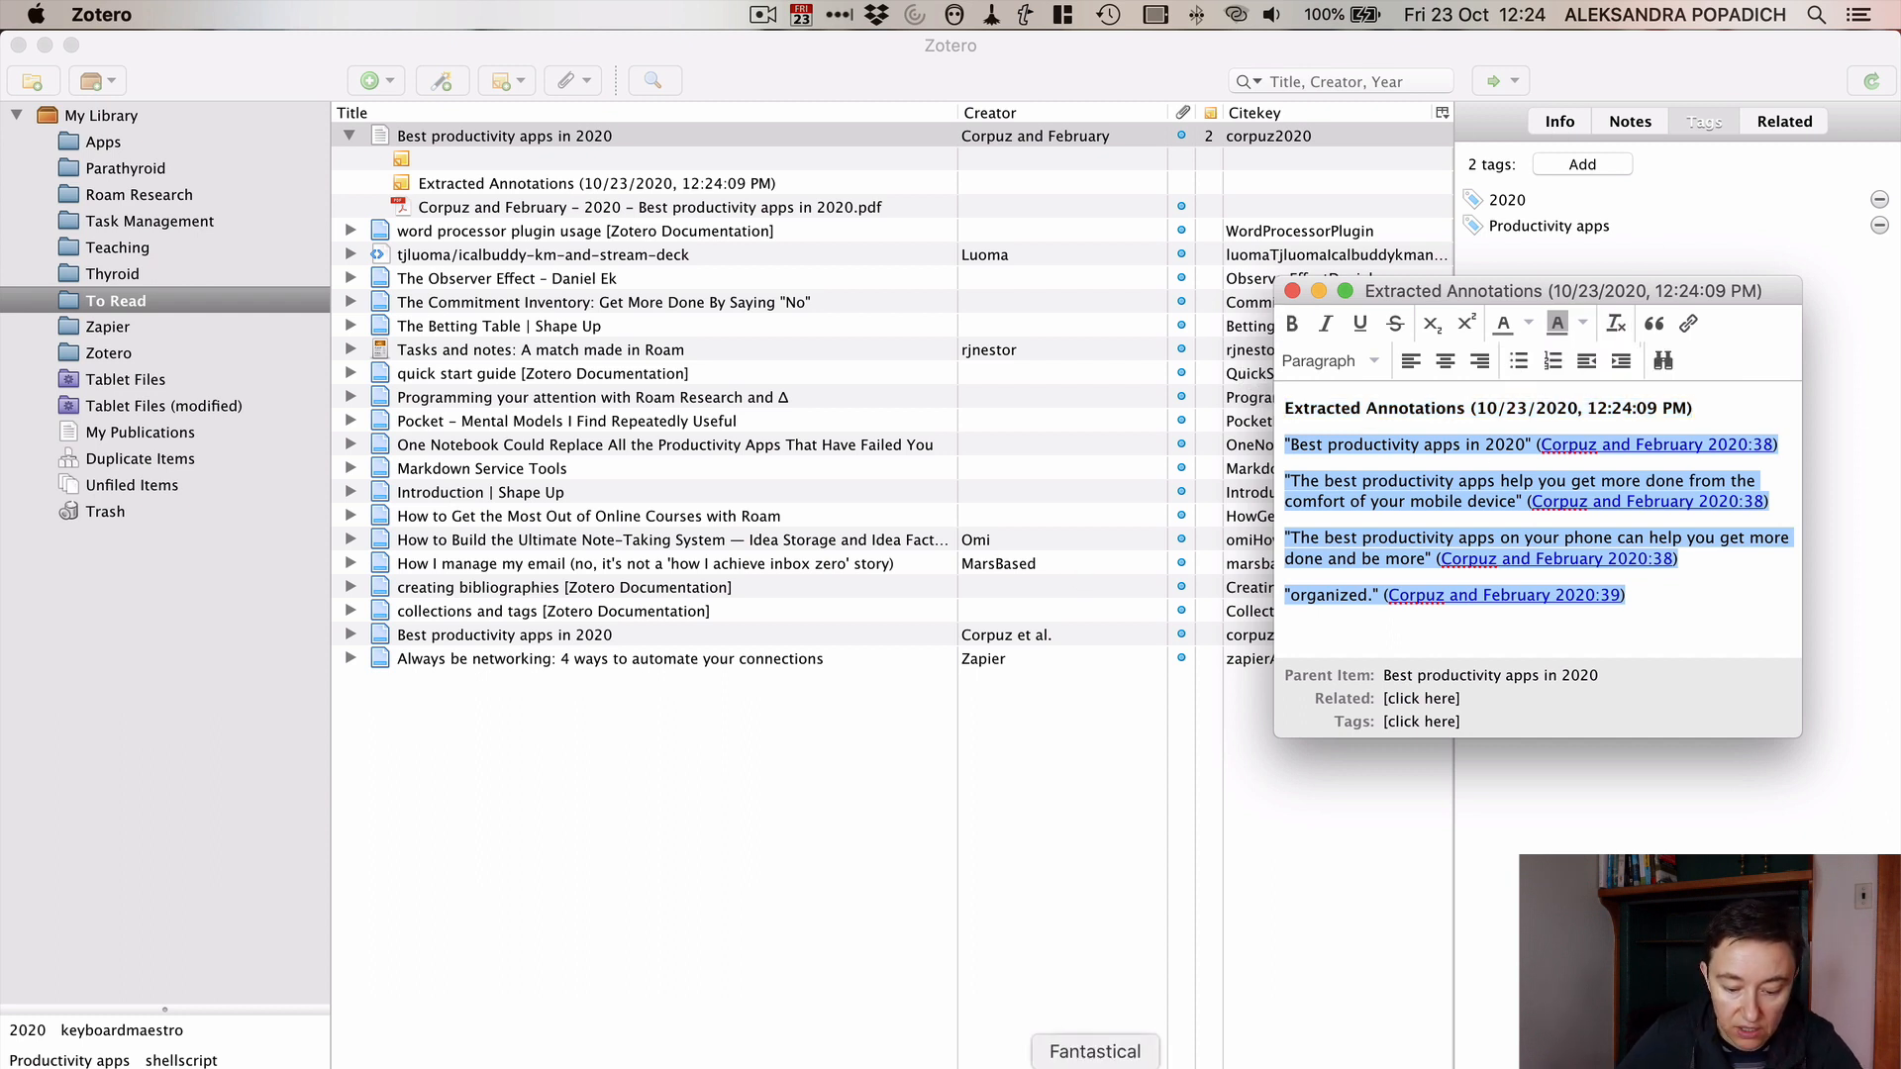
mouse_move(600, 188)
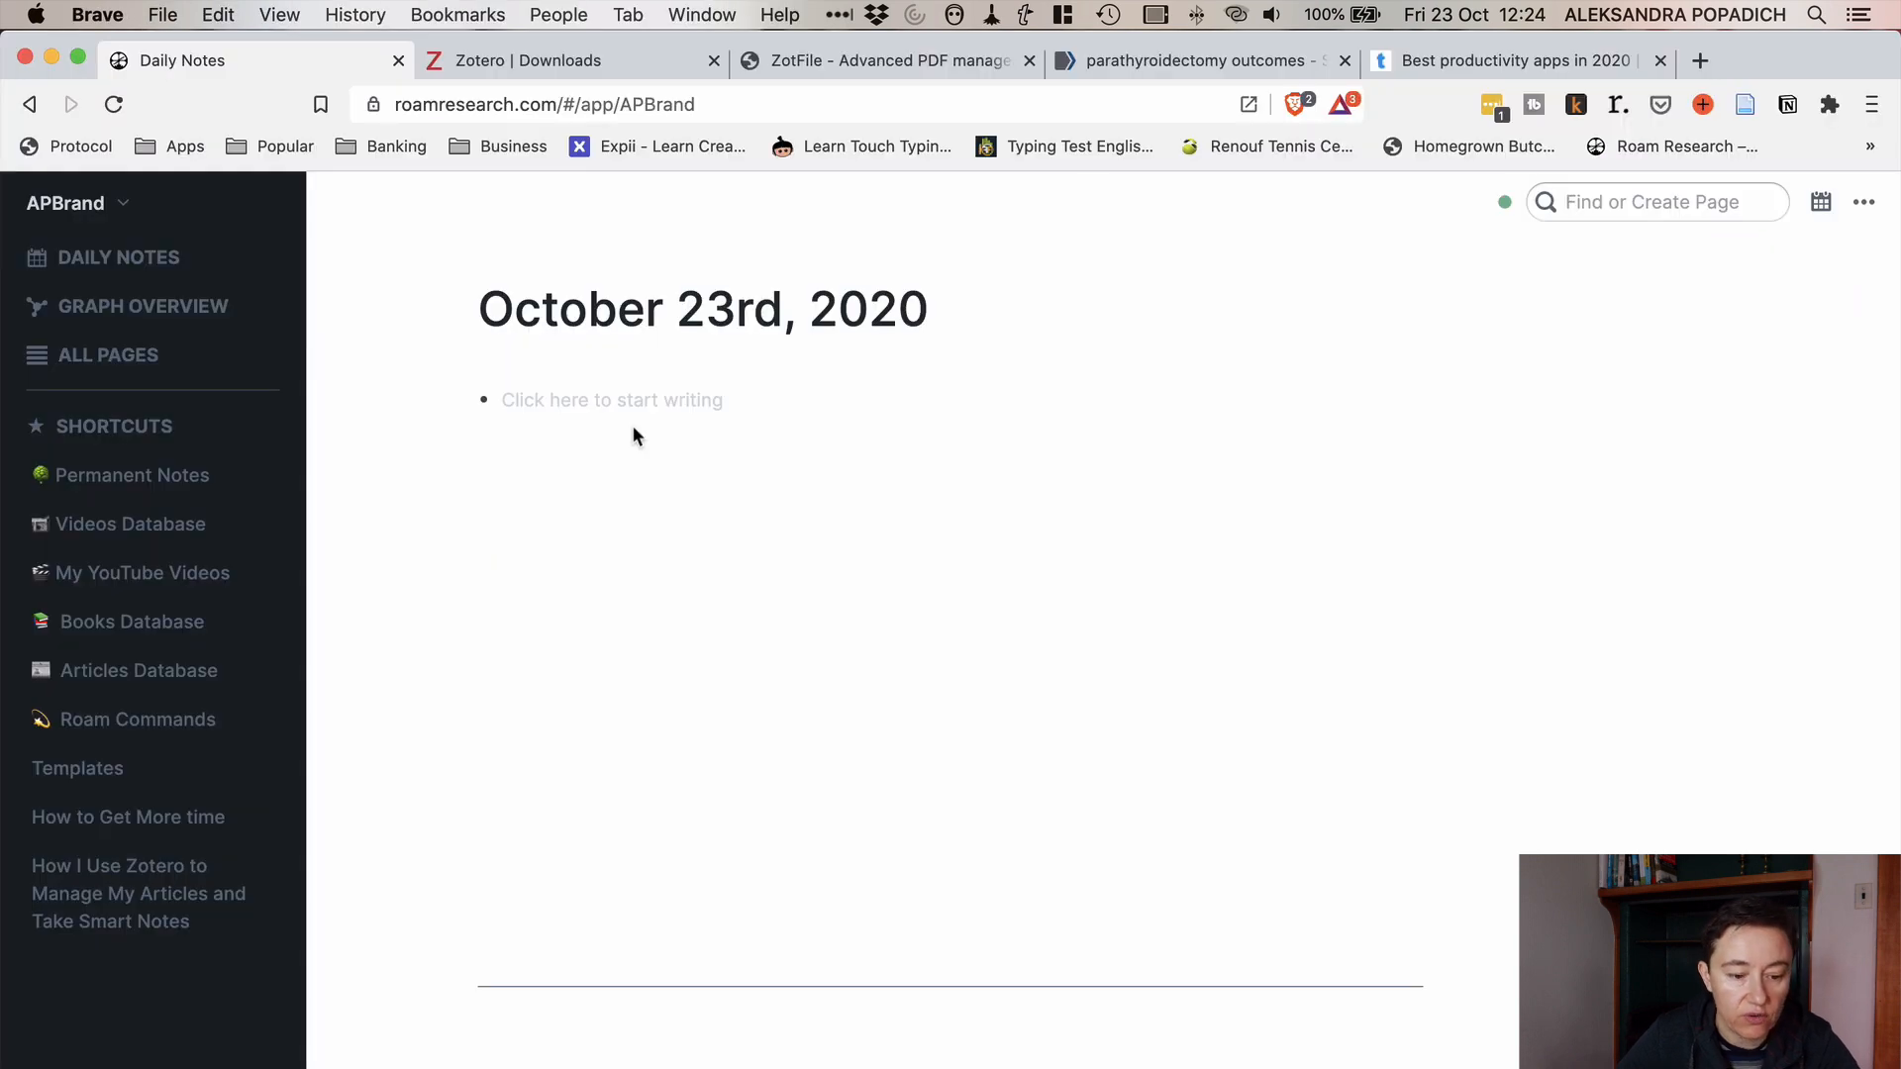
Step: Add a Read entry with author John Corpuz, title Best Productivity Apps in 2020, and productivity apps and #read tags
left_click(611, 398)
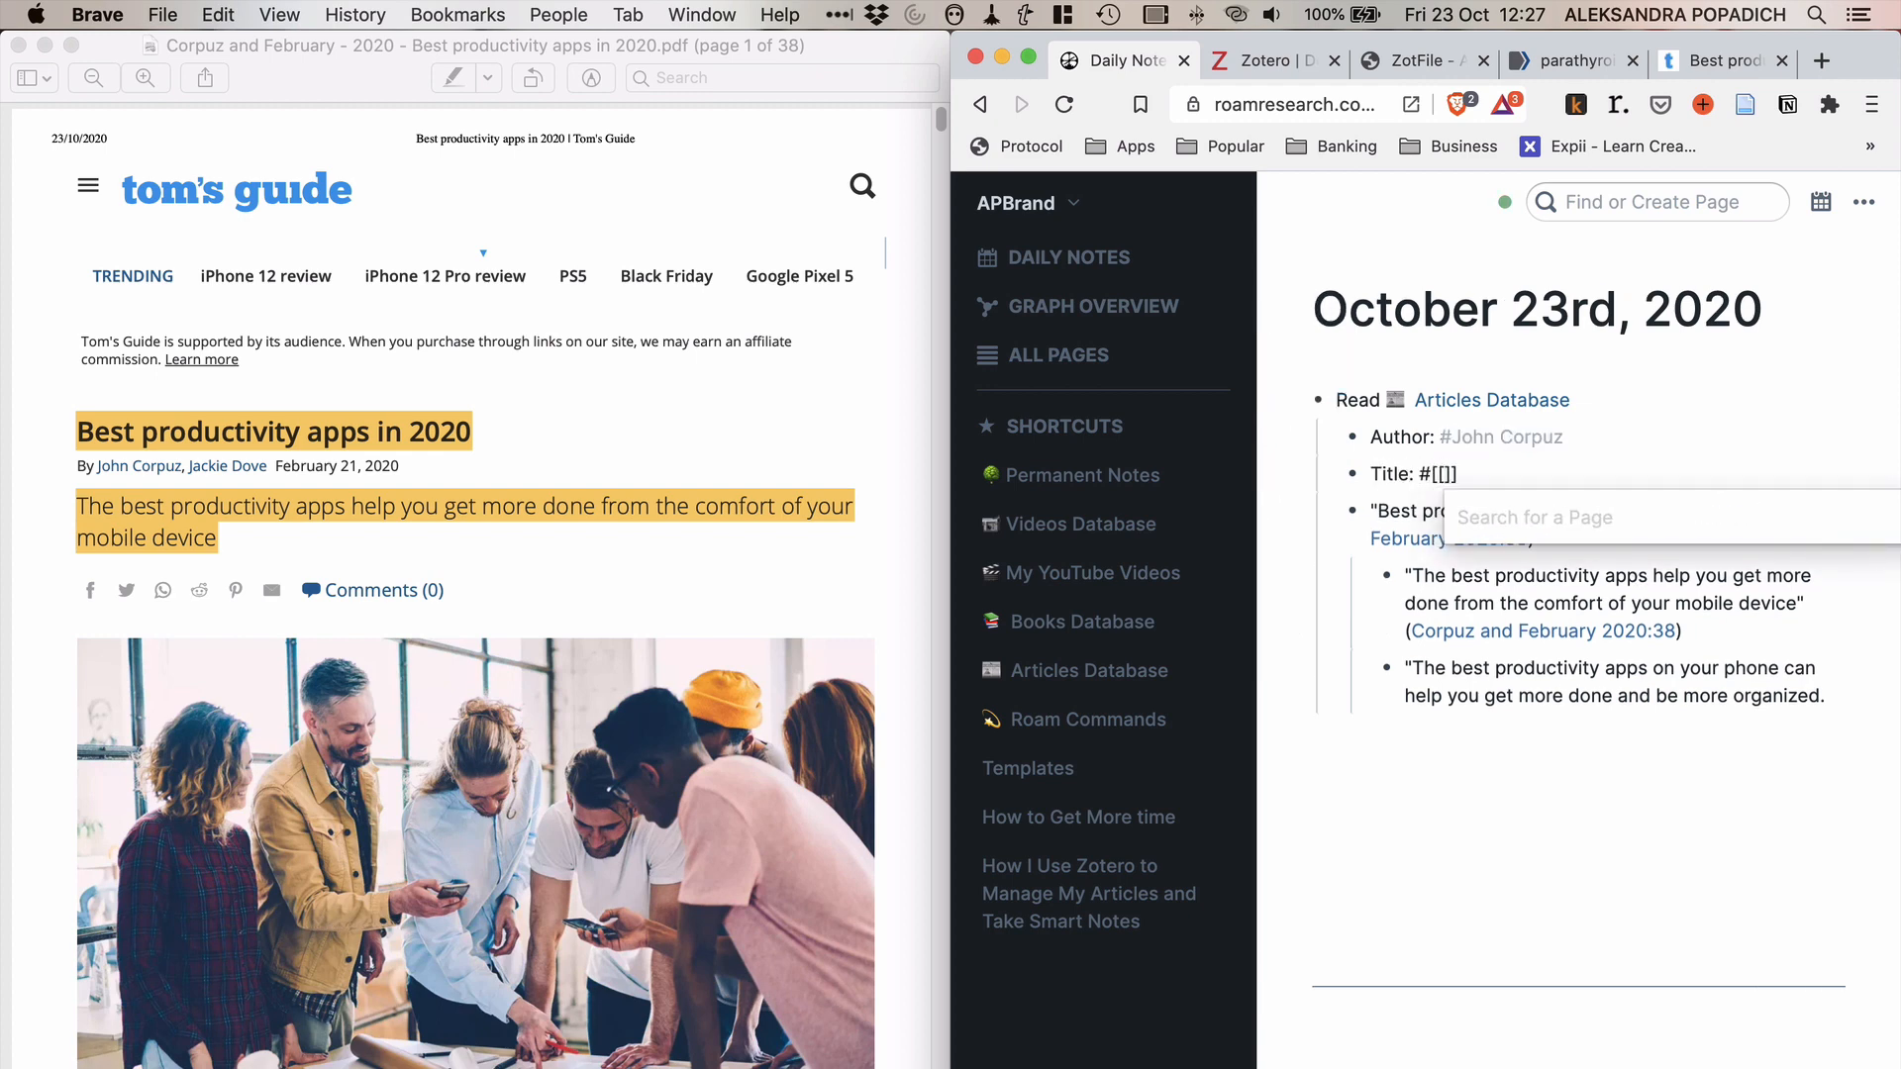
left_click(1499, 436)
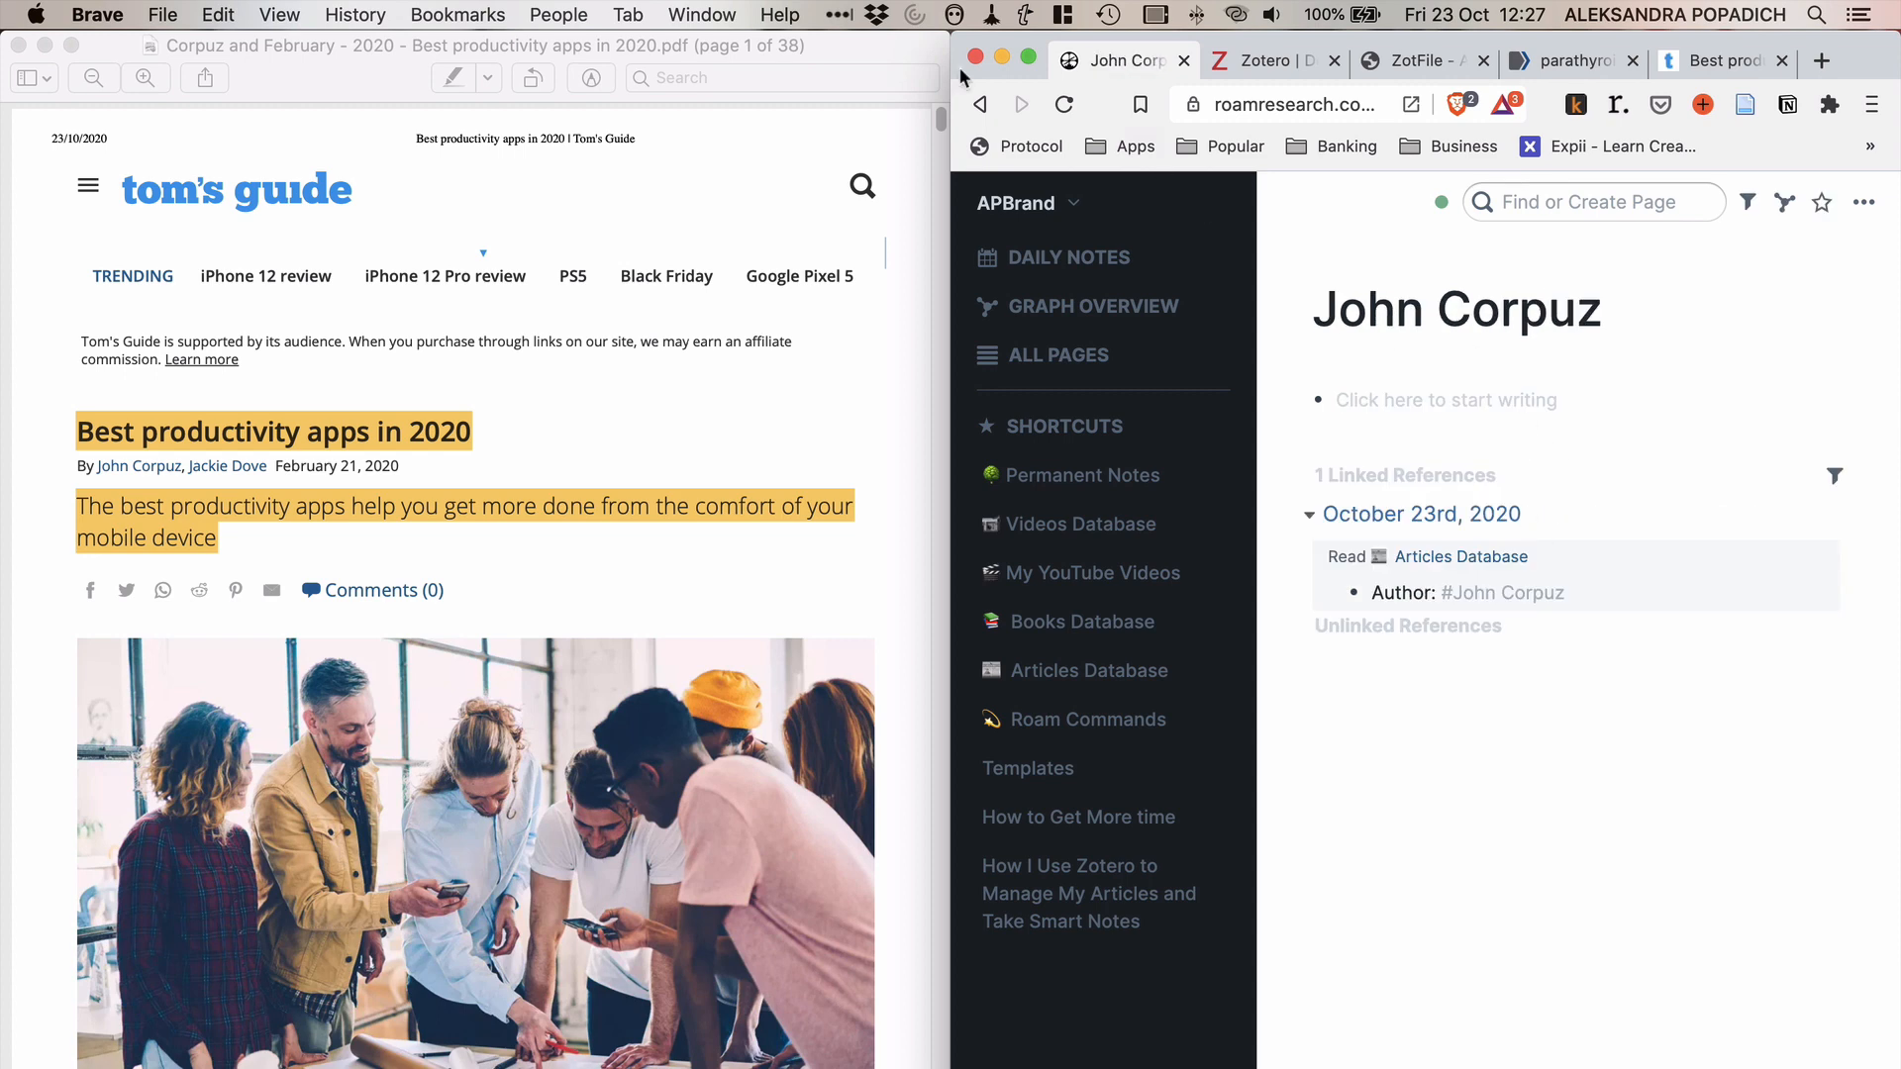
left_click(1422, 513)
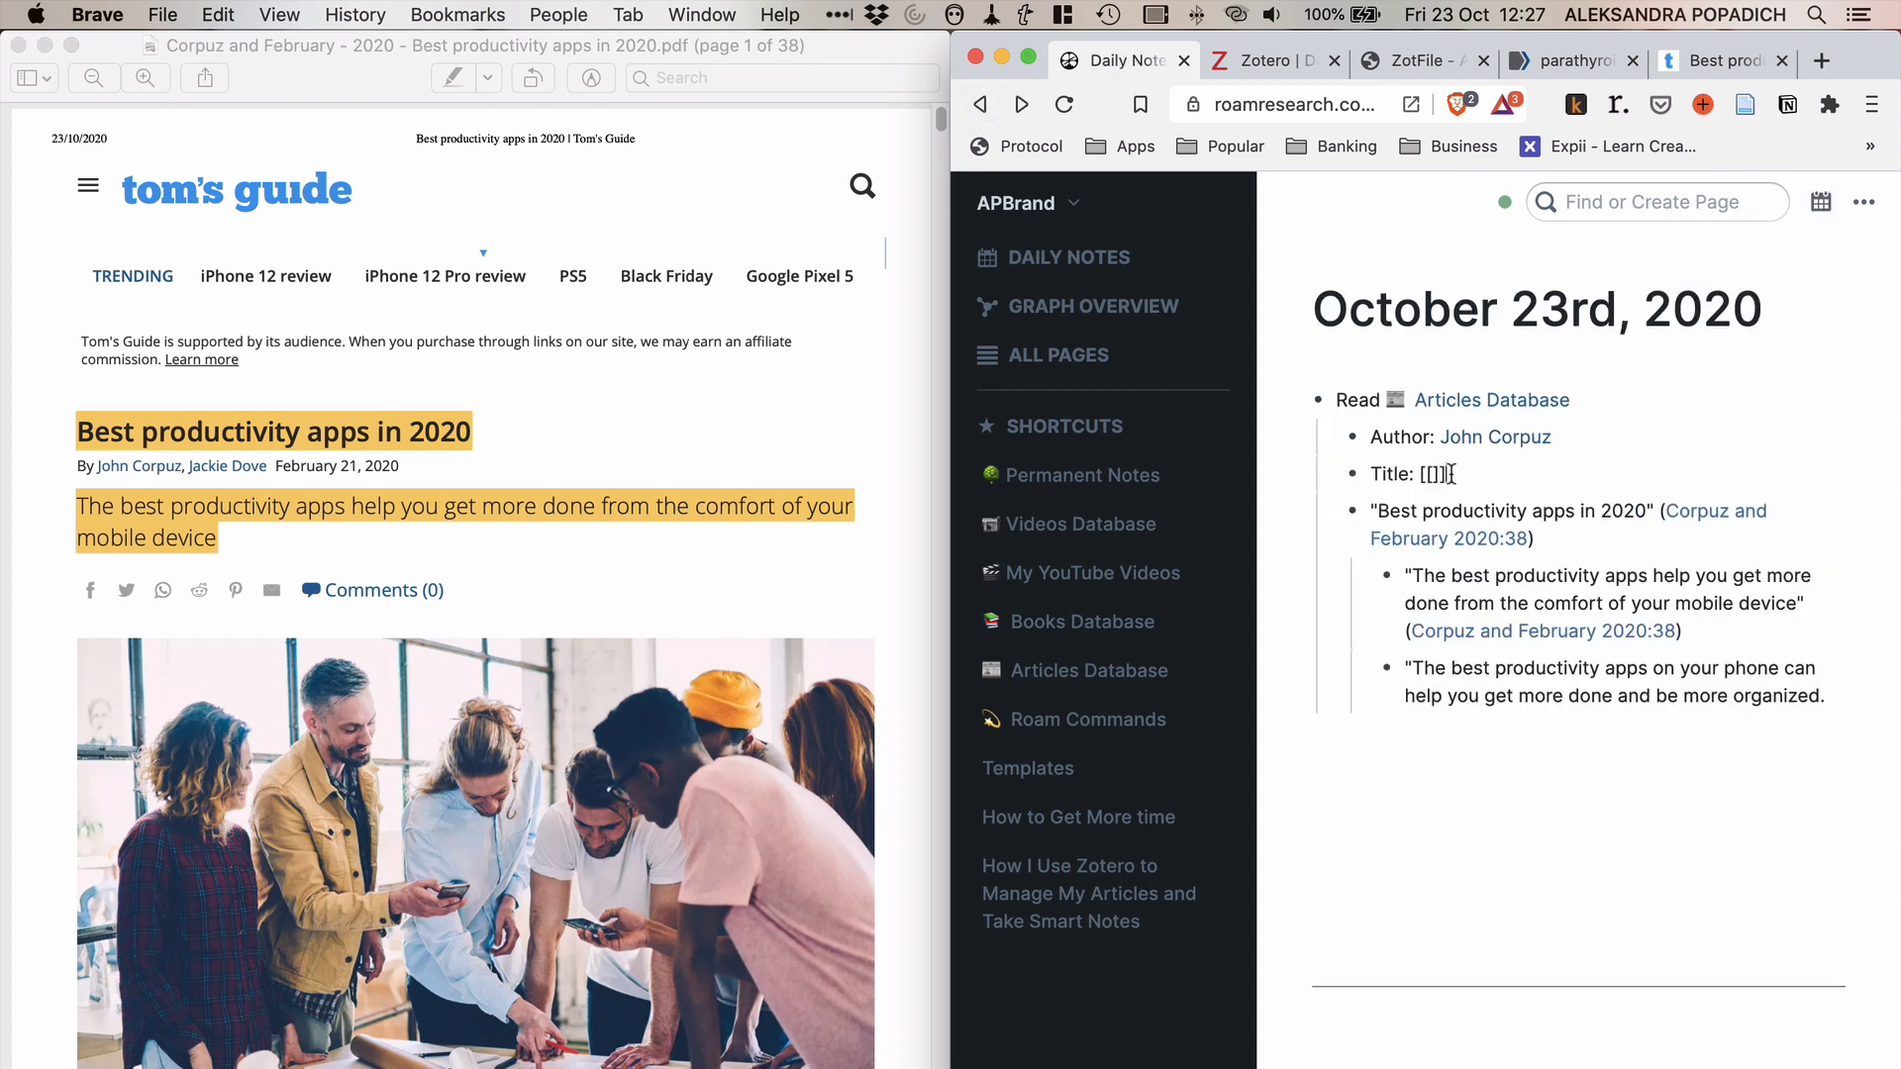
type("Best Productivity Apps in 2020")
type("Tags:")
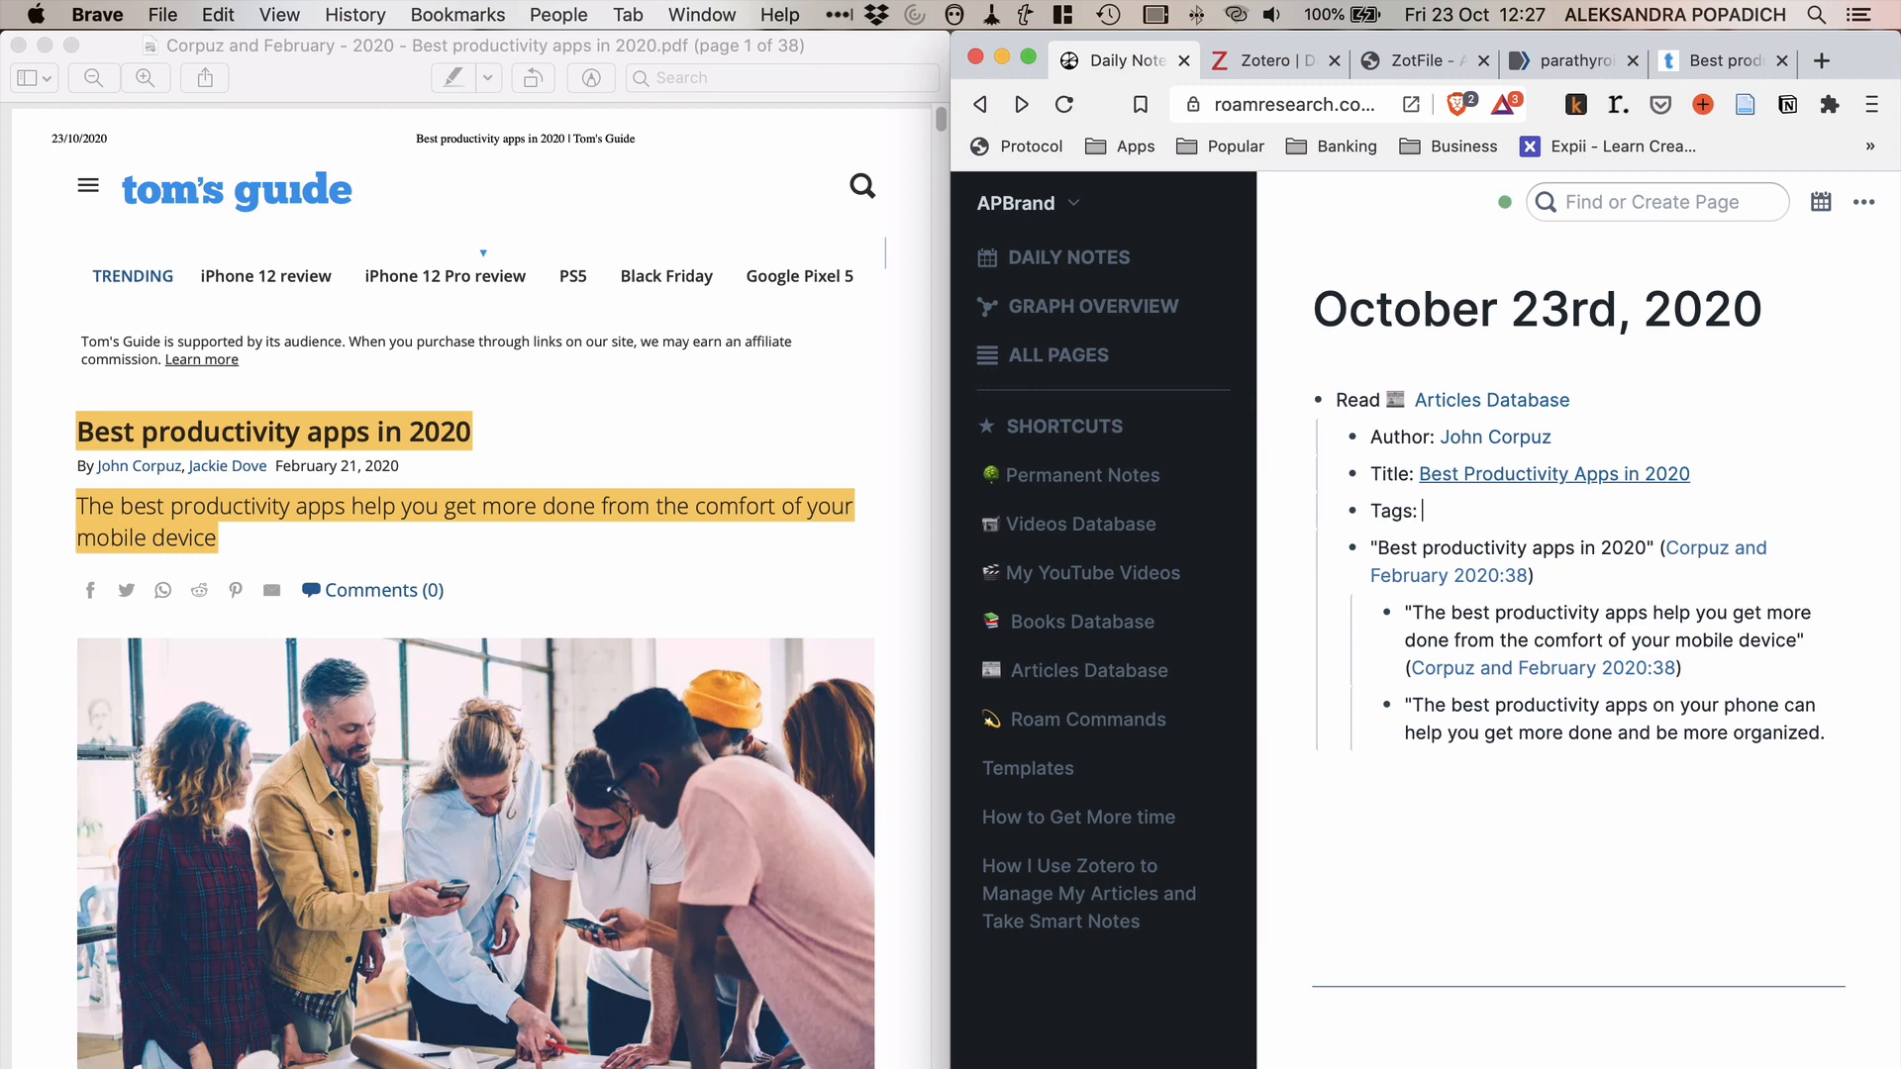
type("[[product")
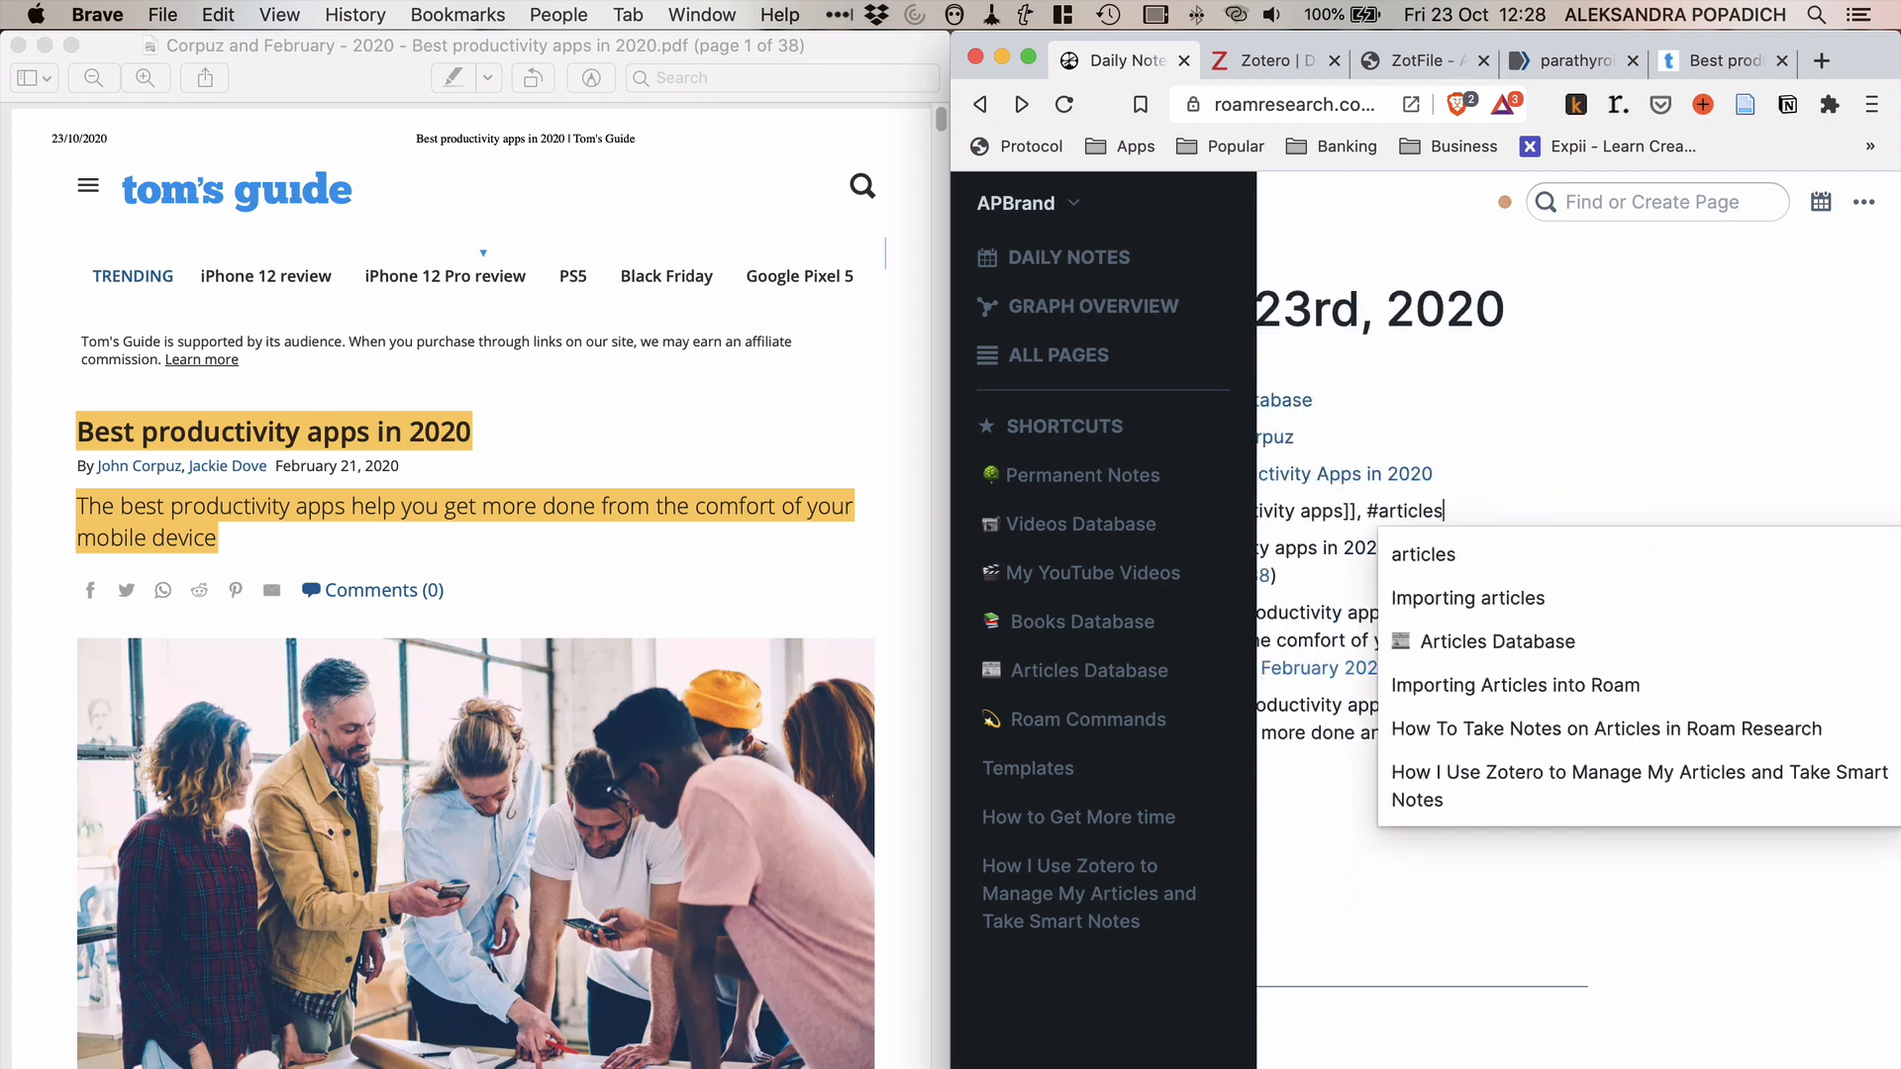
type(", 3")
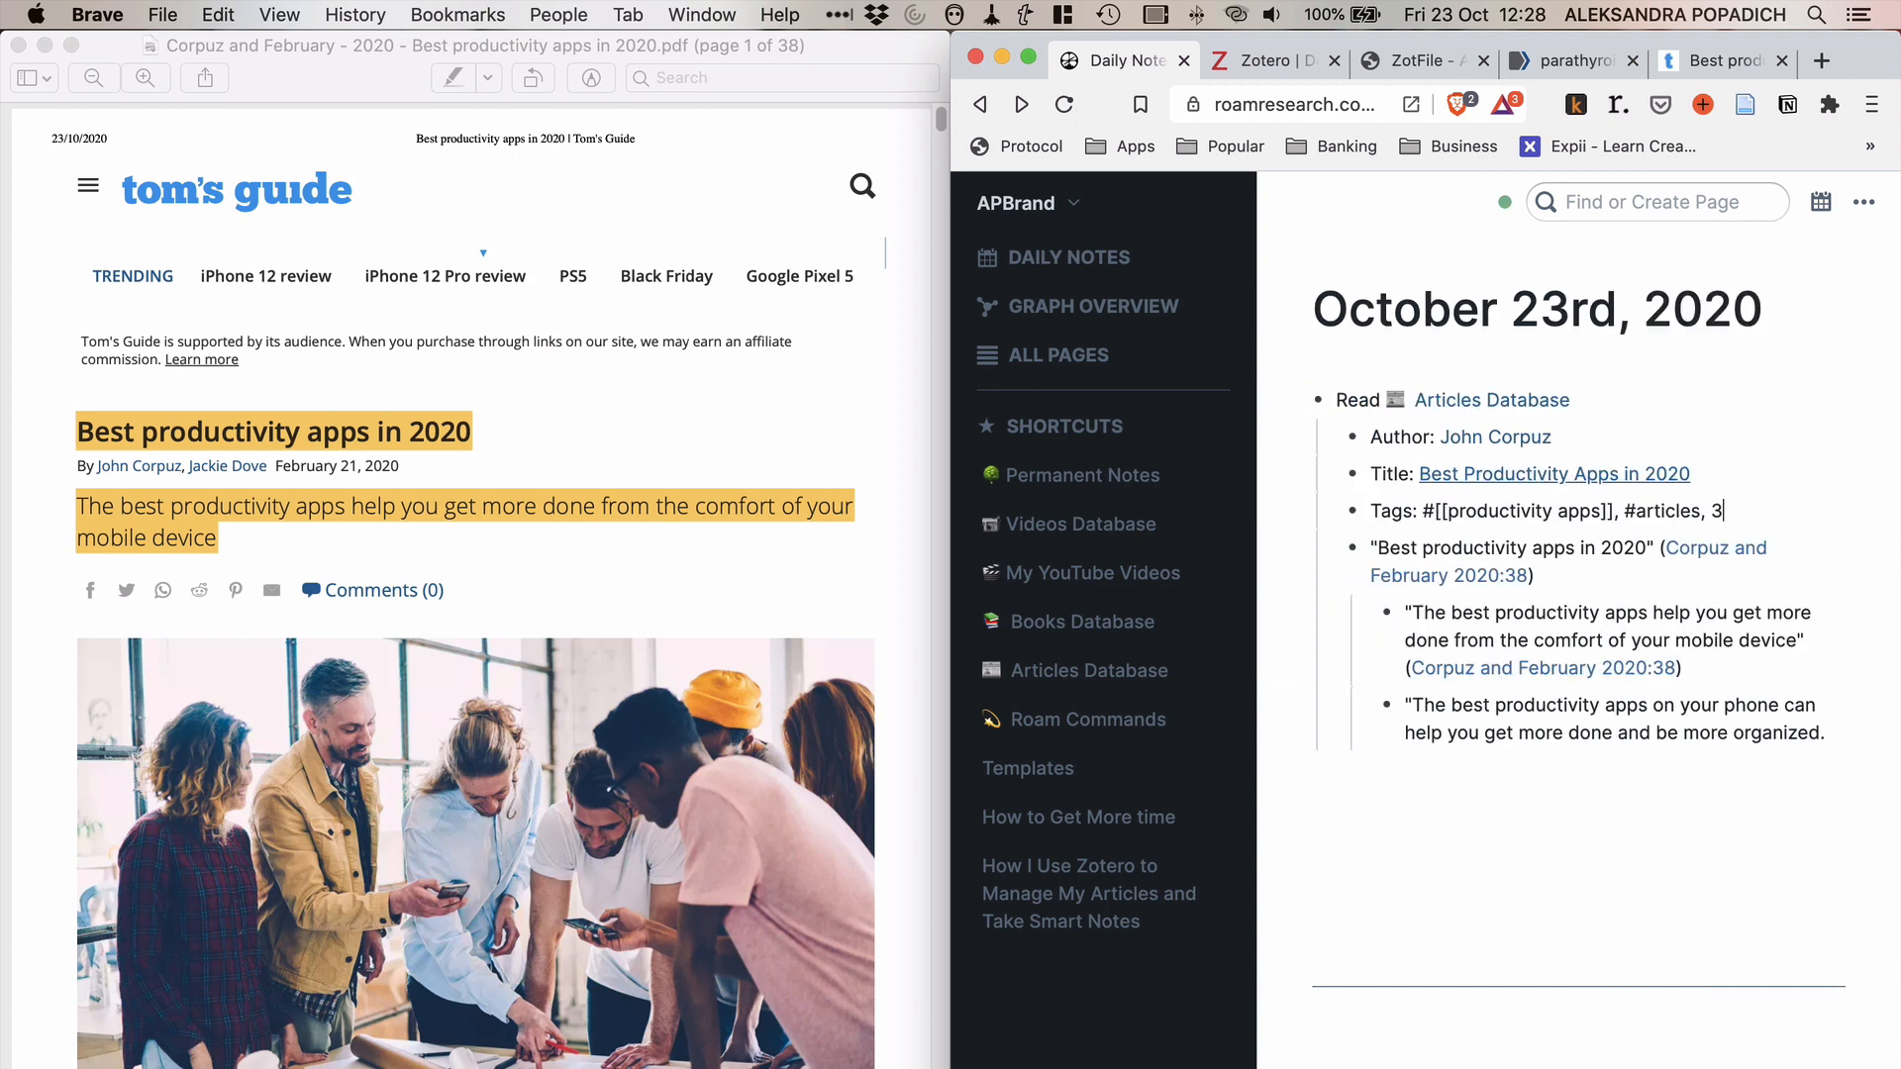
type("#read")
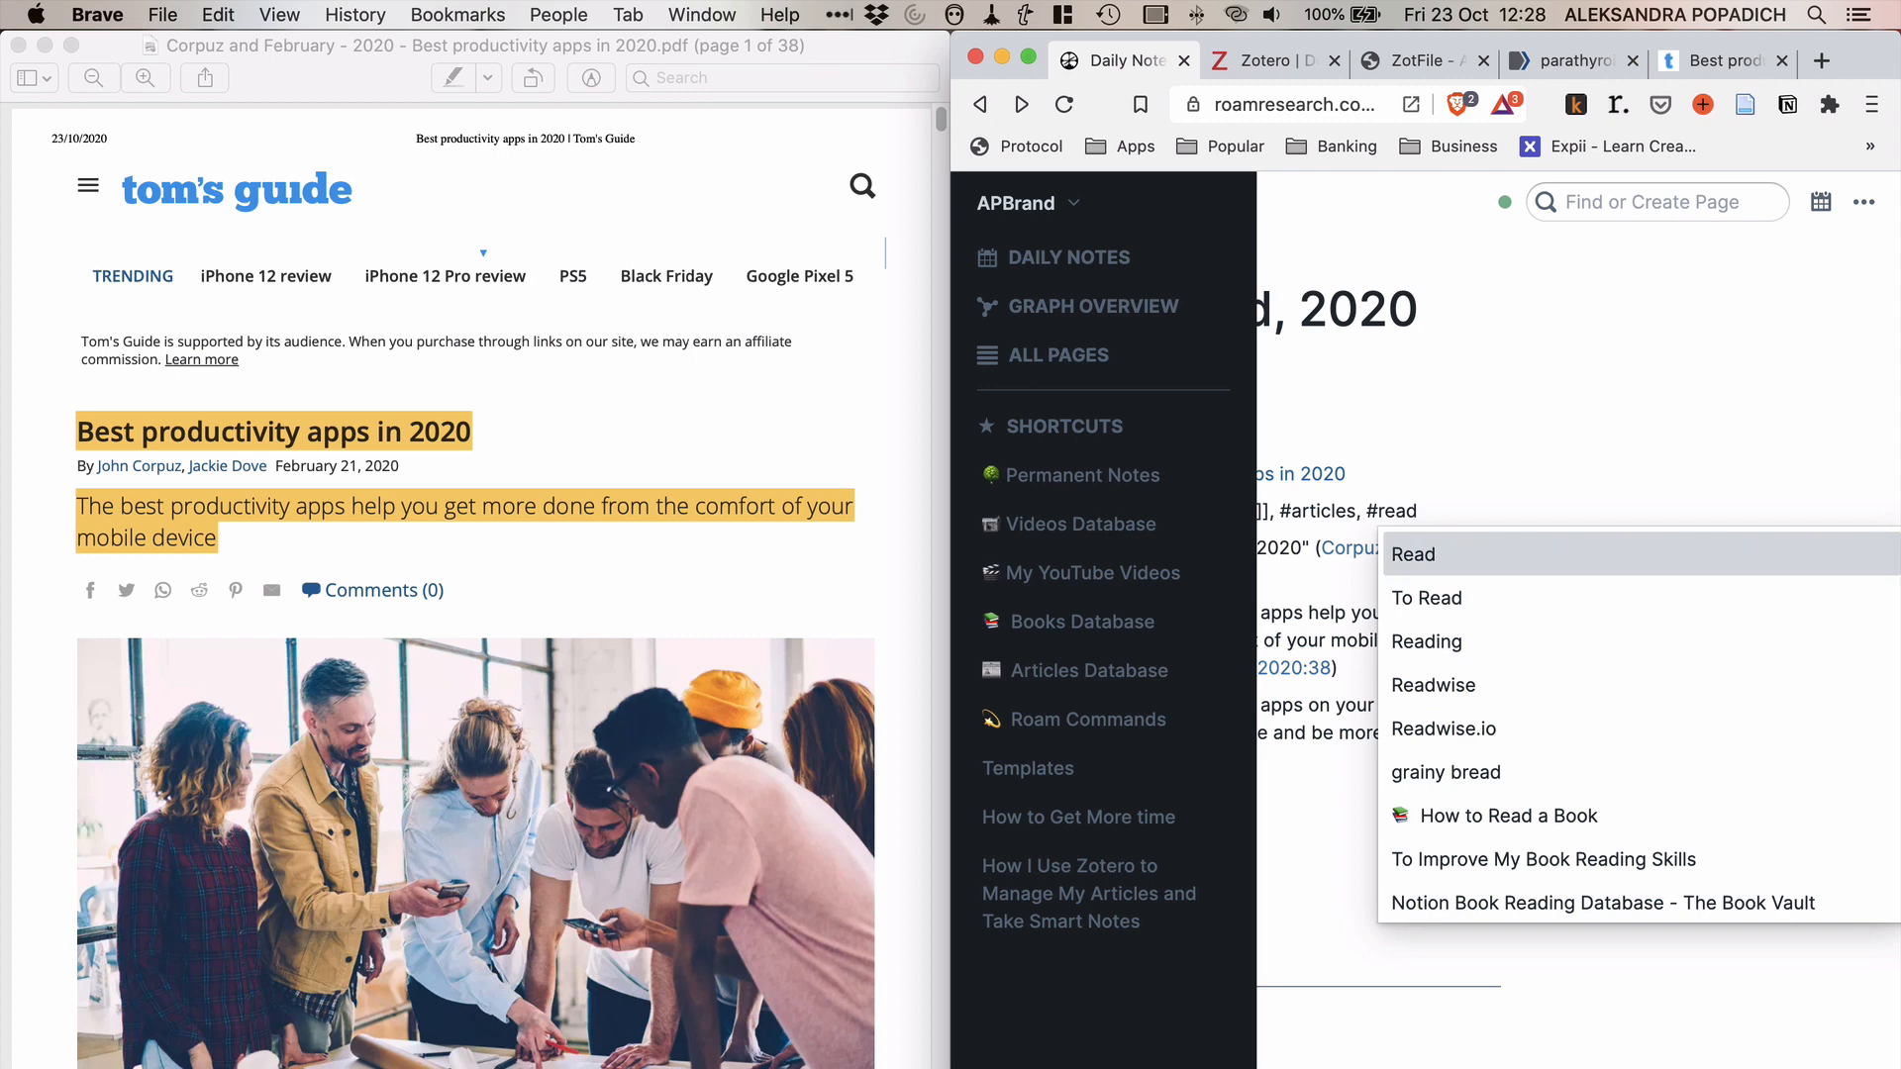
left_click(1412, 554)
type("#[[Literature N")
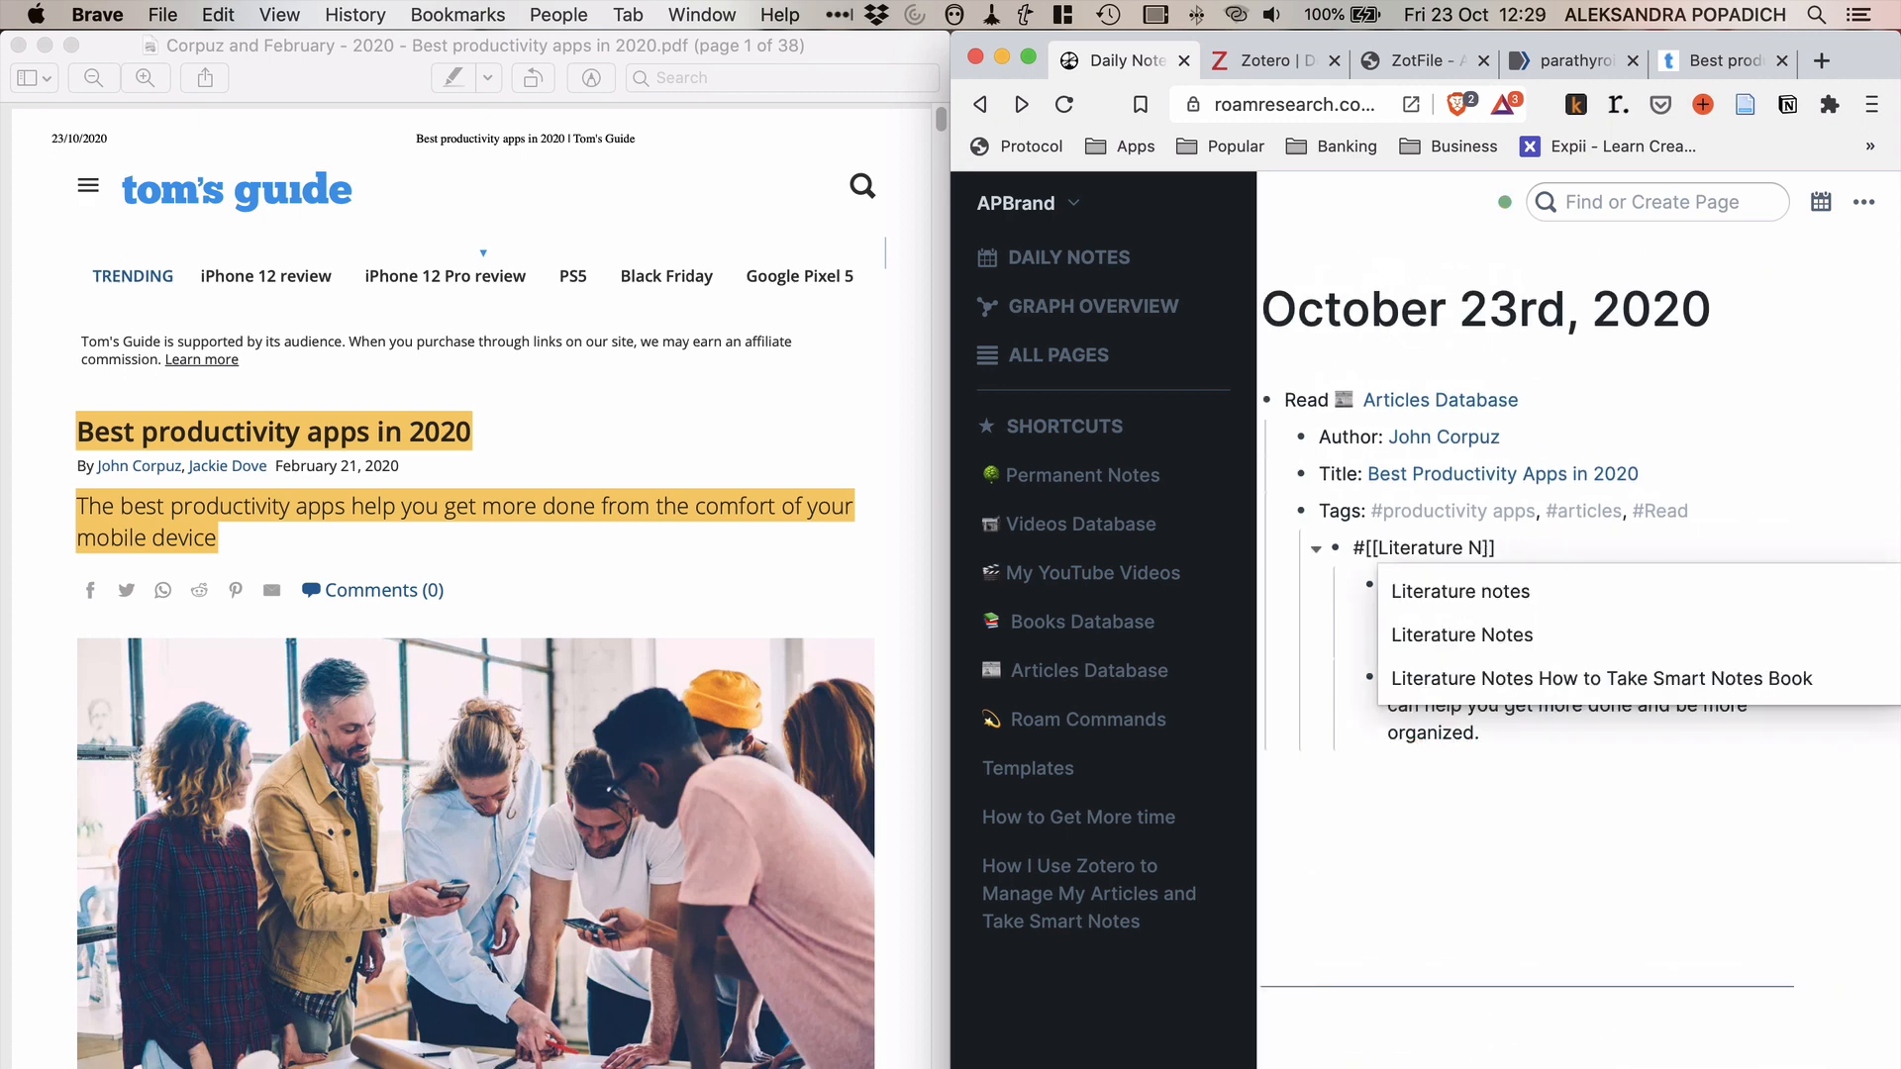
Step: Nest a highlights block with the quote about apps for mobile devices beneath the entry
type("highligths")
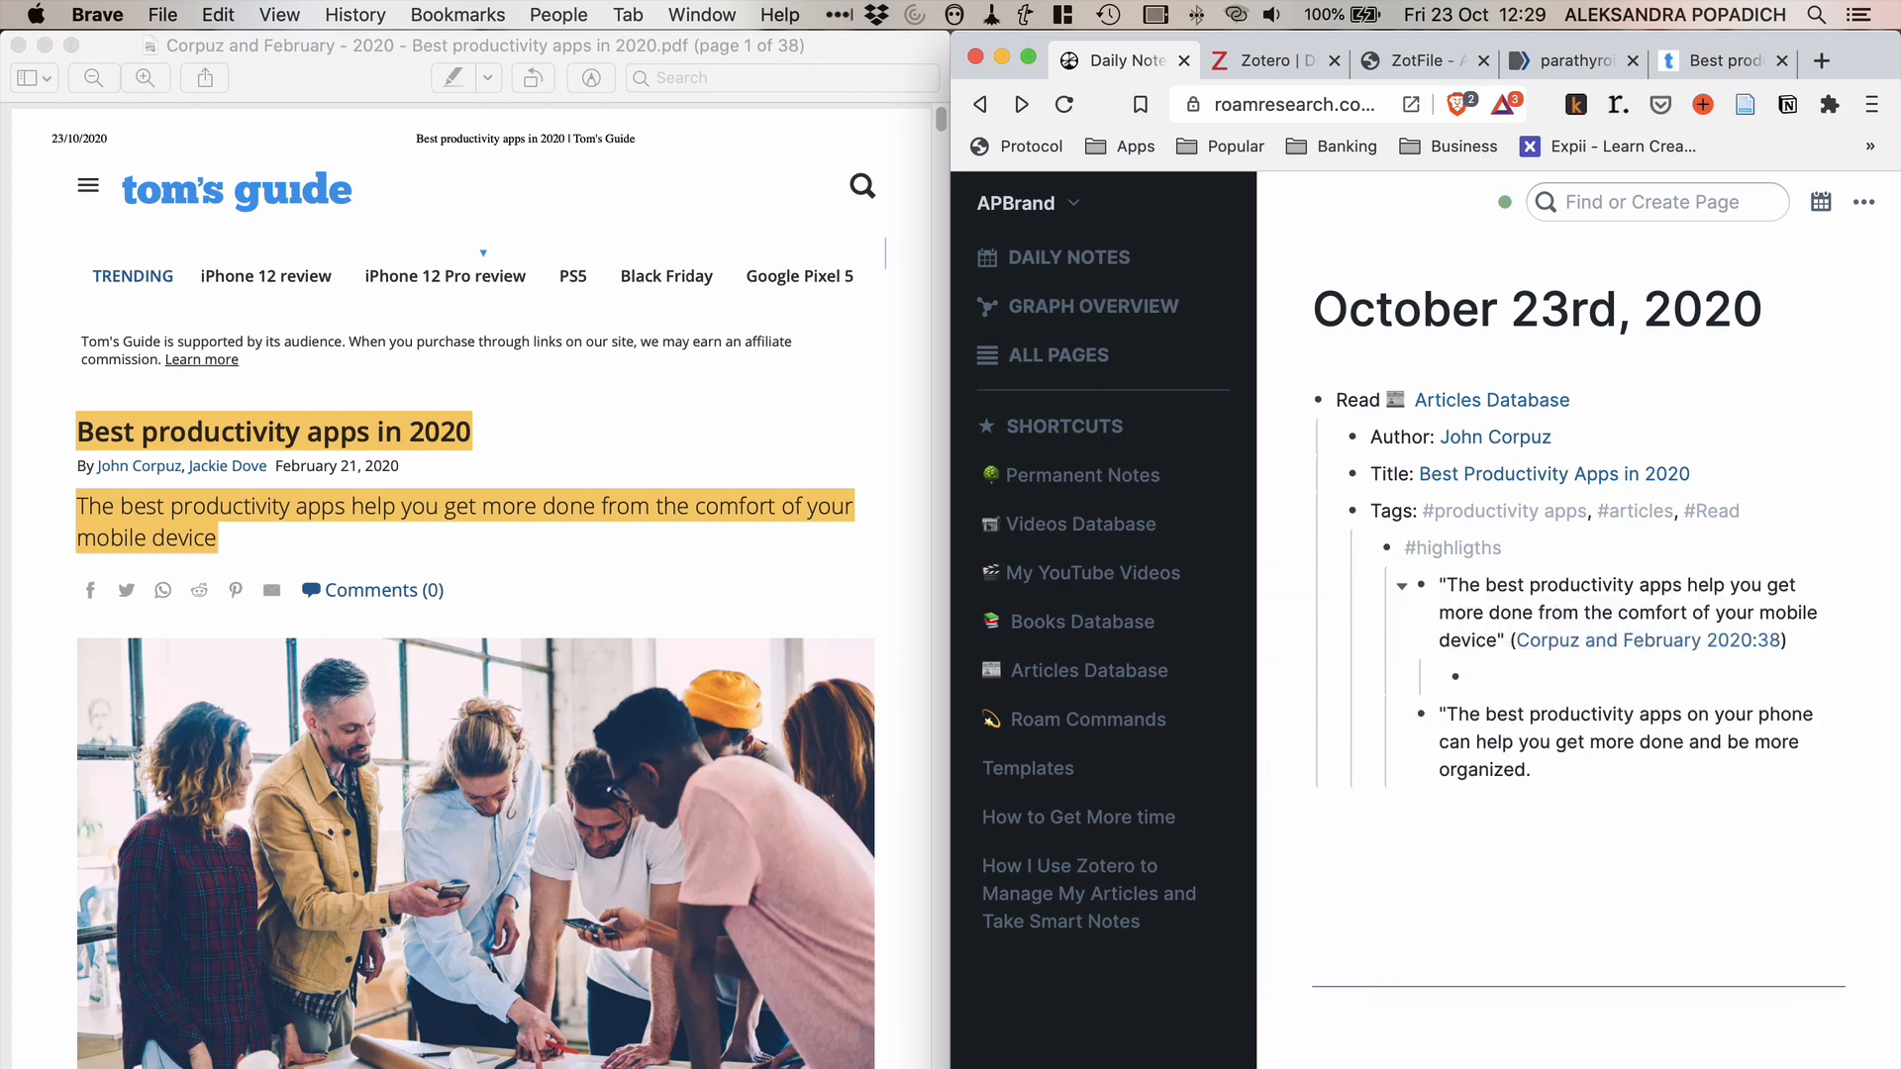
type("for mobile devi")
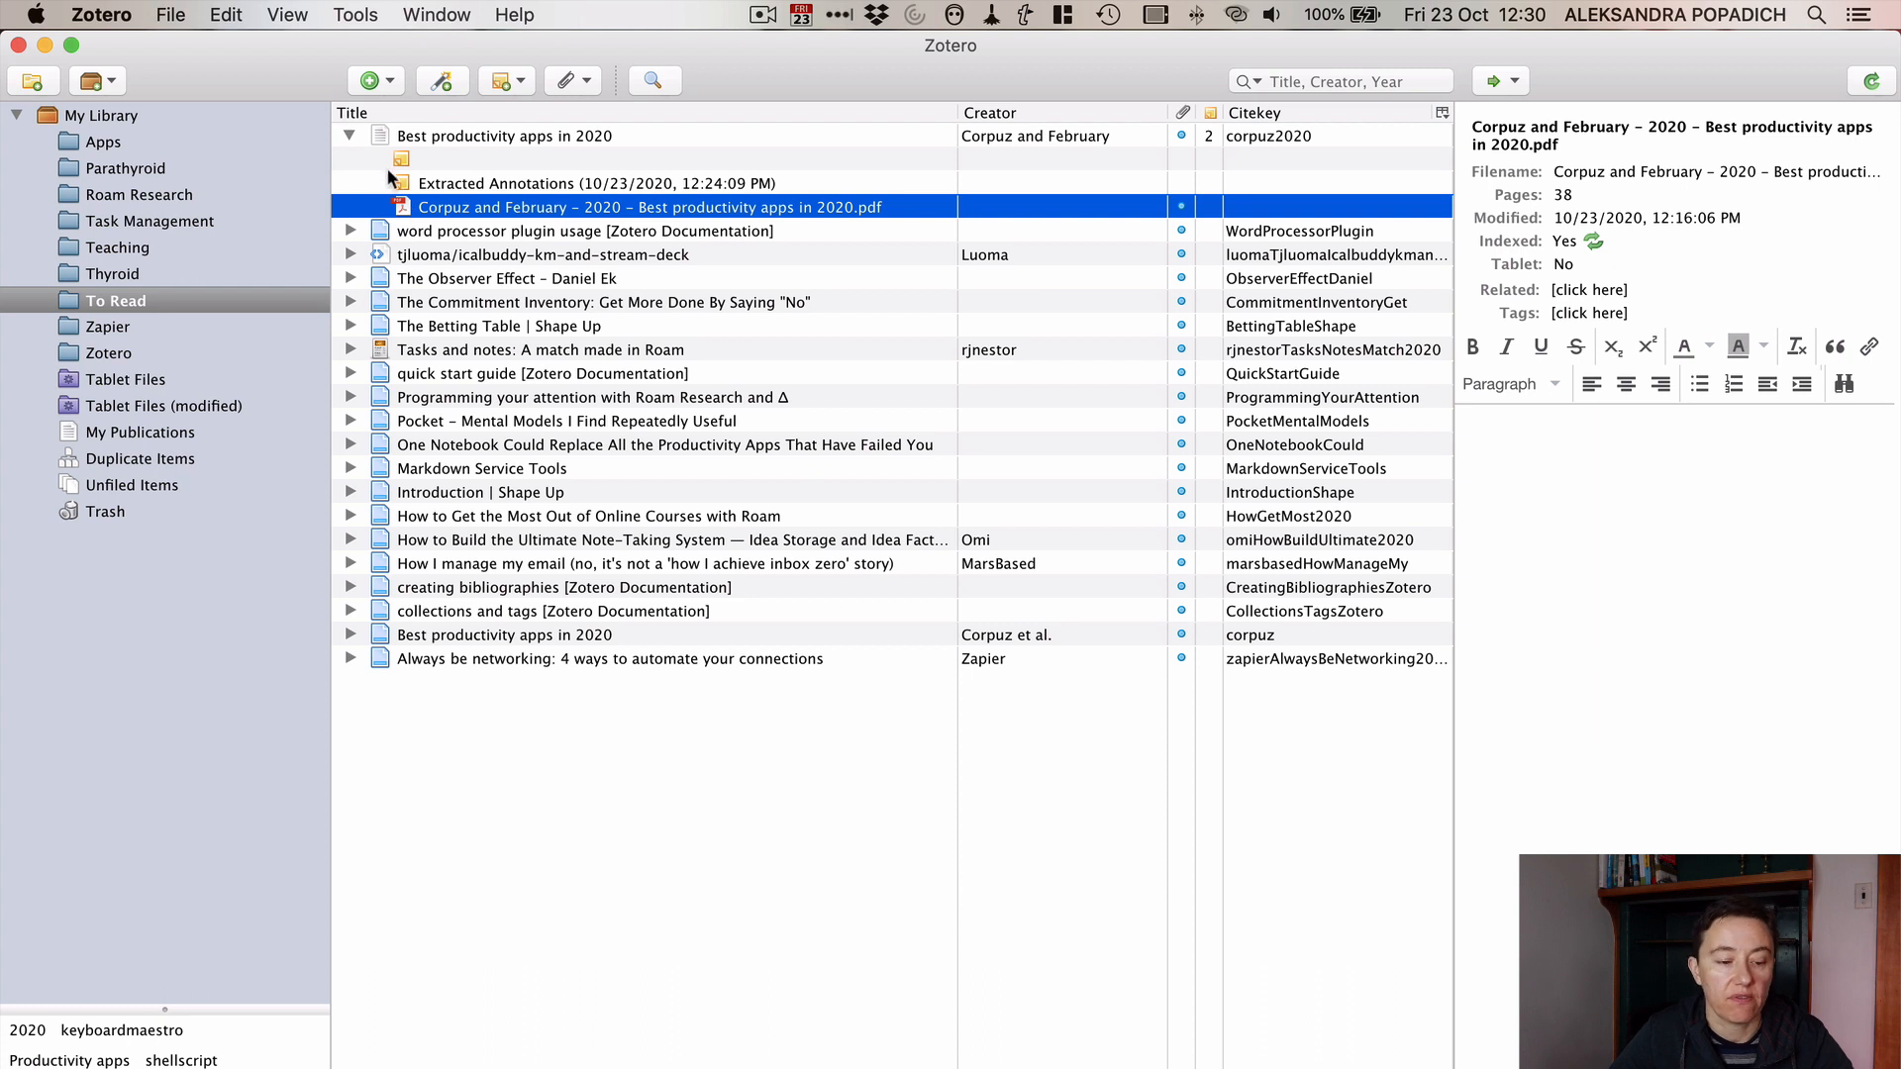
mouse_move(436, 204)
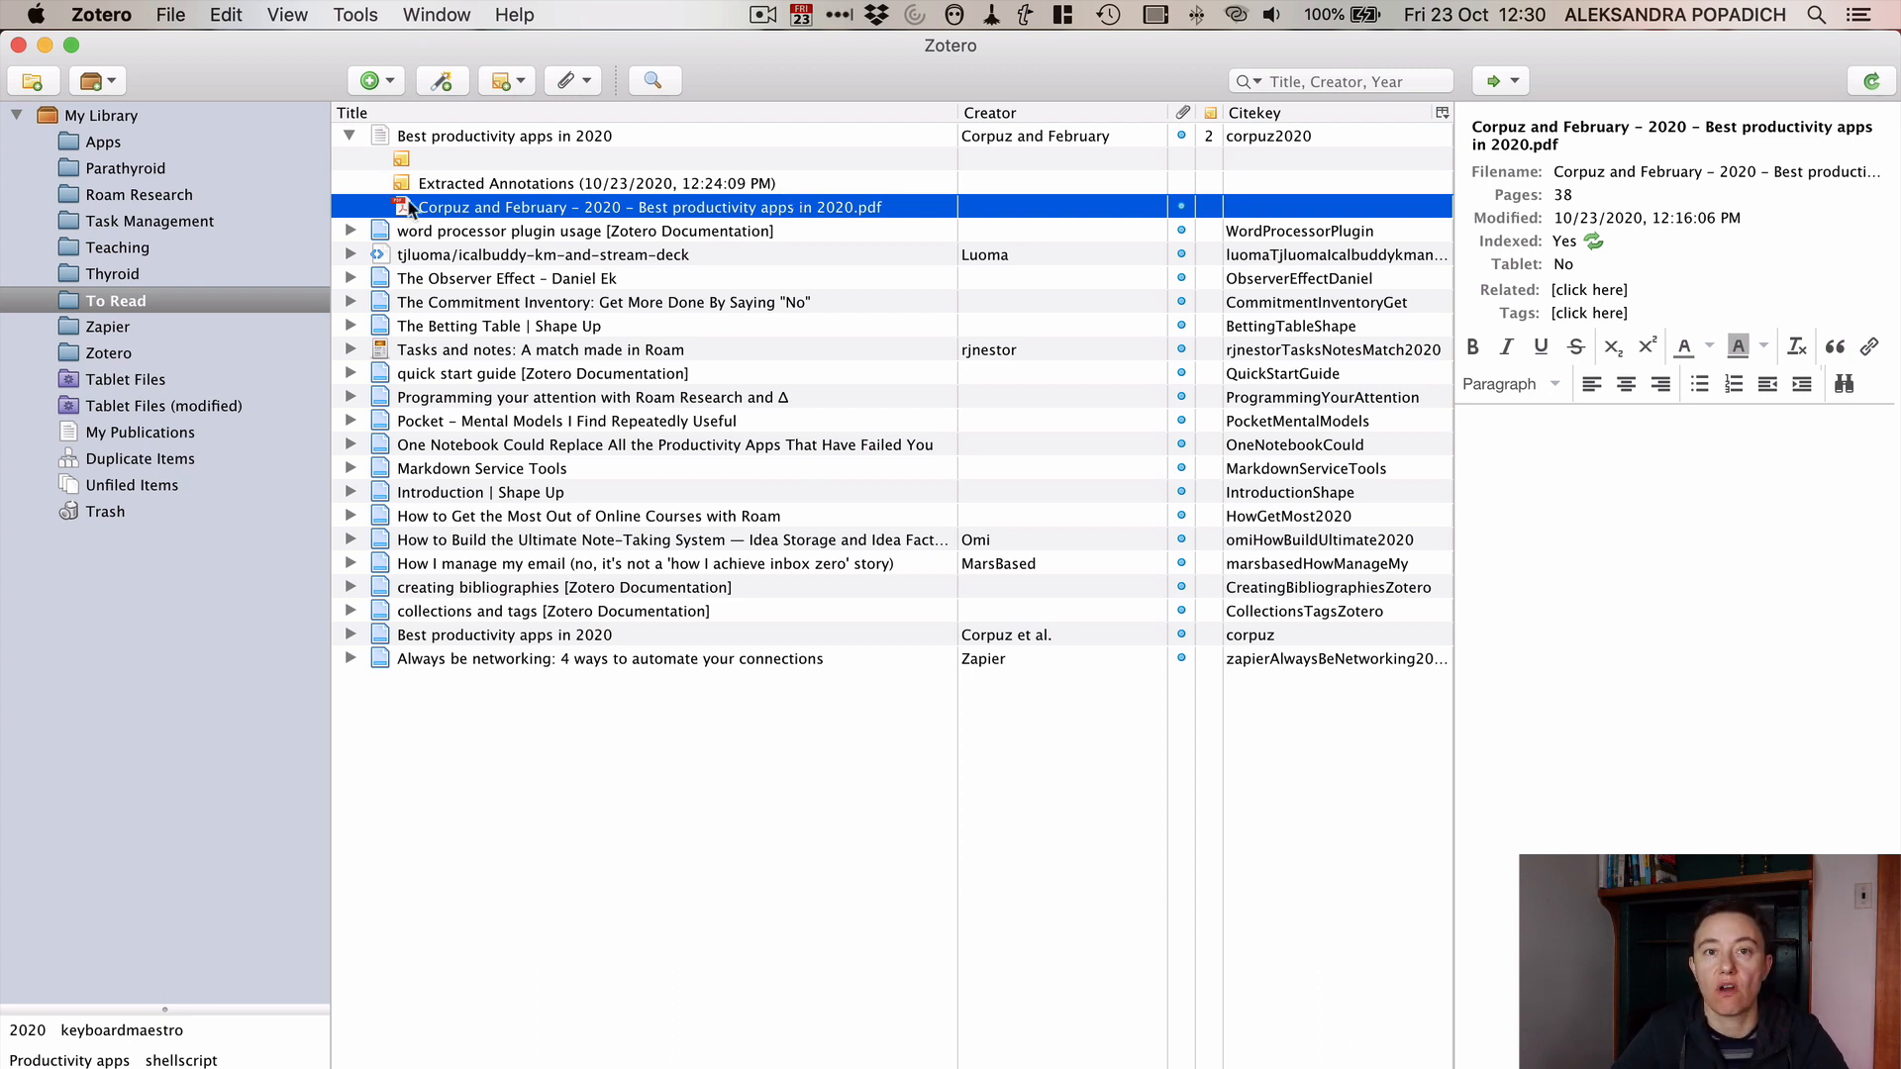
Step: Bring up the actions available for the Best productivity apps in 2020 PDF attachment
right_click(646, 206)
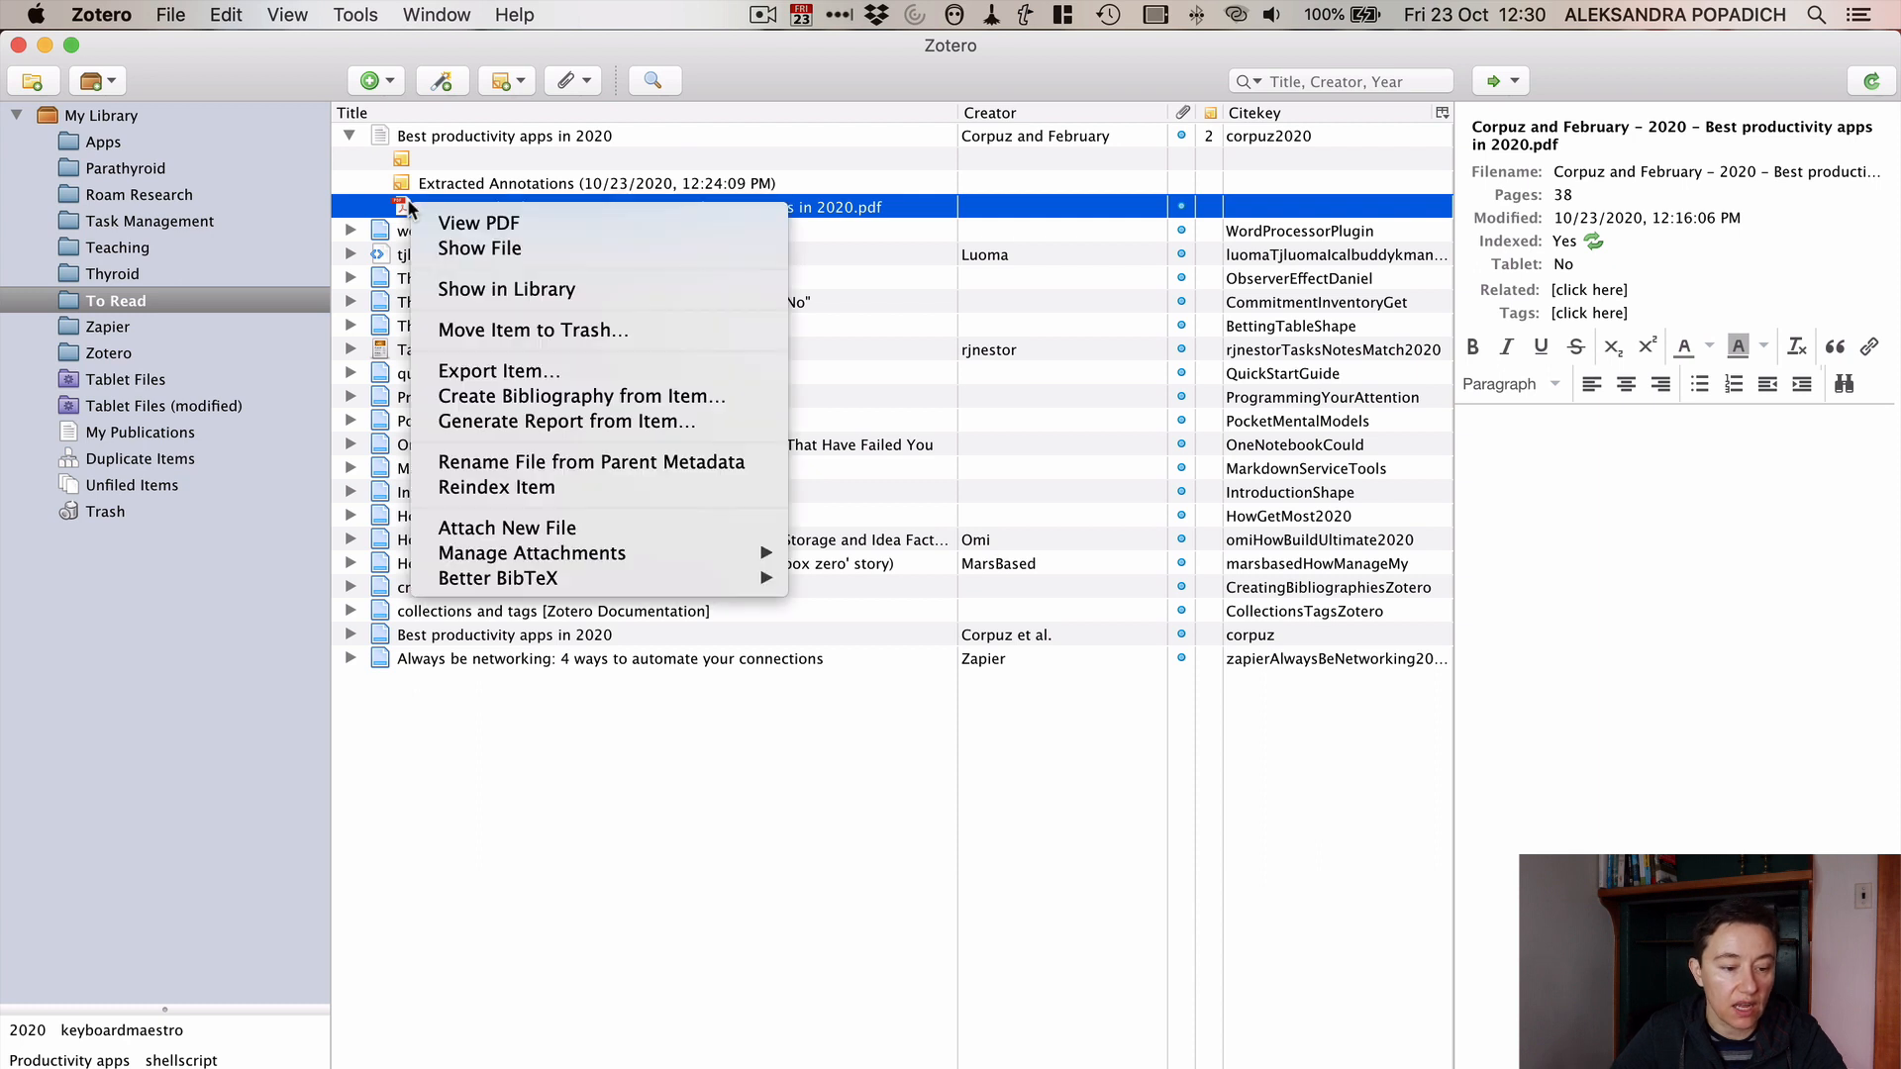
mouse_move(497, 370)
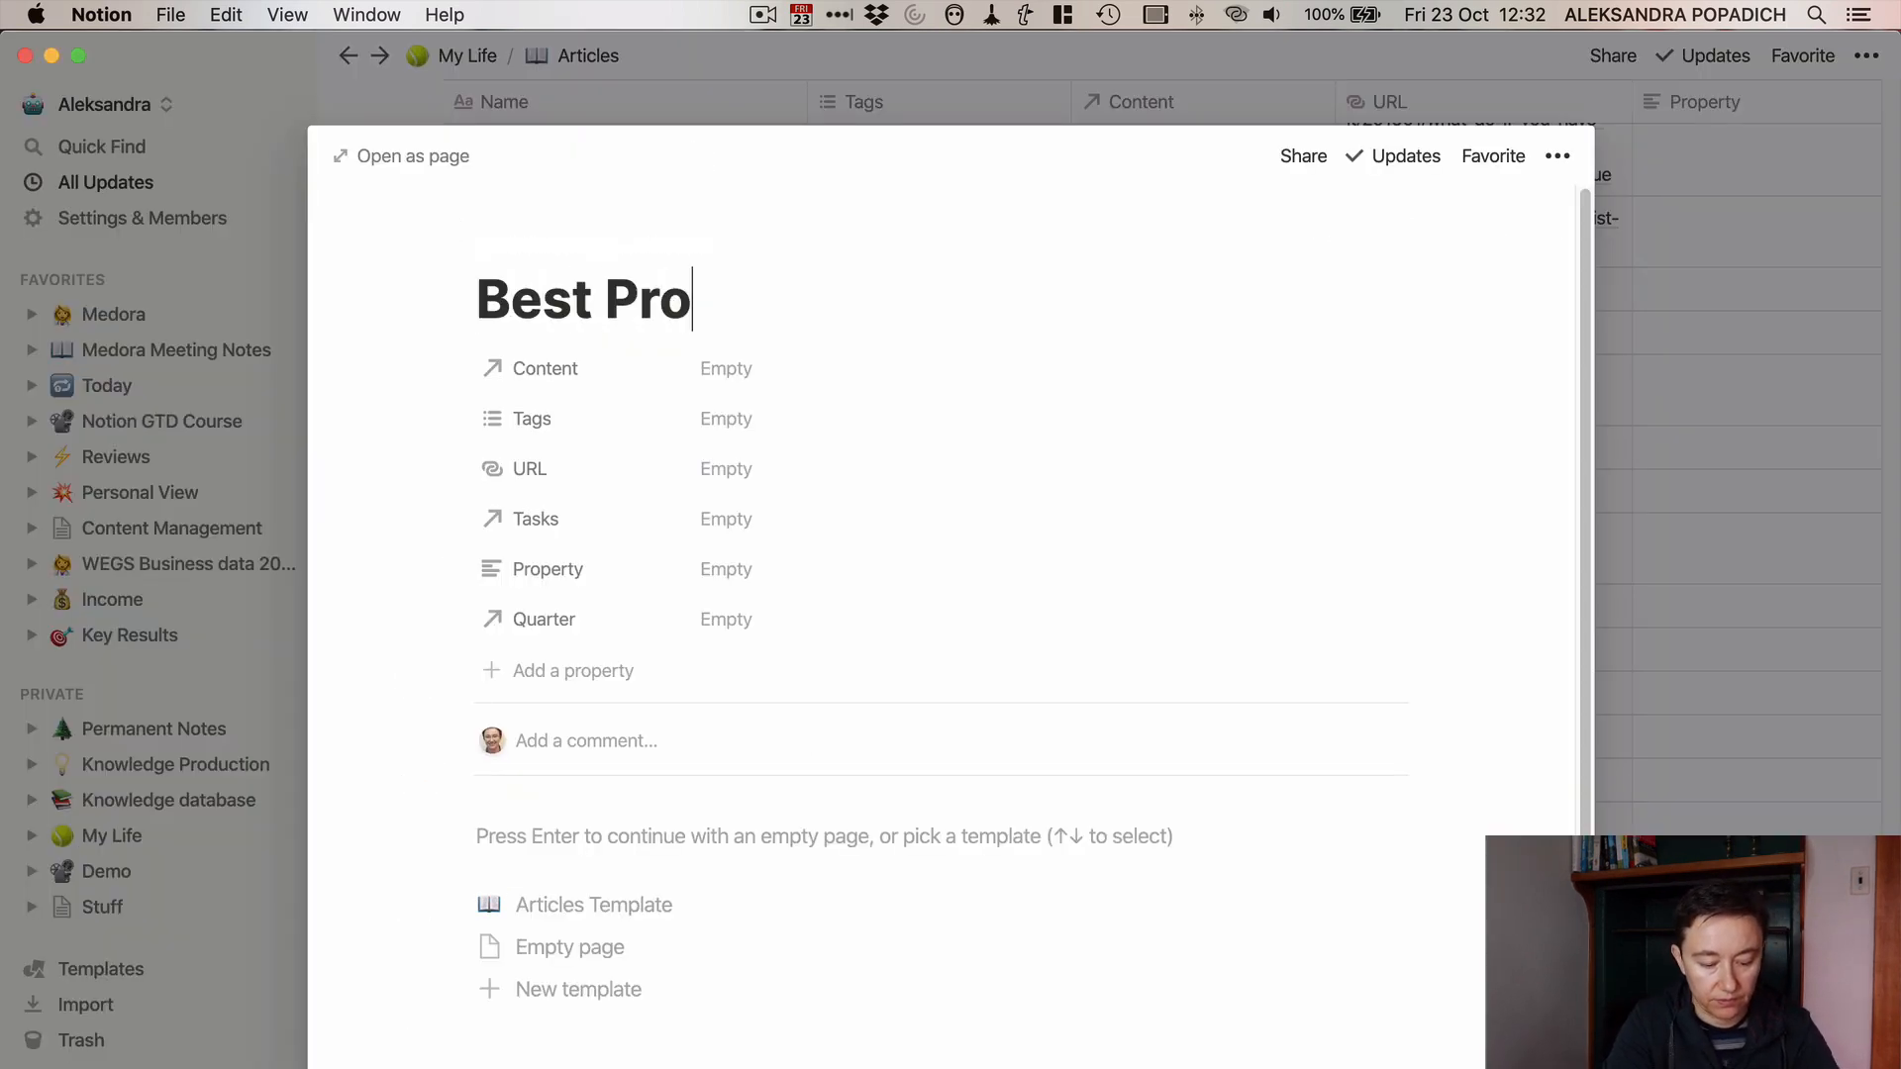
Step: Create an empty Articles page titled Best Productivity Application and paste the annotation quotes into it
type("ductivity")
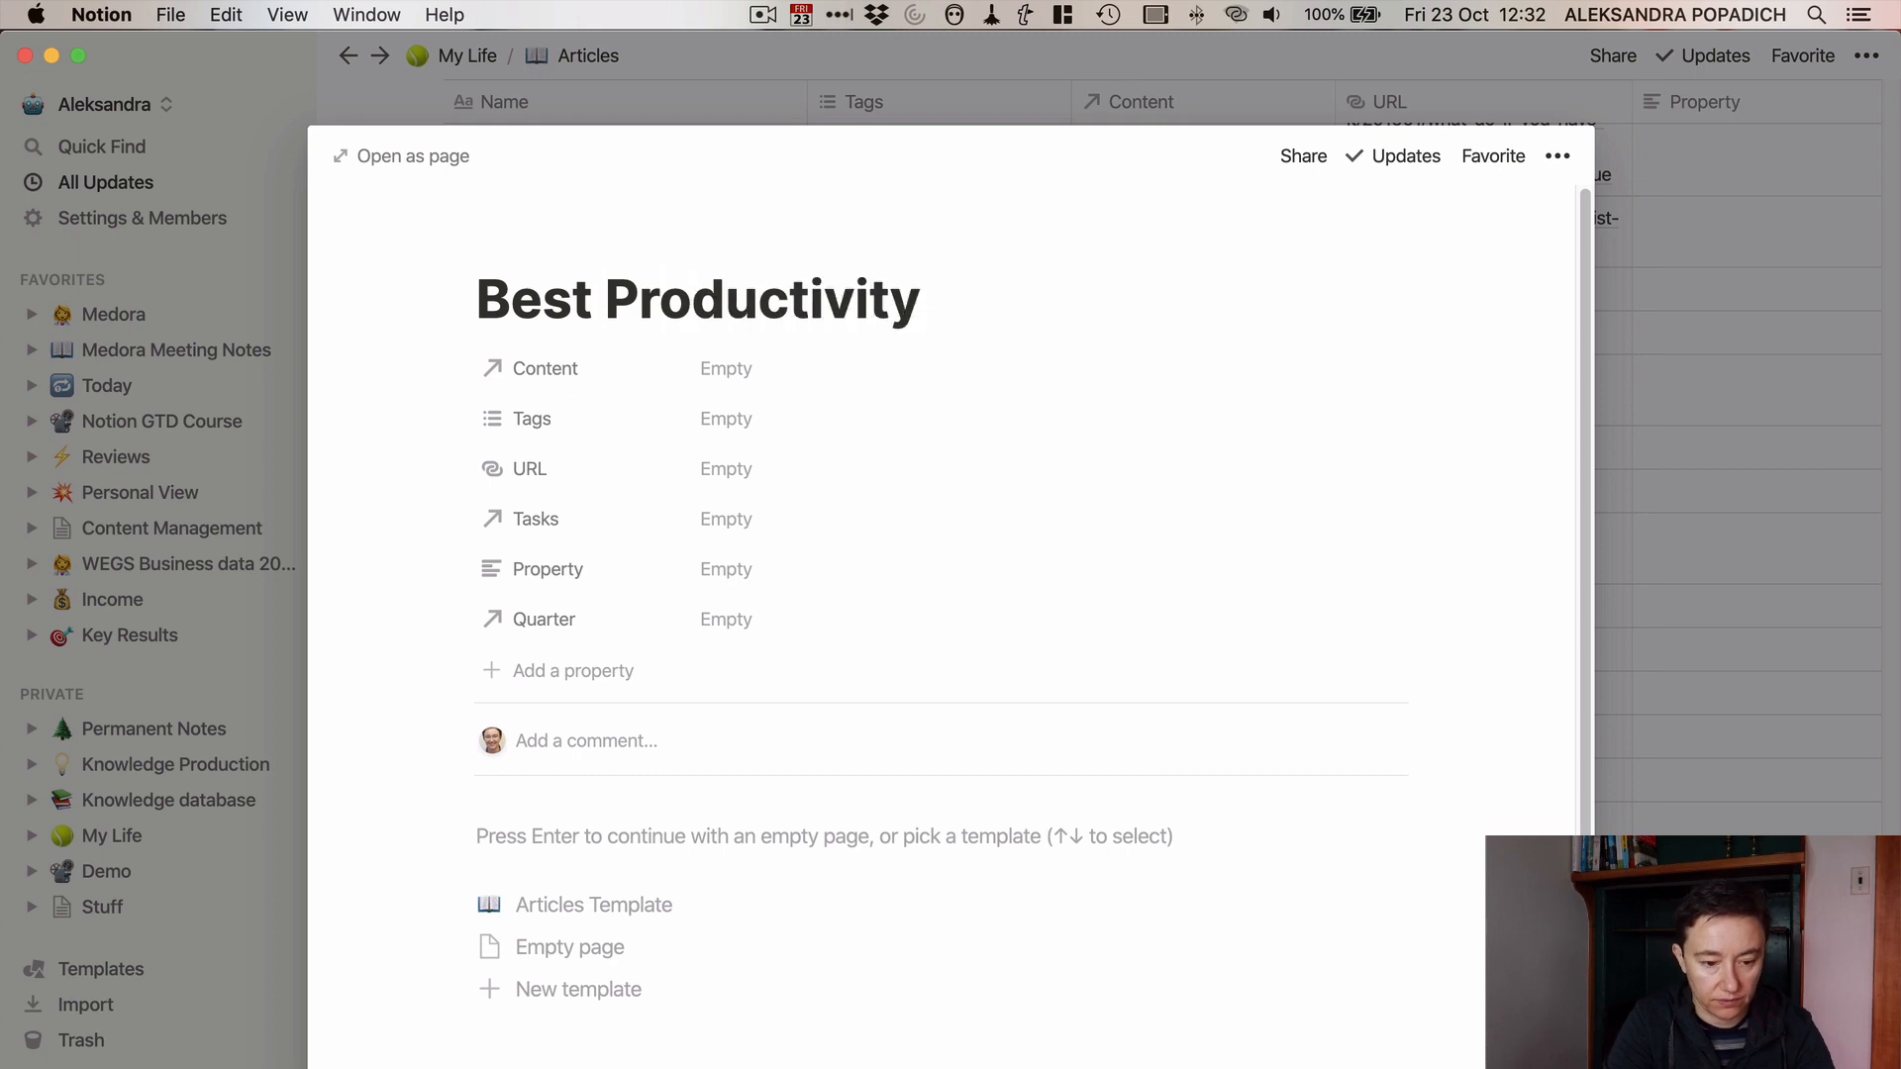
type("Applica")
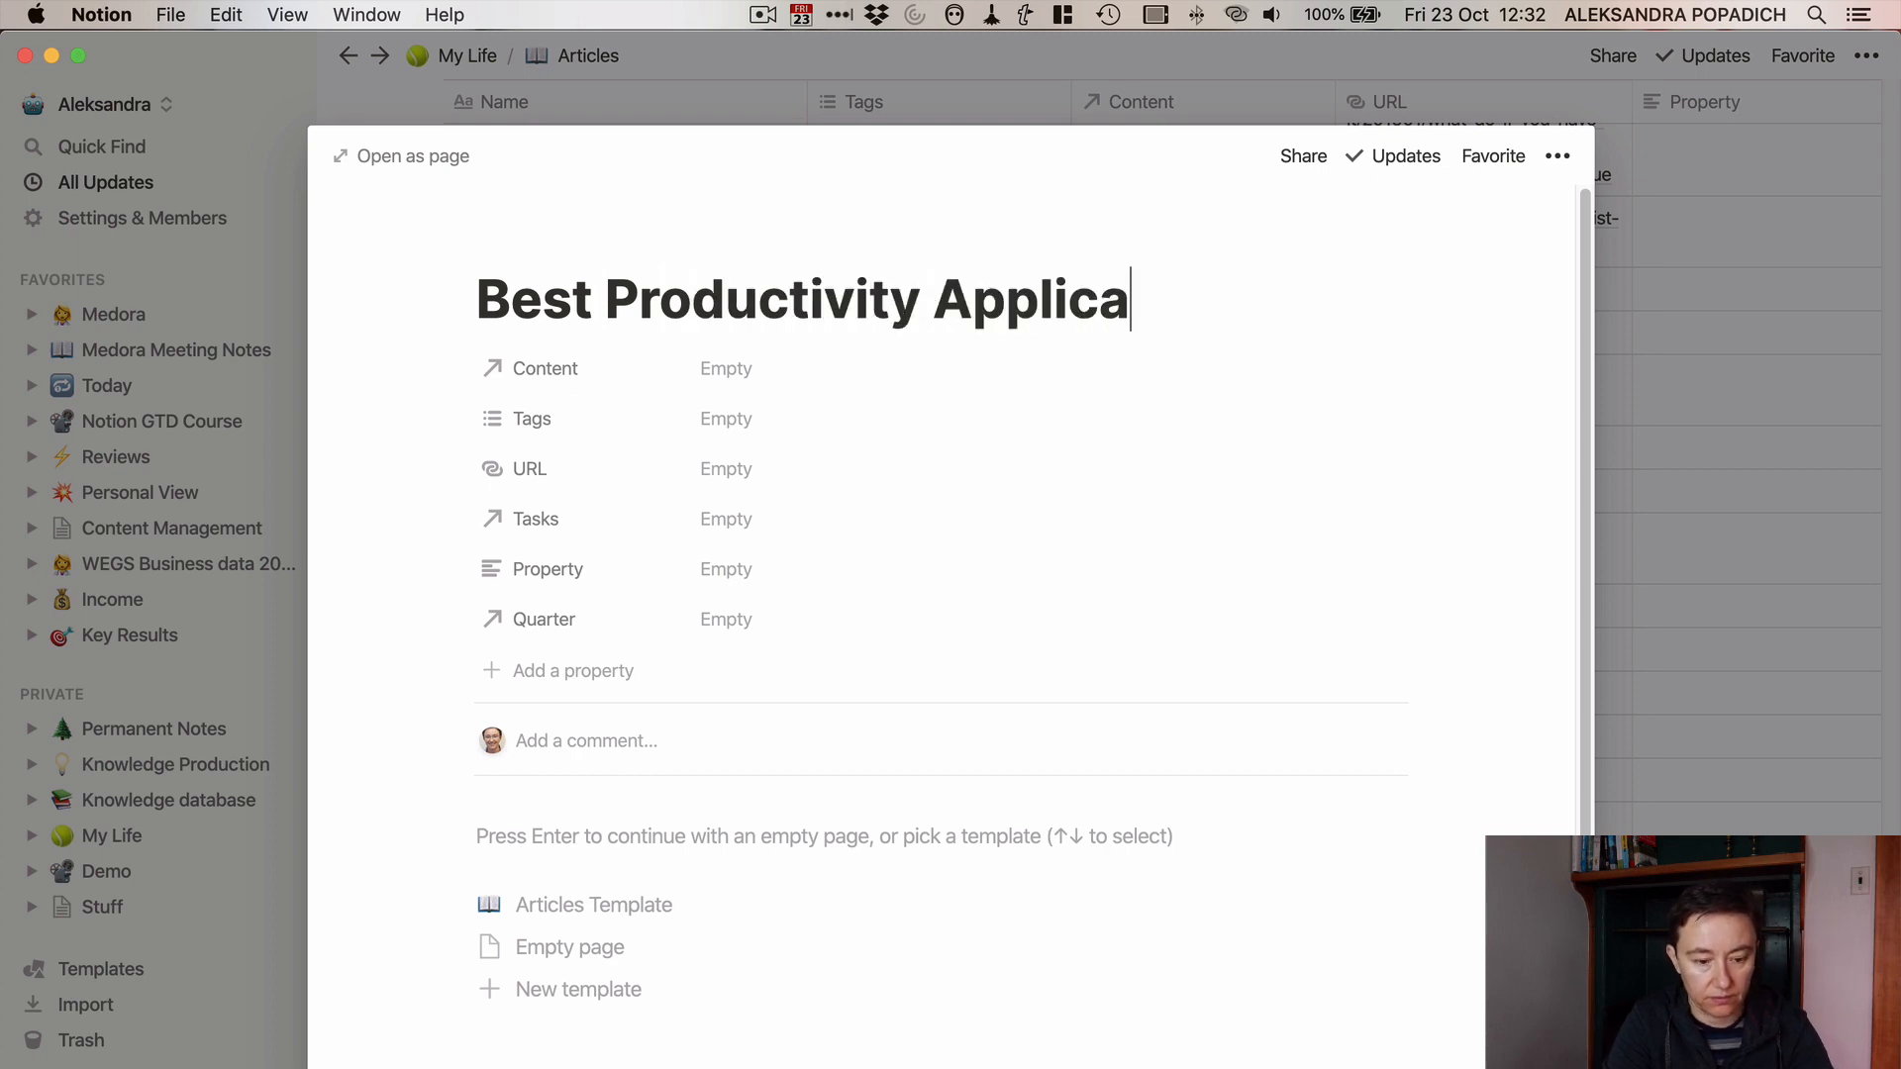
type("tion")
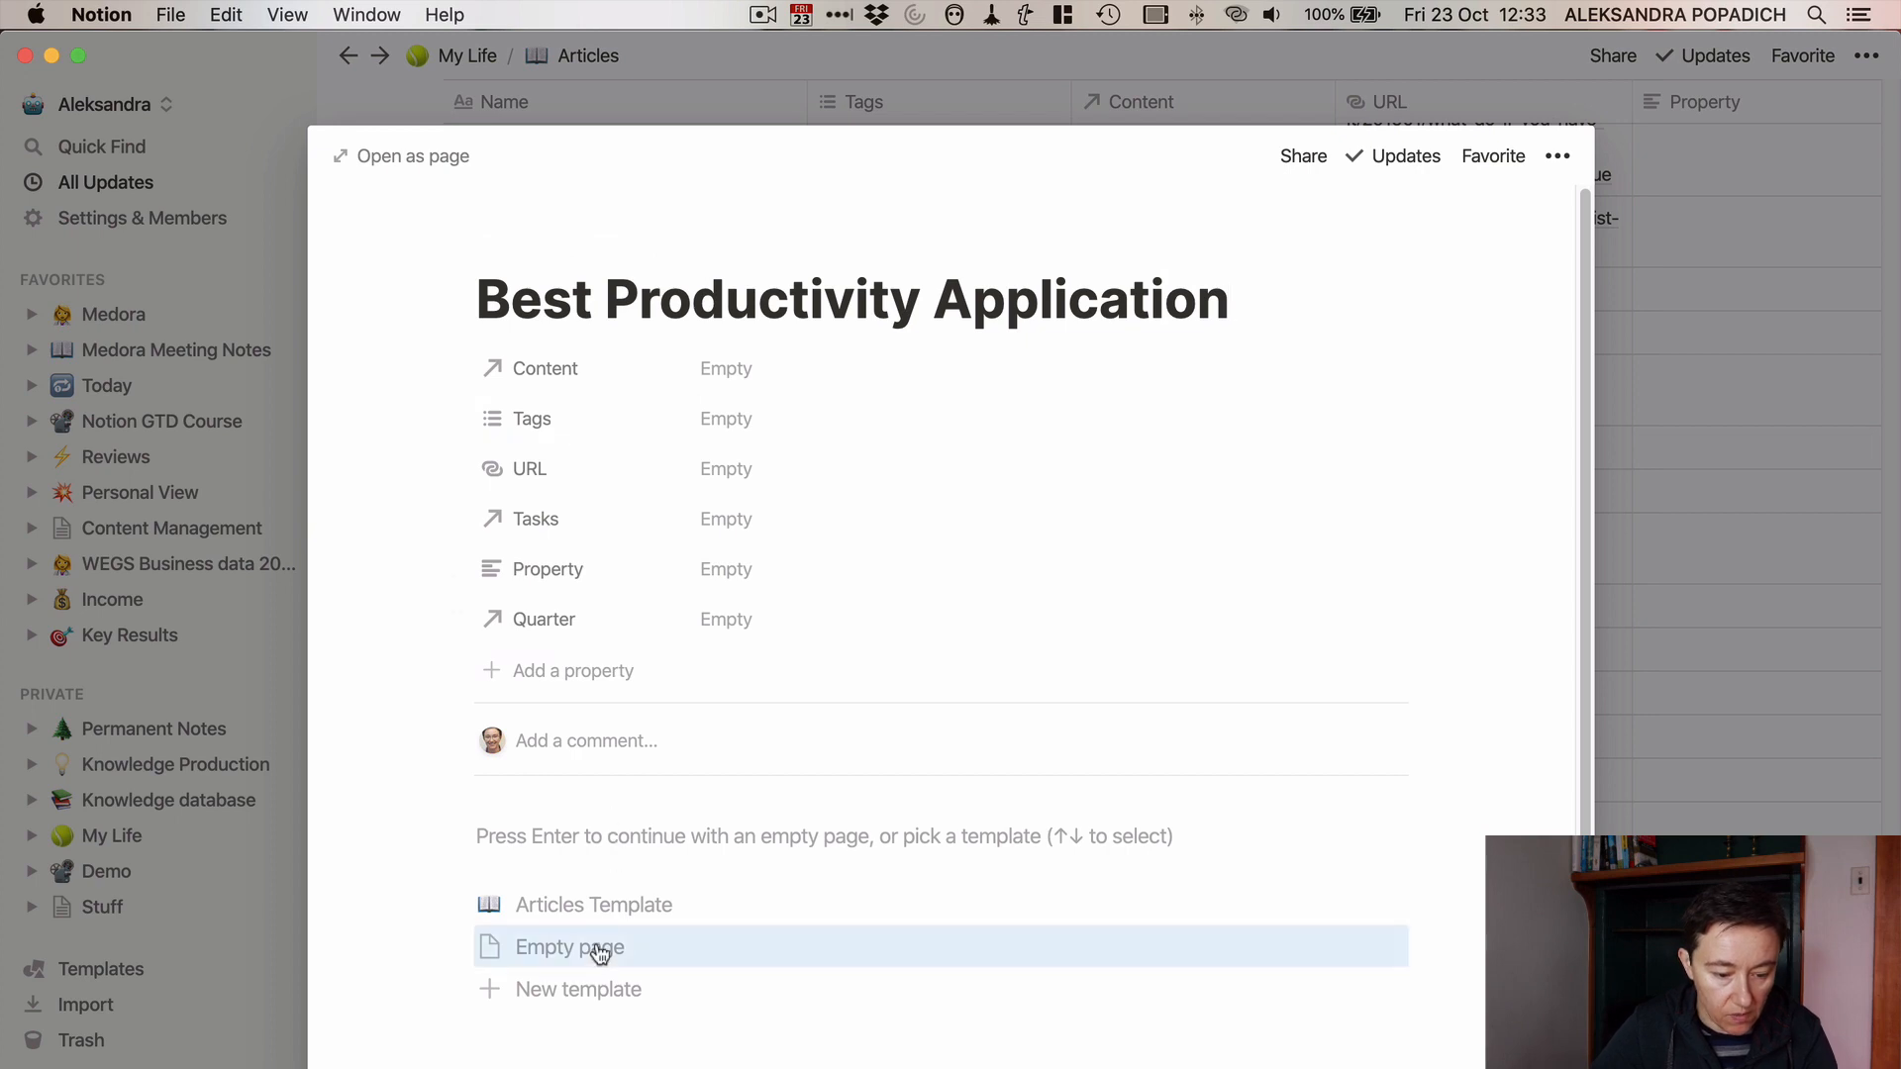
left_click(568, 946)
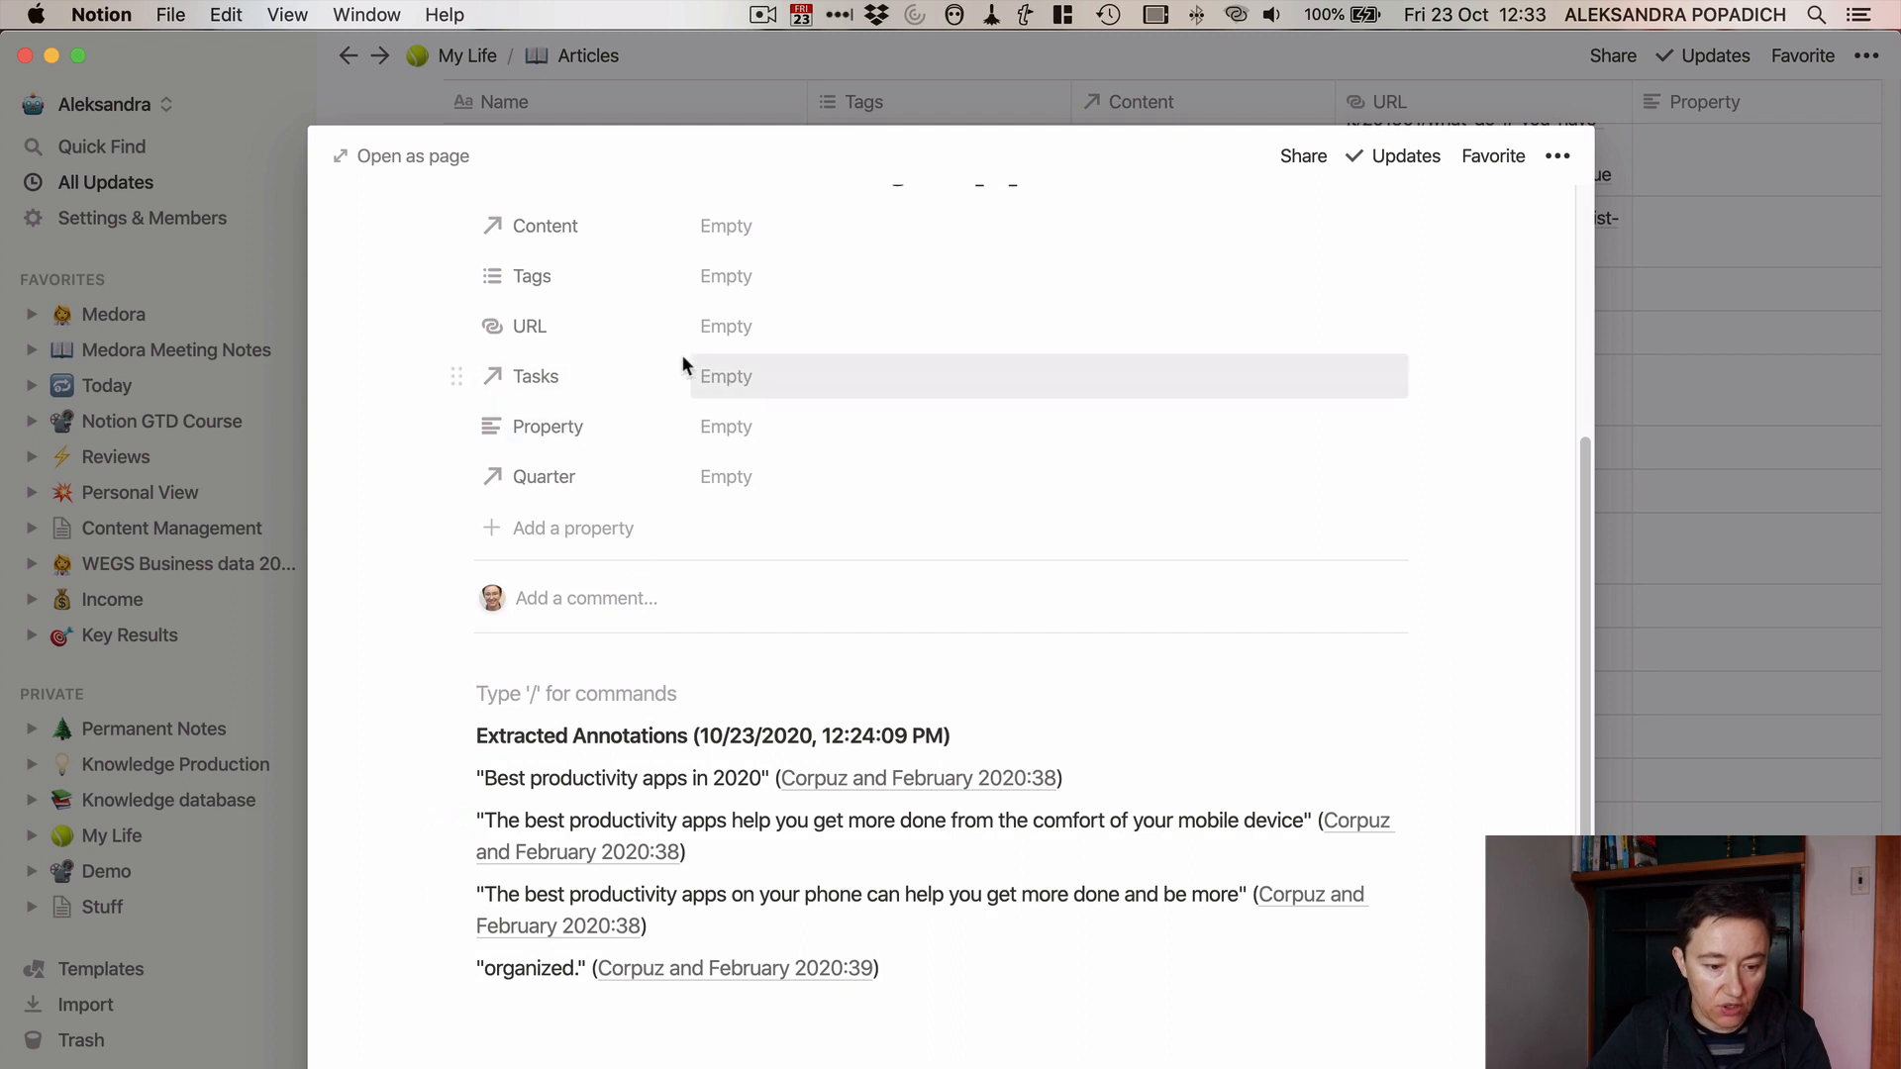
mouse_move(721, 289)
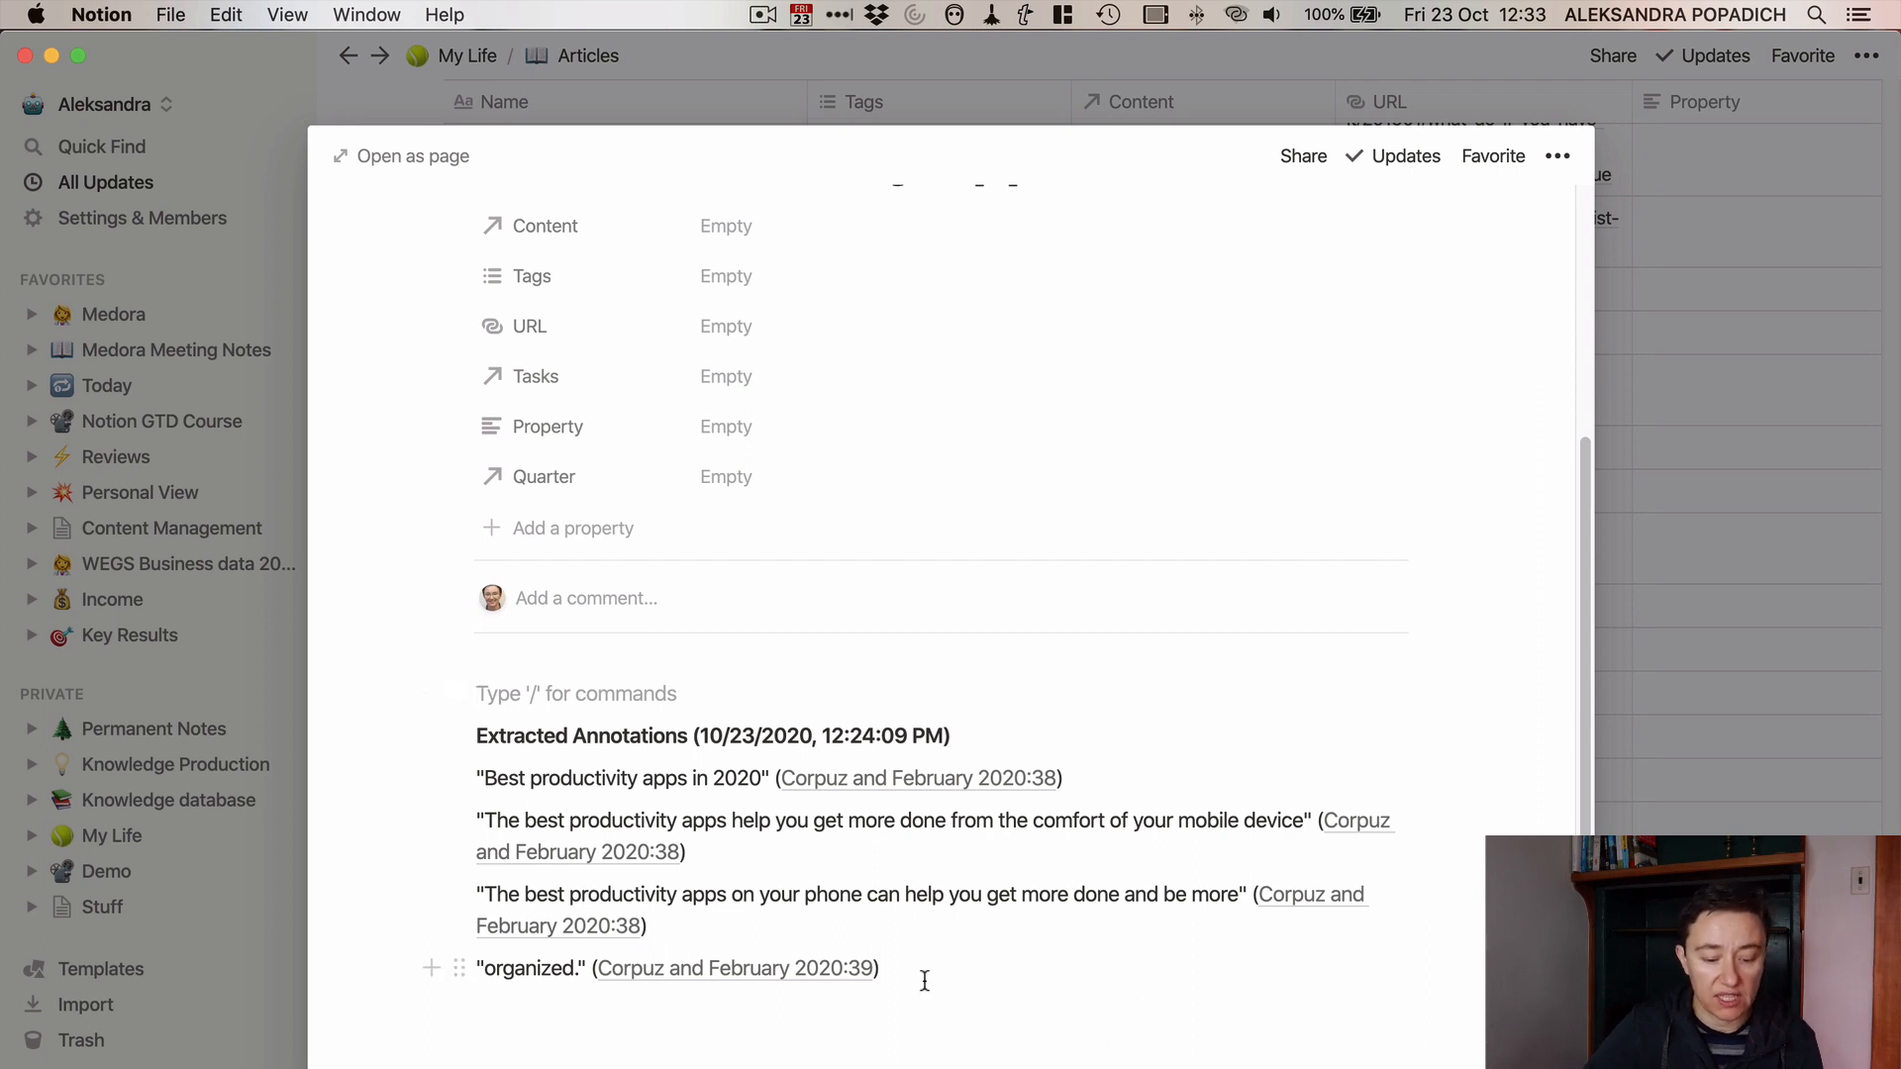
left_click_drag(477, 736, 879, 968)
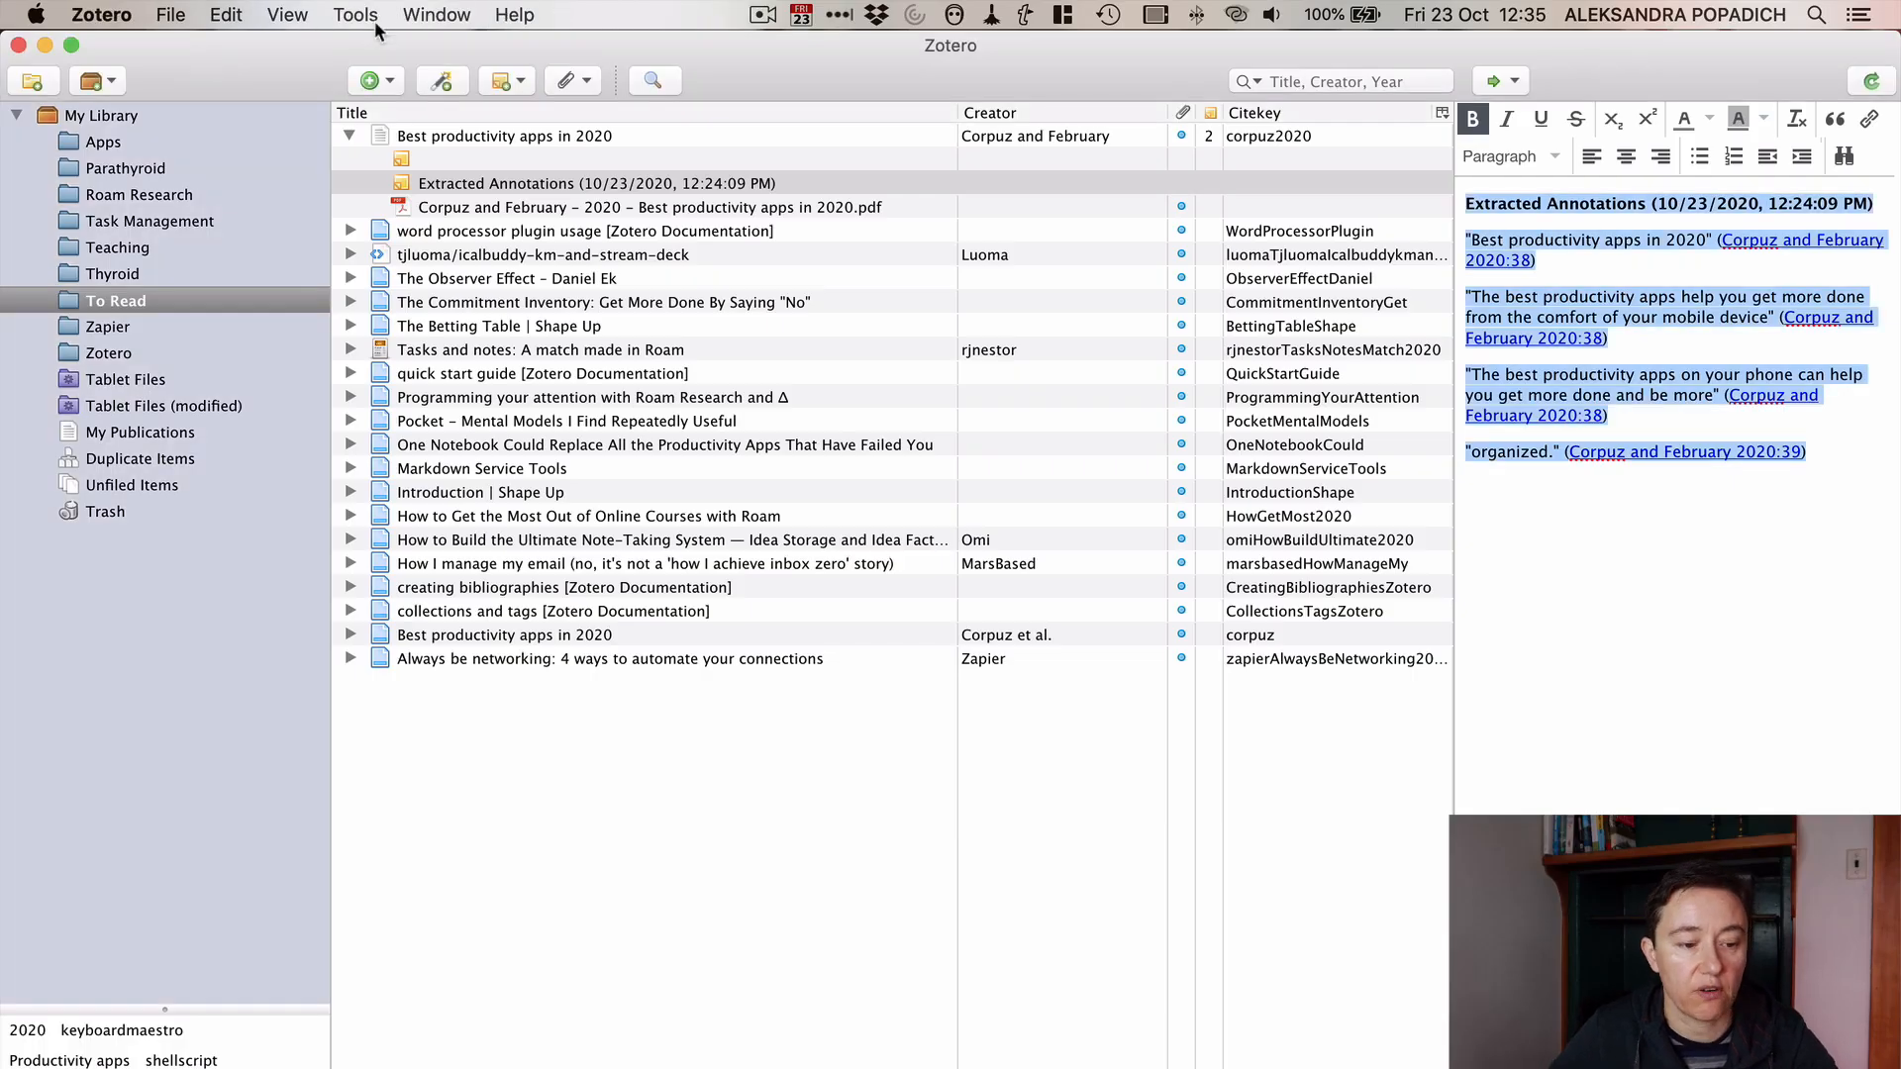
Step: Review the installed extensions, including Word for Mac integration, in the Add-ons Manager and close it
left_click(354, 14)
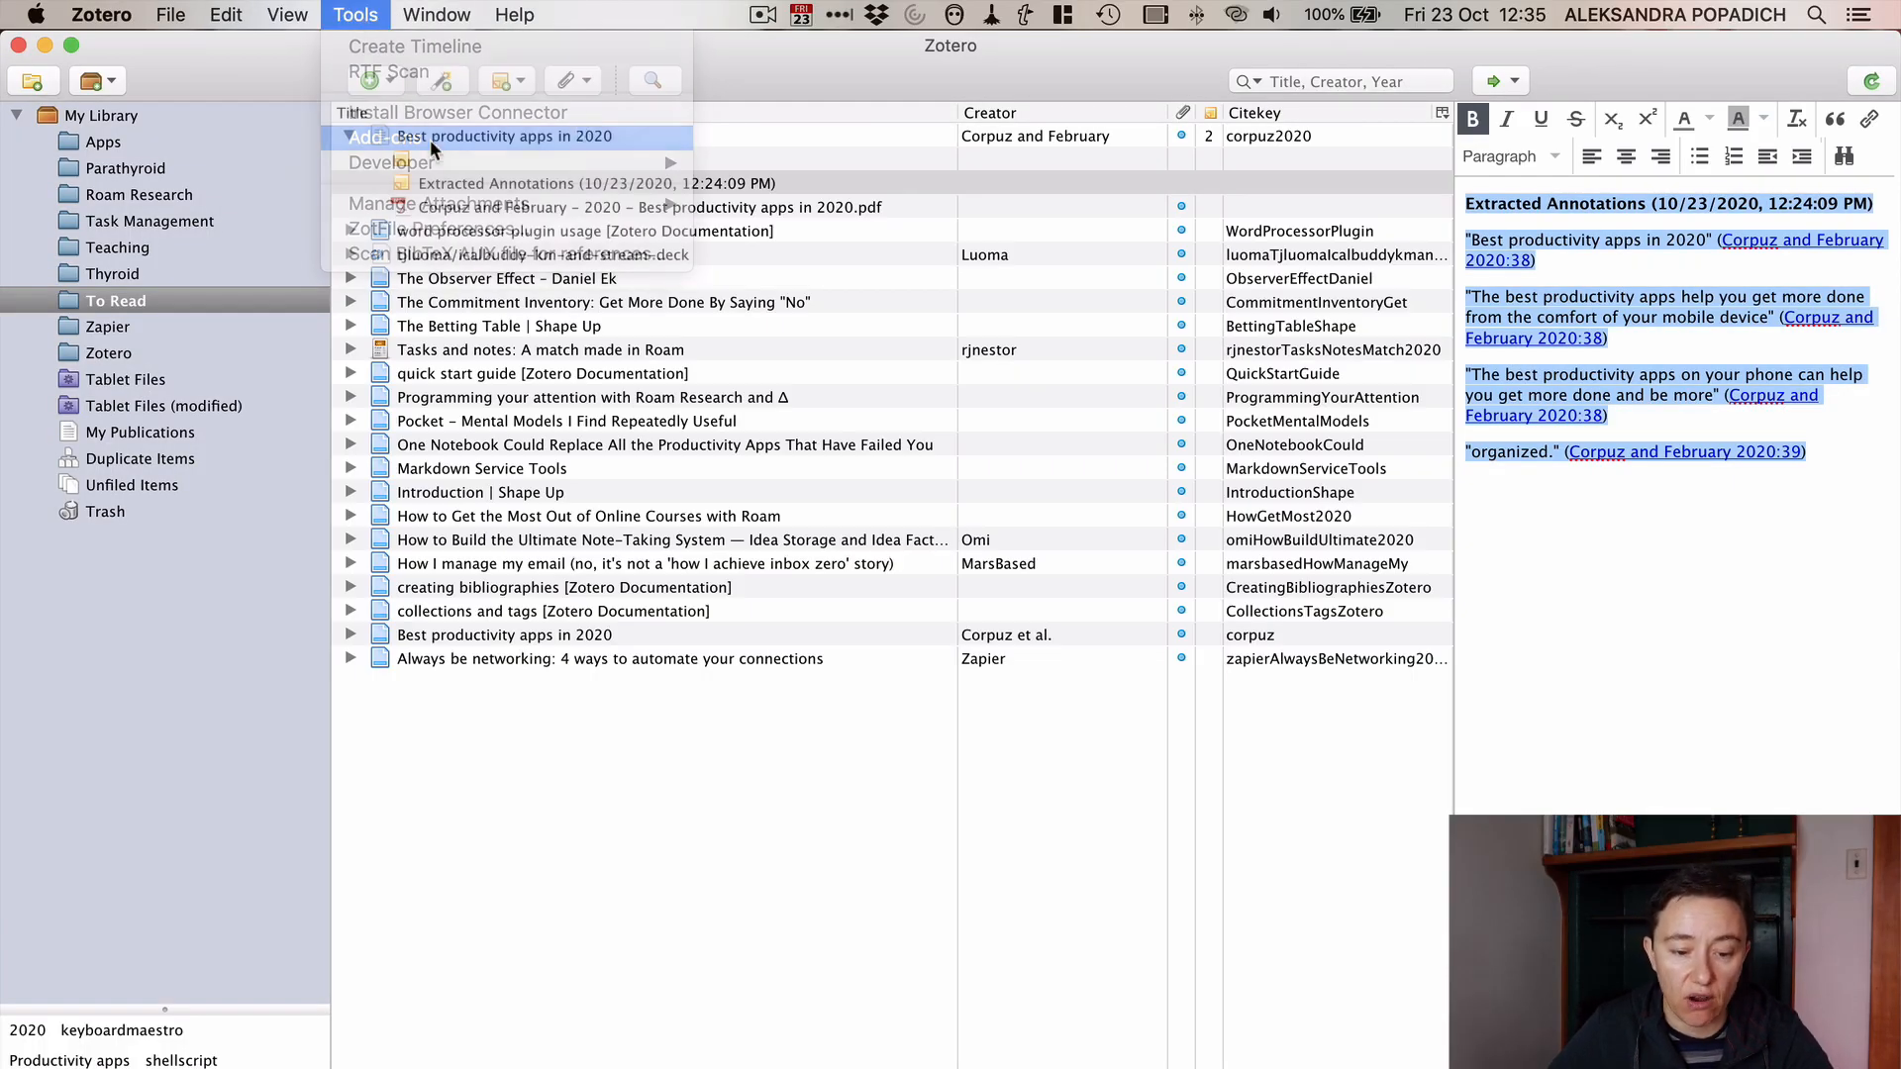
left_click(376, 137)
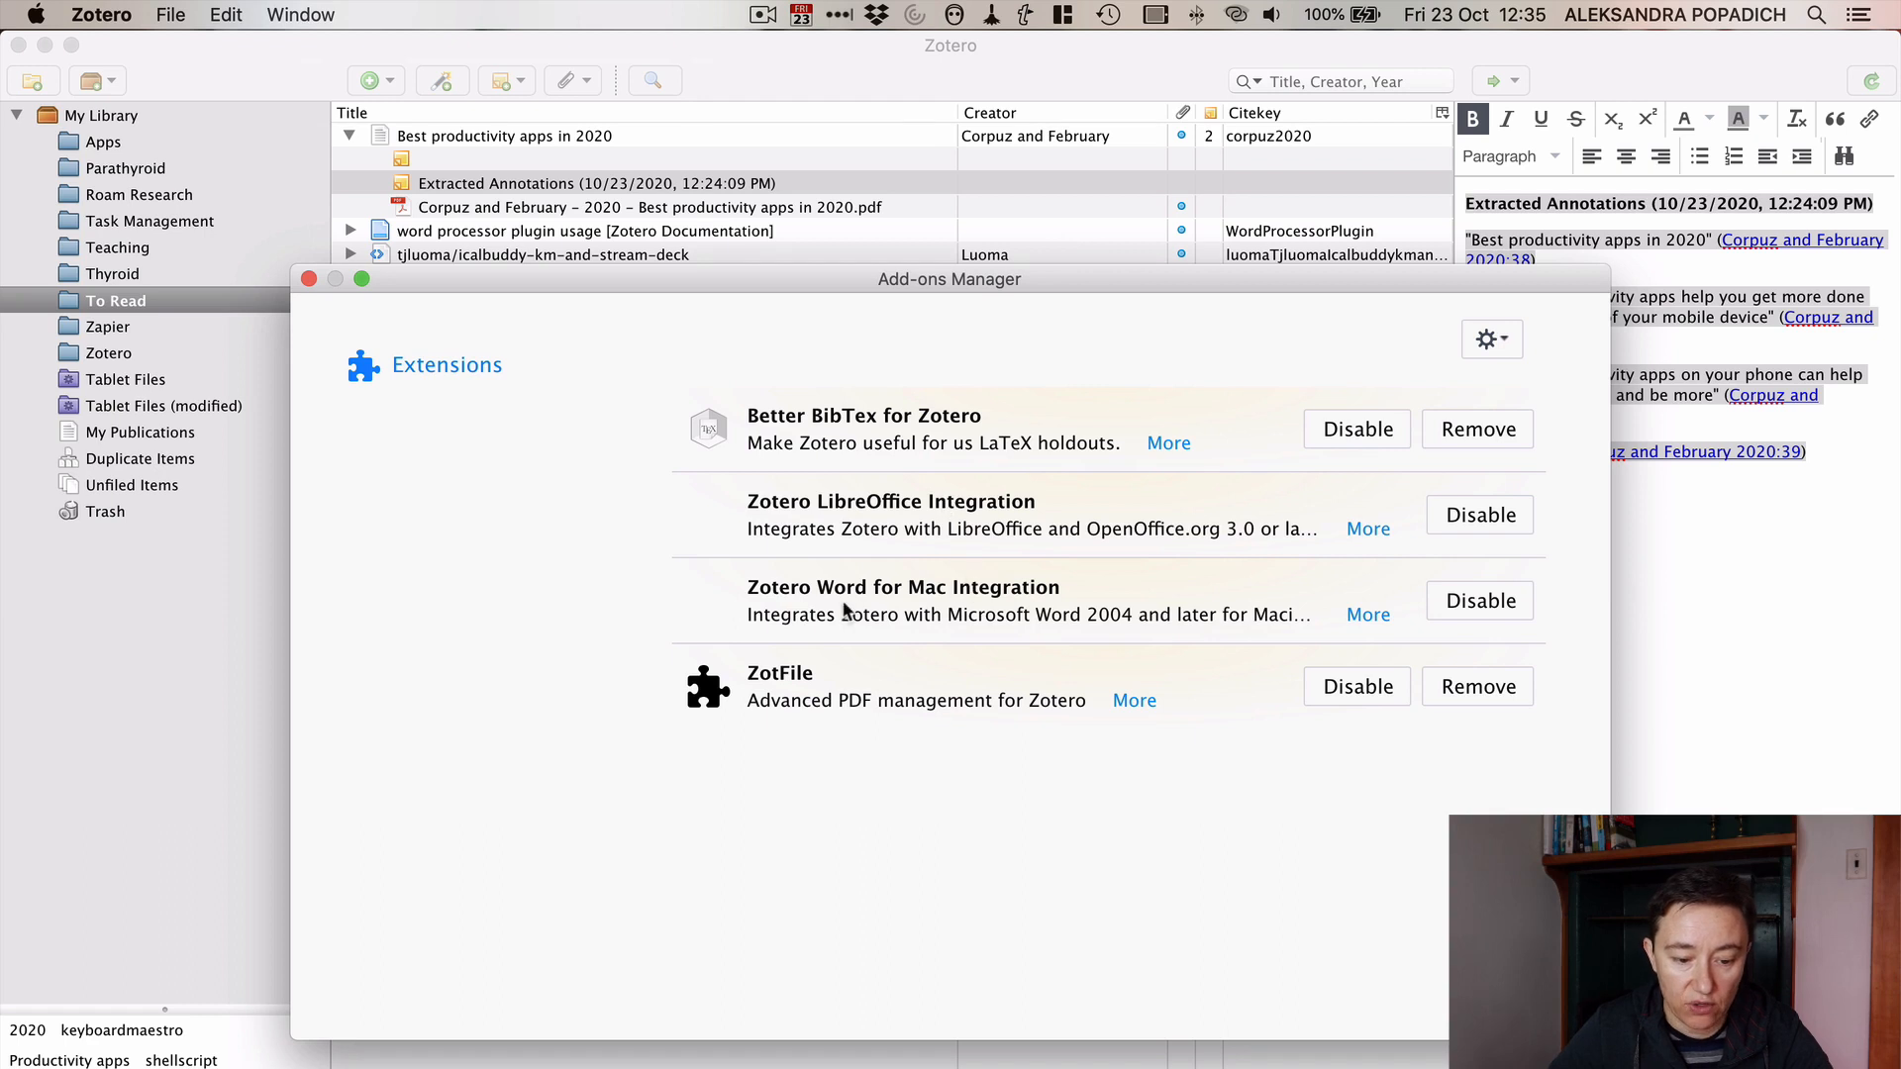
mouse_move(1115, 602)
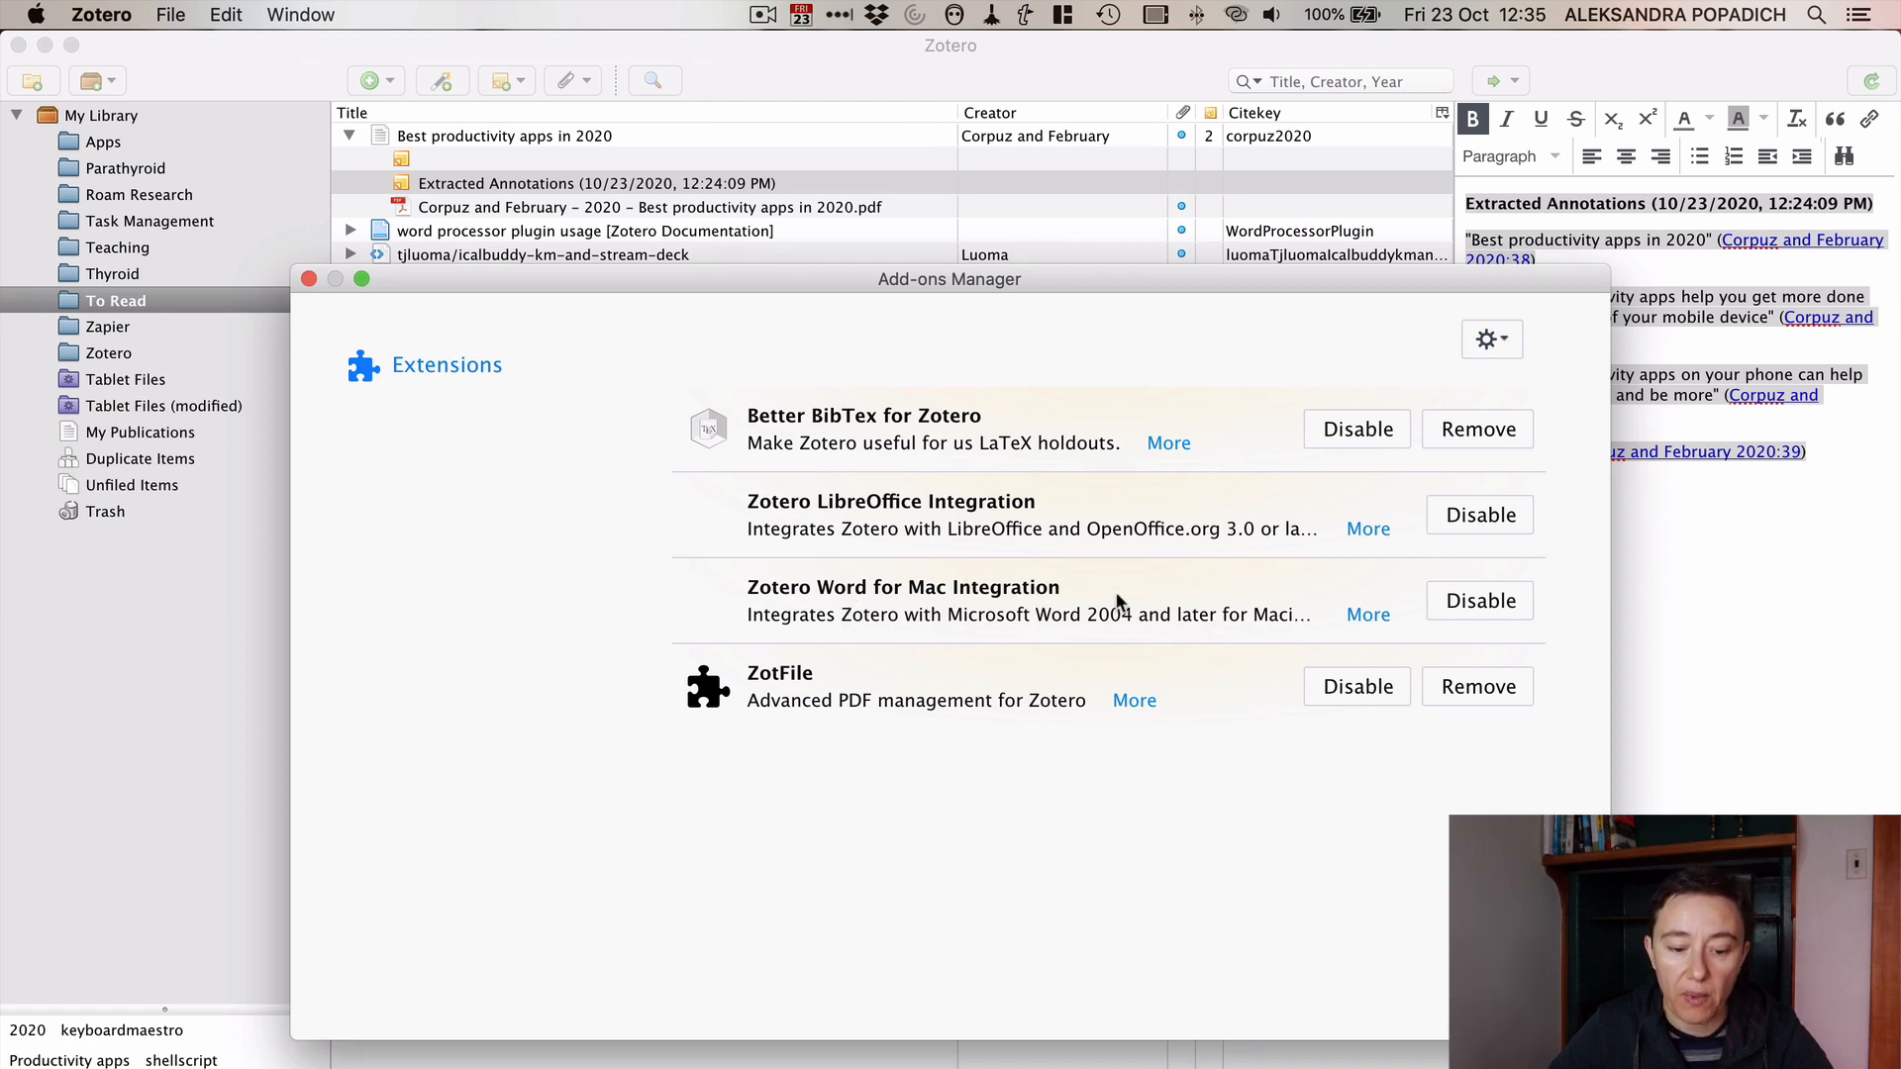
mouse_move(1289, 560)
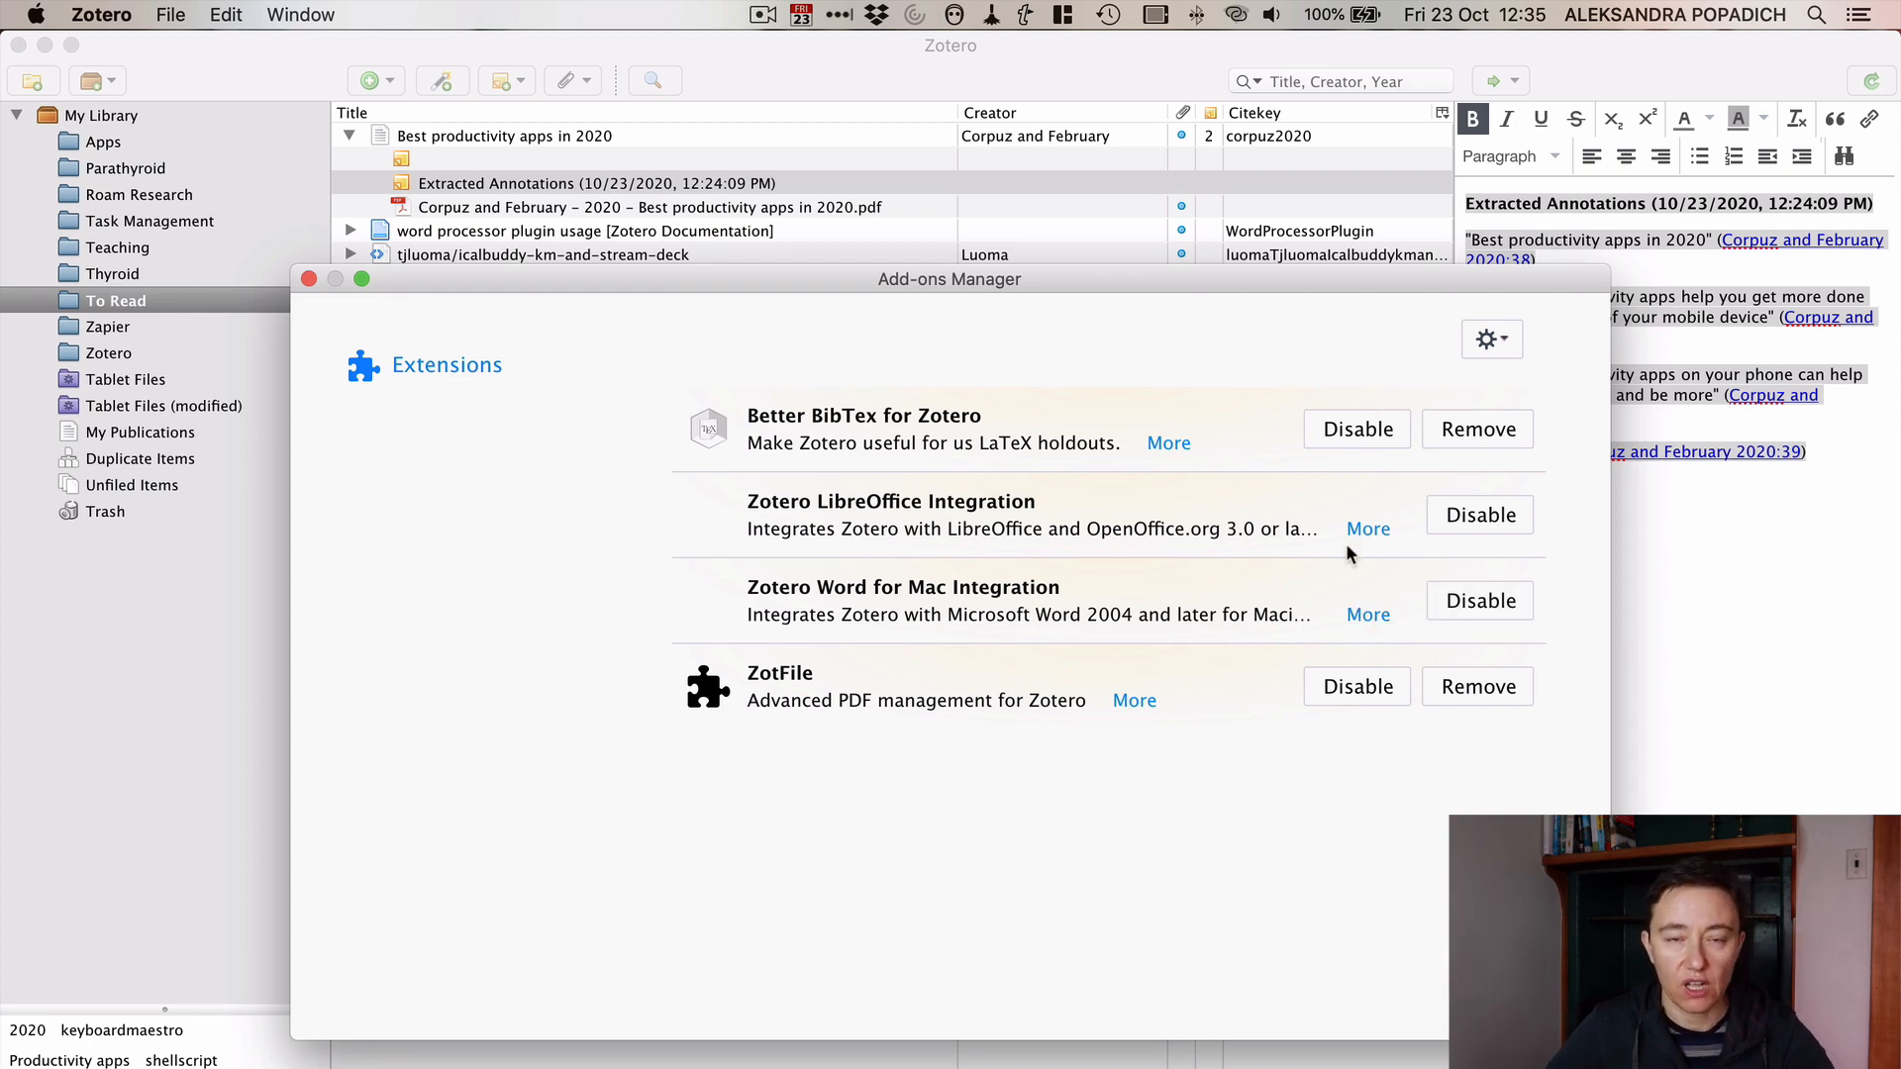
mouse_move(1432, 479)
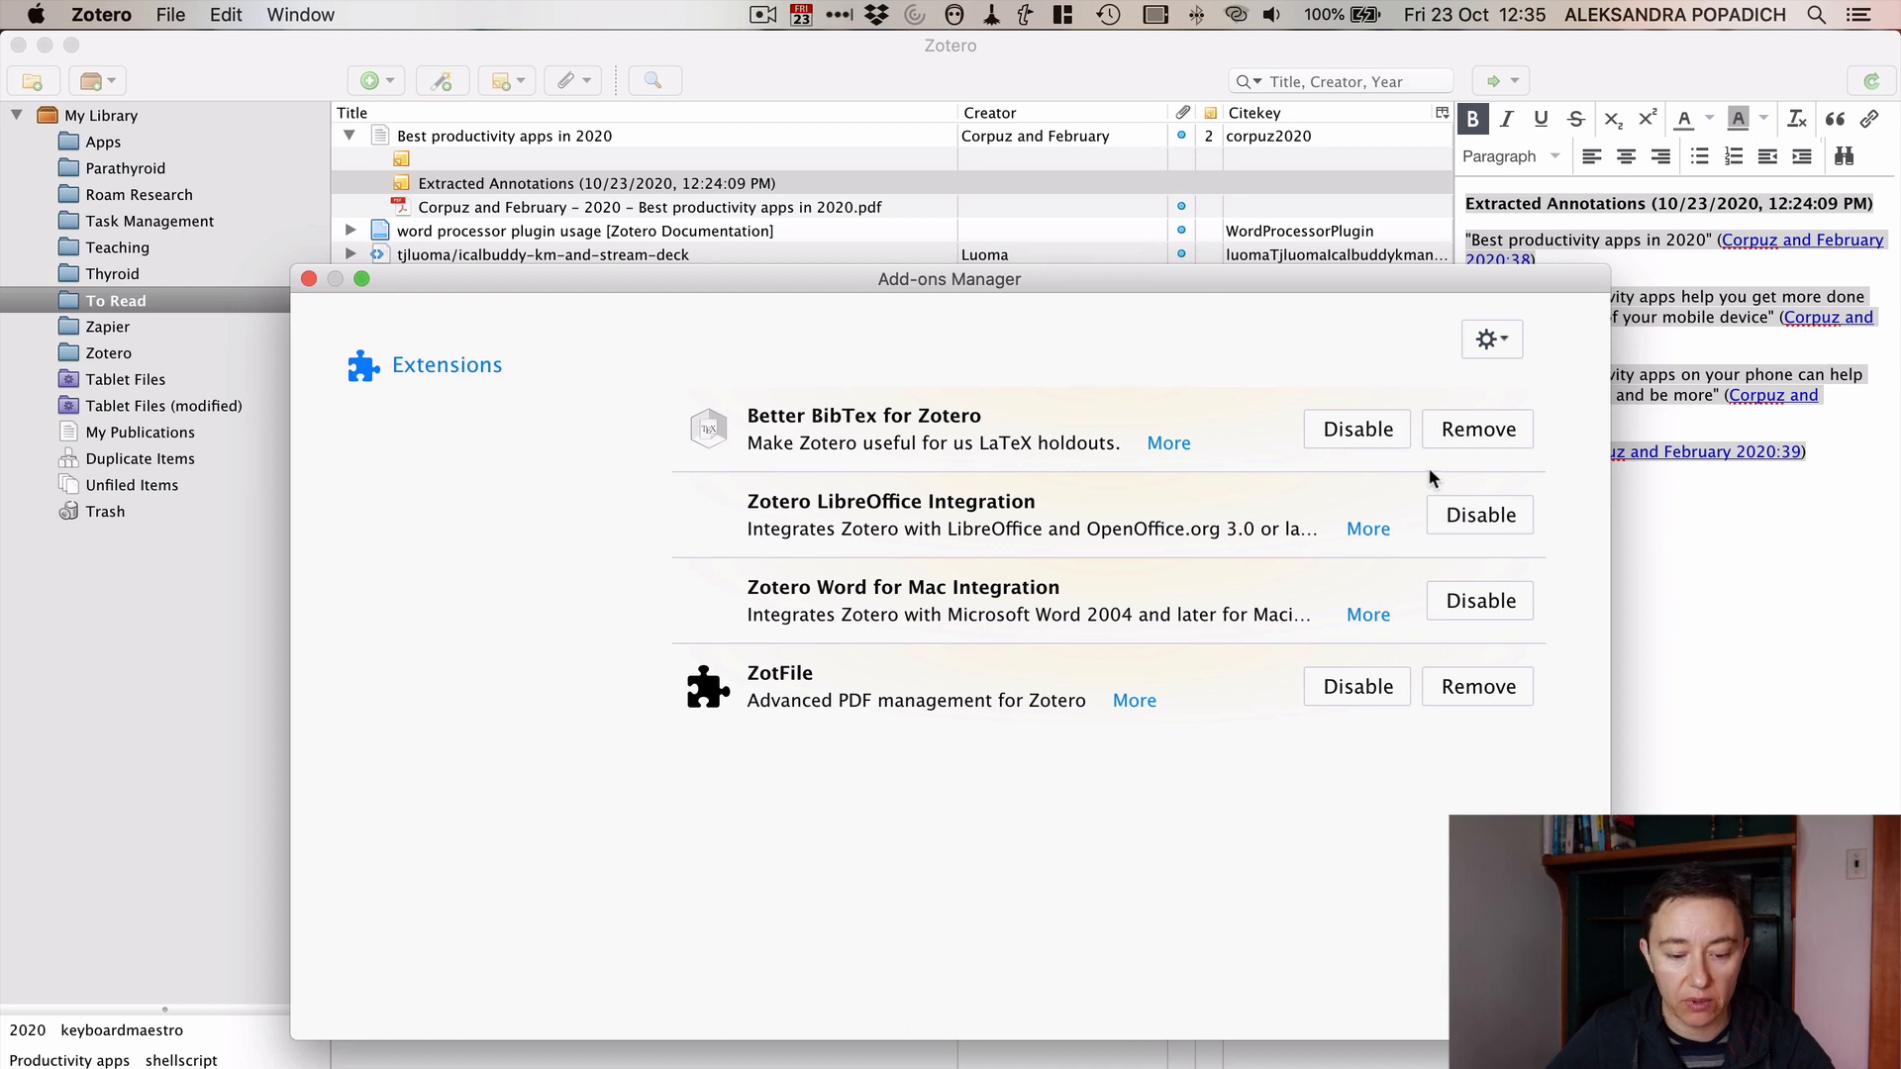
mouse_move(1368, 614)
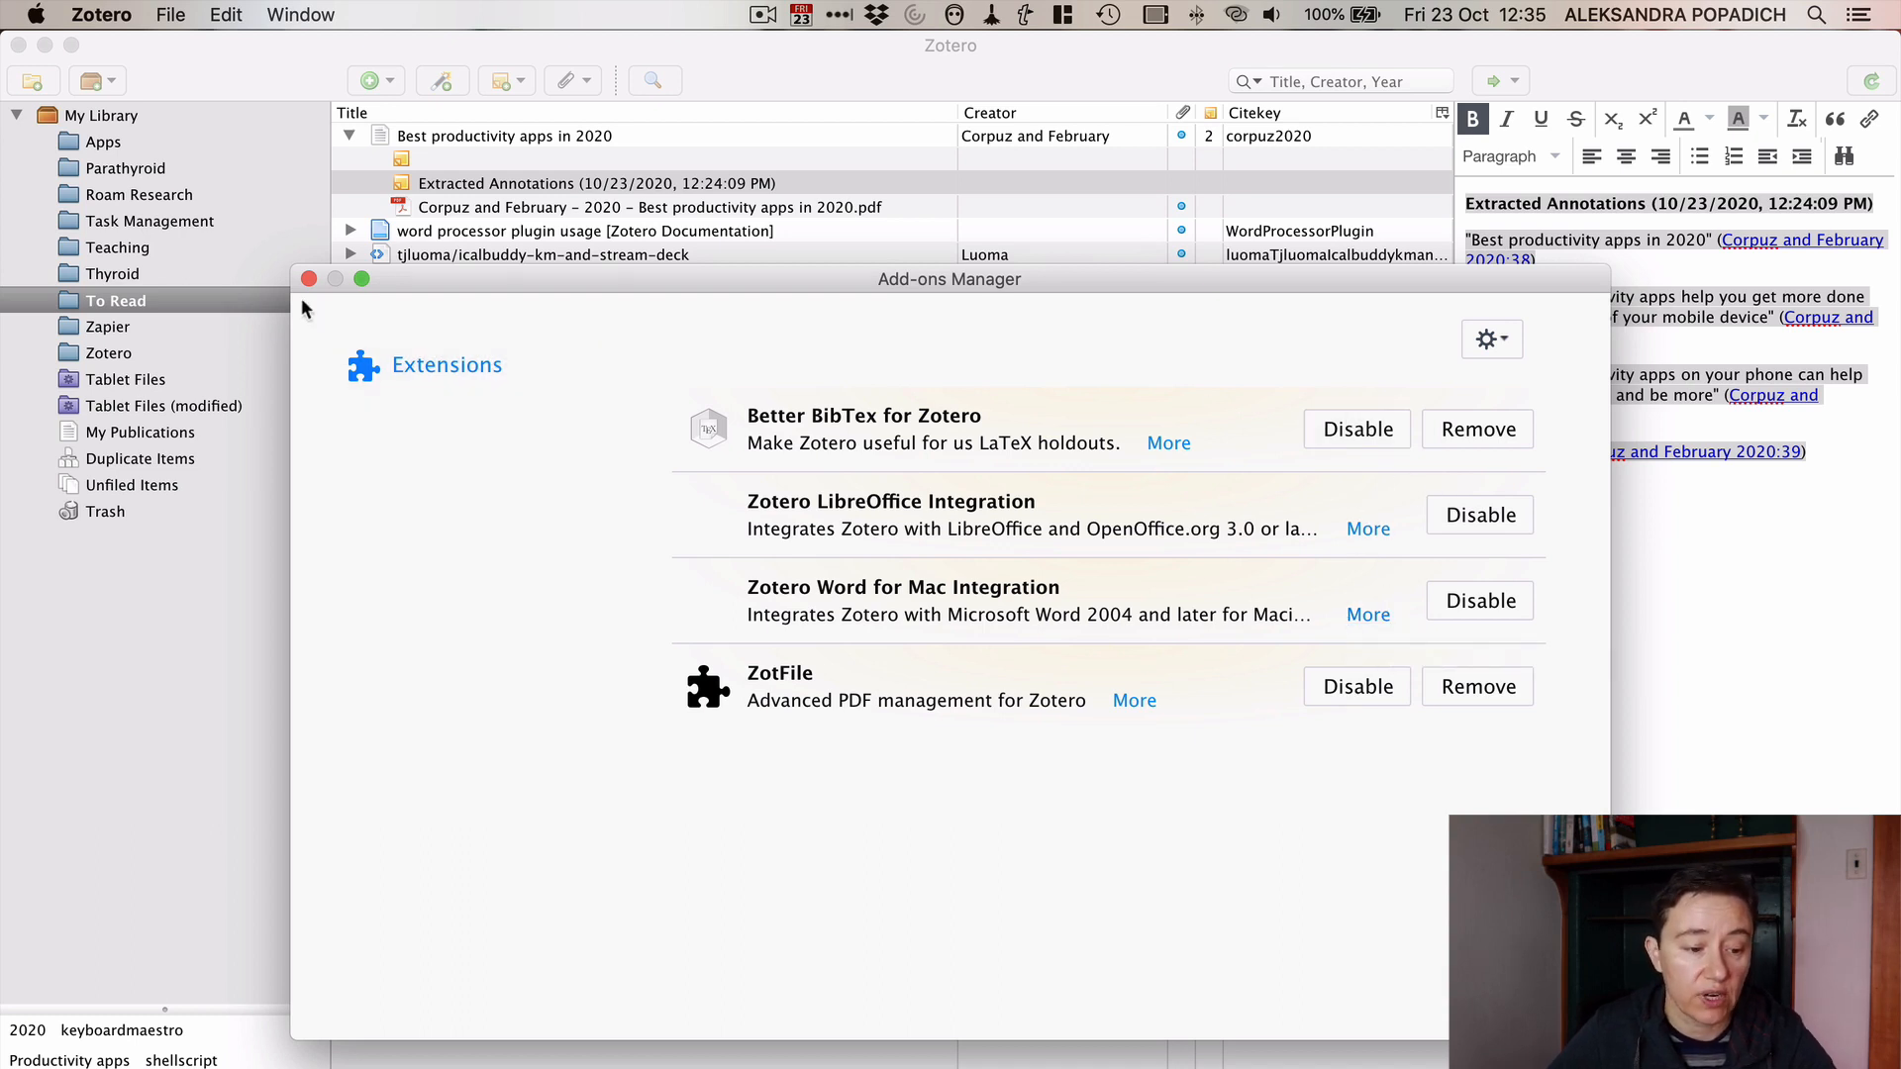
left_click(309, 279)
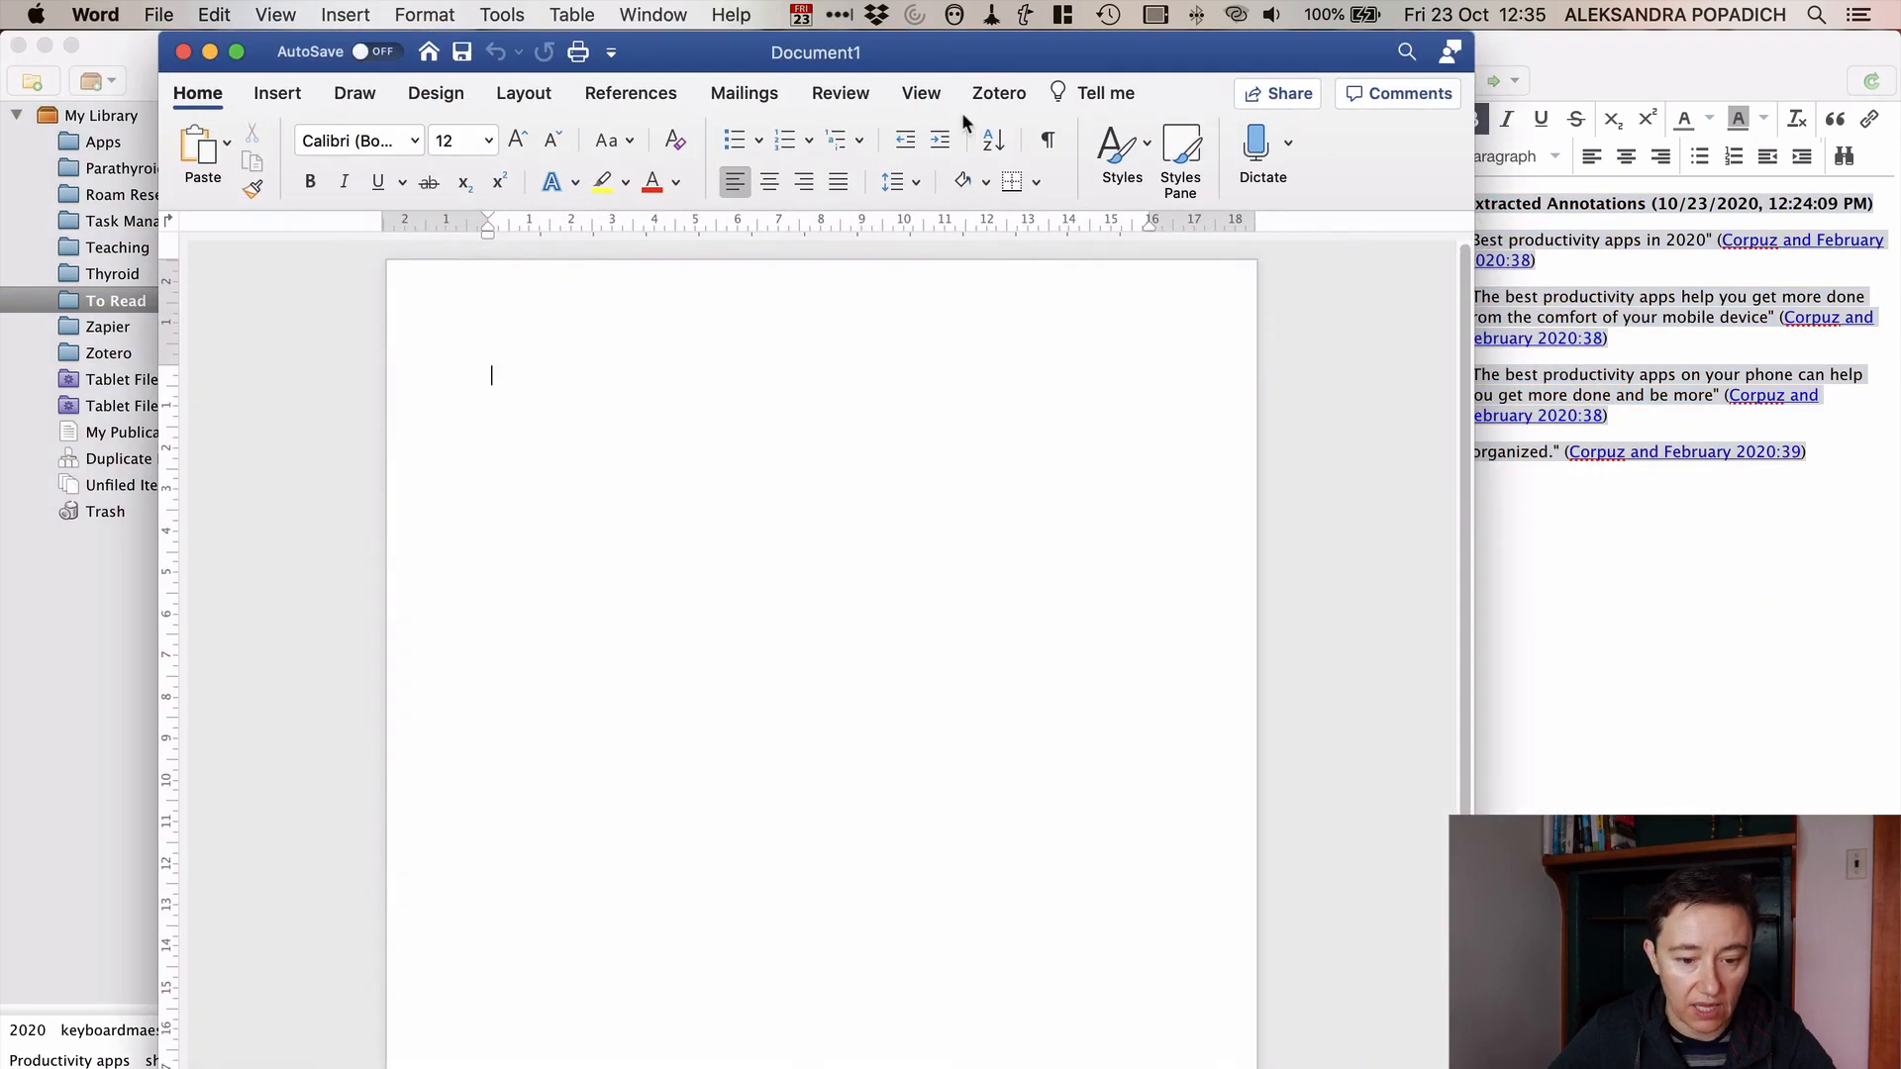
mouse_move(969, 109)
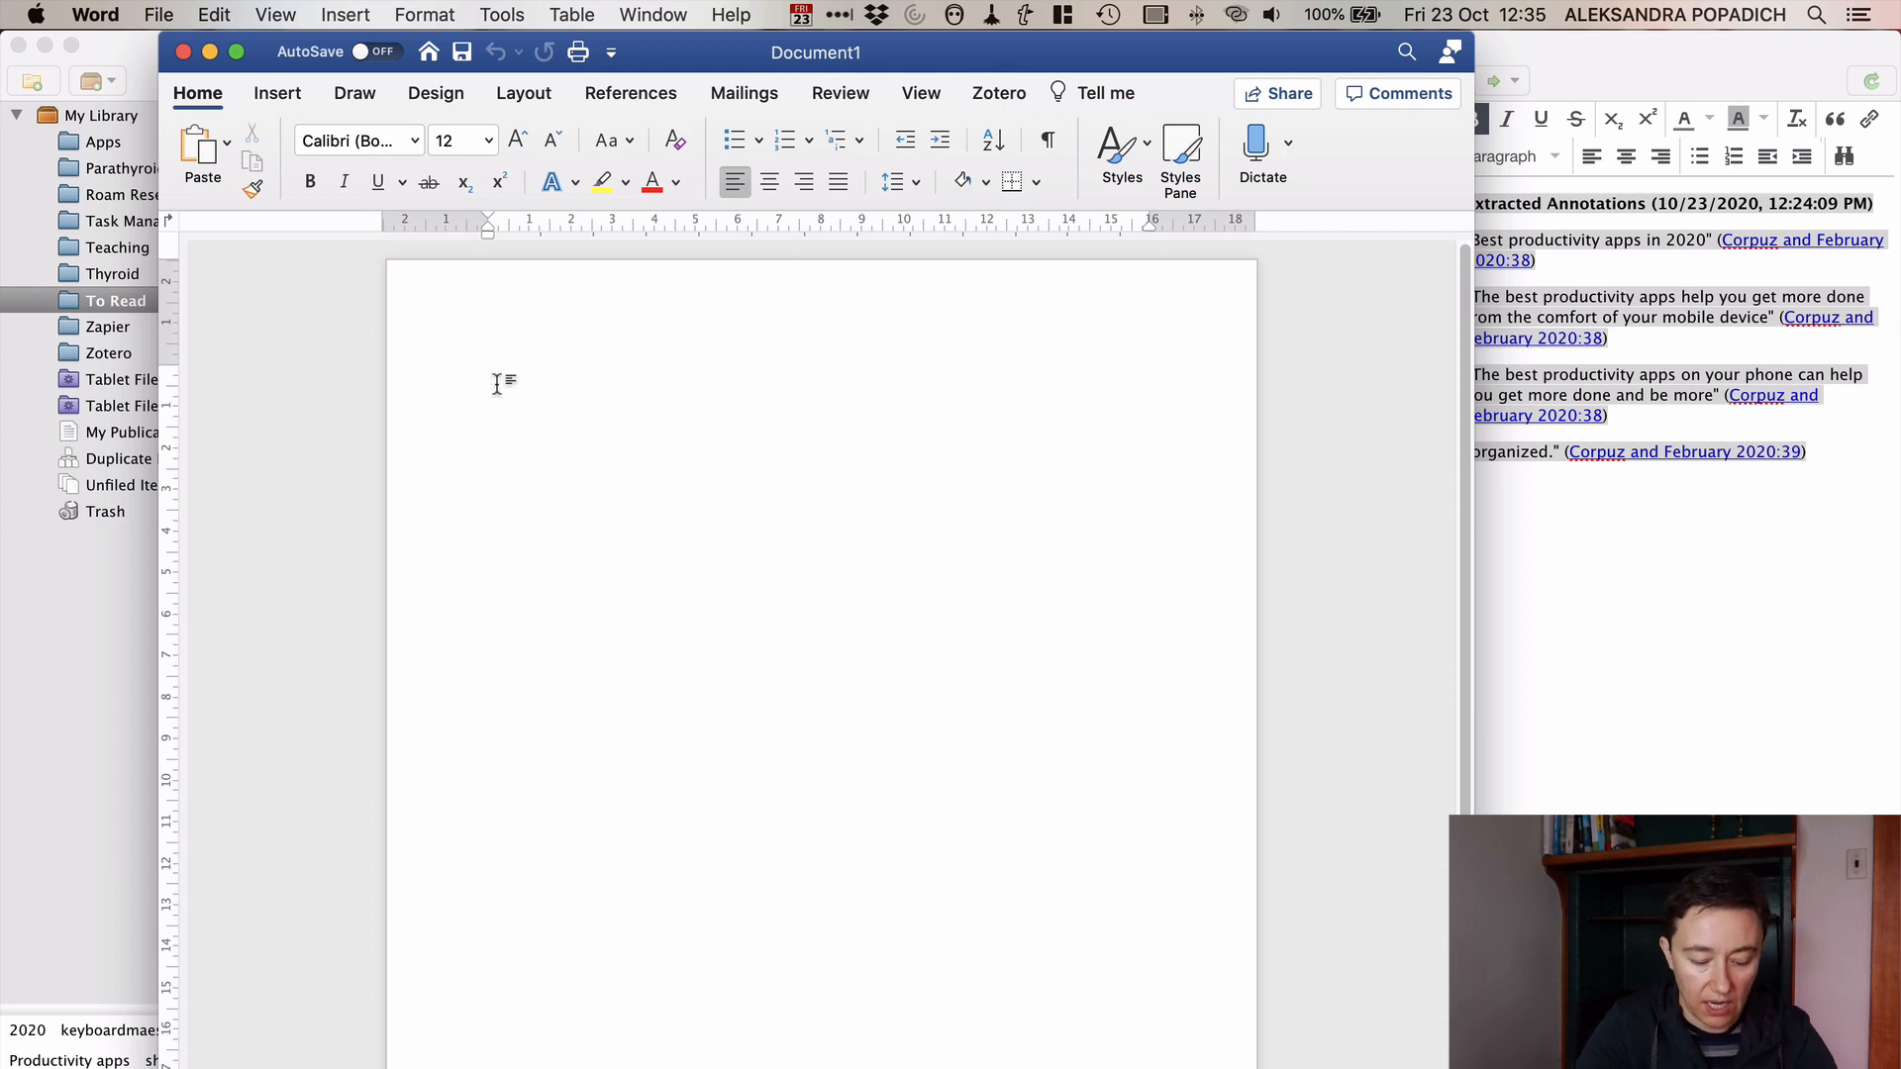
Step: Write a Best productivity apps heading and a sentence introducing a placeholder Corpuz quote about mobile apps
type("Best productivity apps")
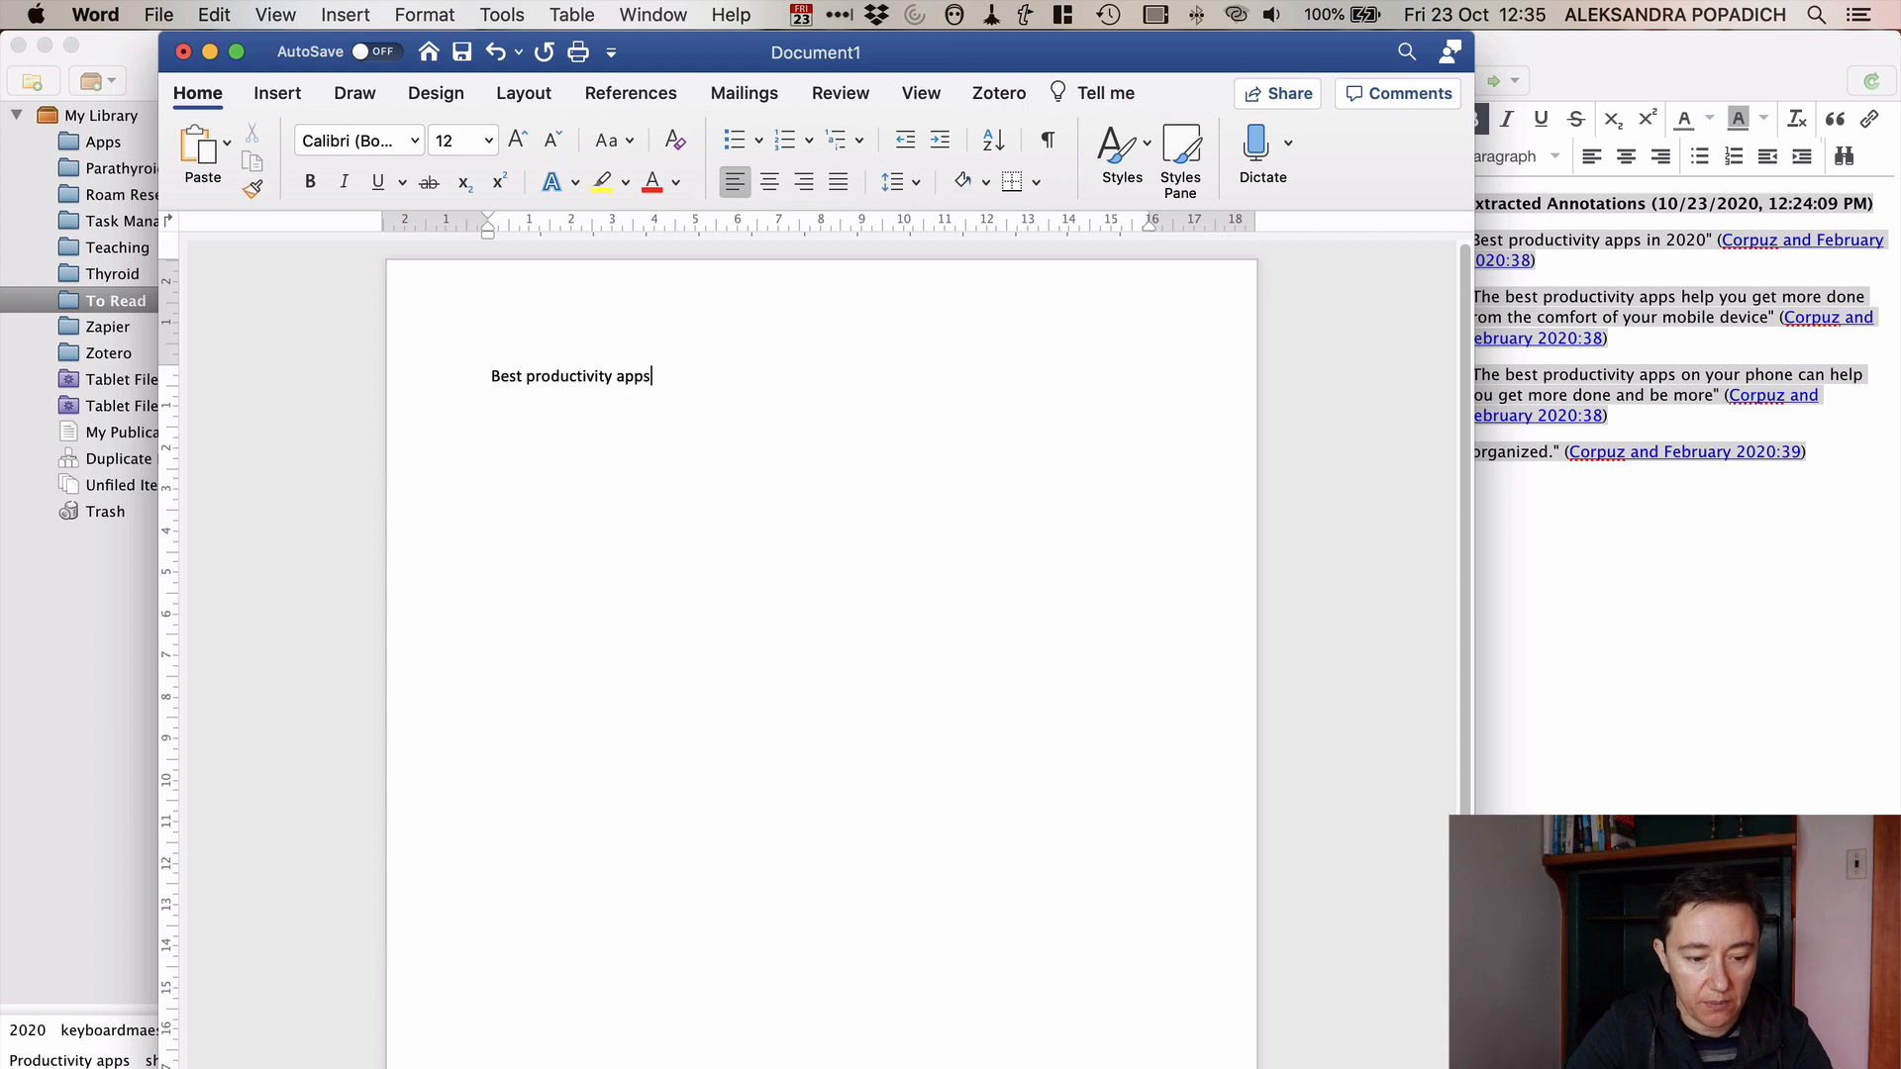
key("Return")
type("Here is what")
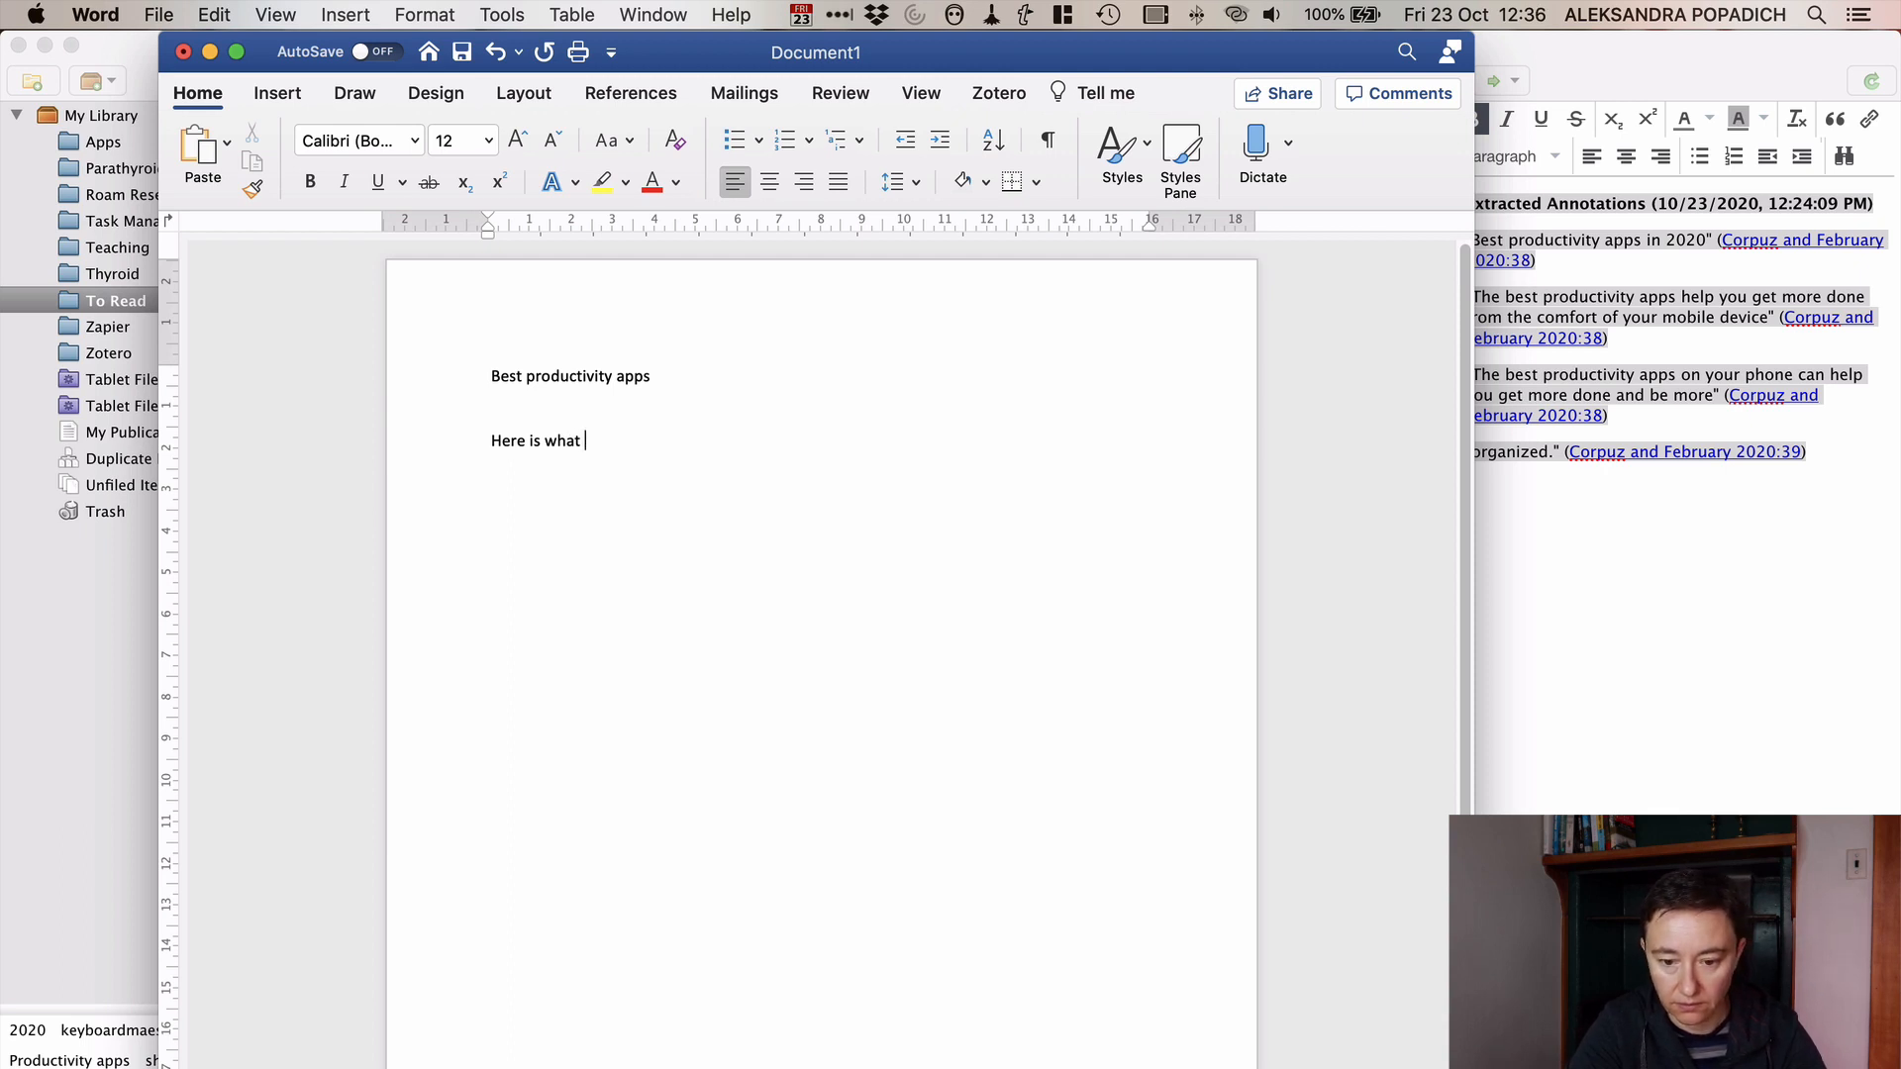
type("Corpuz said about mobile a")
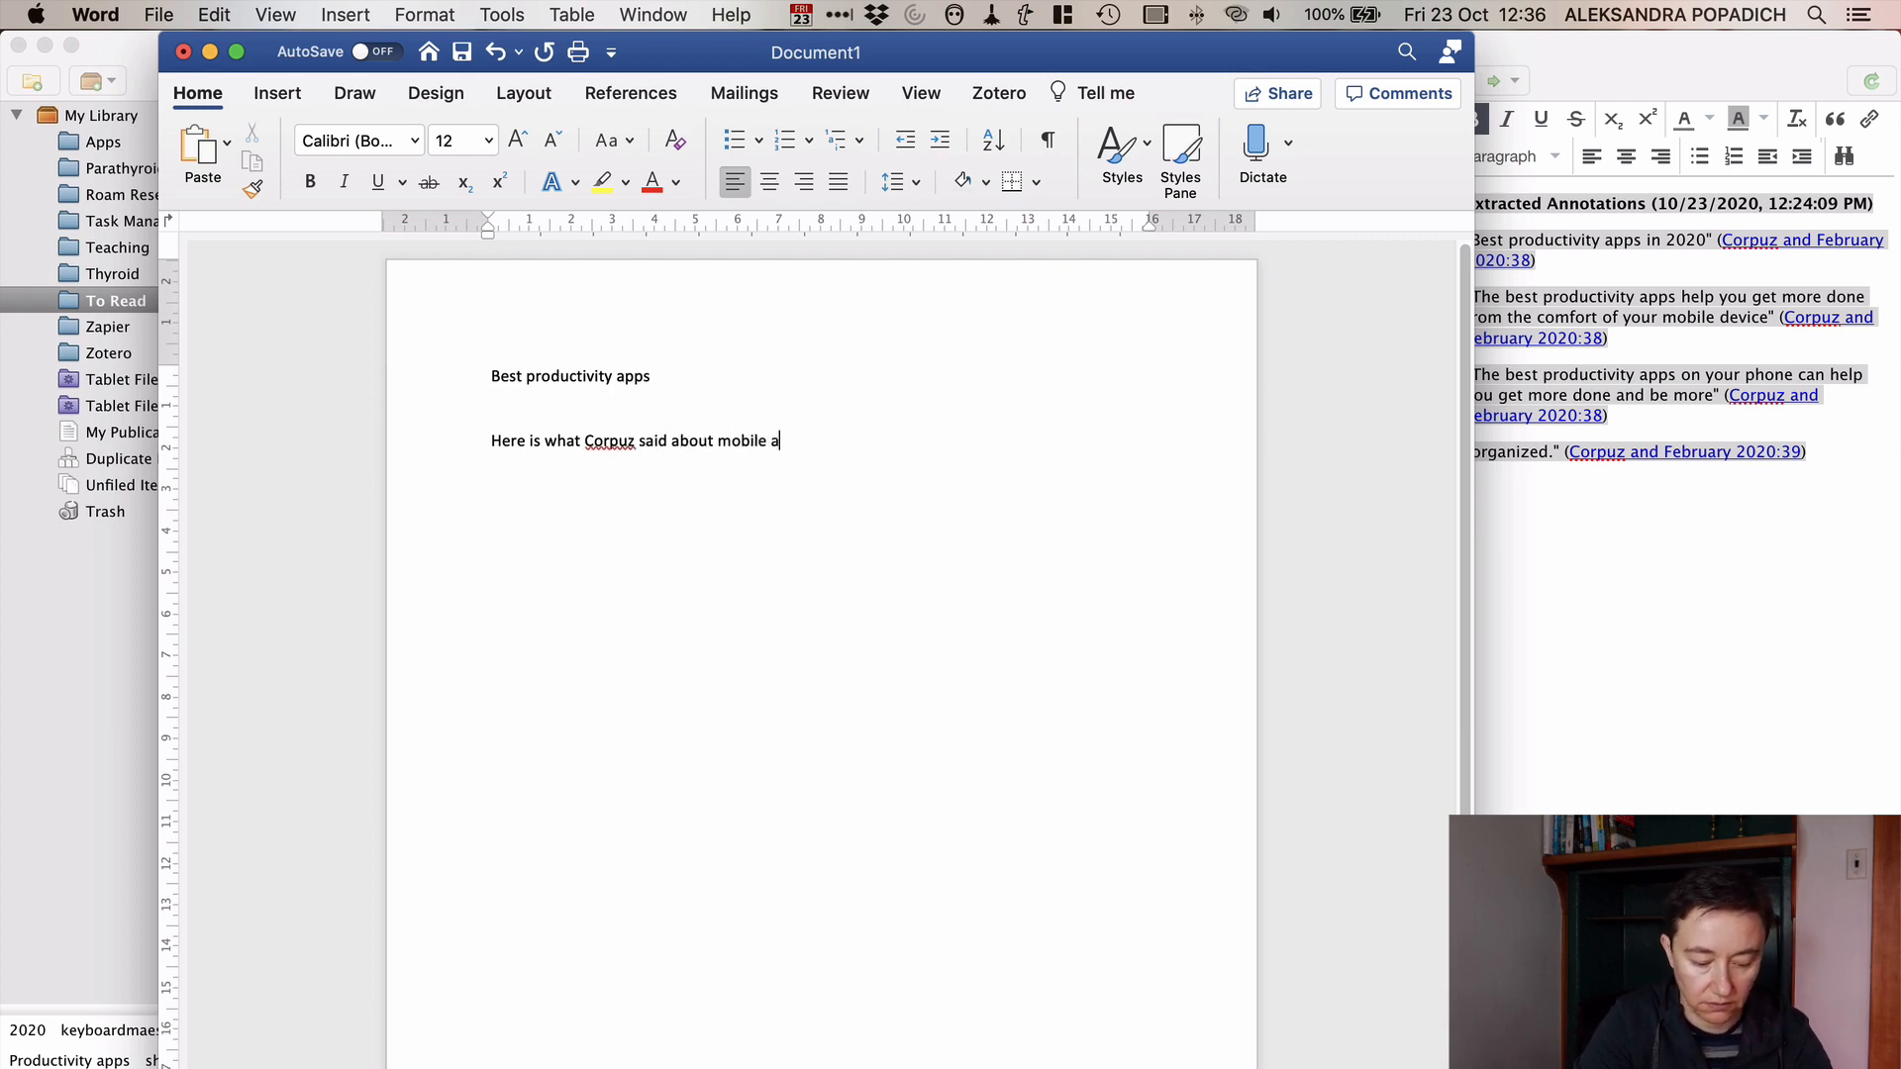
type("pps:")
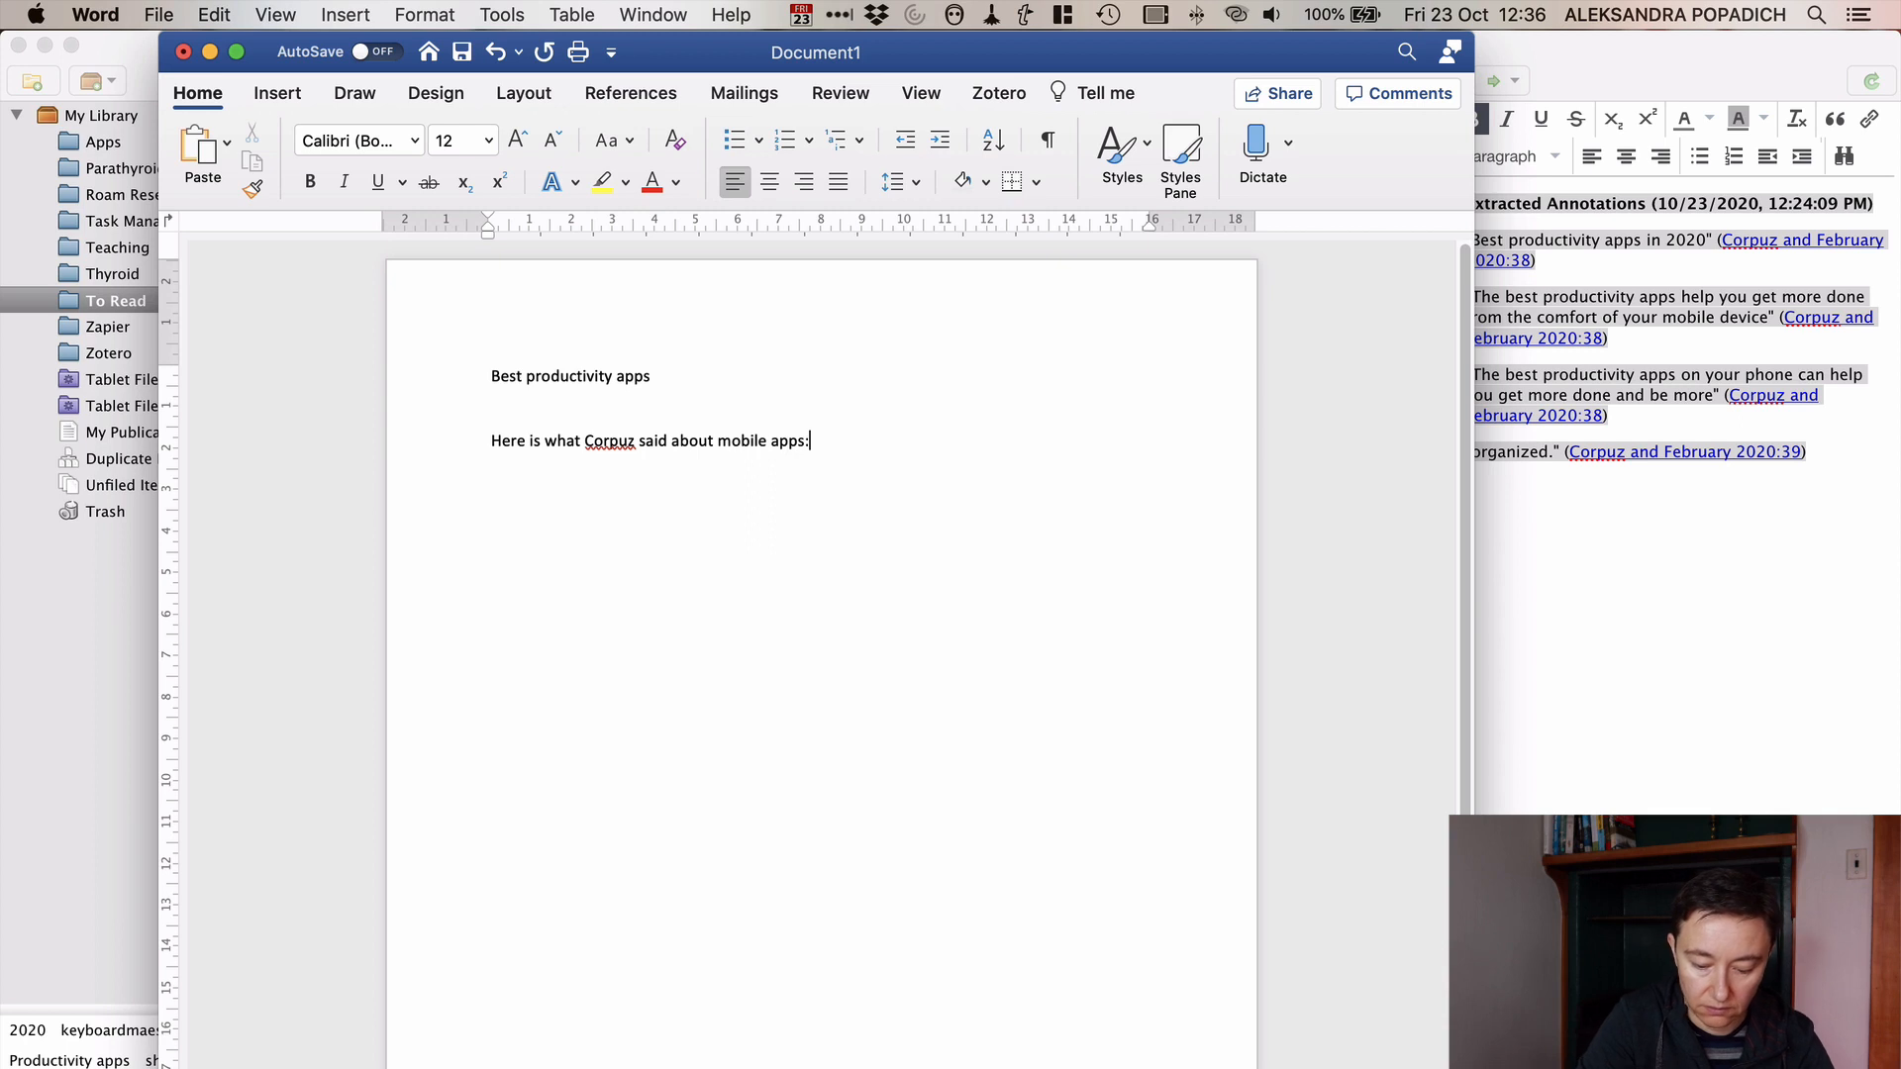
type("\"")
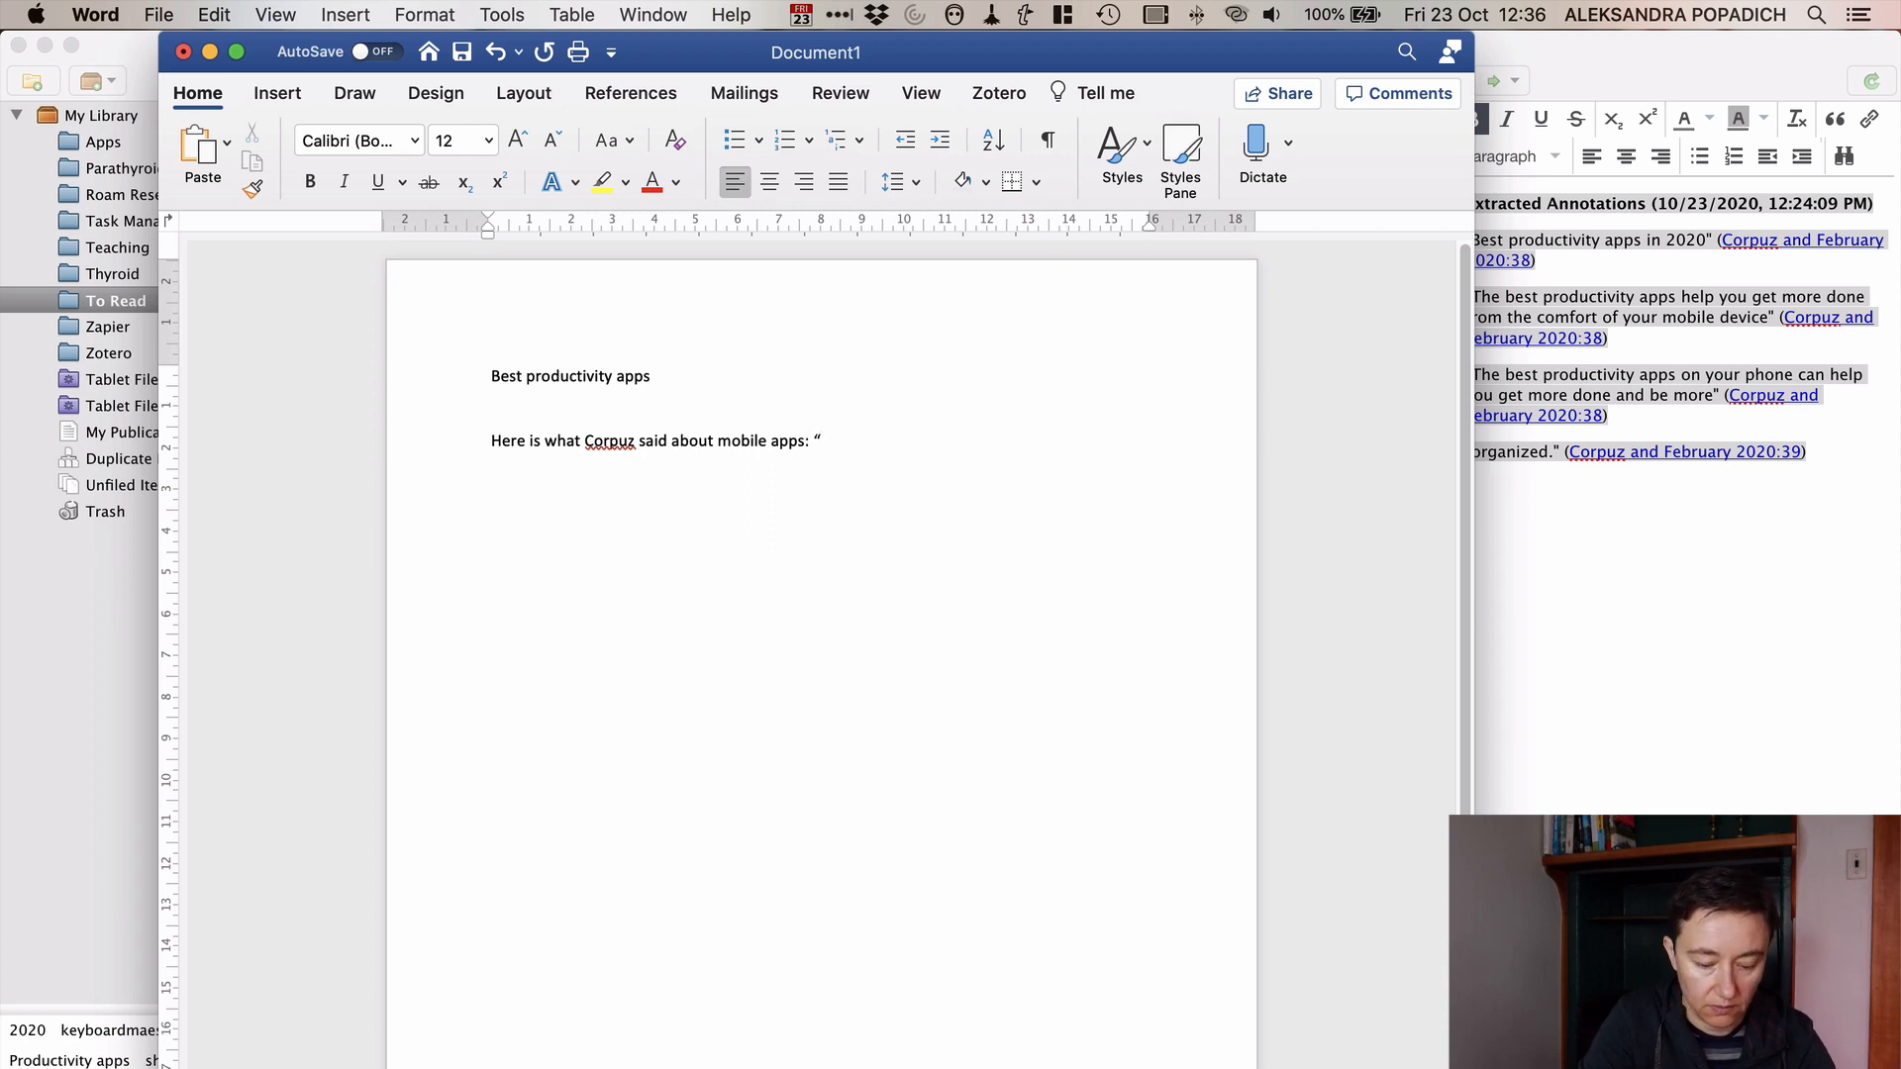
type("uygsuagfuihosdjoij”")
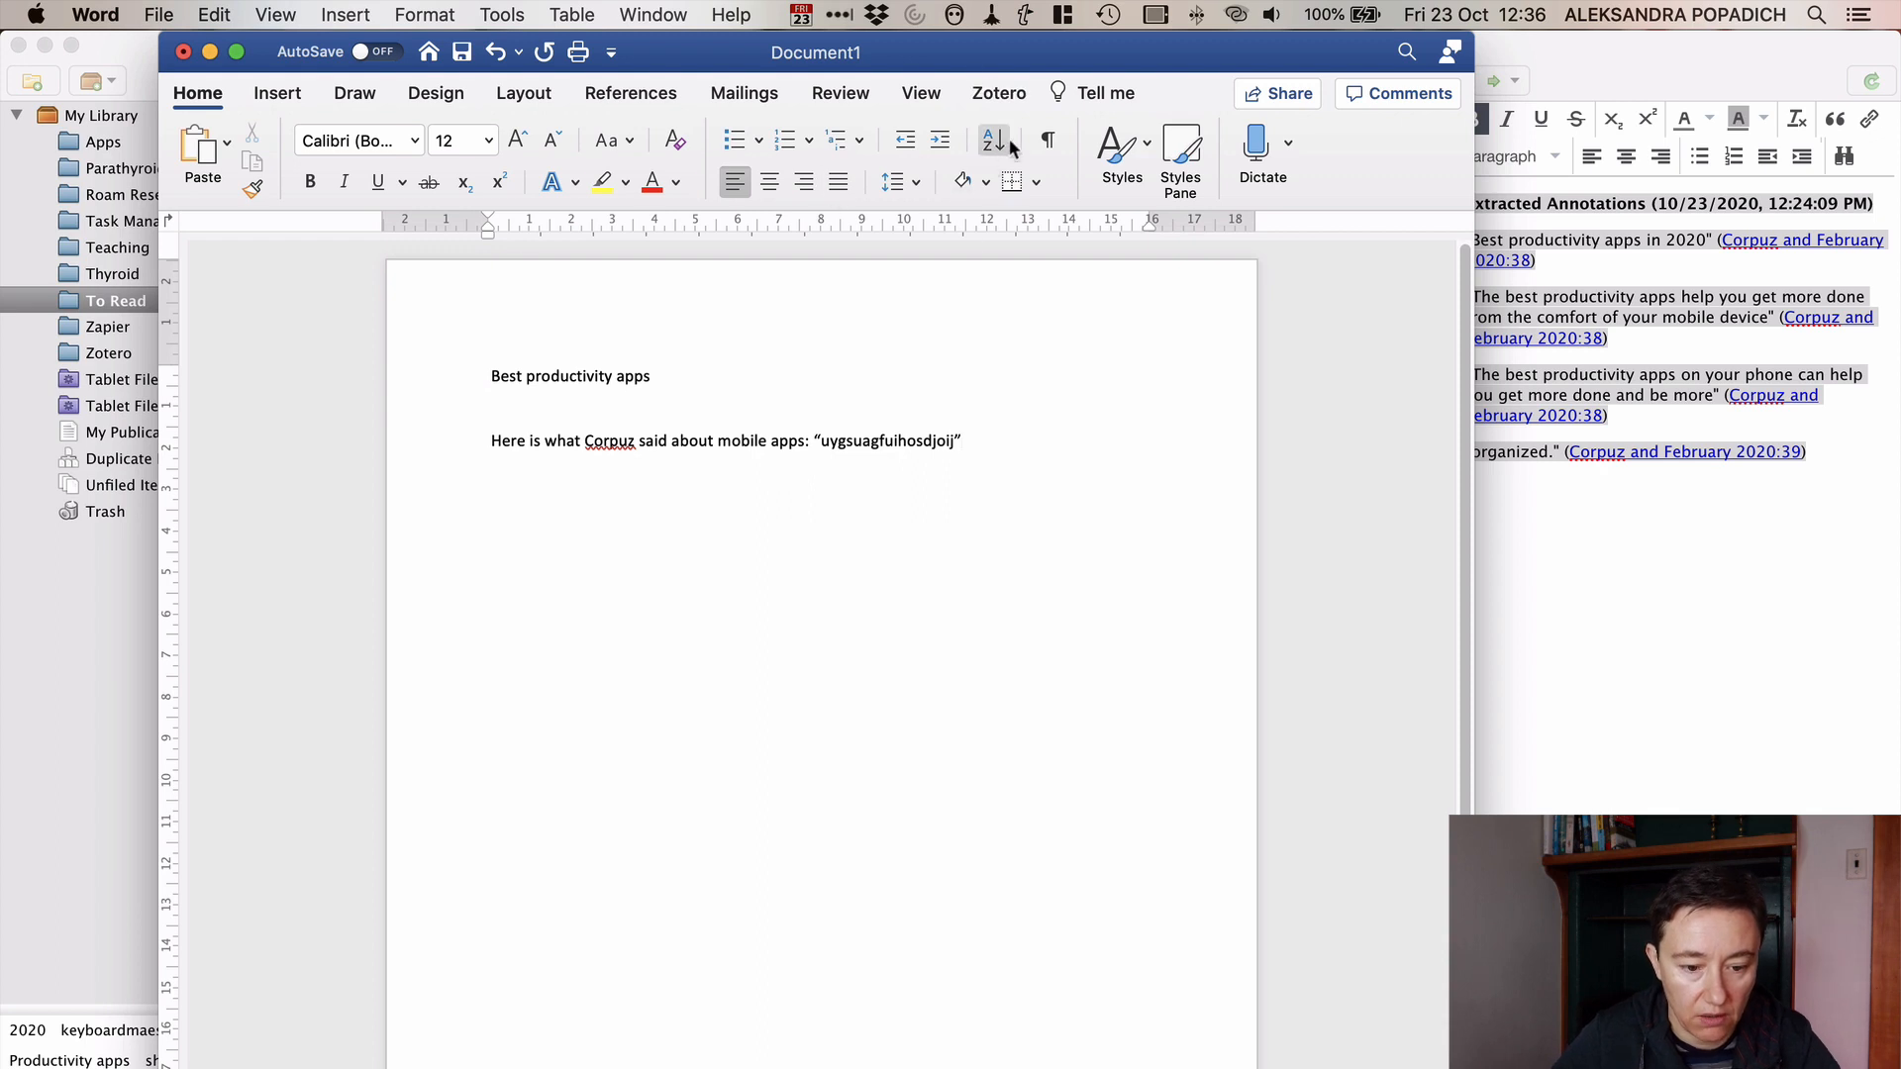
left_click(998, 94)
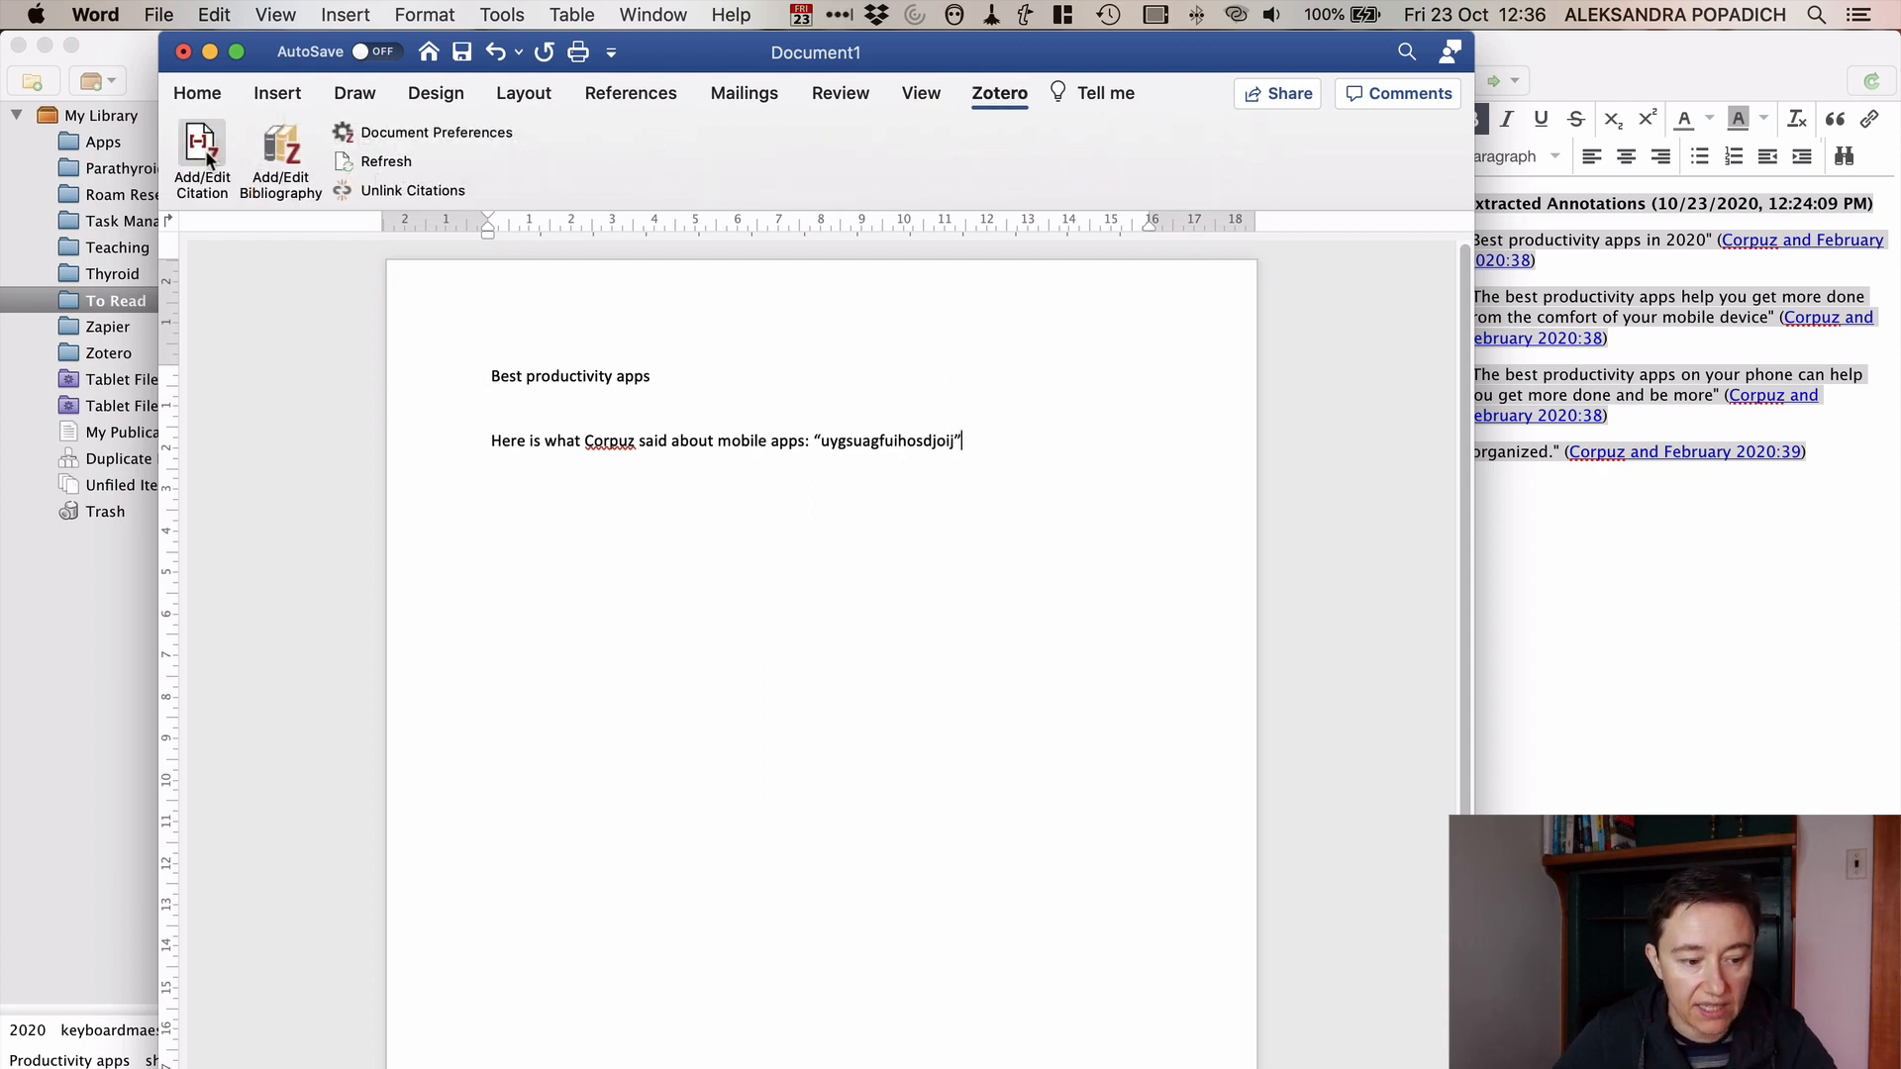
Step: Accept the Chicago note citation style and cite the best productivity apps item after the quote
left_click(436, 130)
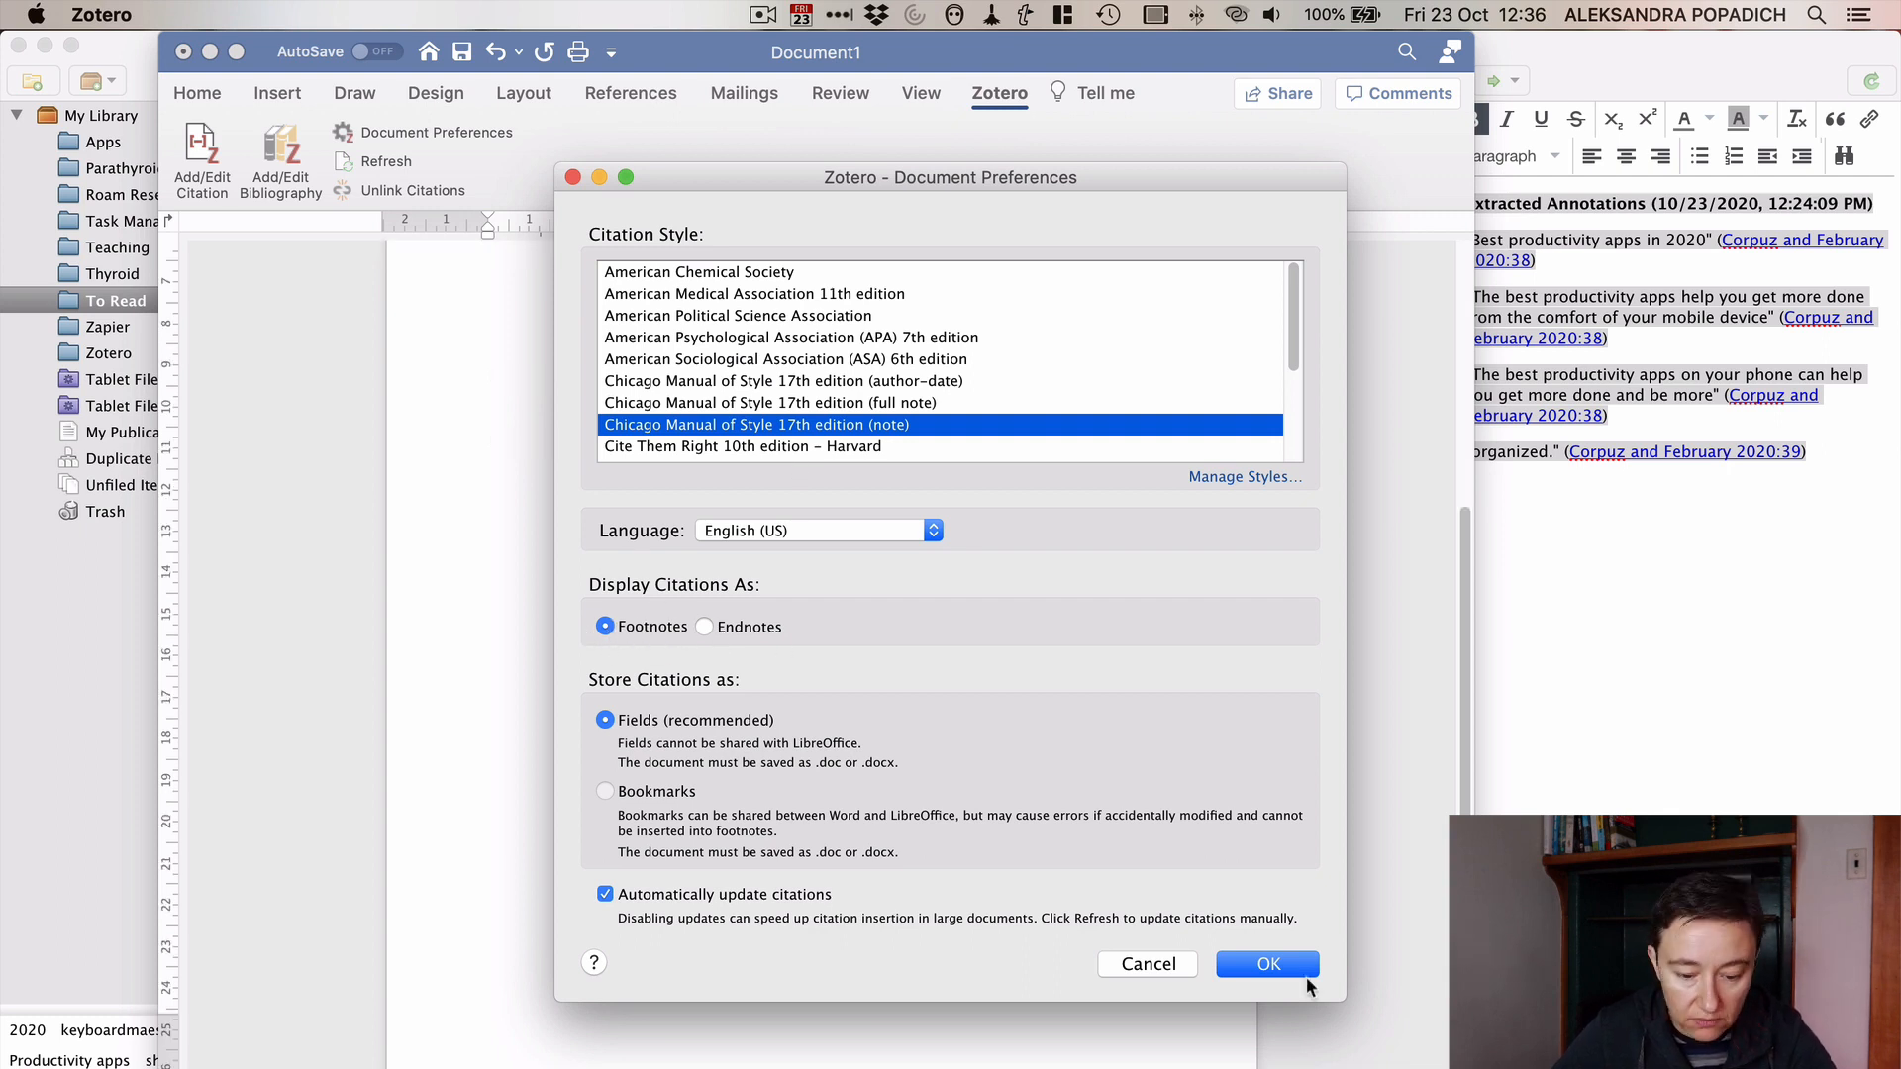
left_click(1265, 965)
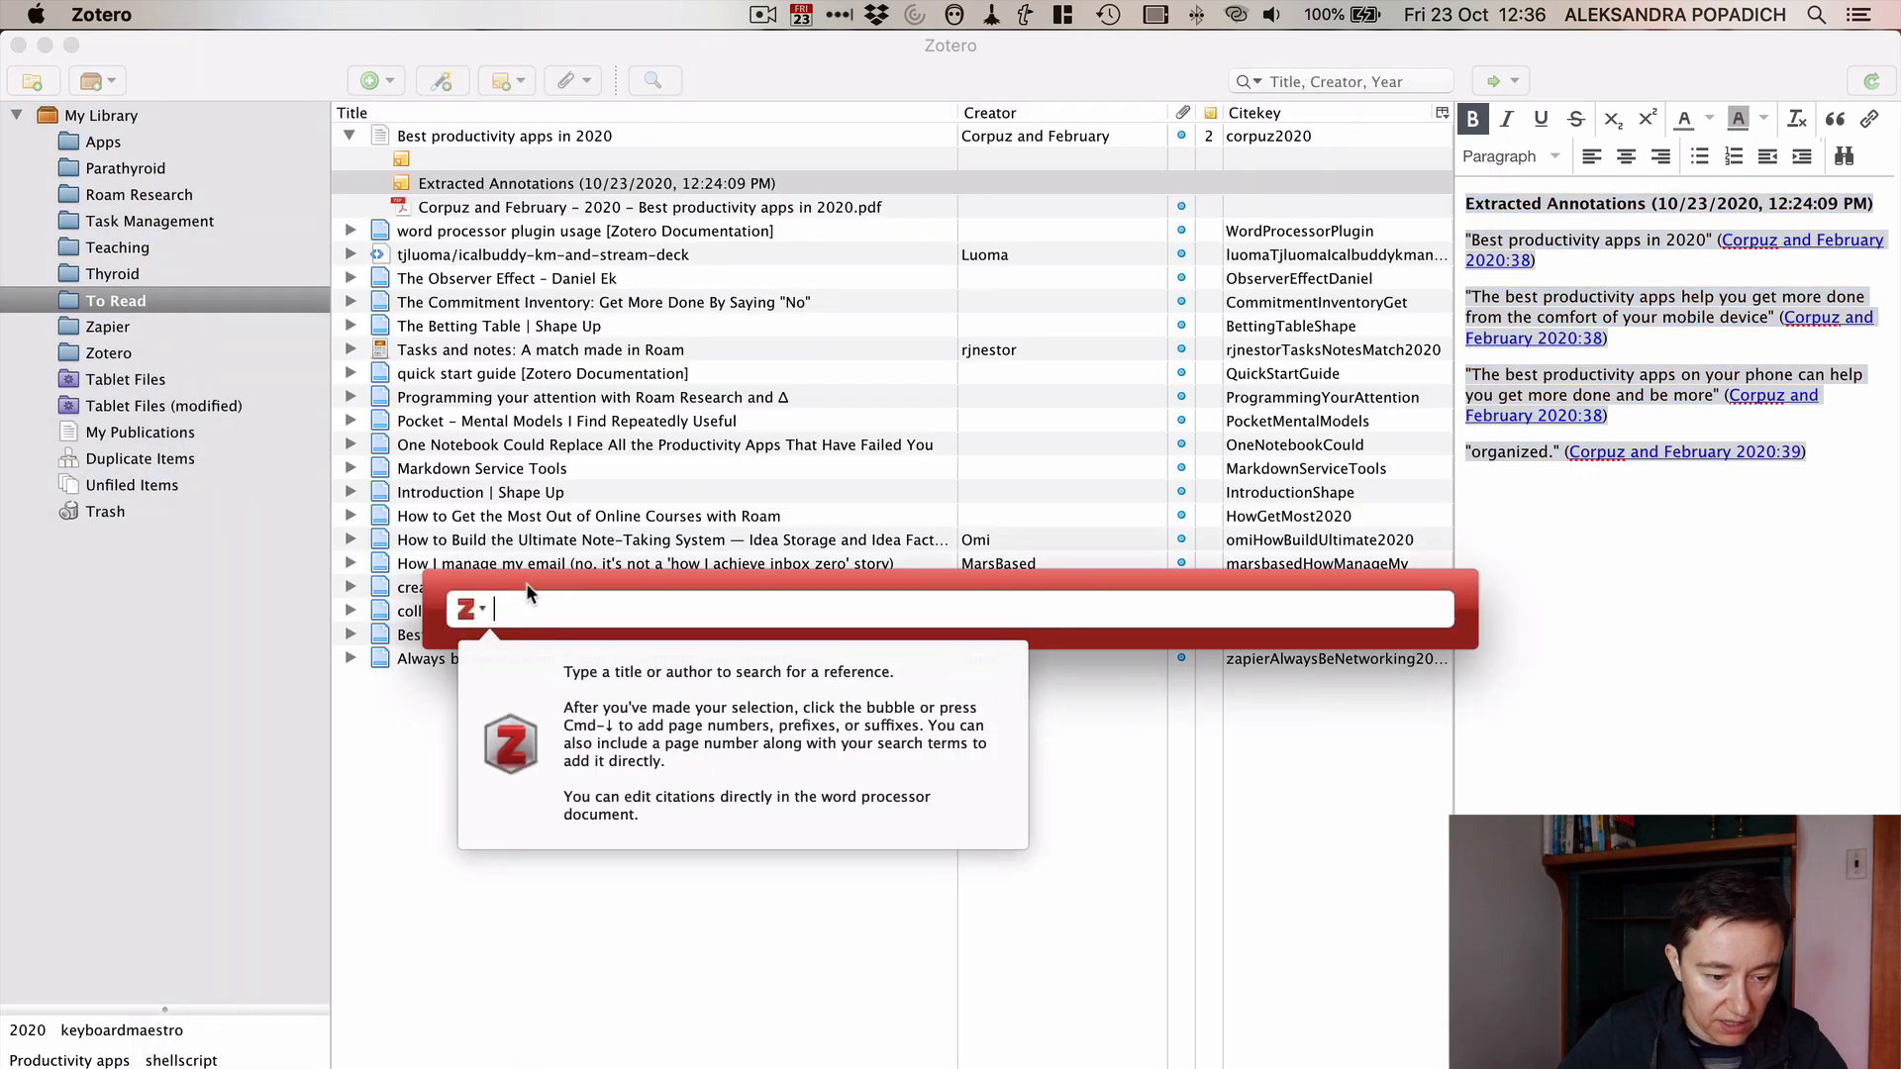
type("bes")
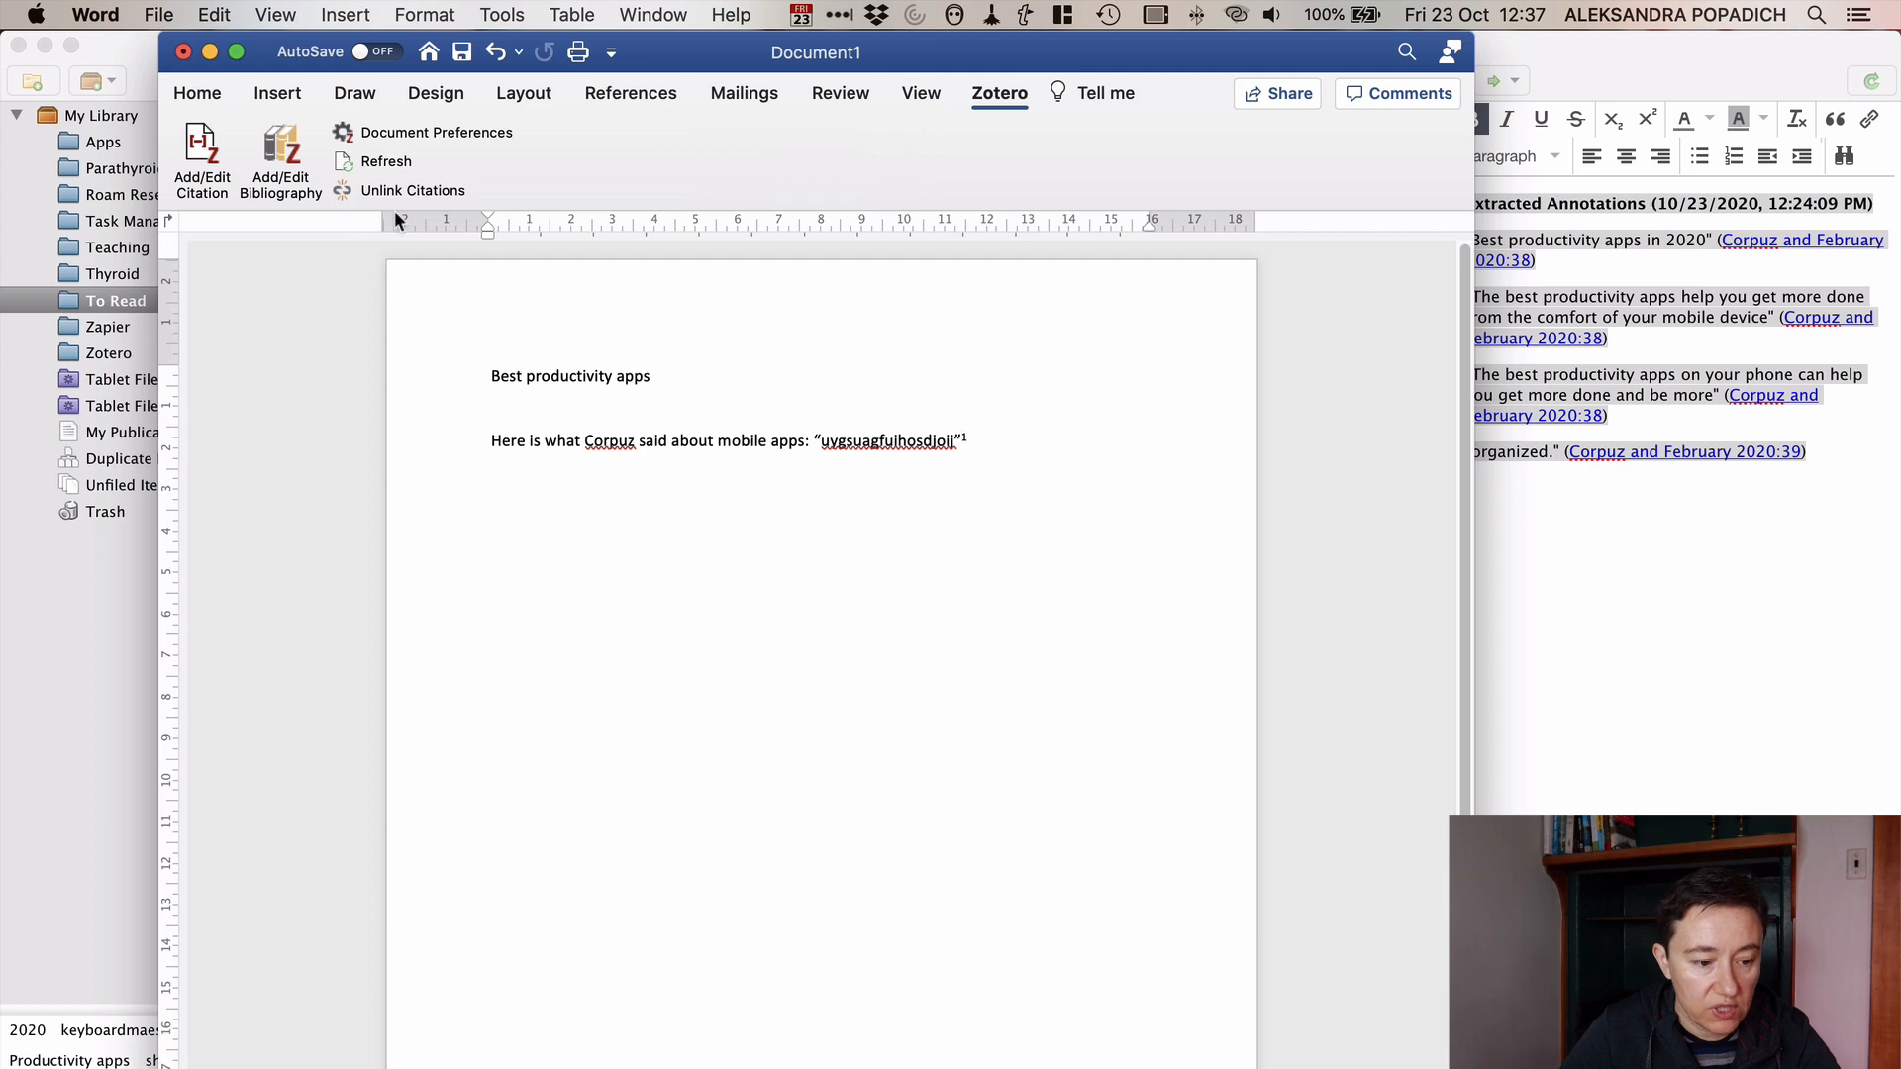
Step: Add a second citation to the quote by picking the reference in Classic View
left_click(202, 158)
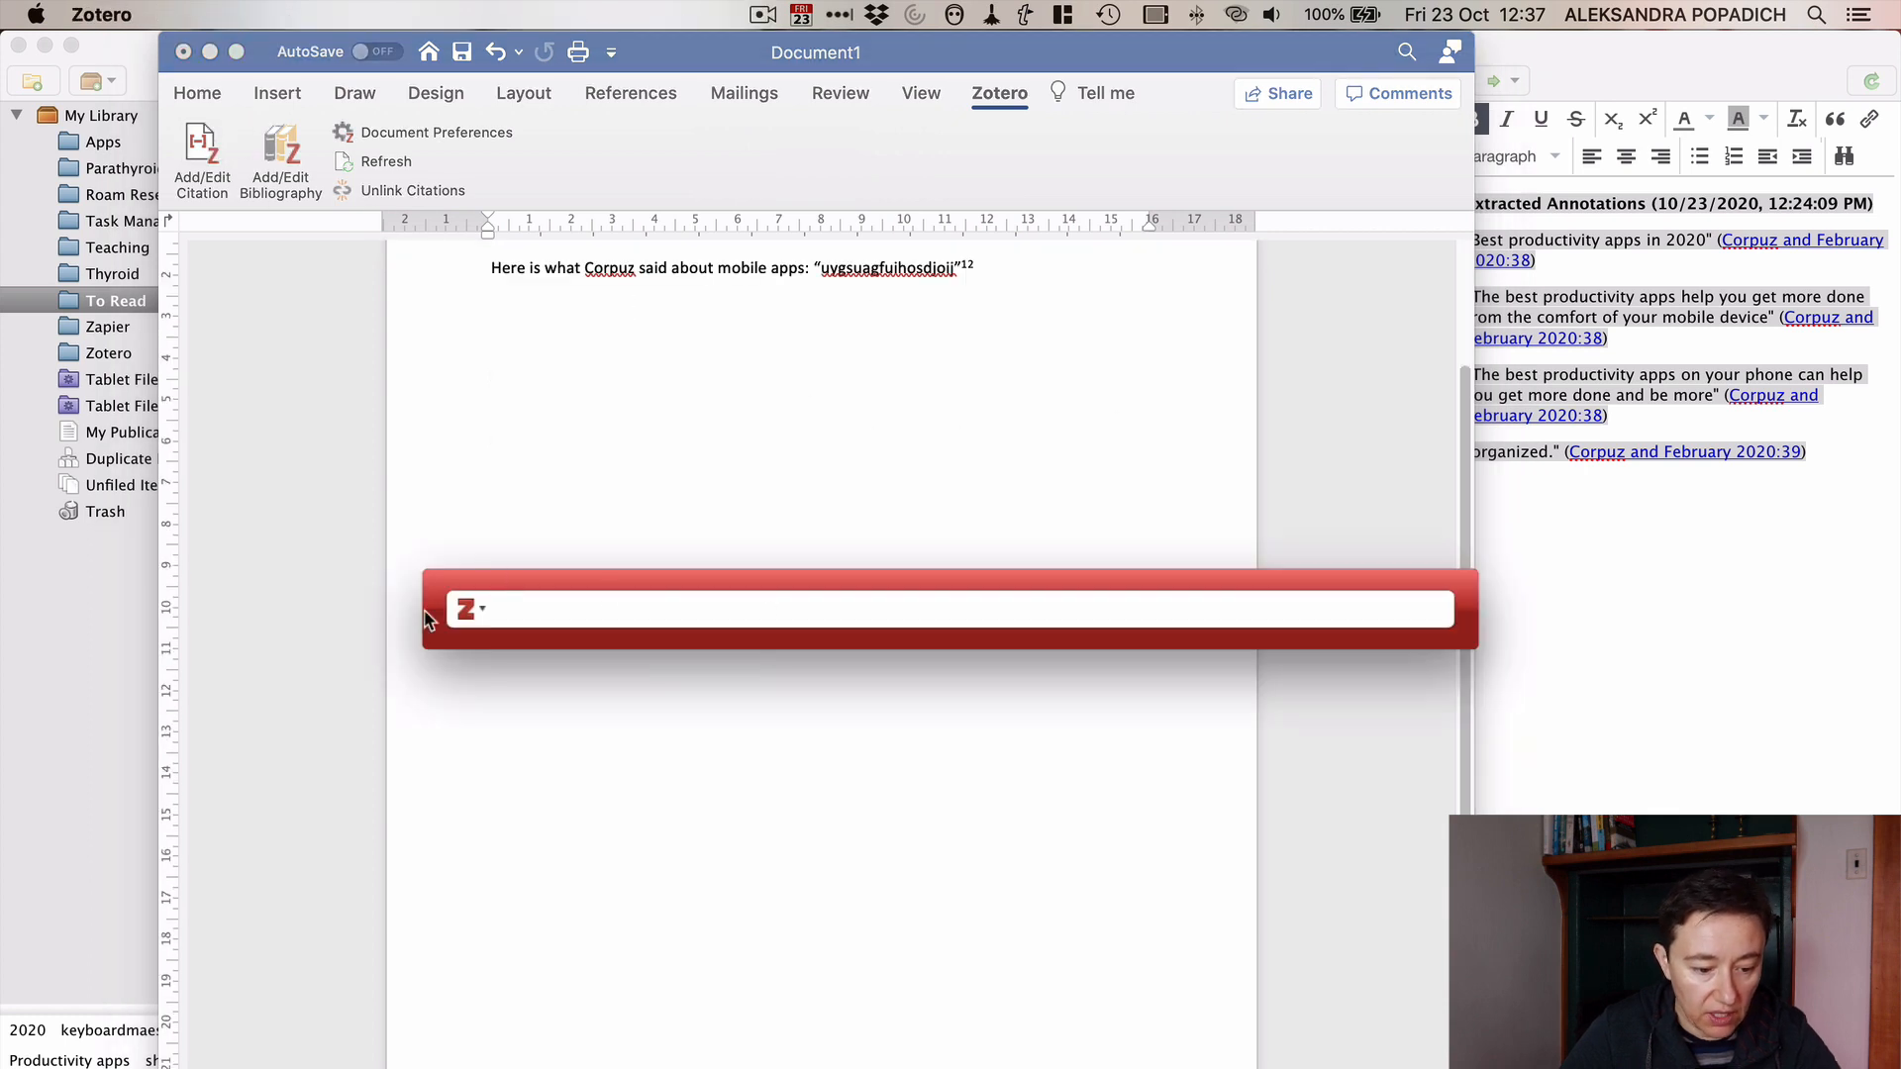
left_click(484, 608)
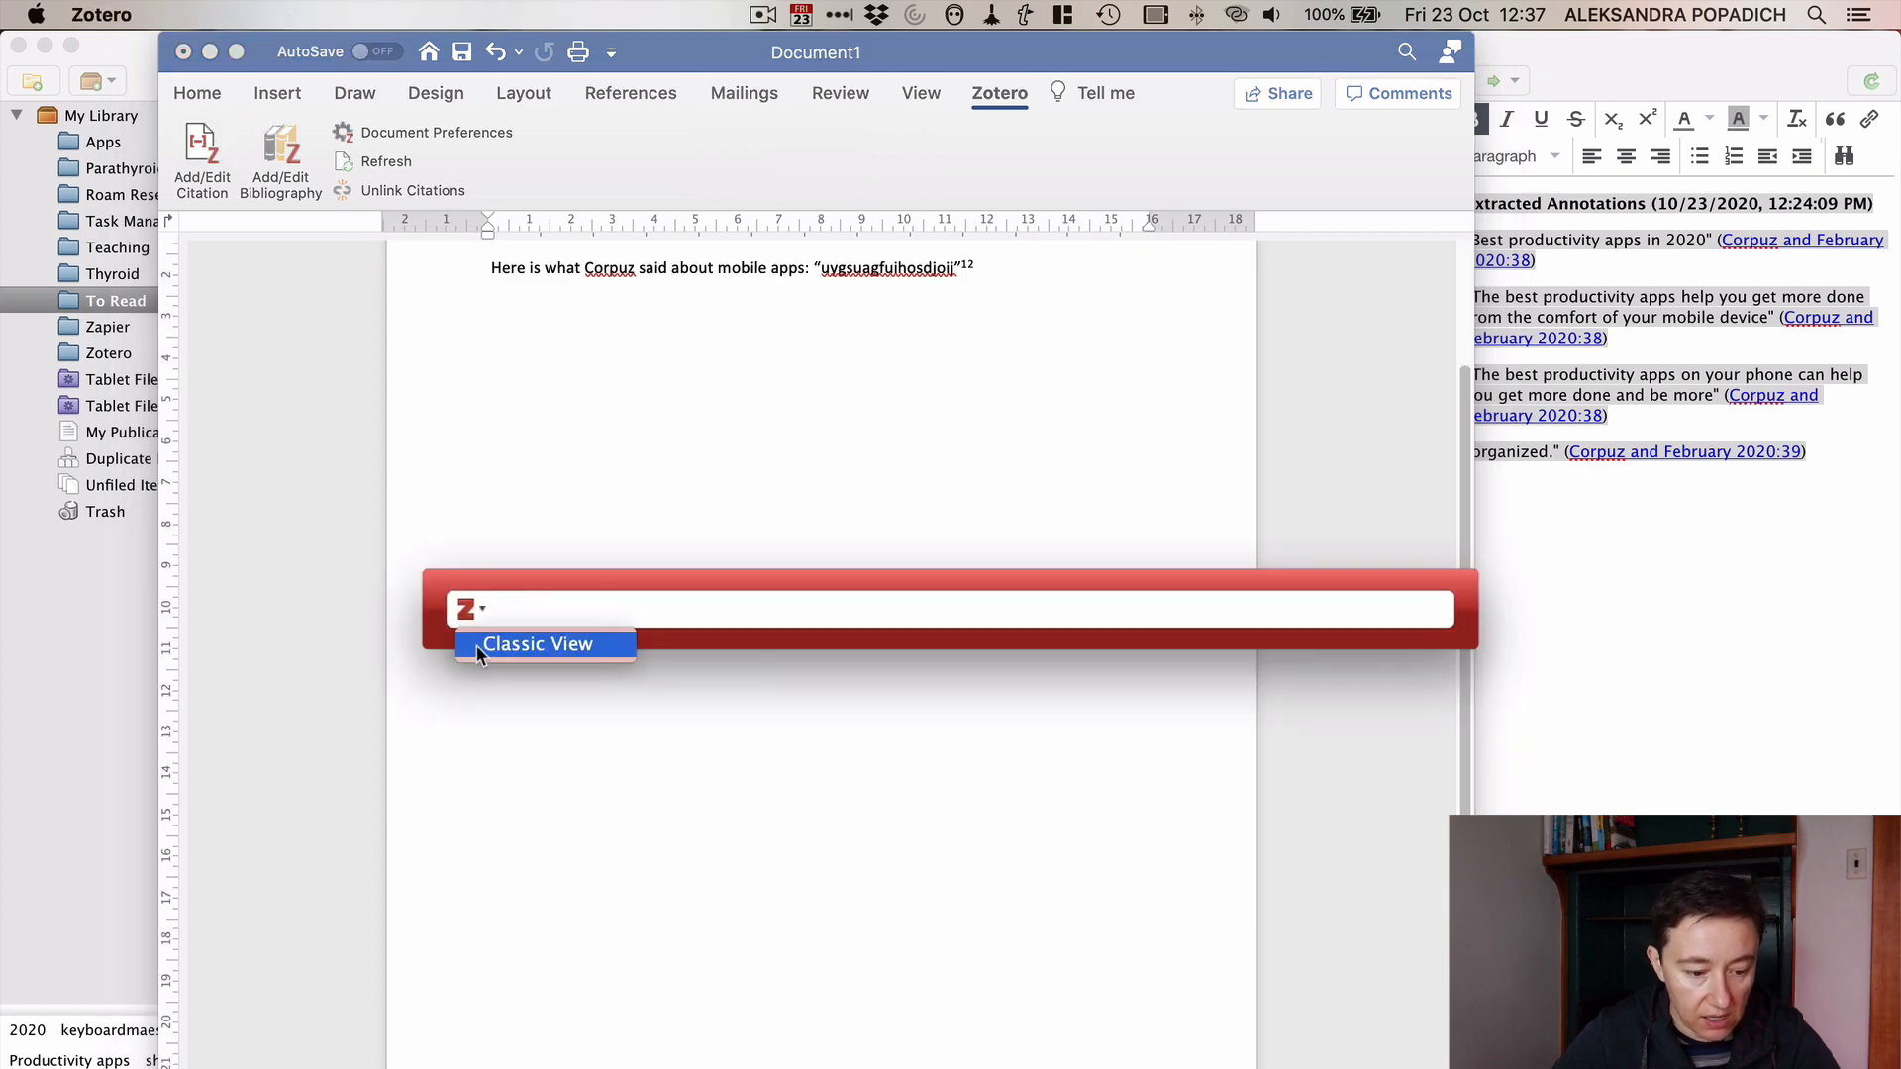
left_click(536, 644)
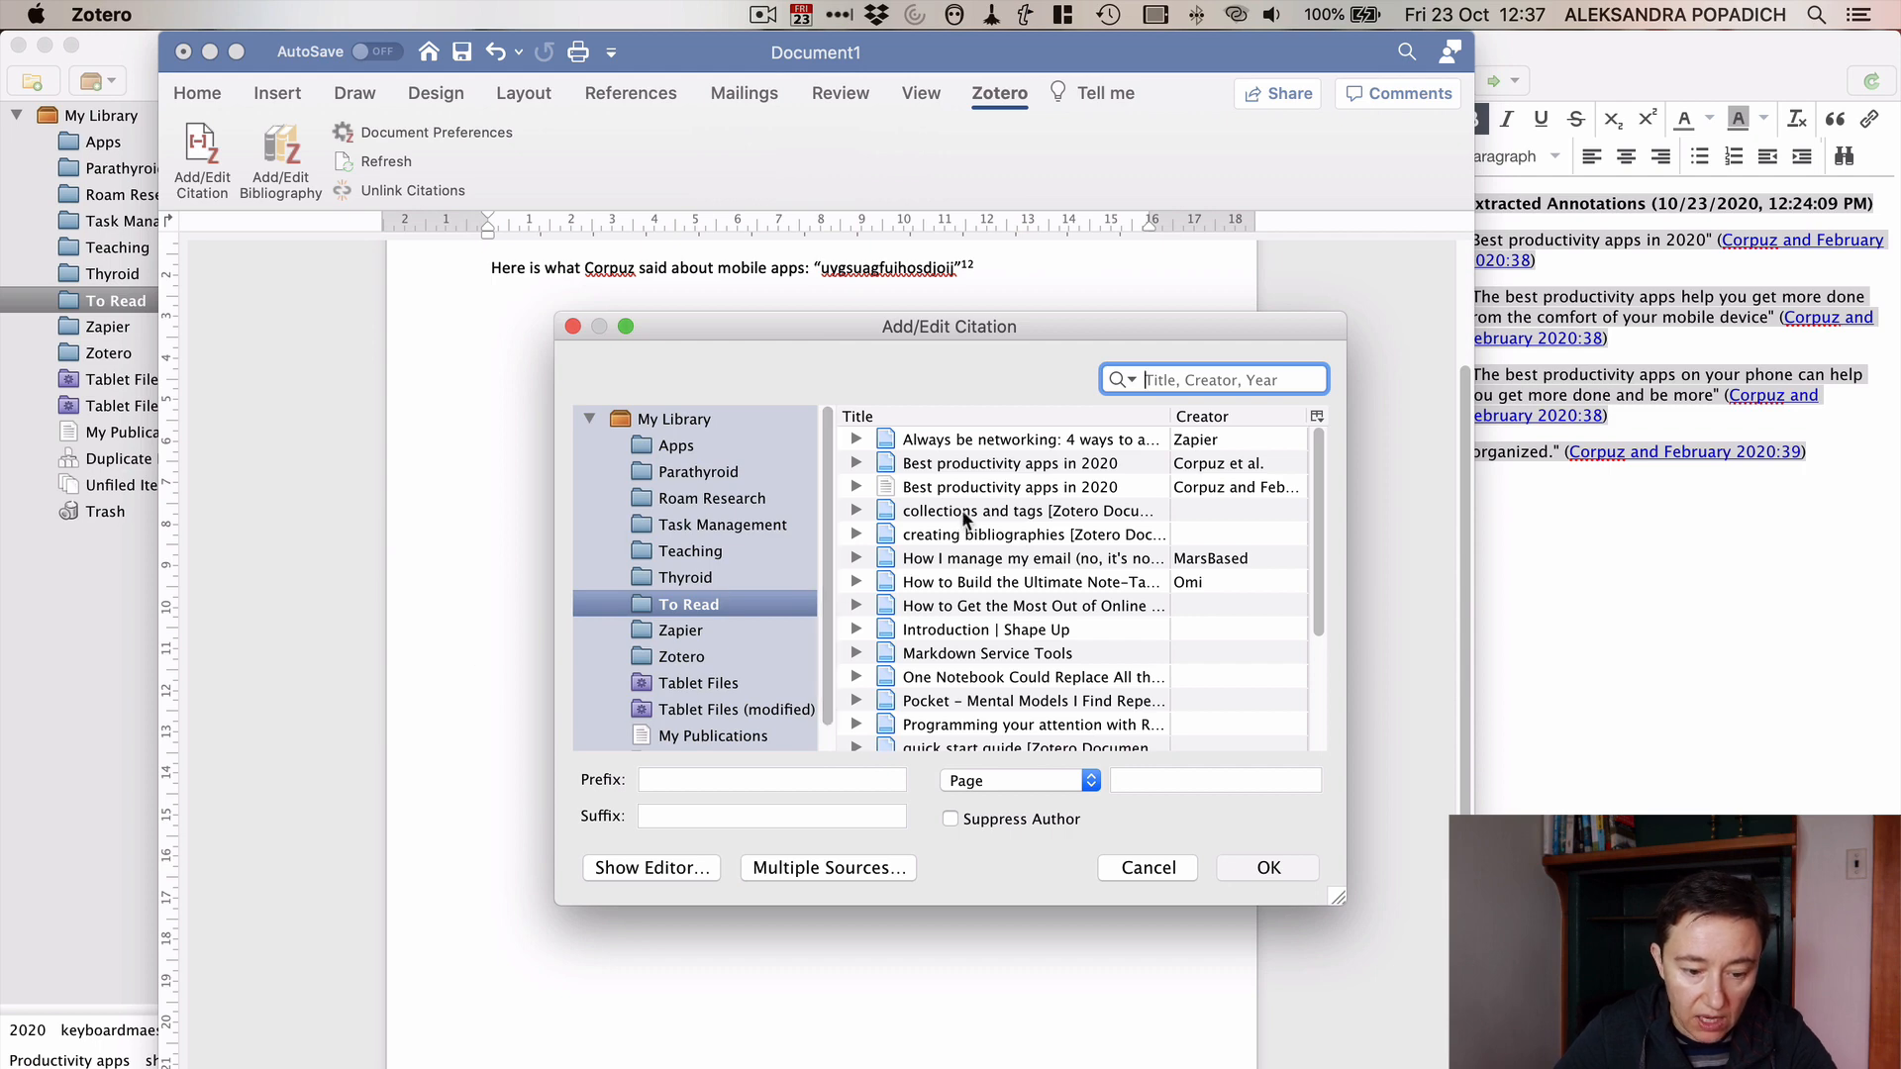
left_click(1024, 511)
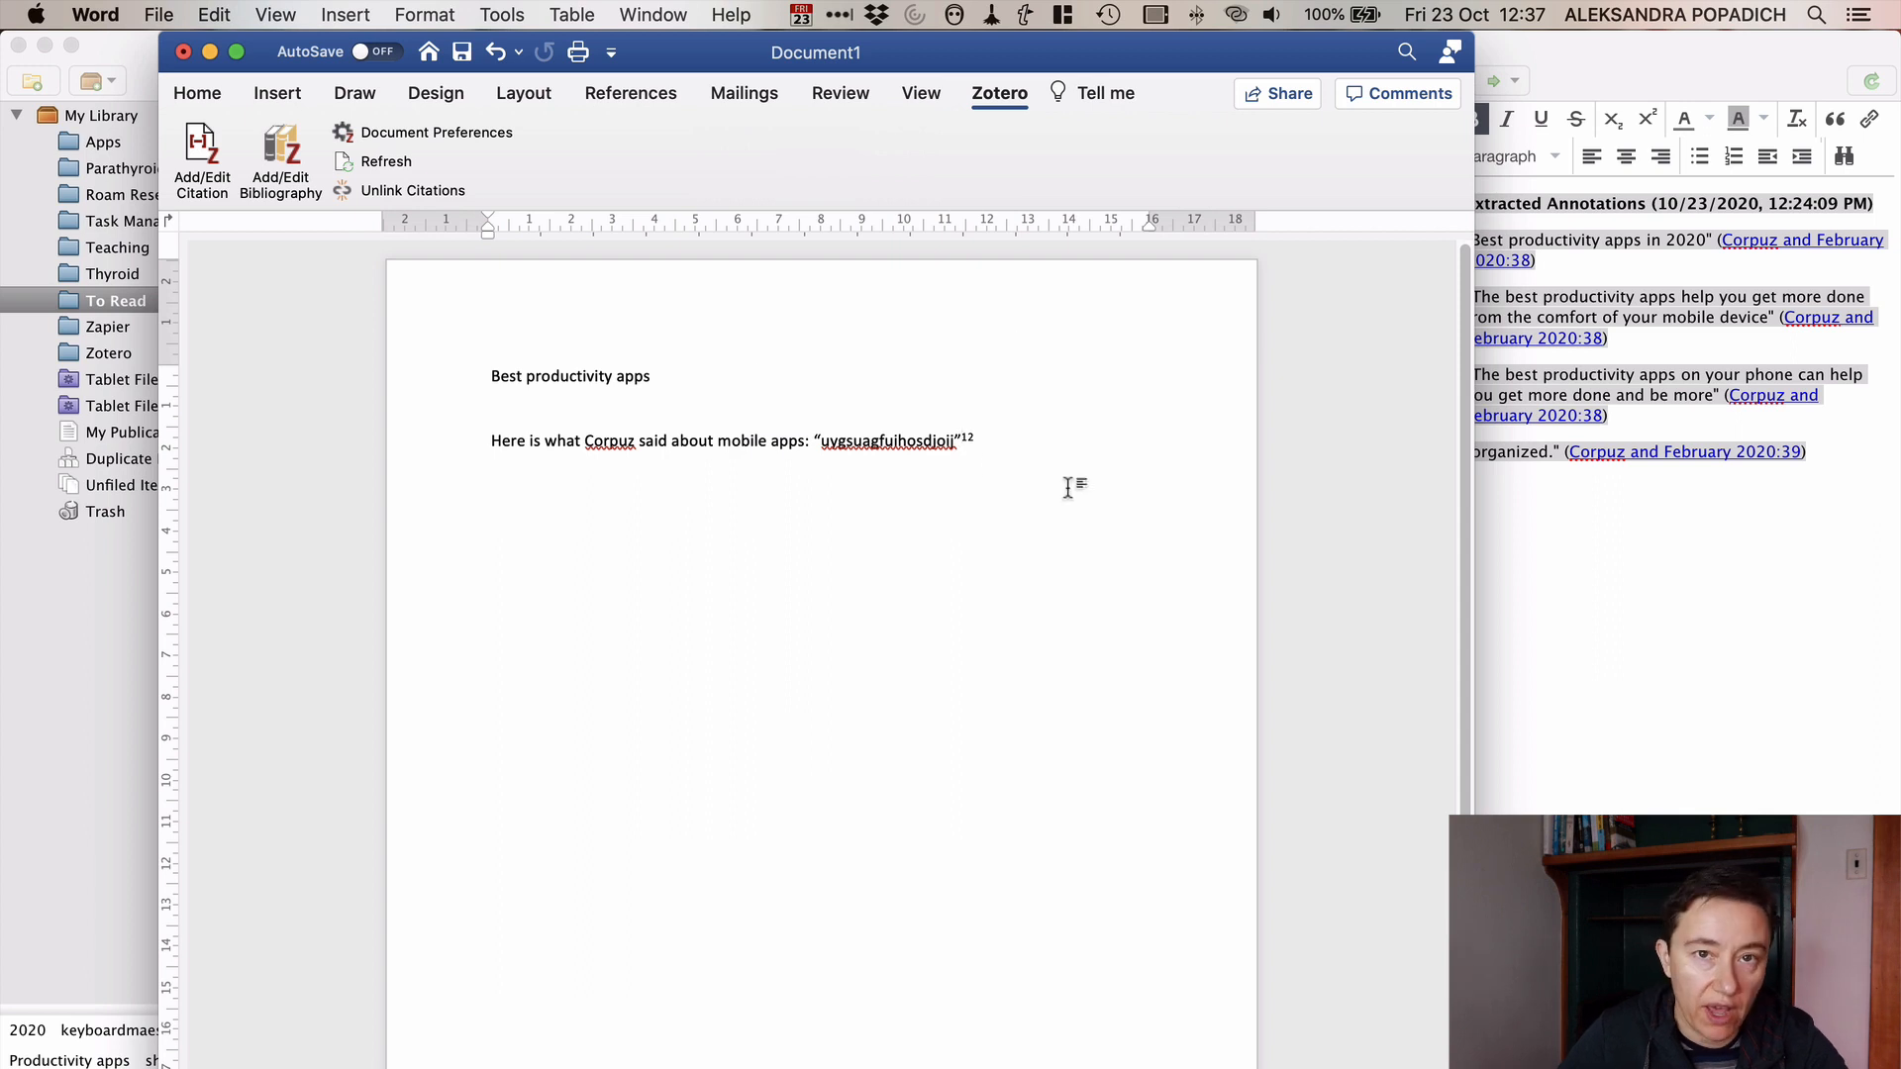
Step: Switch the document's Zotero citations from footnotes to endnotes in Document Preferences
scroll("down", 3)
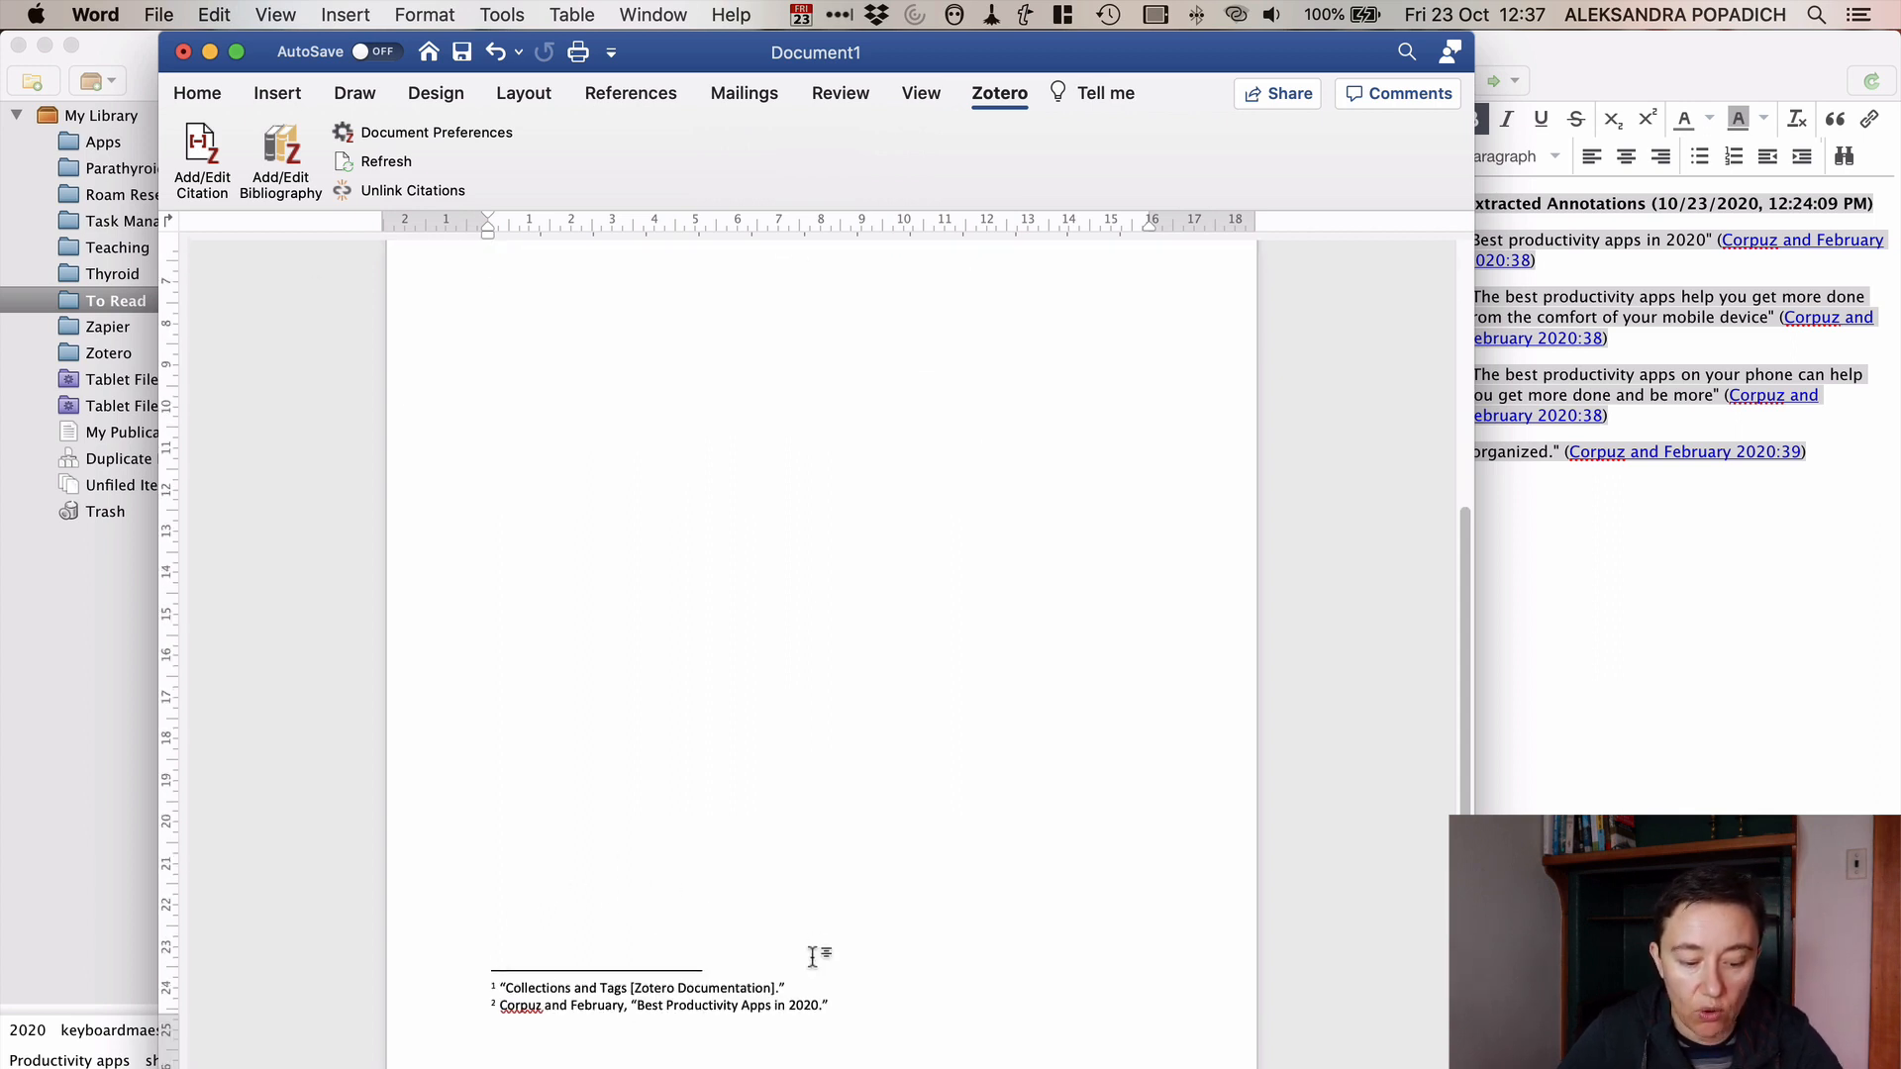
left_click(435, 133)
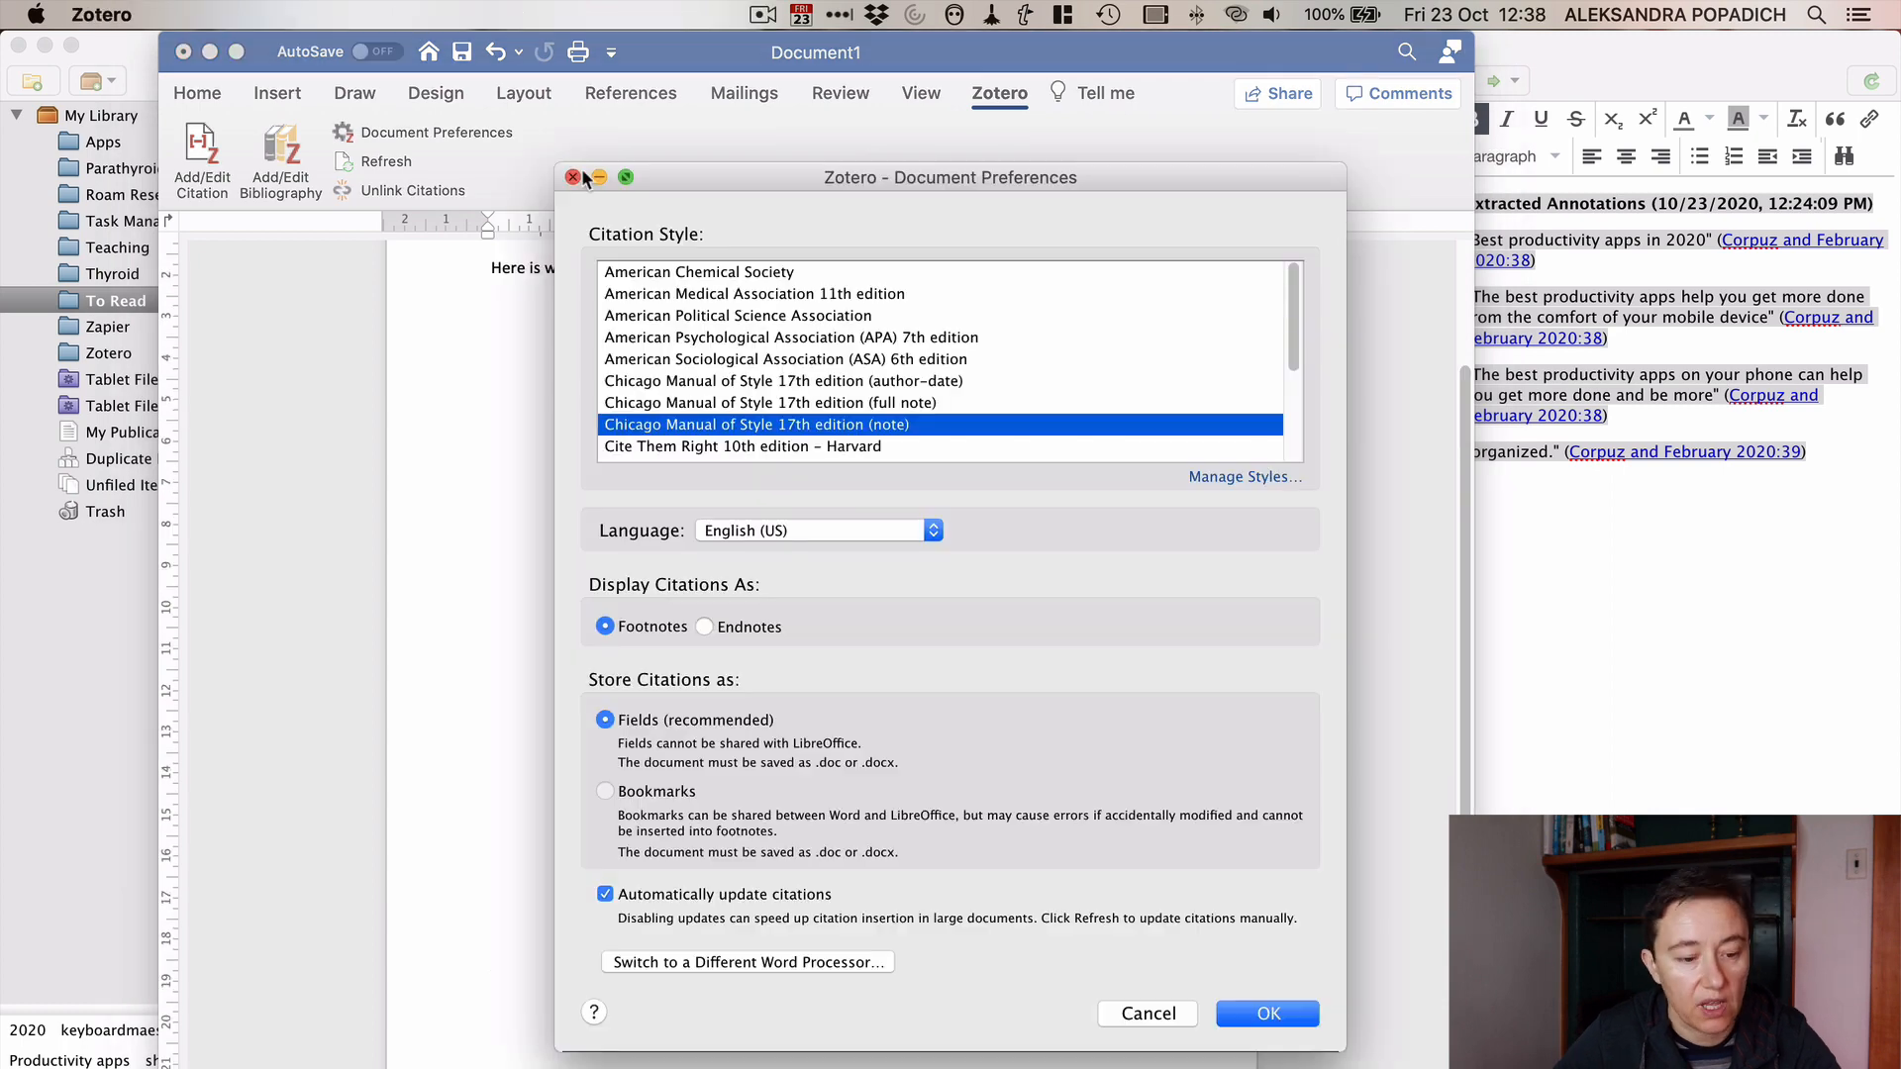
left_click(1265, 1014)
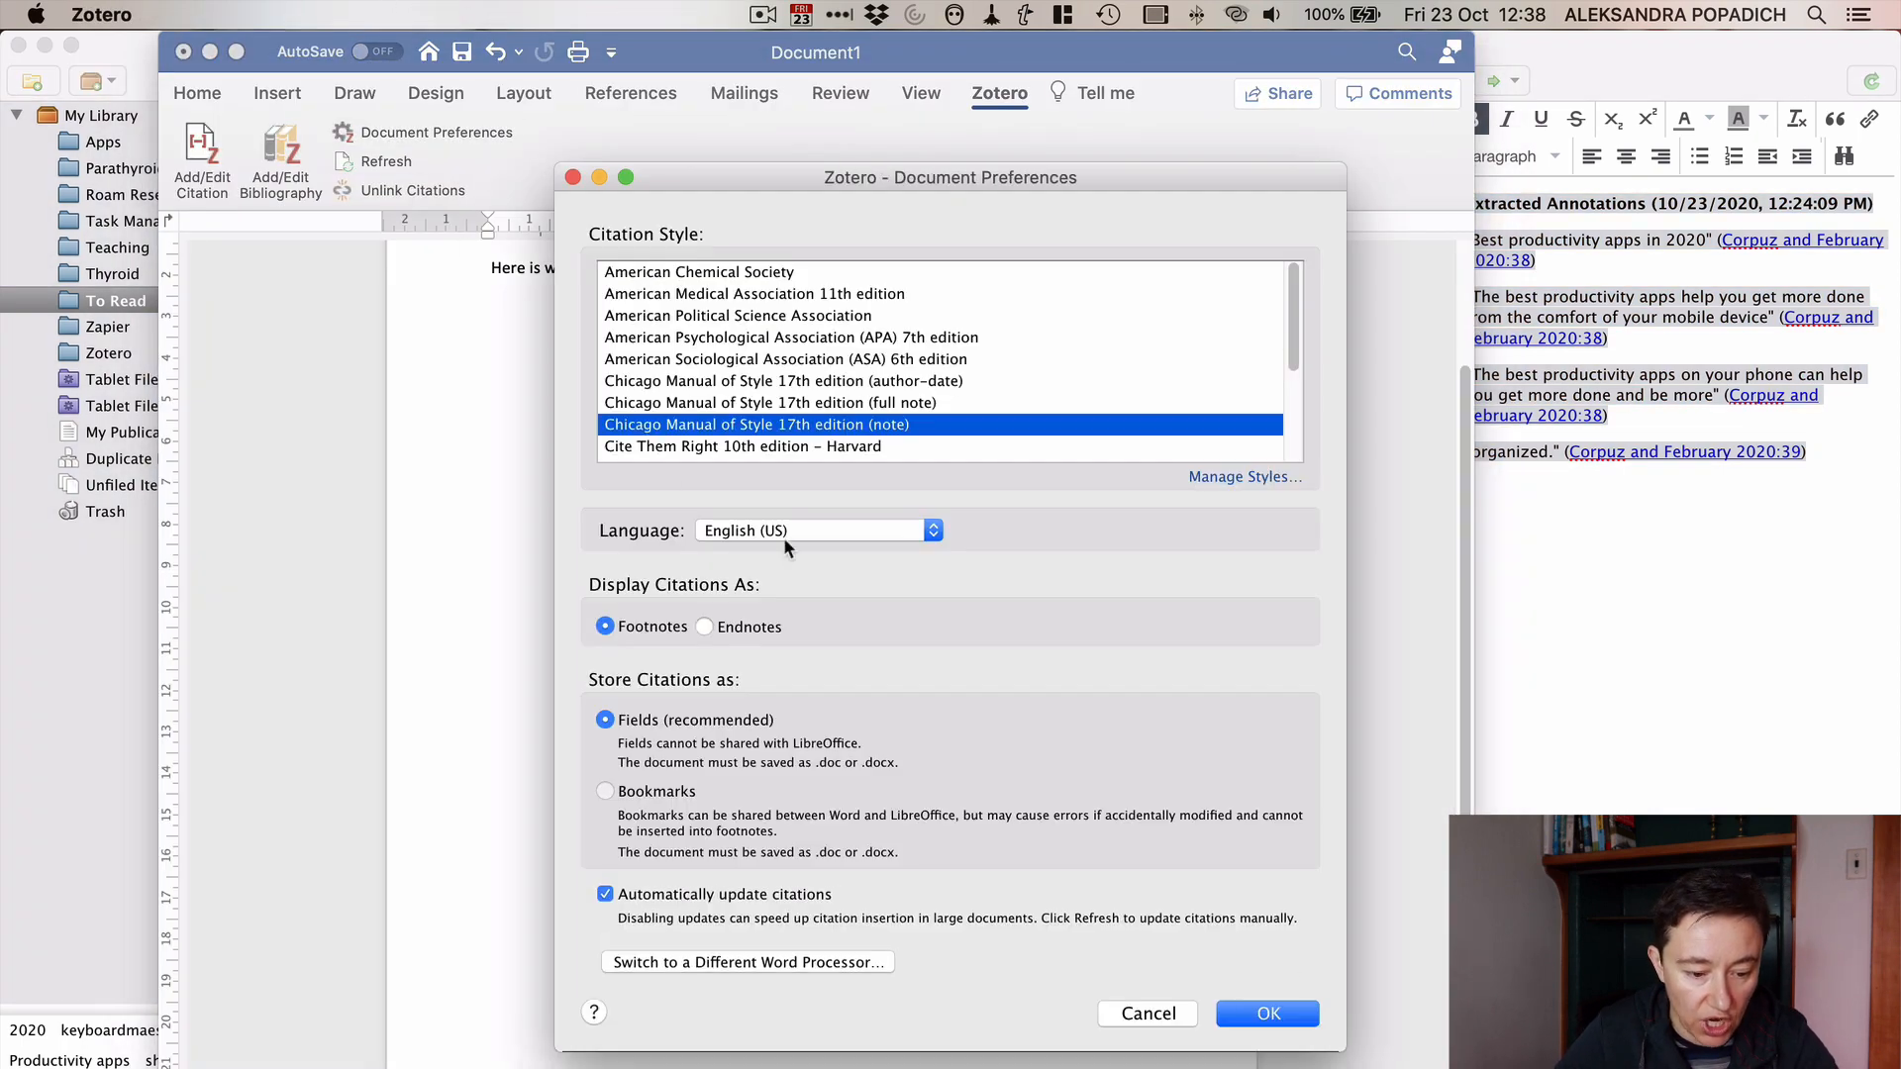
left_click(705, 628)
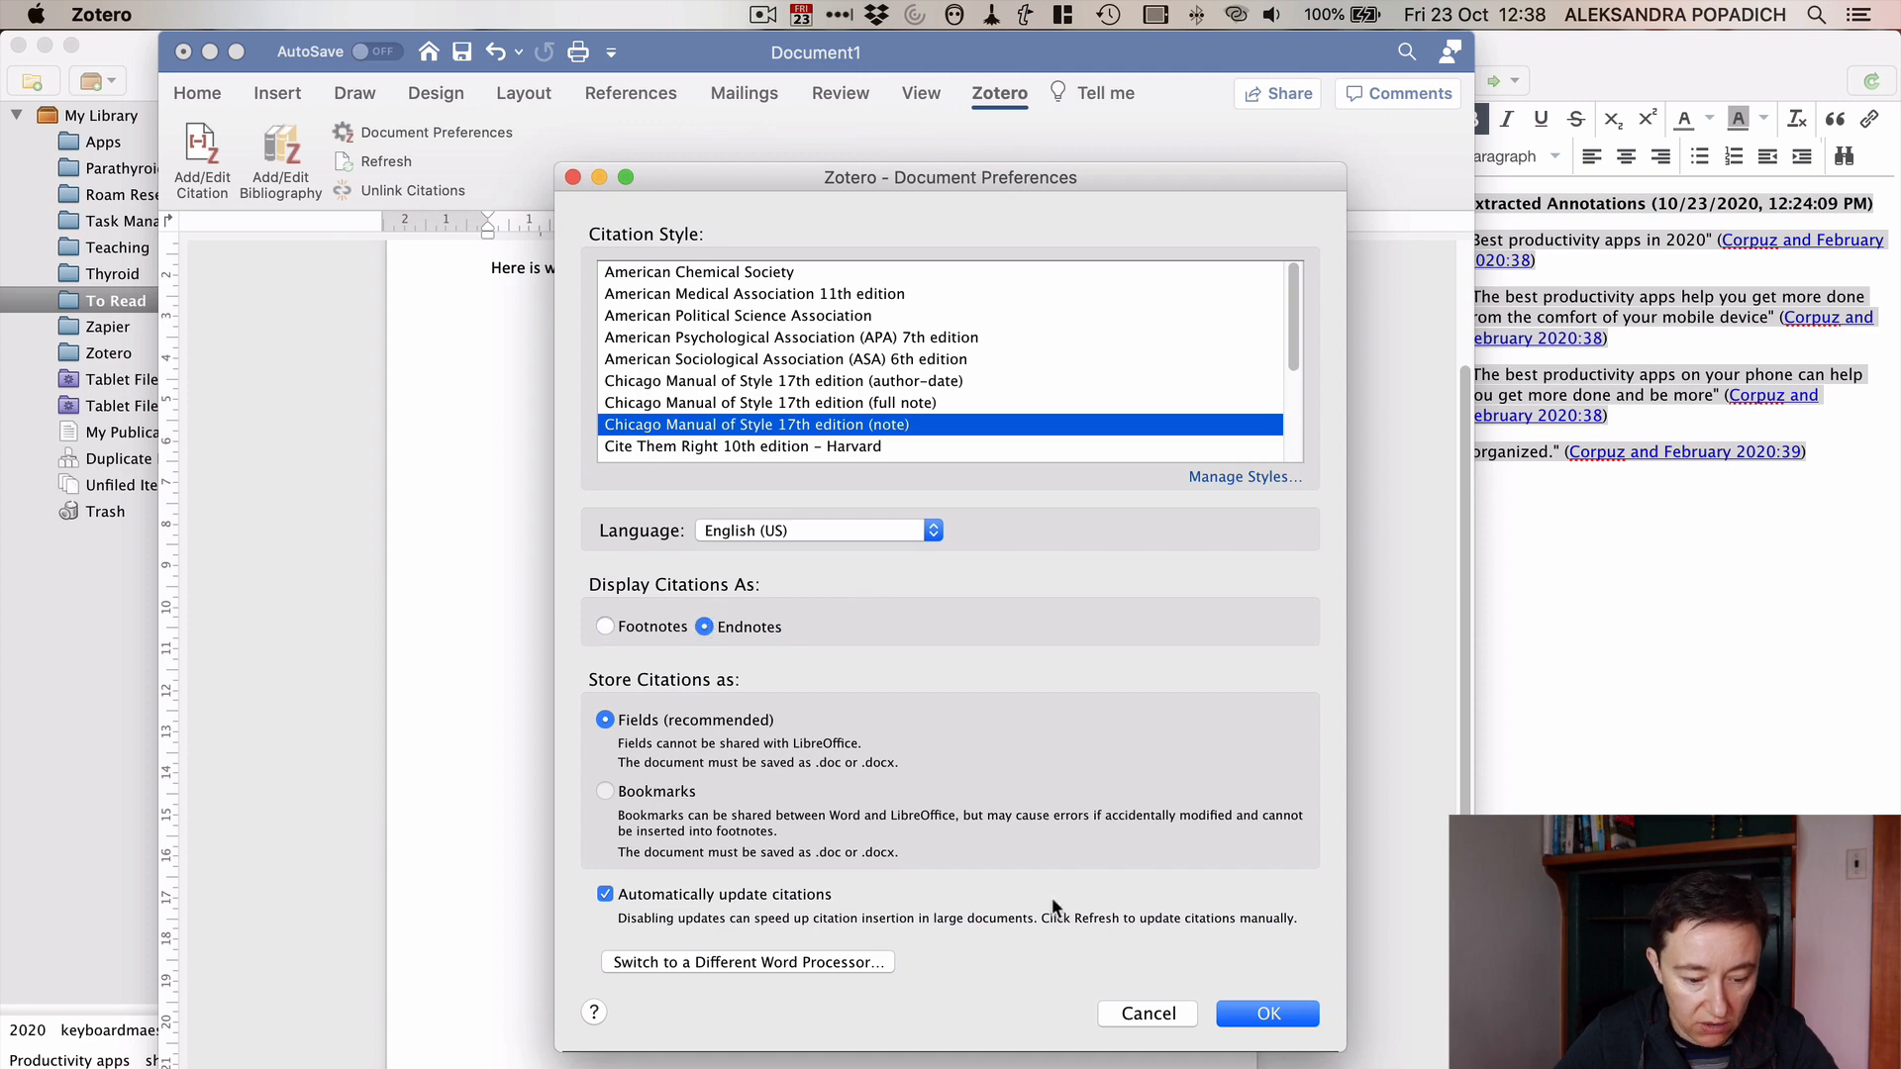
left_click(1266, 1014)
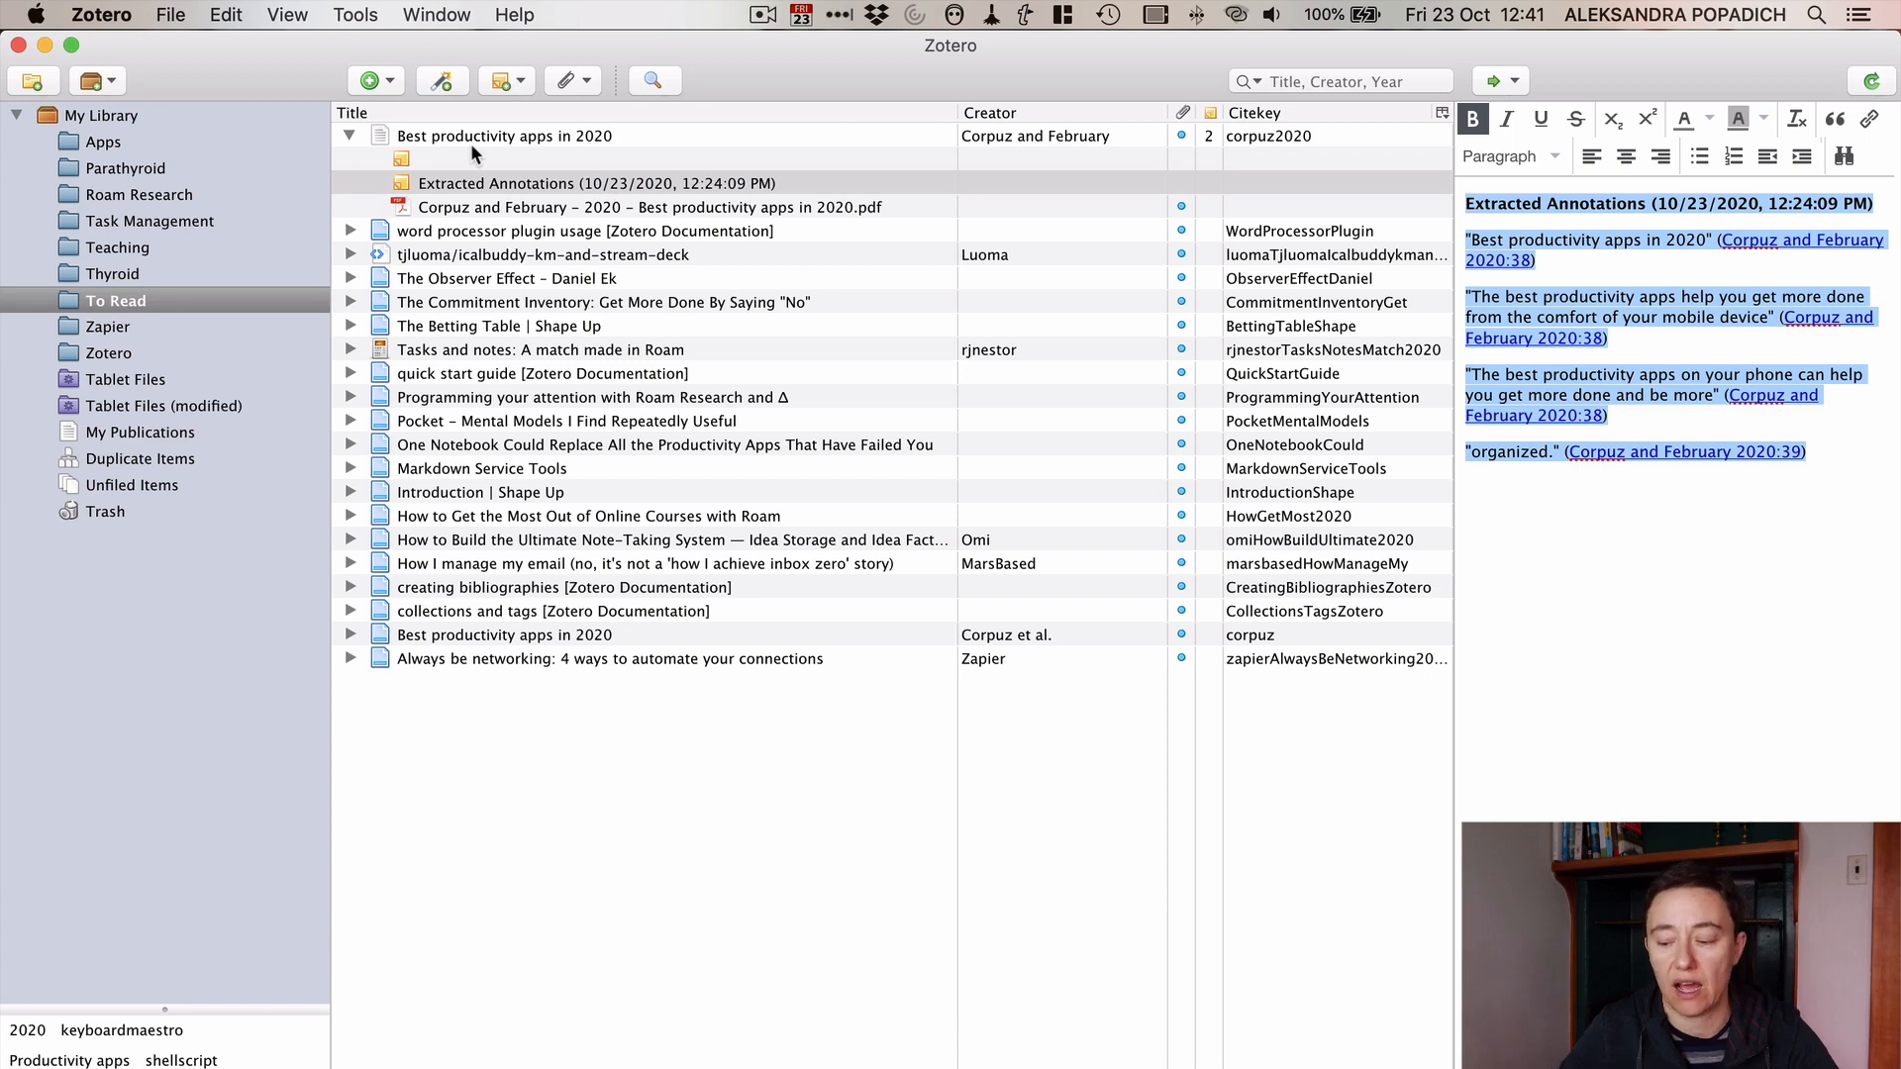
Step: Show Zotero's File menu with its New Item, Import and Export Library options
left_click(170, 13)
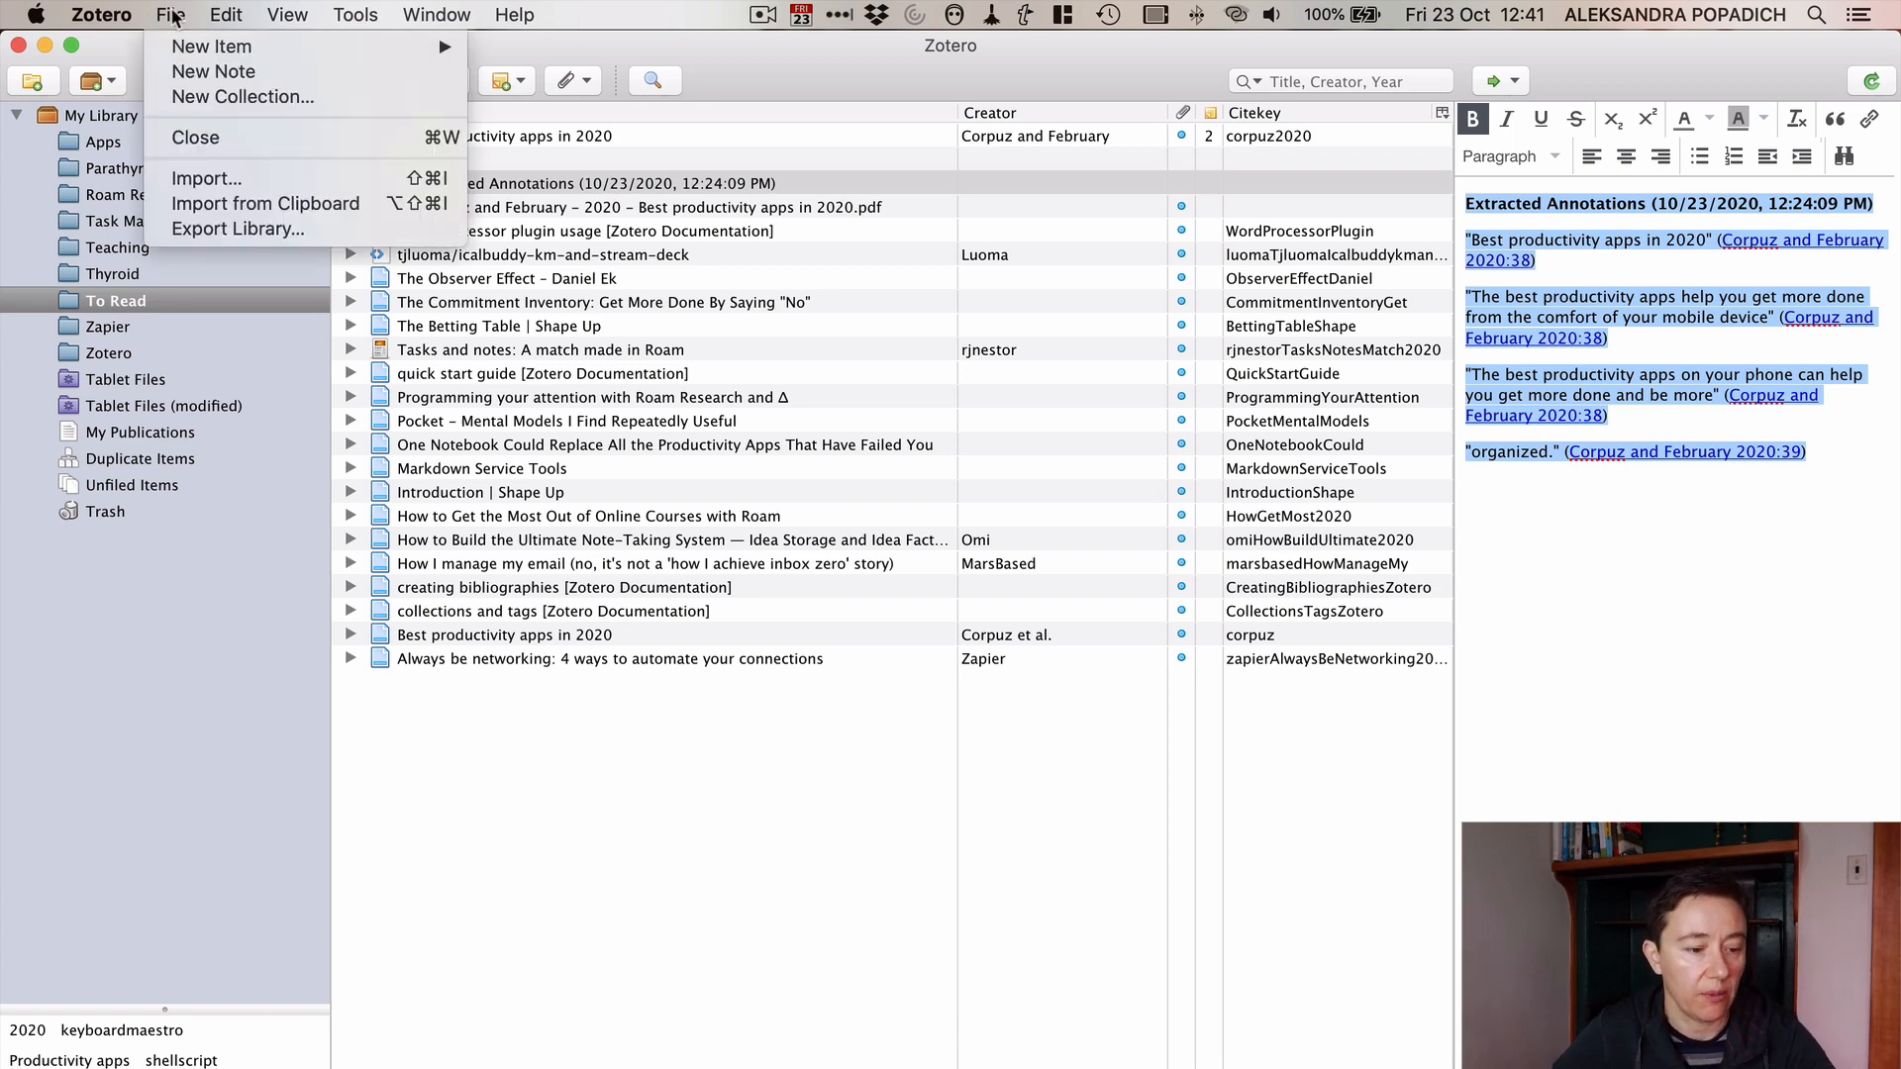